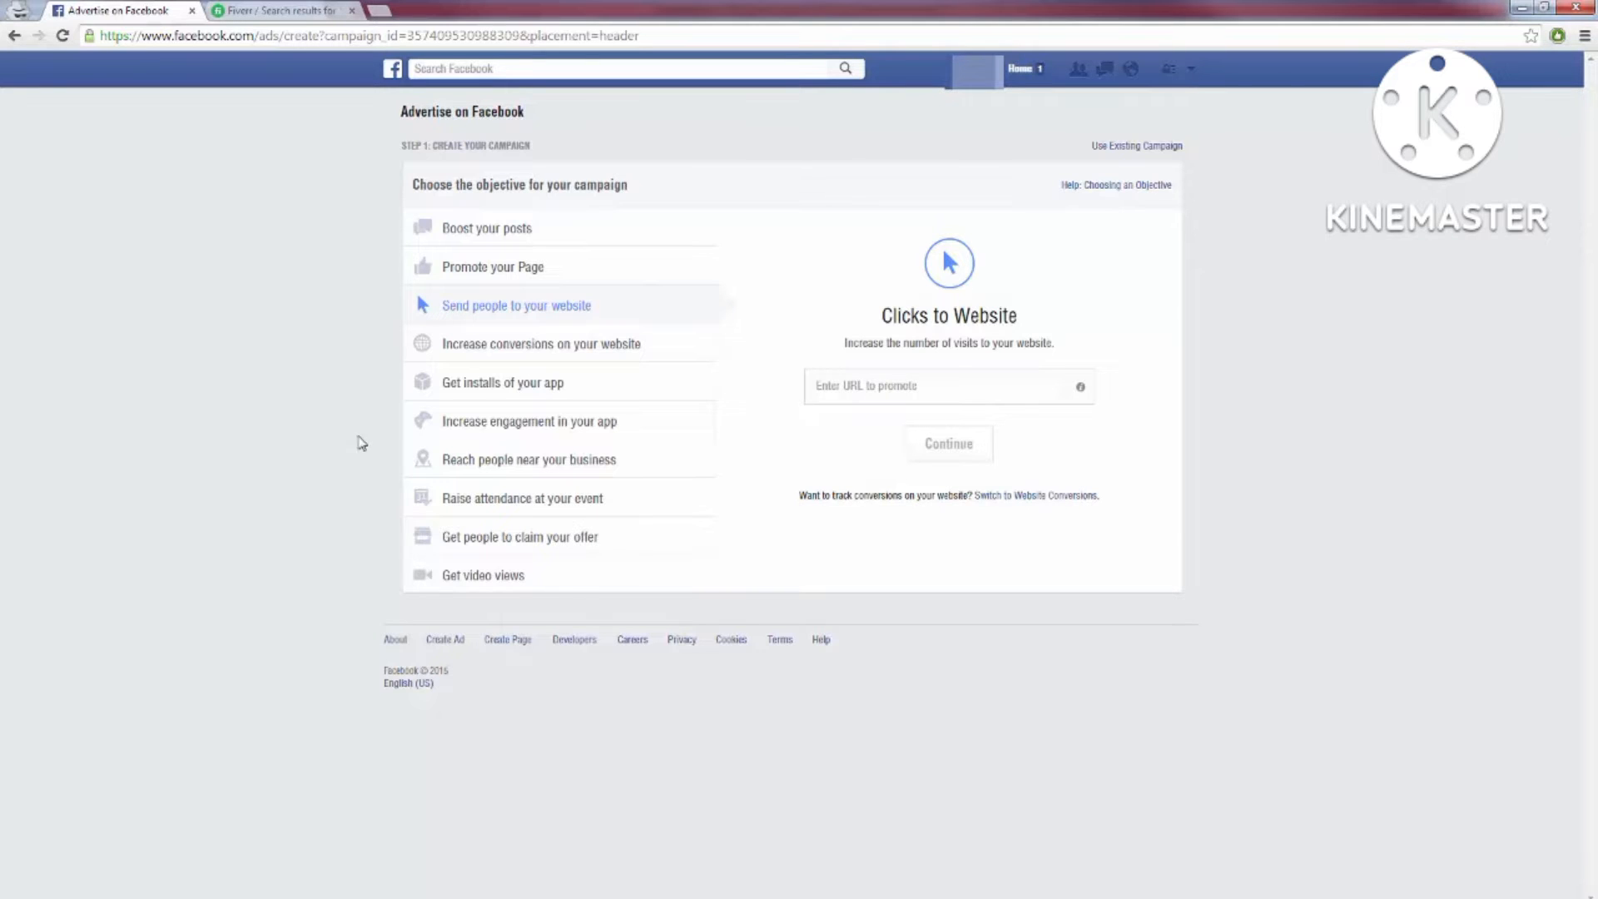
pyautogui.moveTo(530, 311)
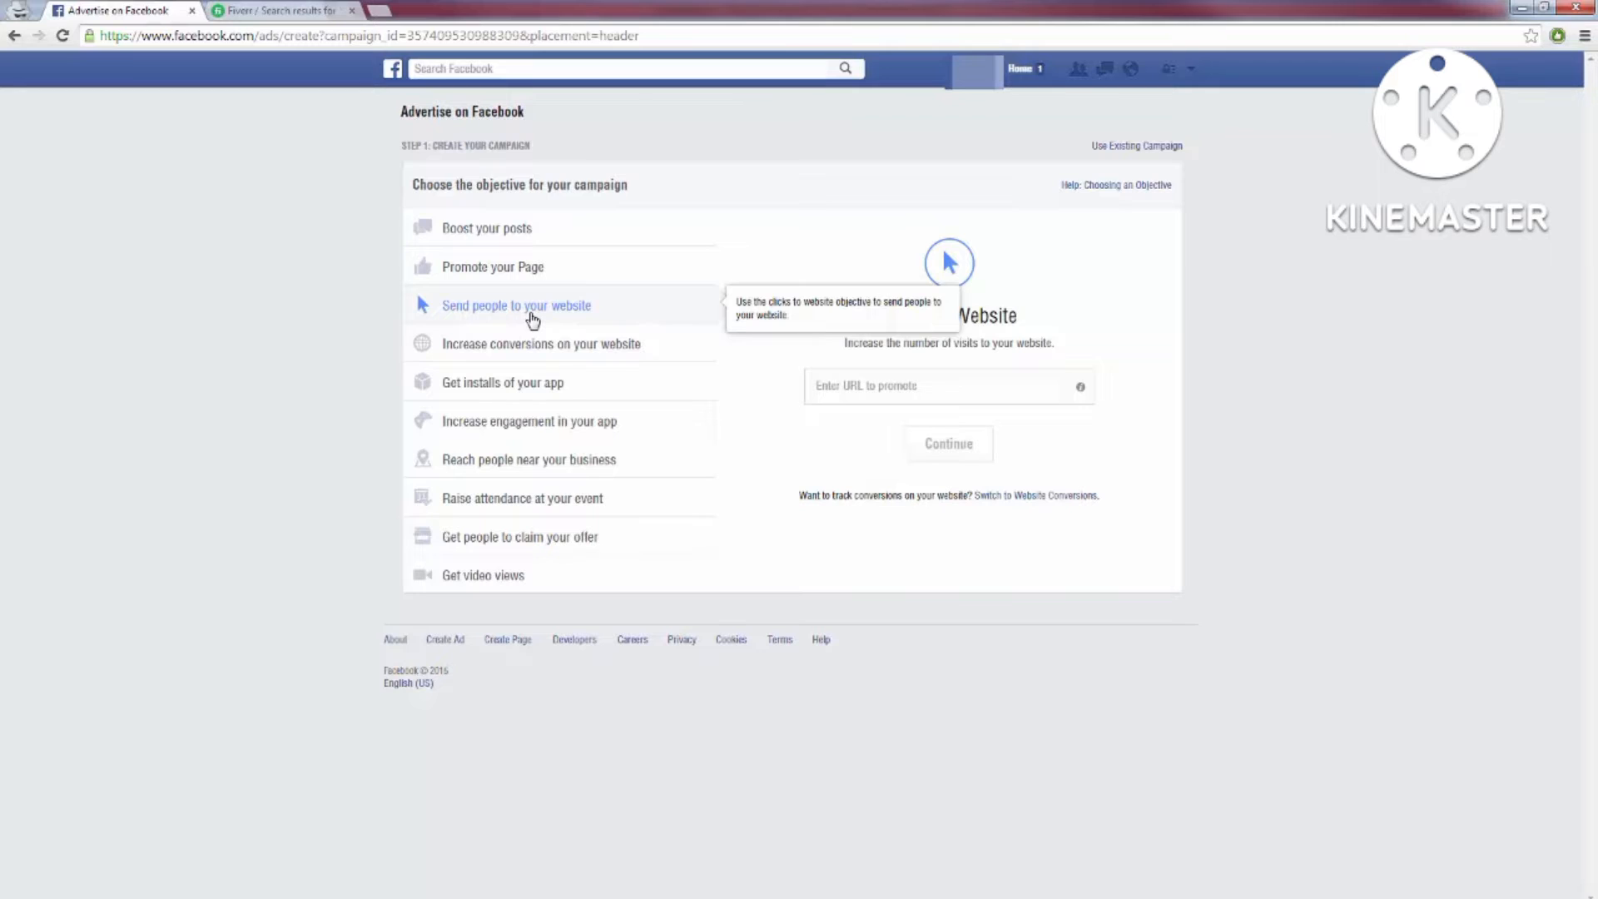
pyautogui.moveTo(538, 299)
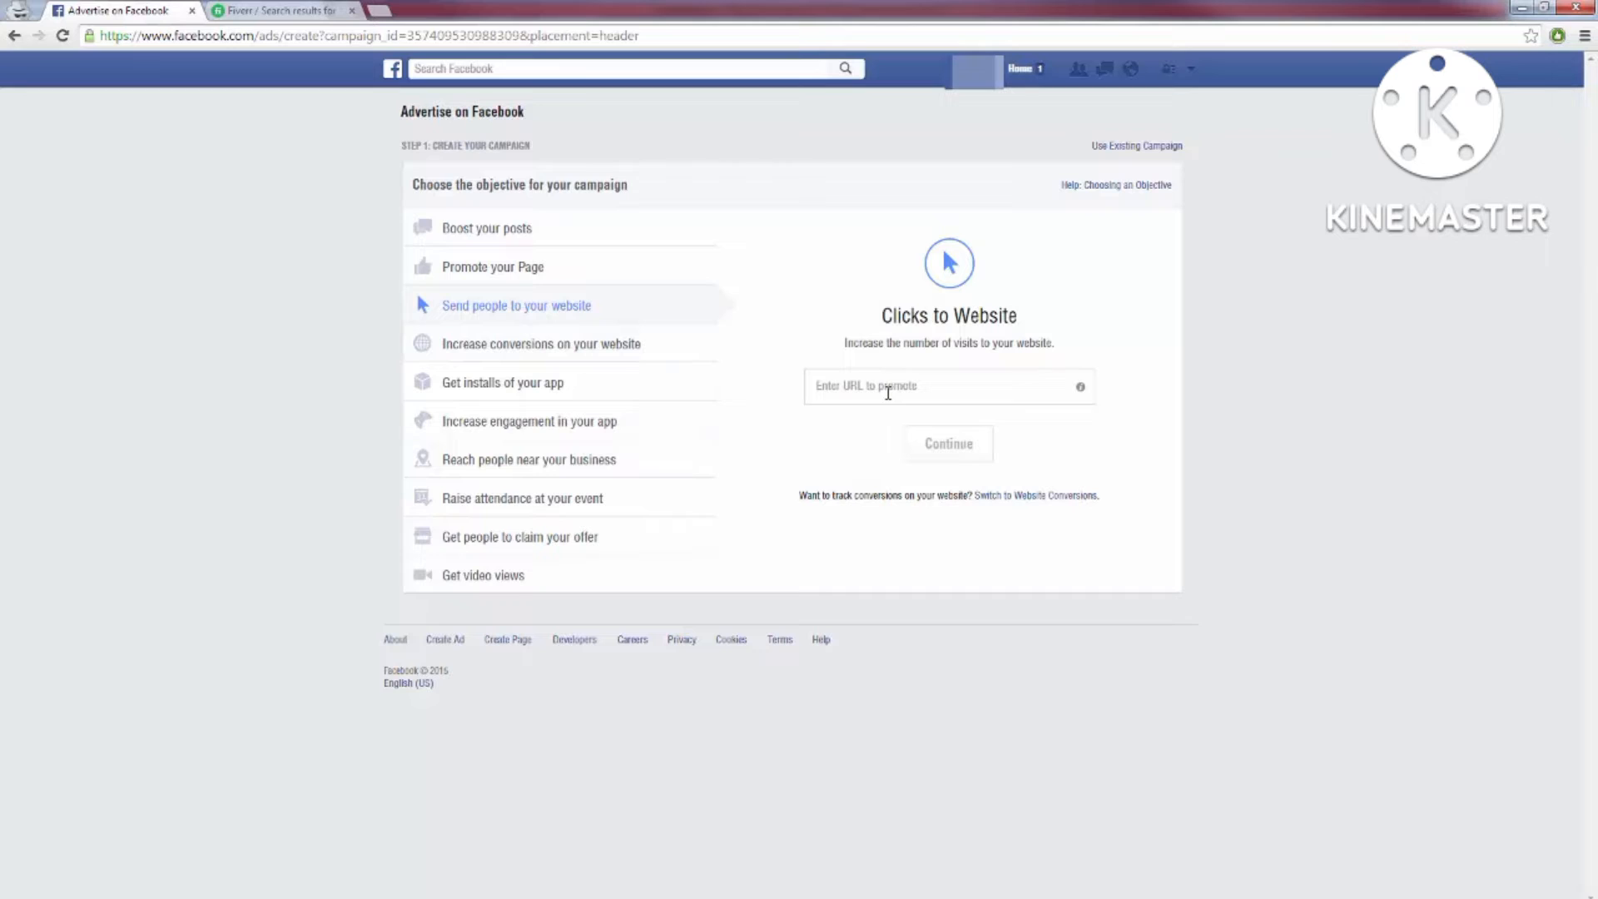
pyautogui.click(947, 384)
pyautogui.write('http://www.squeezepage.com/')
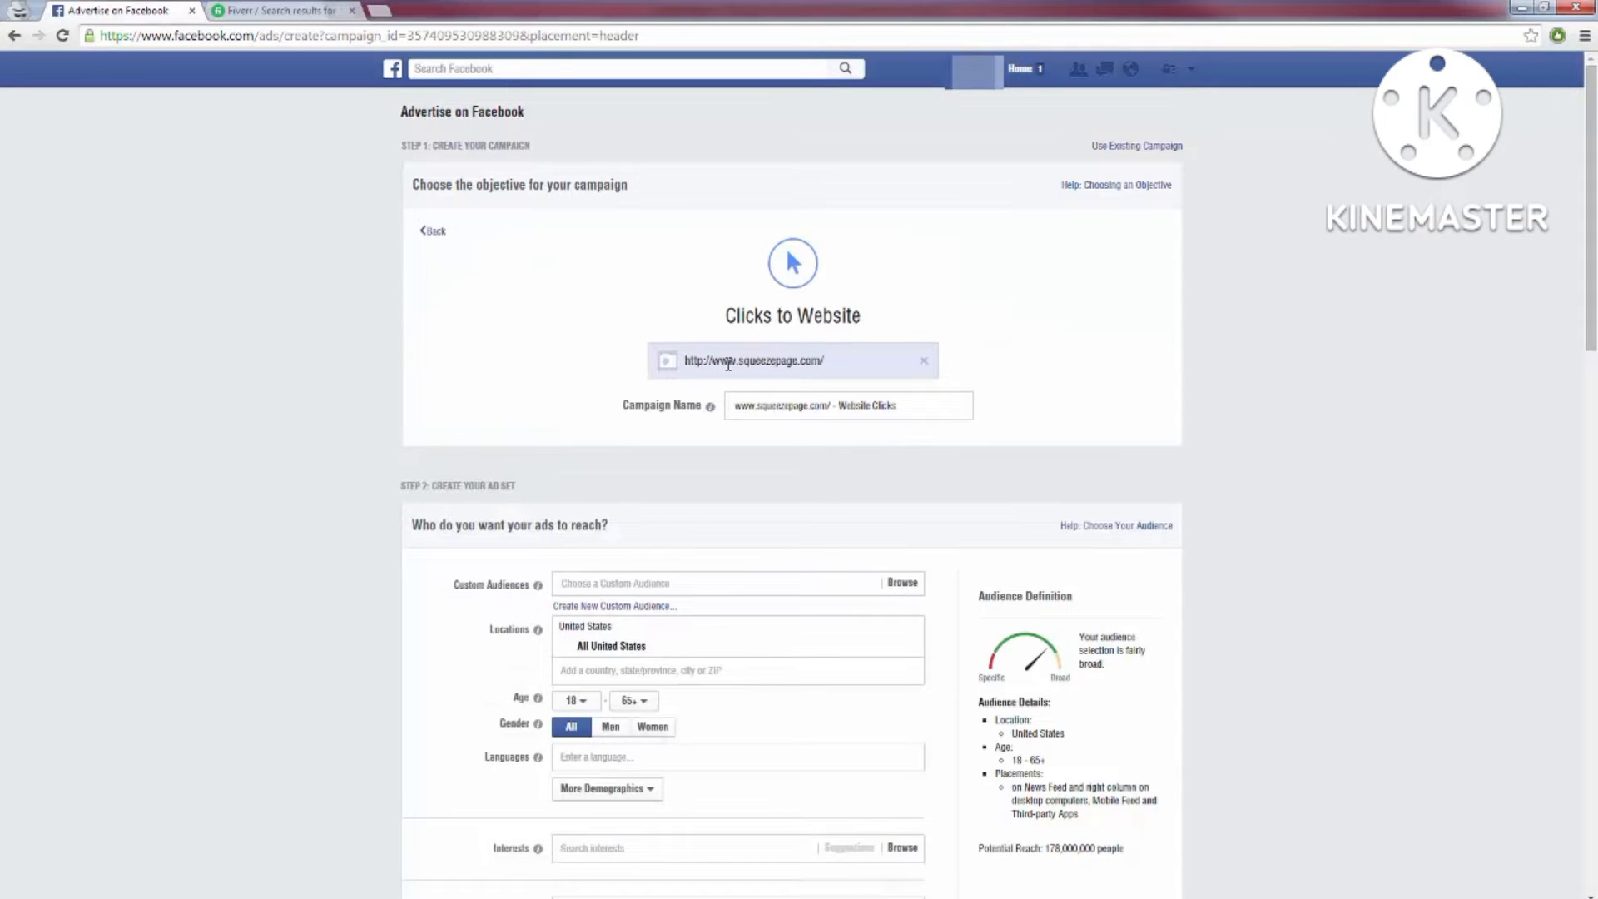
# - Limit the ad set's gender targeting to Women, cutting reach to about 96,000,000
pyautogui.scroll(-3)
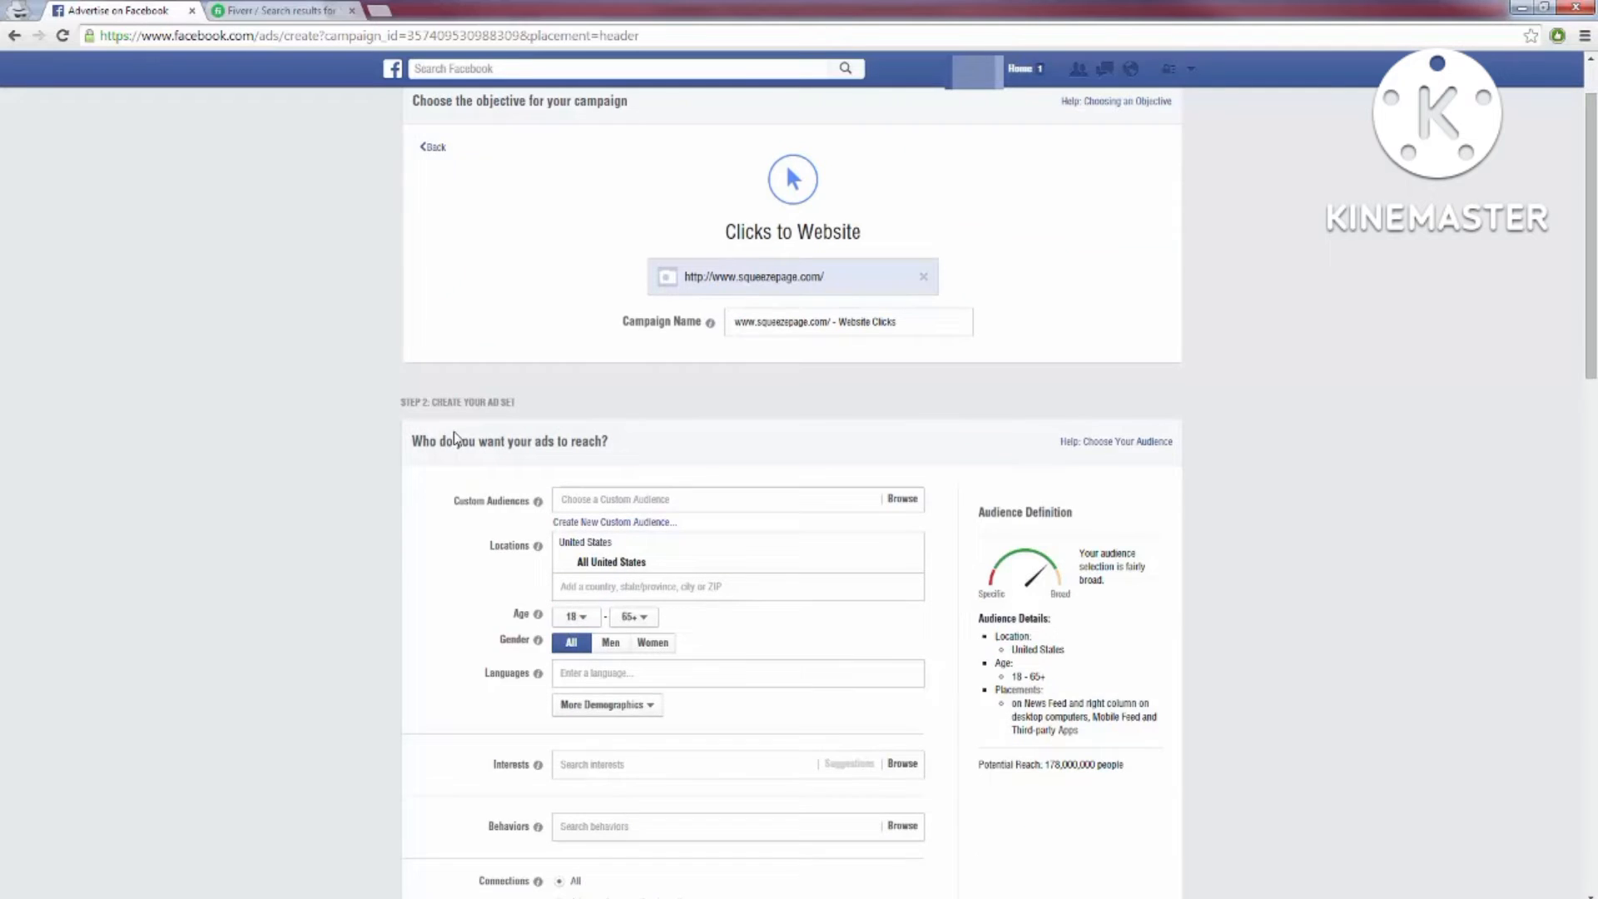
pyautogui.scroll(-3)
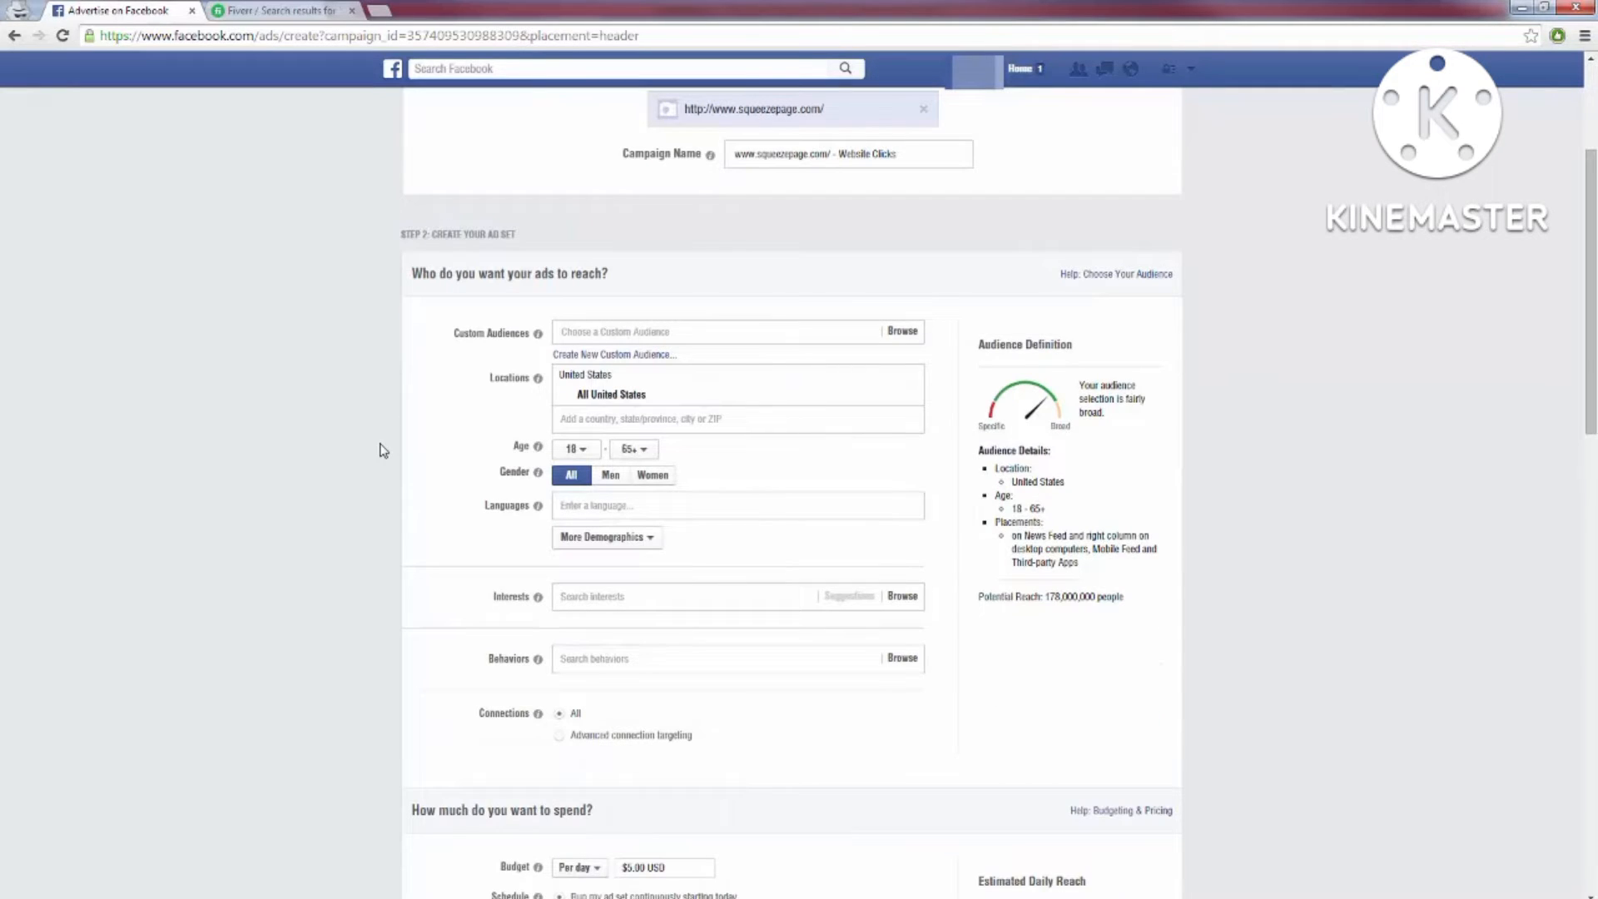
pyautogui.scroll(-3)
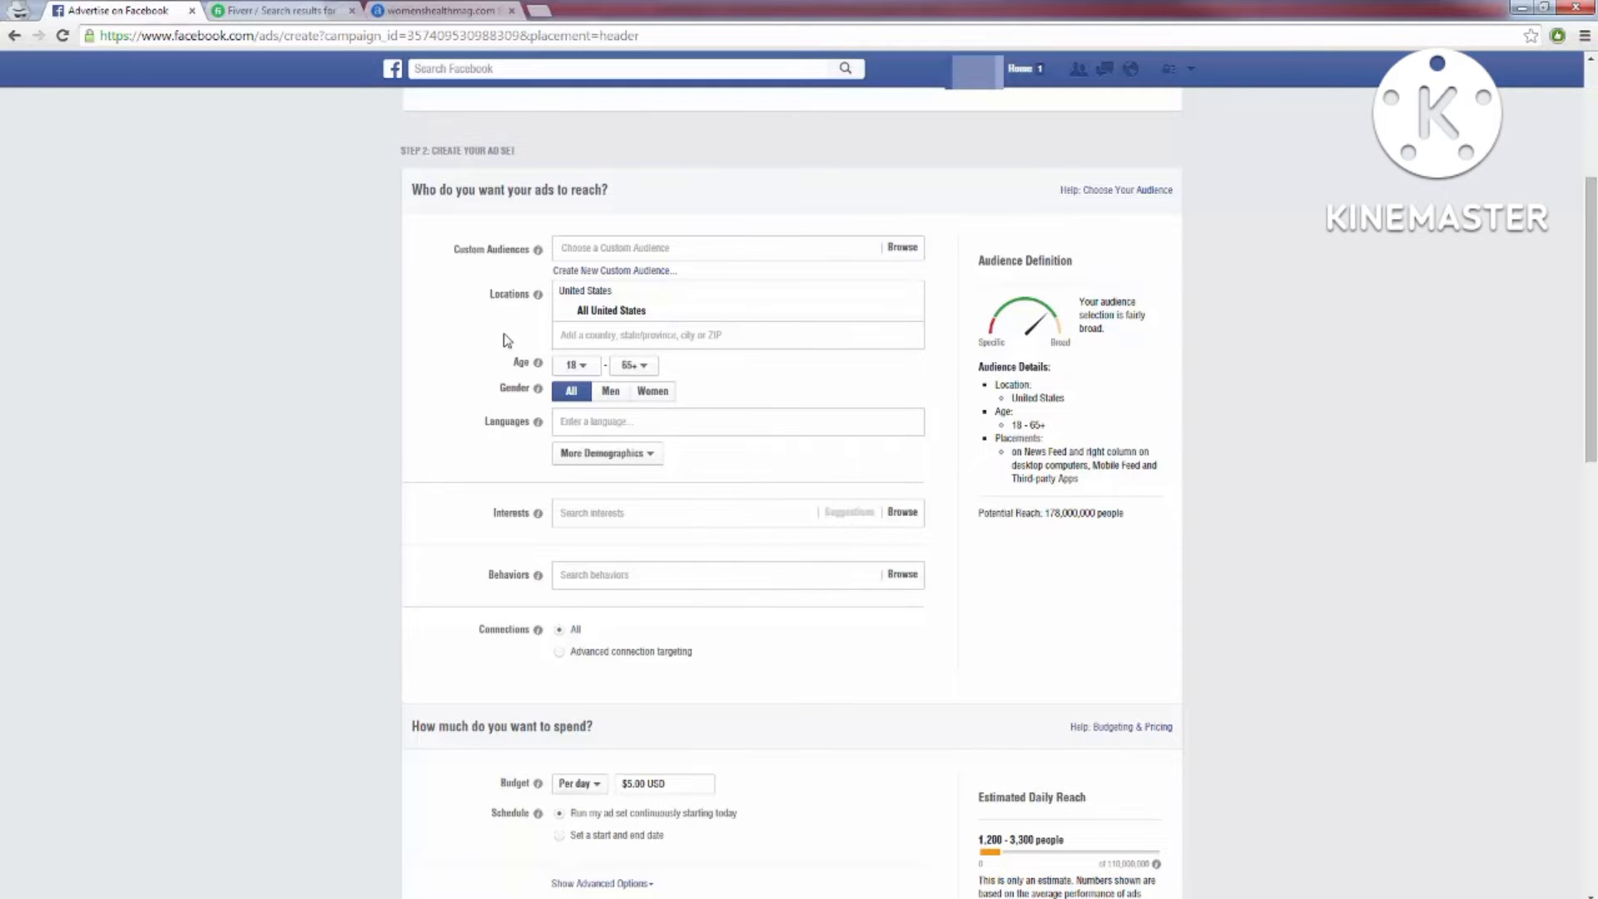
pyautogui.moveTo(484, 393)
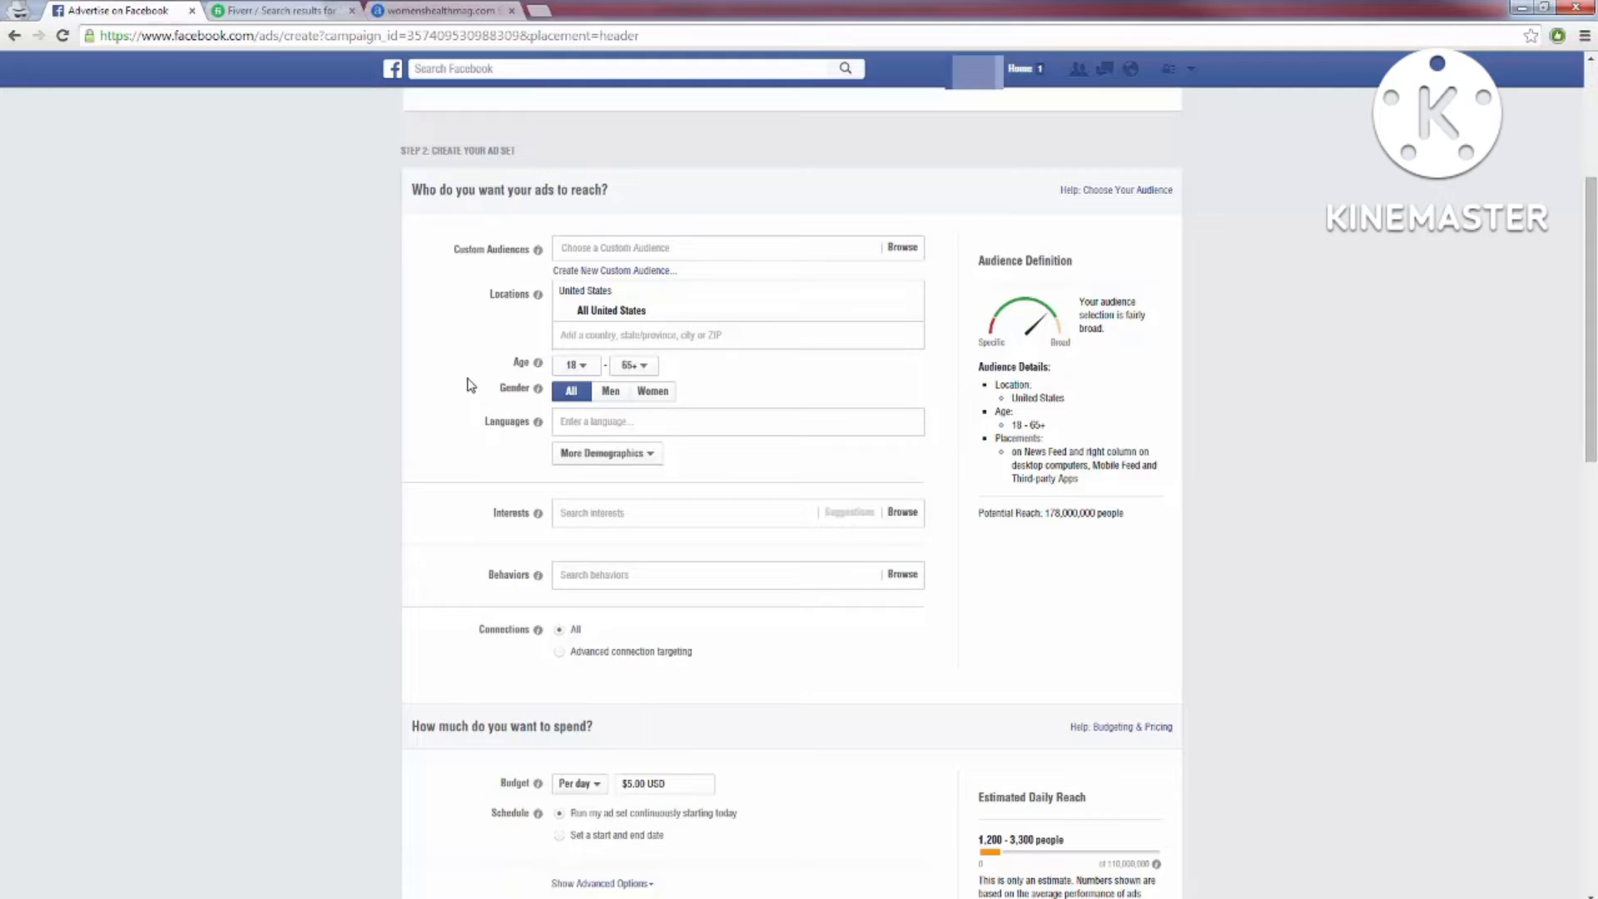
pyautogui.click(653, 390)
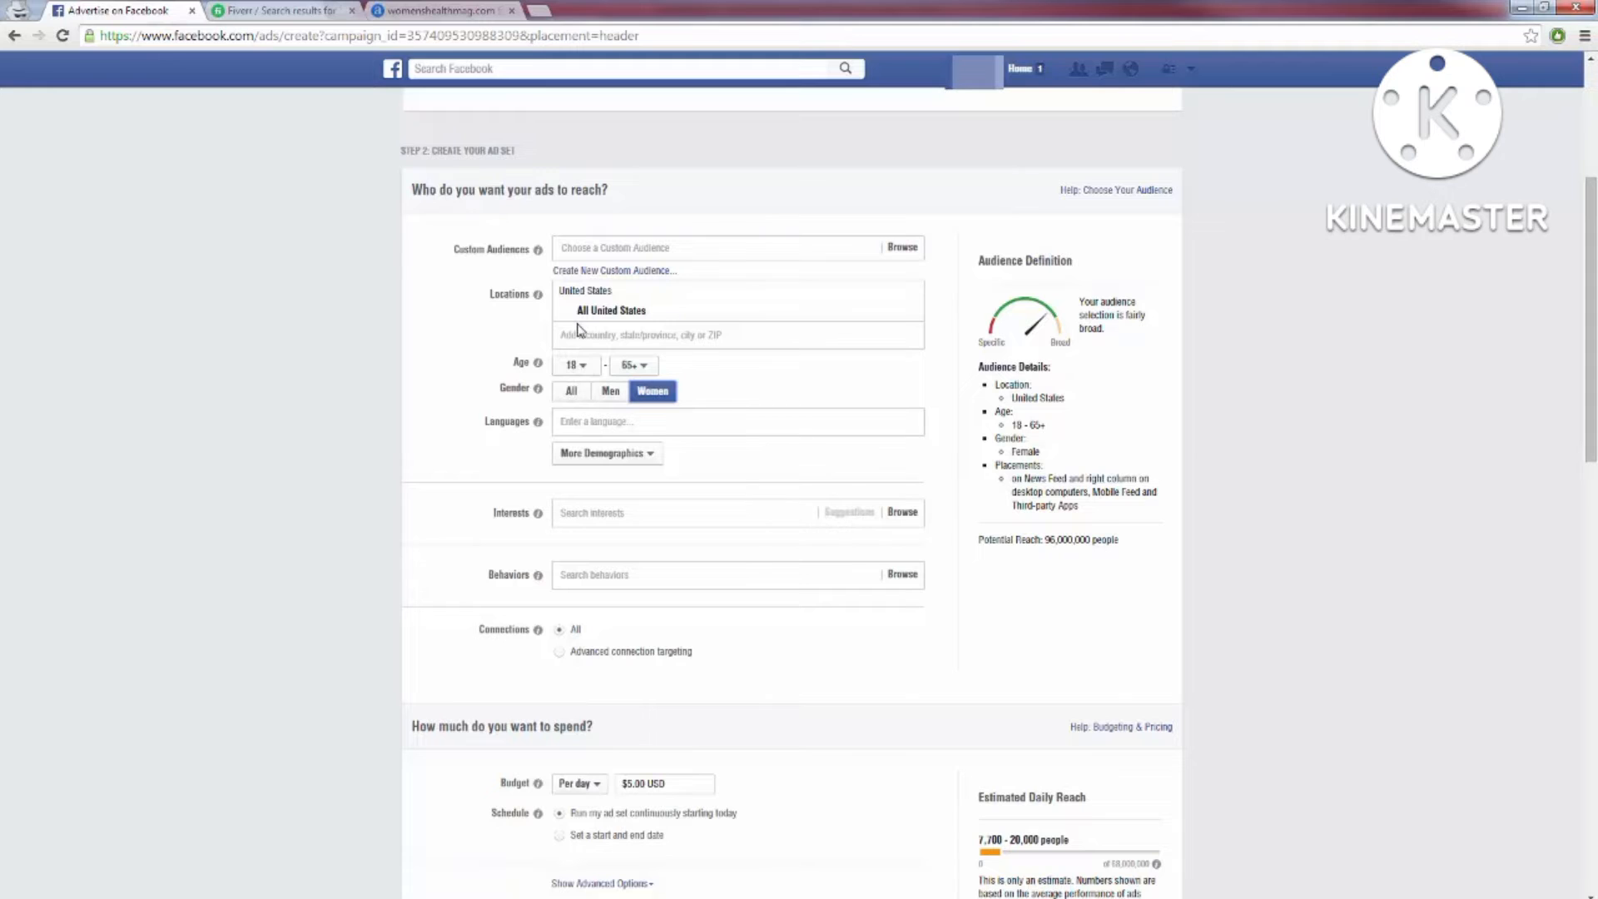
pyautogui.moveTo(494, 379)
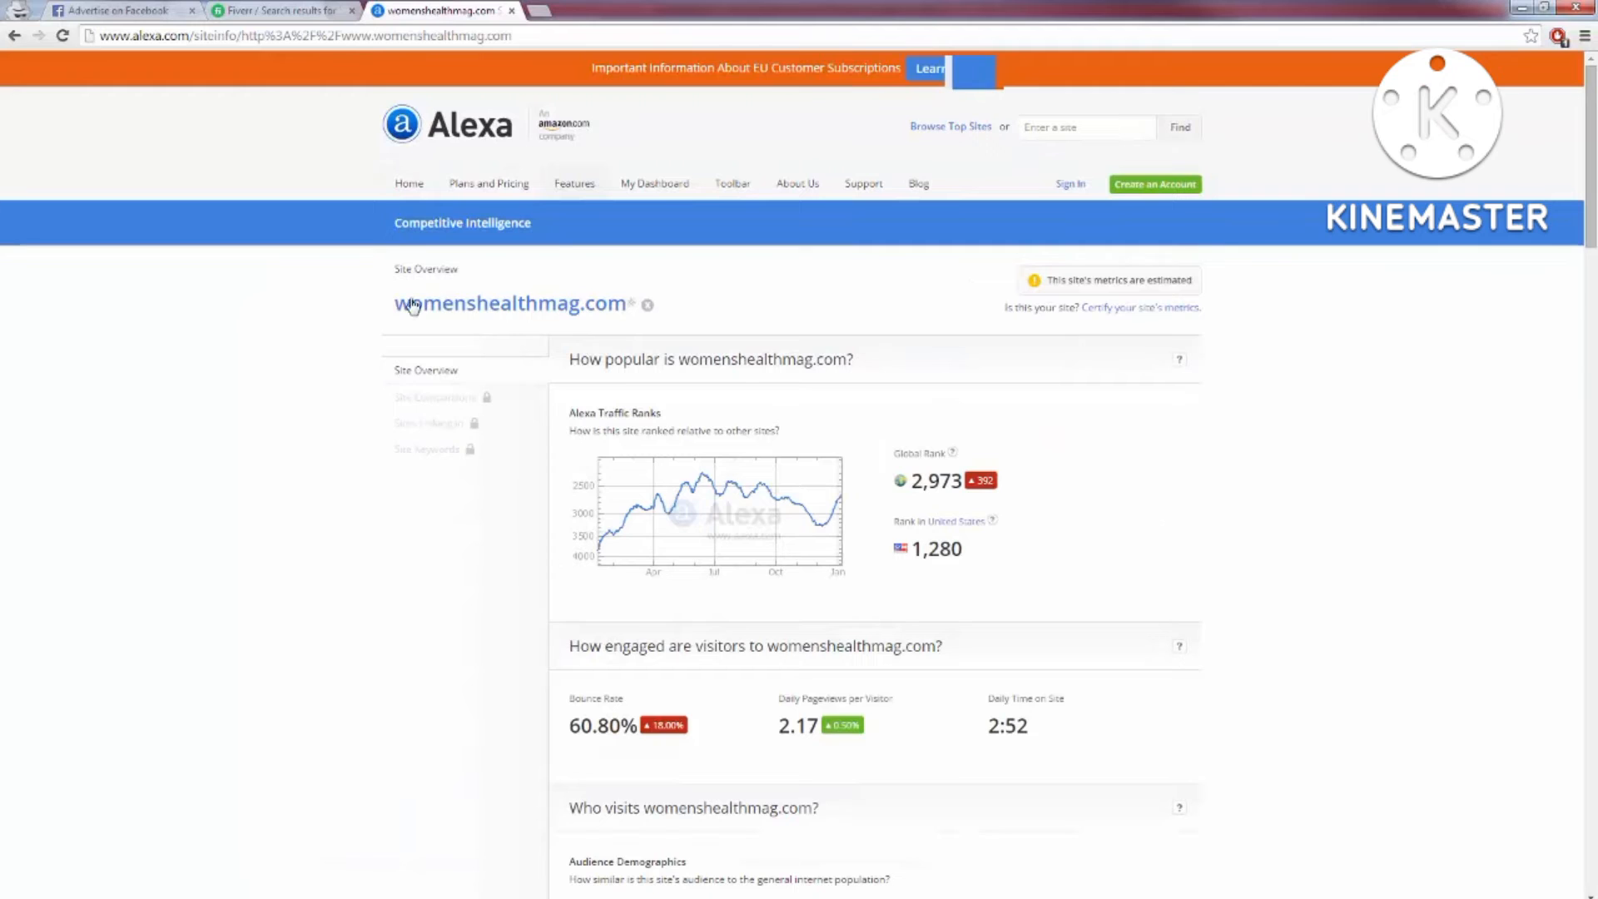
pyautogui.moveTo(253, 253)
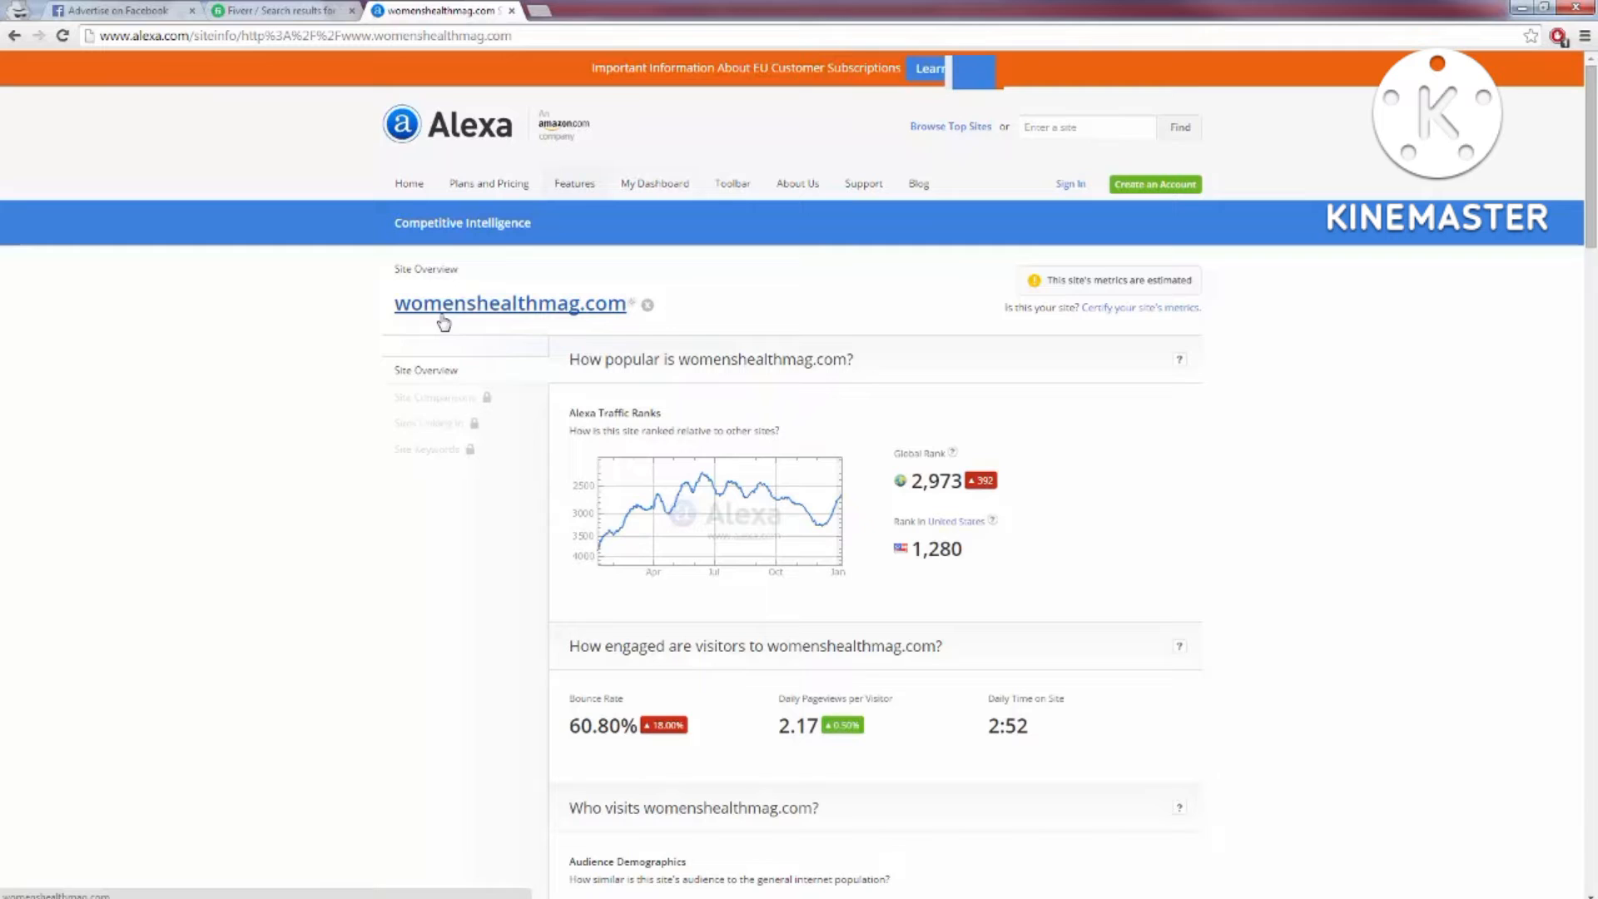
pyautogui.moveTo(444, 321)
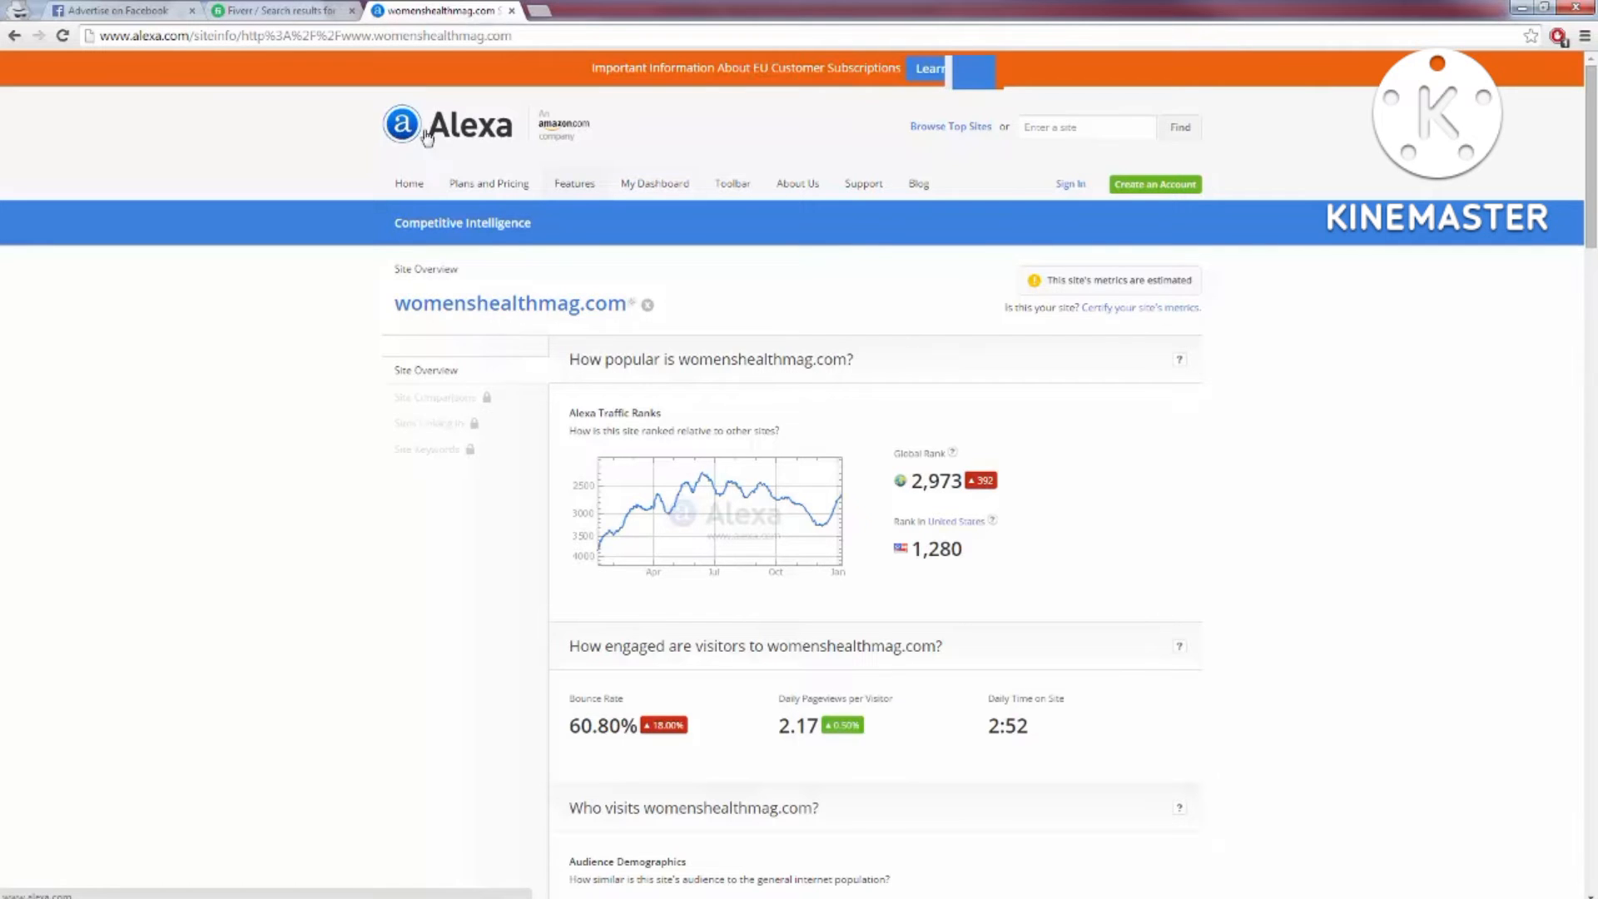
# - Review womenshealthmag.com's female-skewed, 50.9% US audience in Alexa, then return to the Facebook ad tab
pyautogui.scroll(-3)
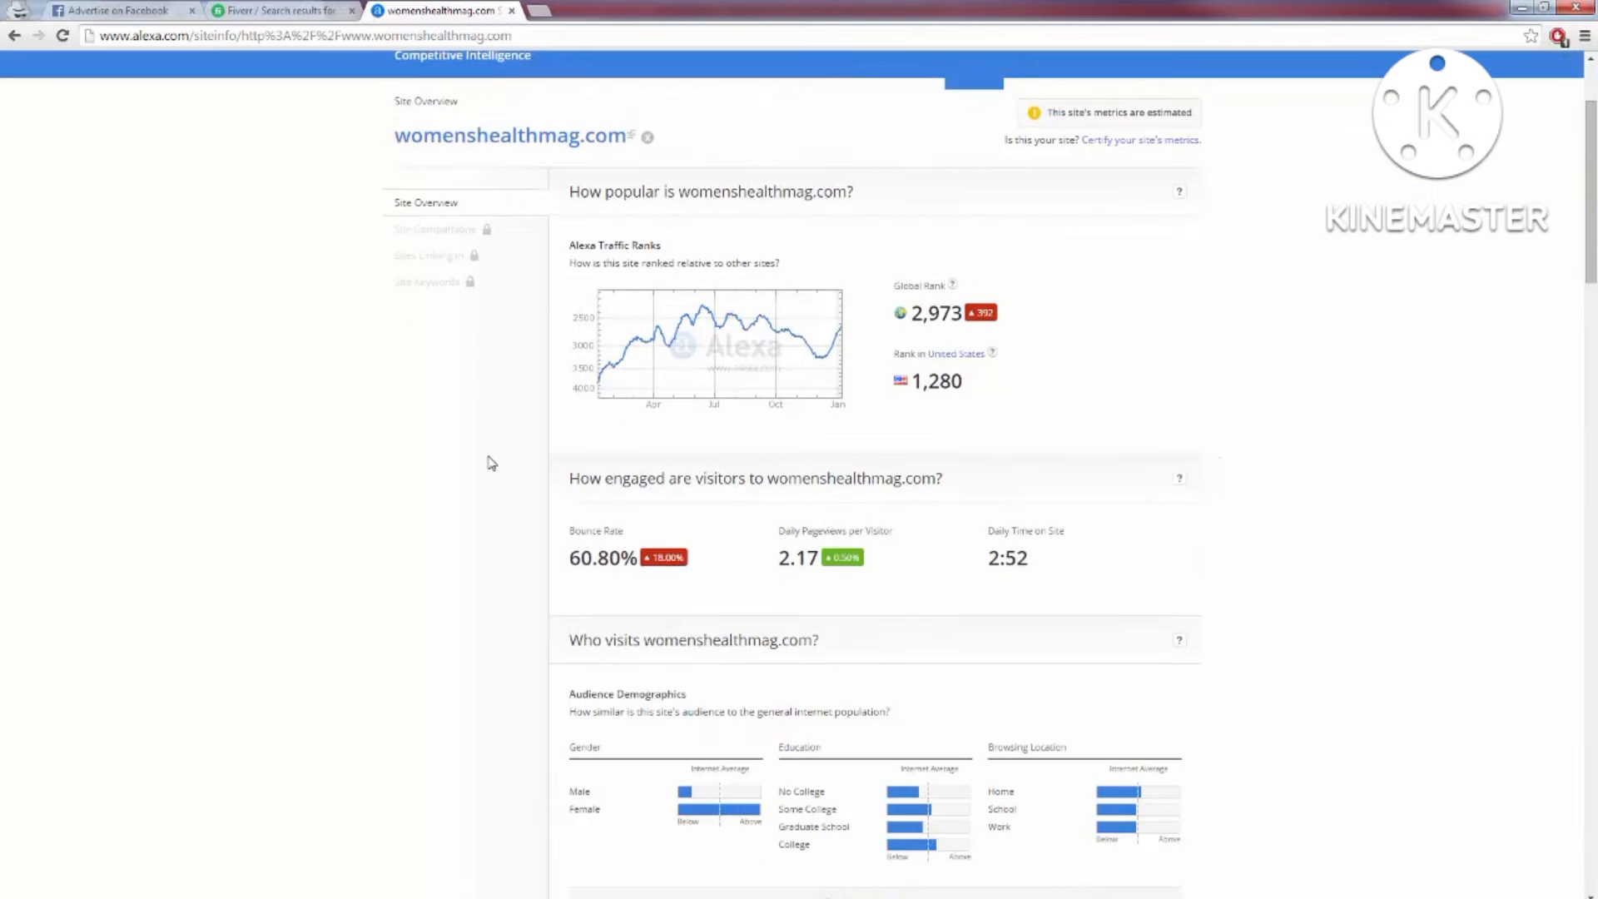
pyautogui.scroll(-3)
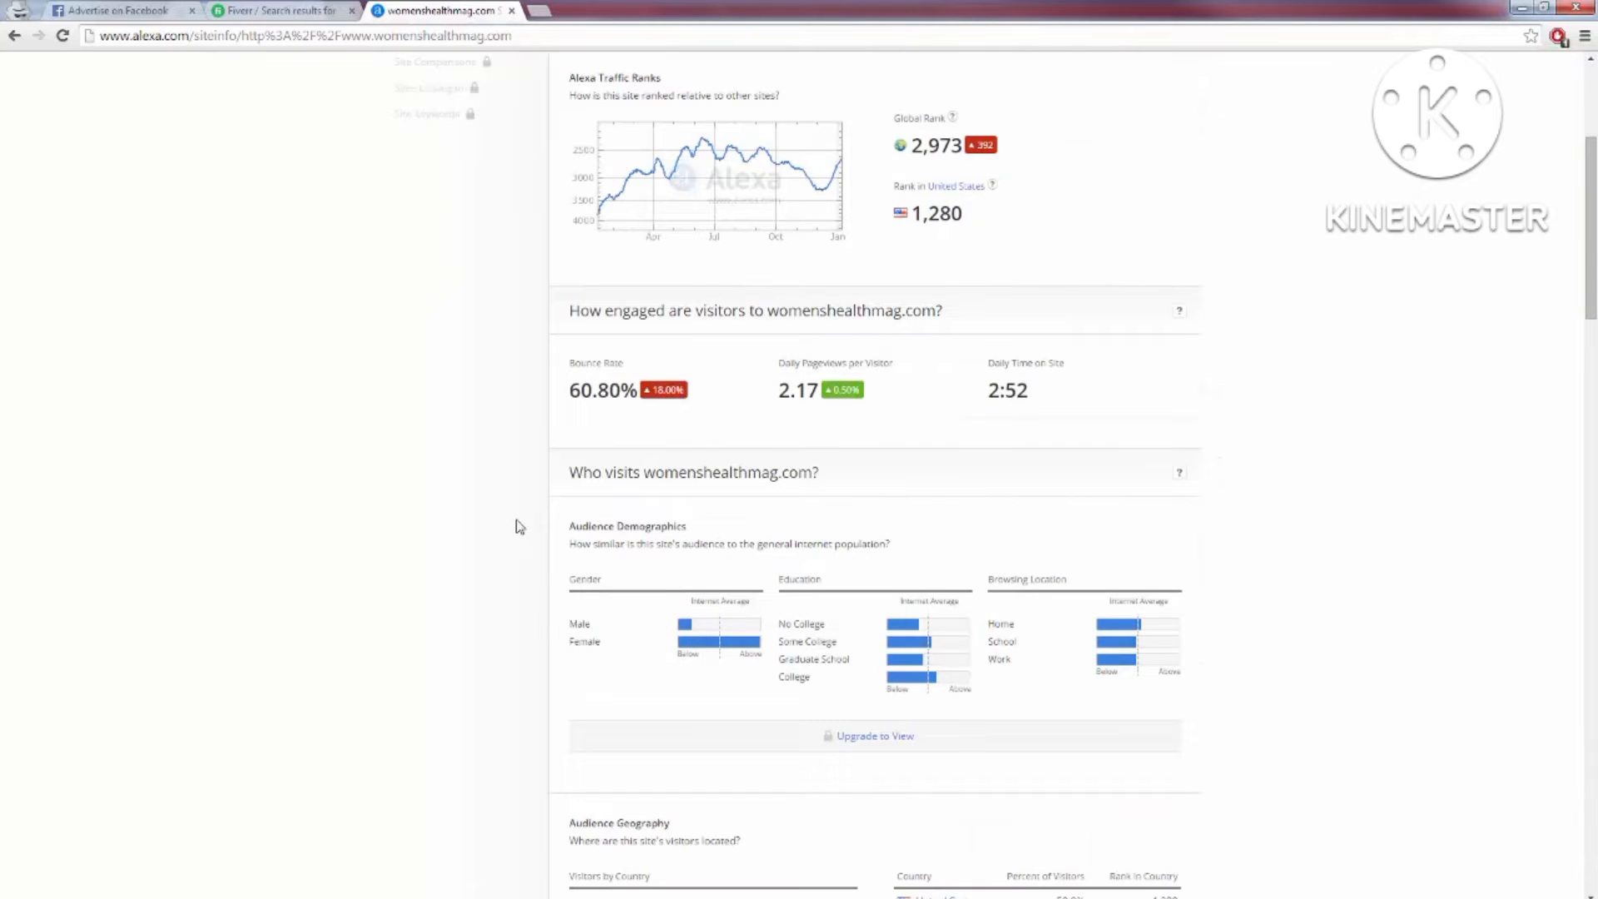
pyautogui.scroll(-3)
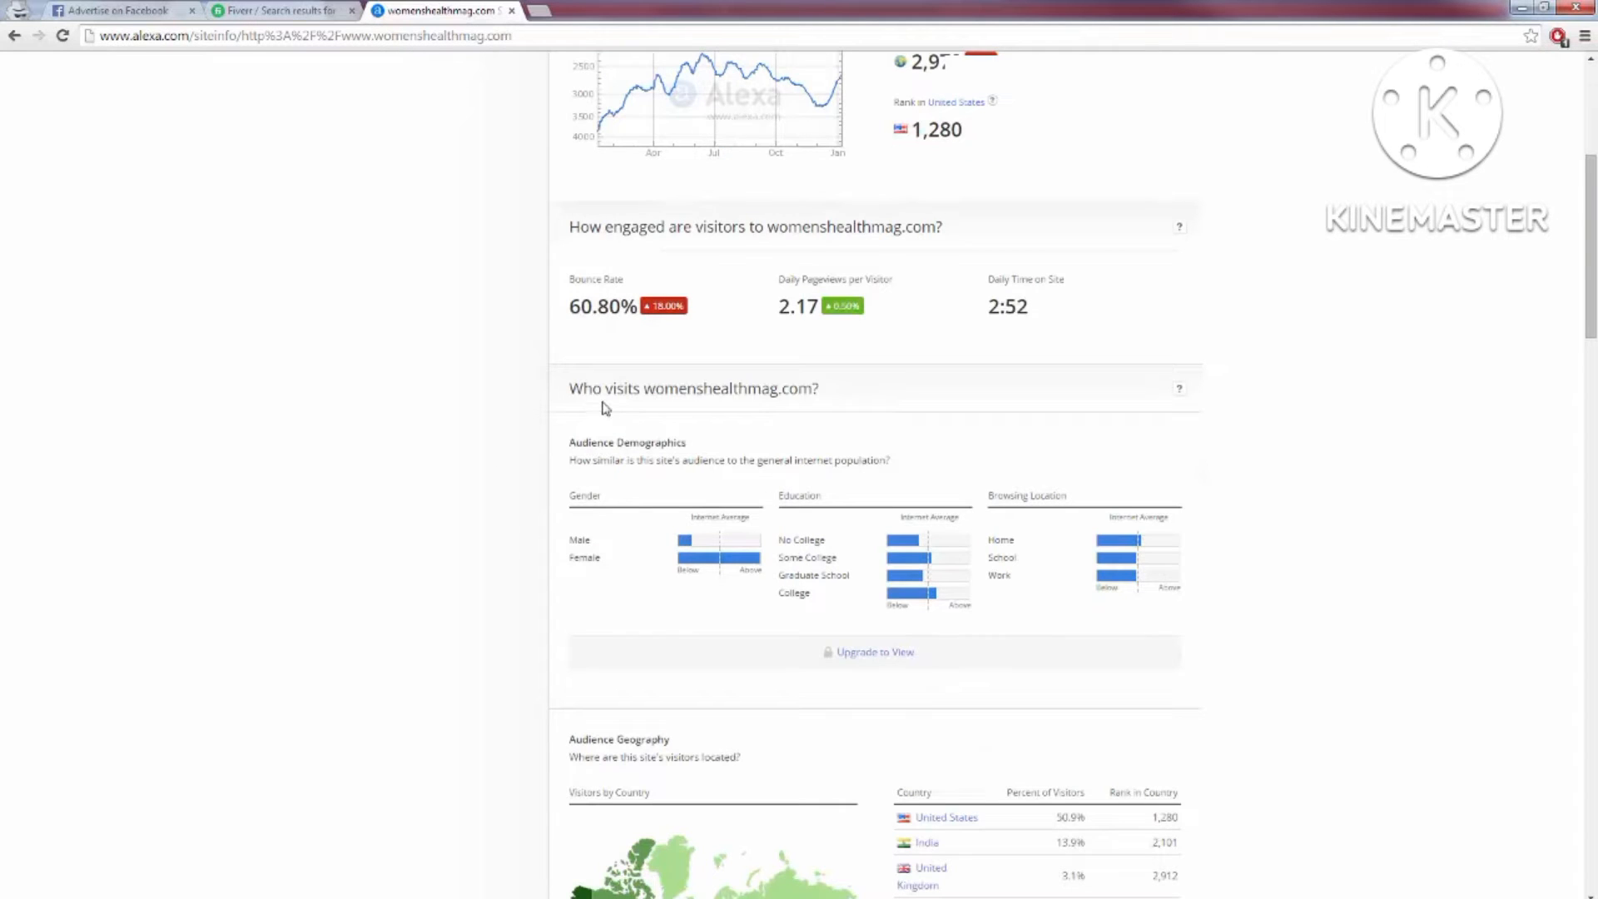
pyautogui.moveTo(577, 591)
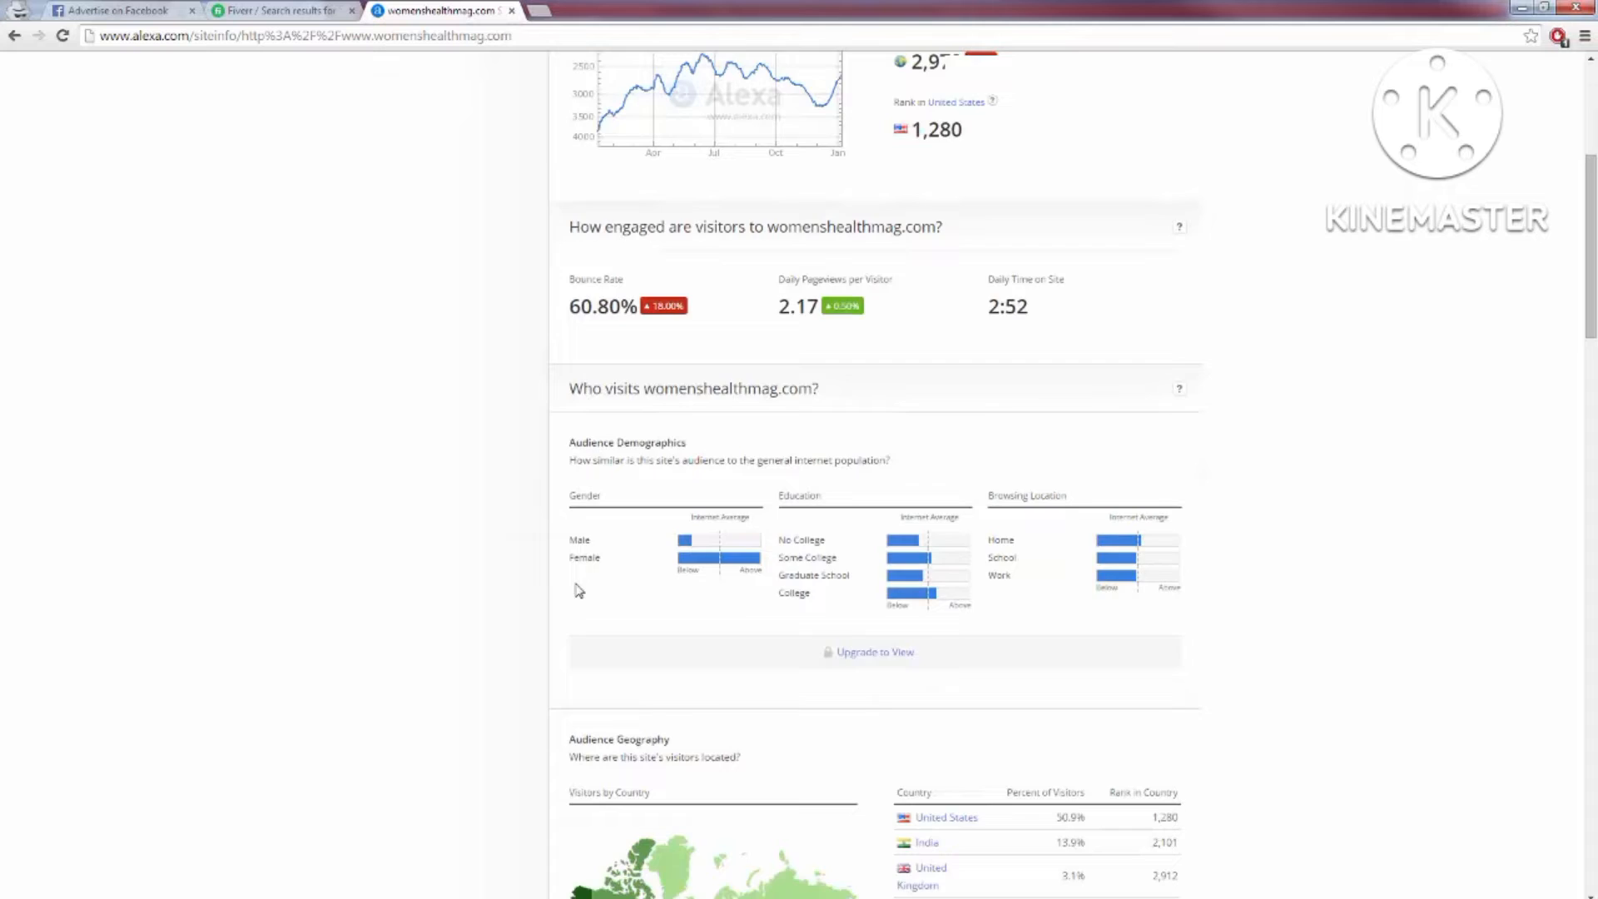
pyautogui.scroll(-3)
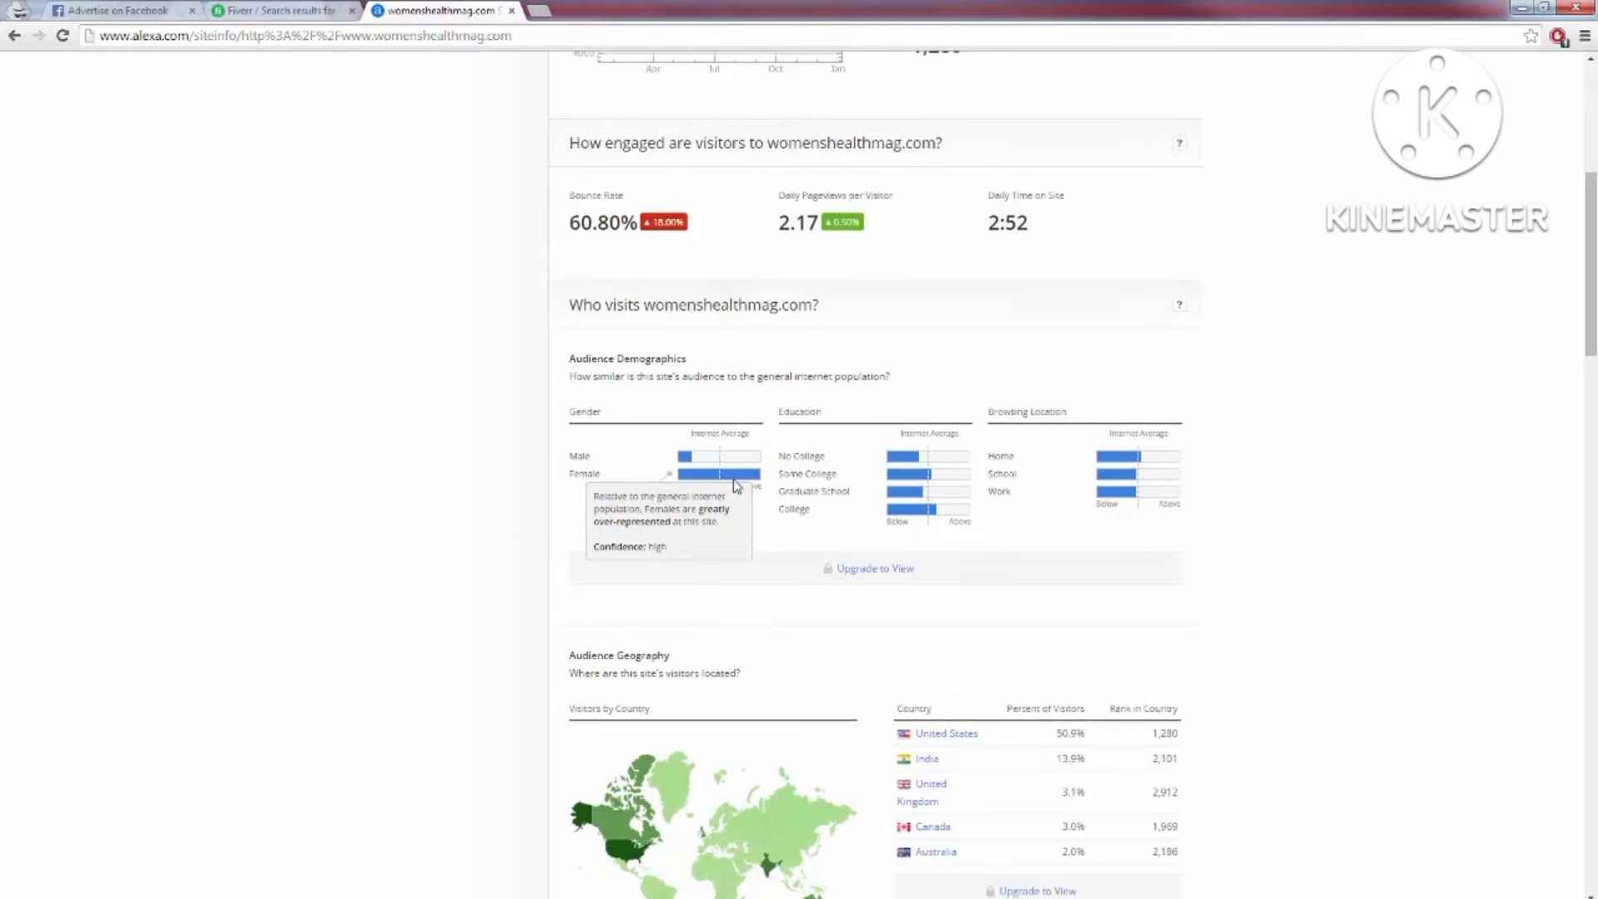
pyautogui.moveTo(489, 509)
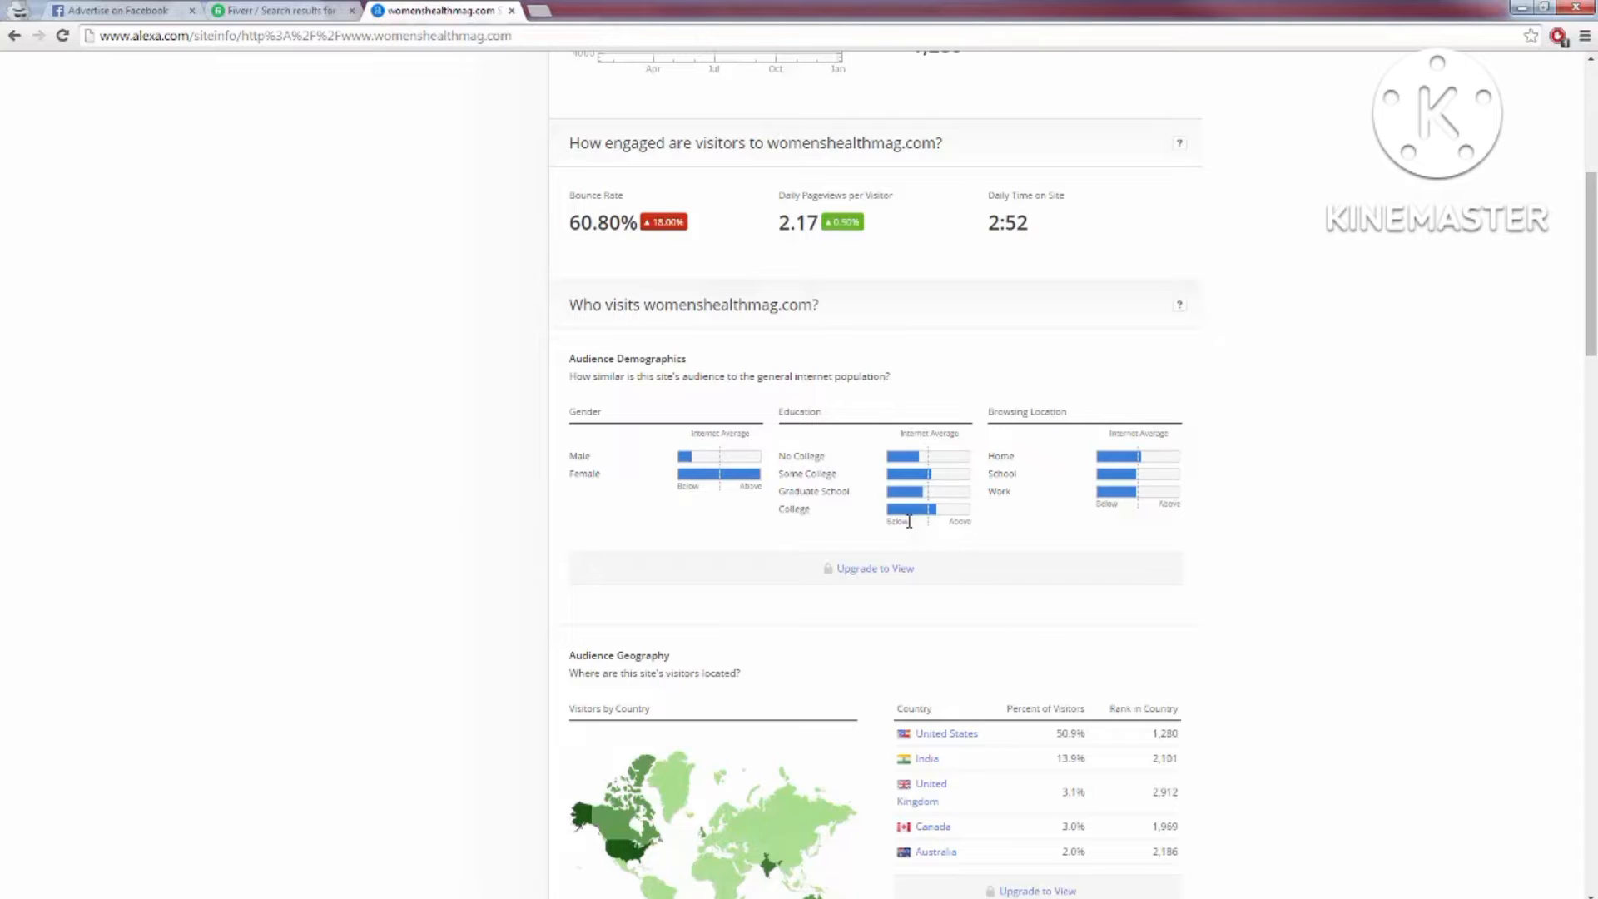
pyautogui.moveTo(1115, 574)
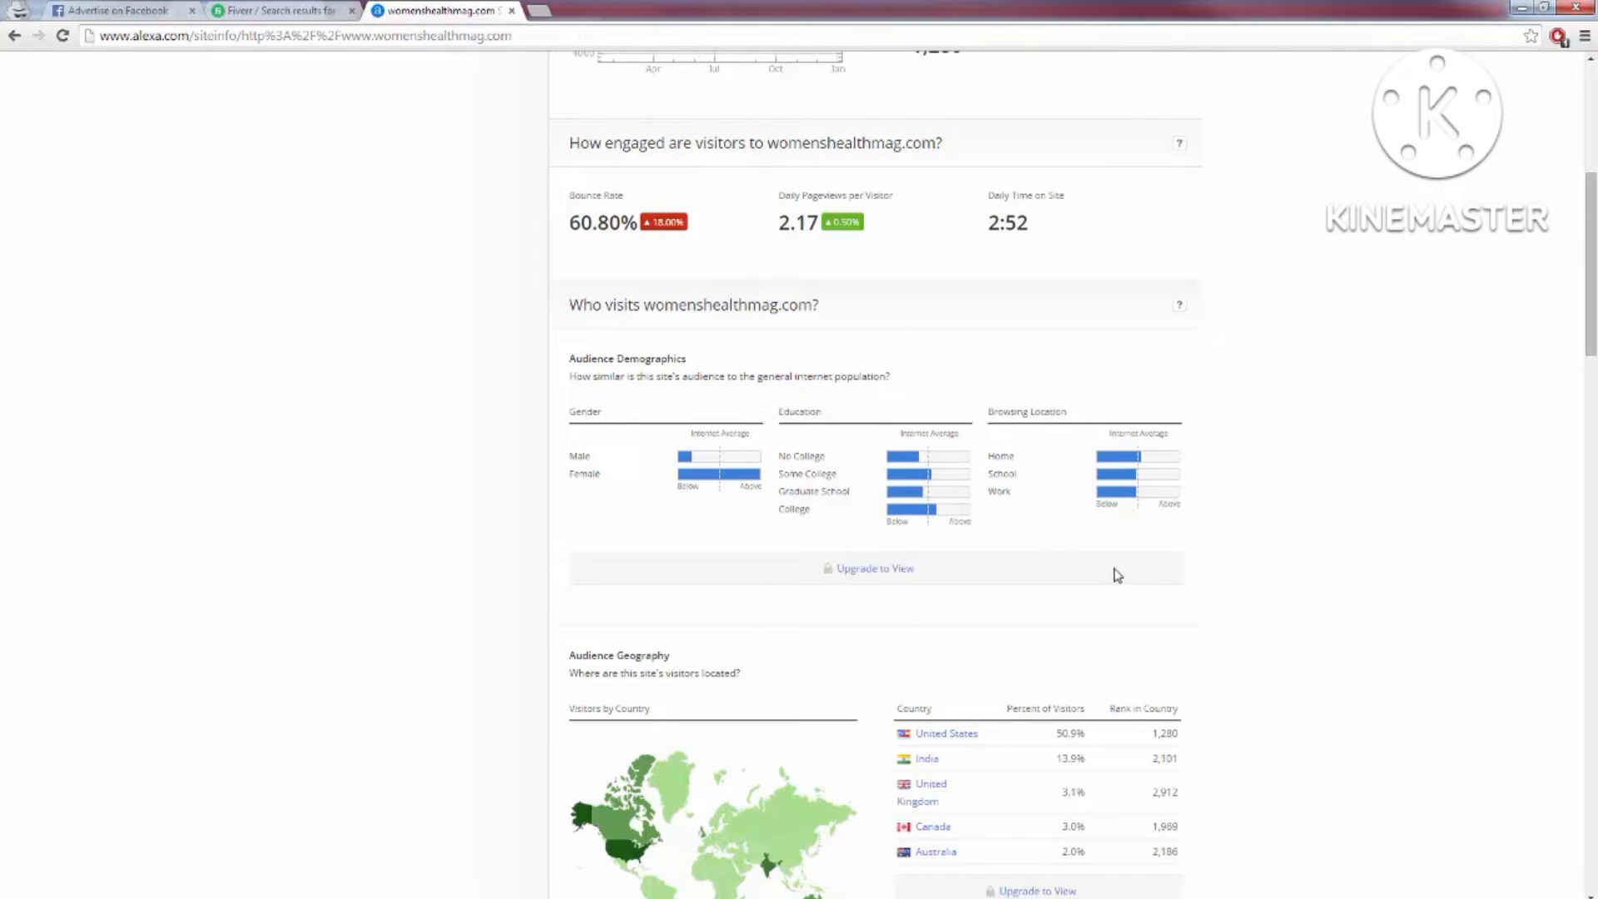
pyautogui.scroll(-3)
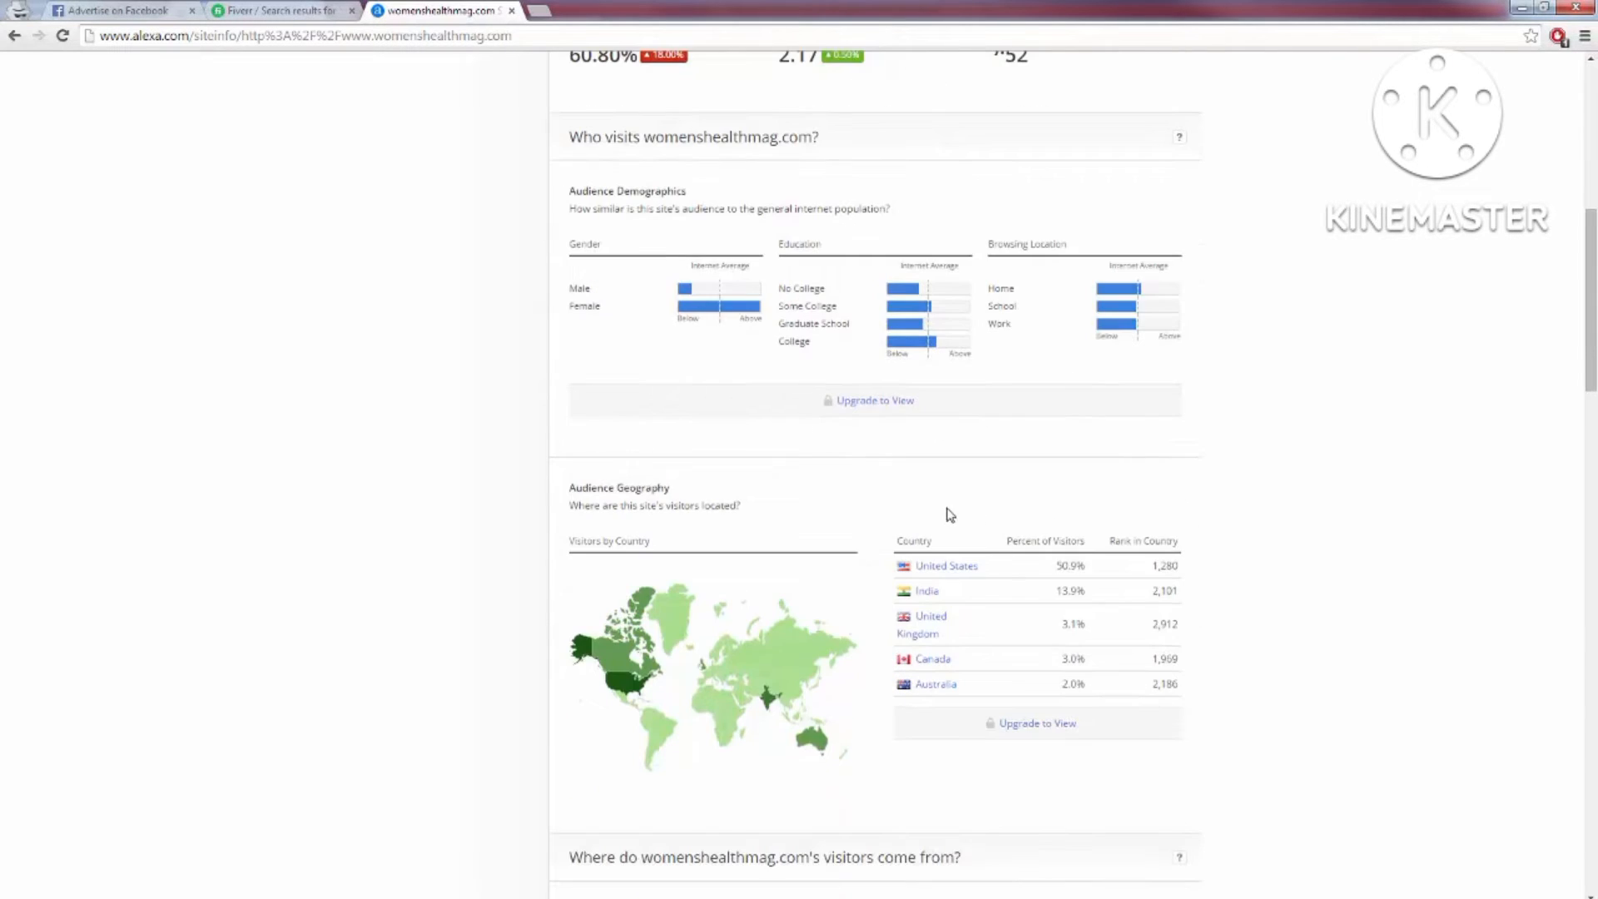
pyautogui.moveTo(977, 556)
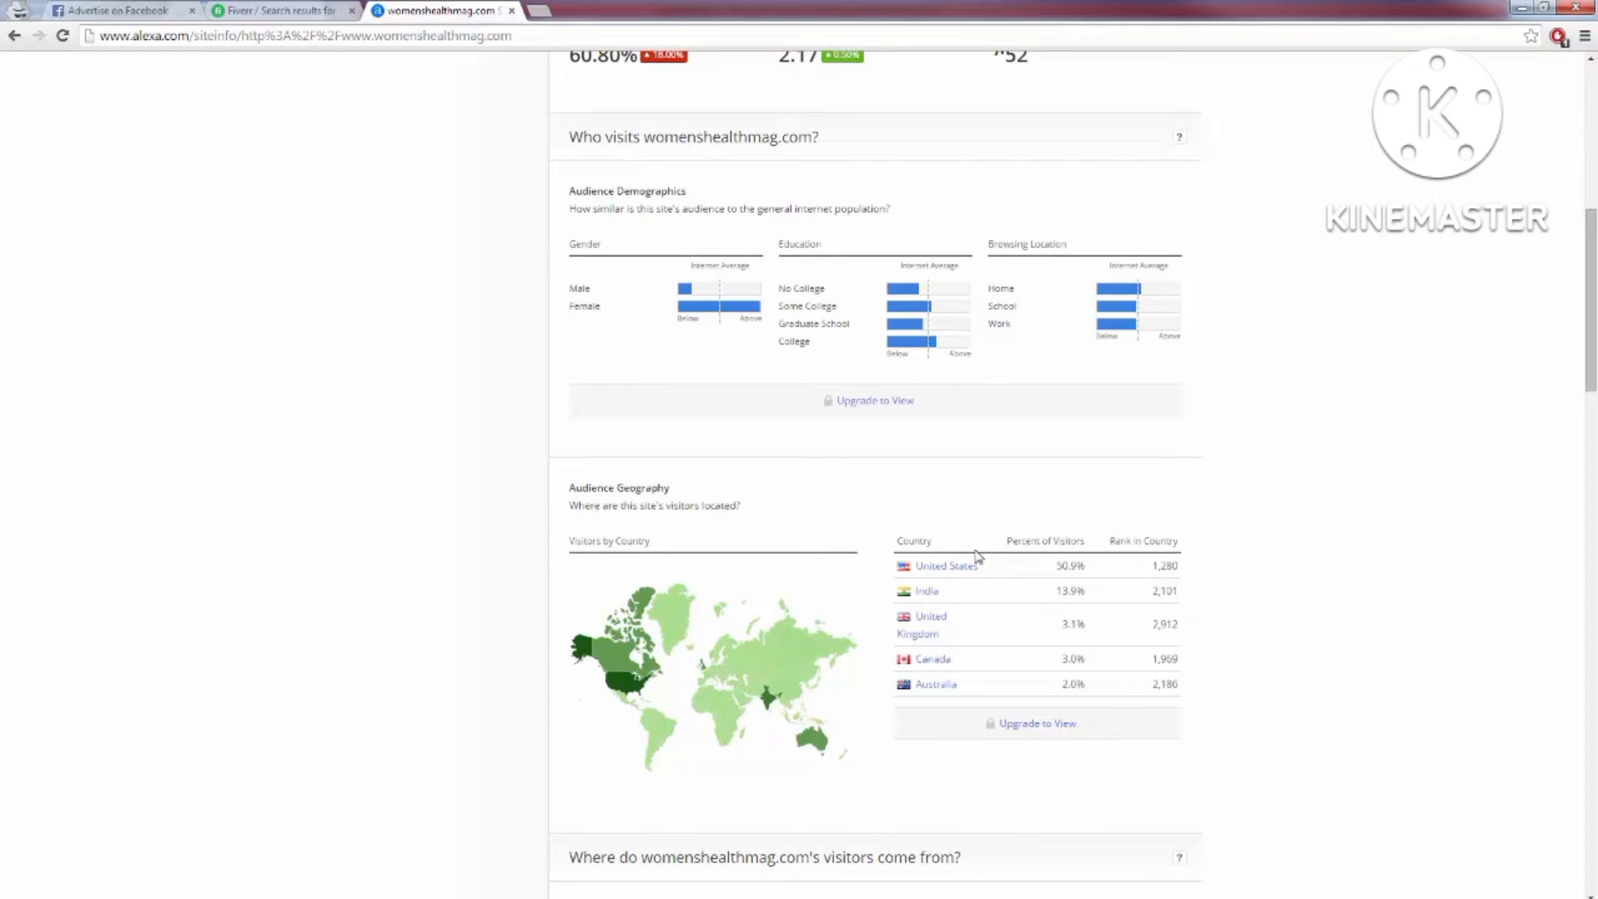
pyautogui.moveTo(978, 596)
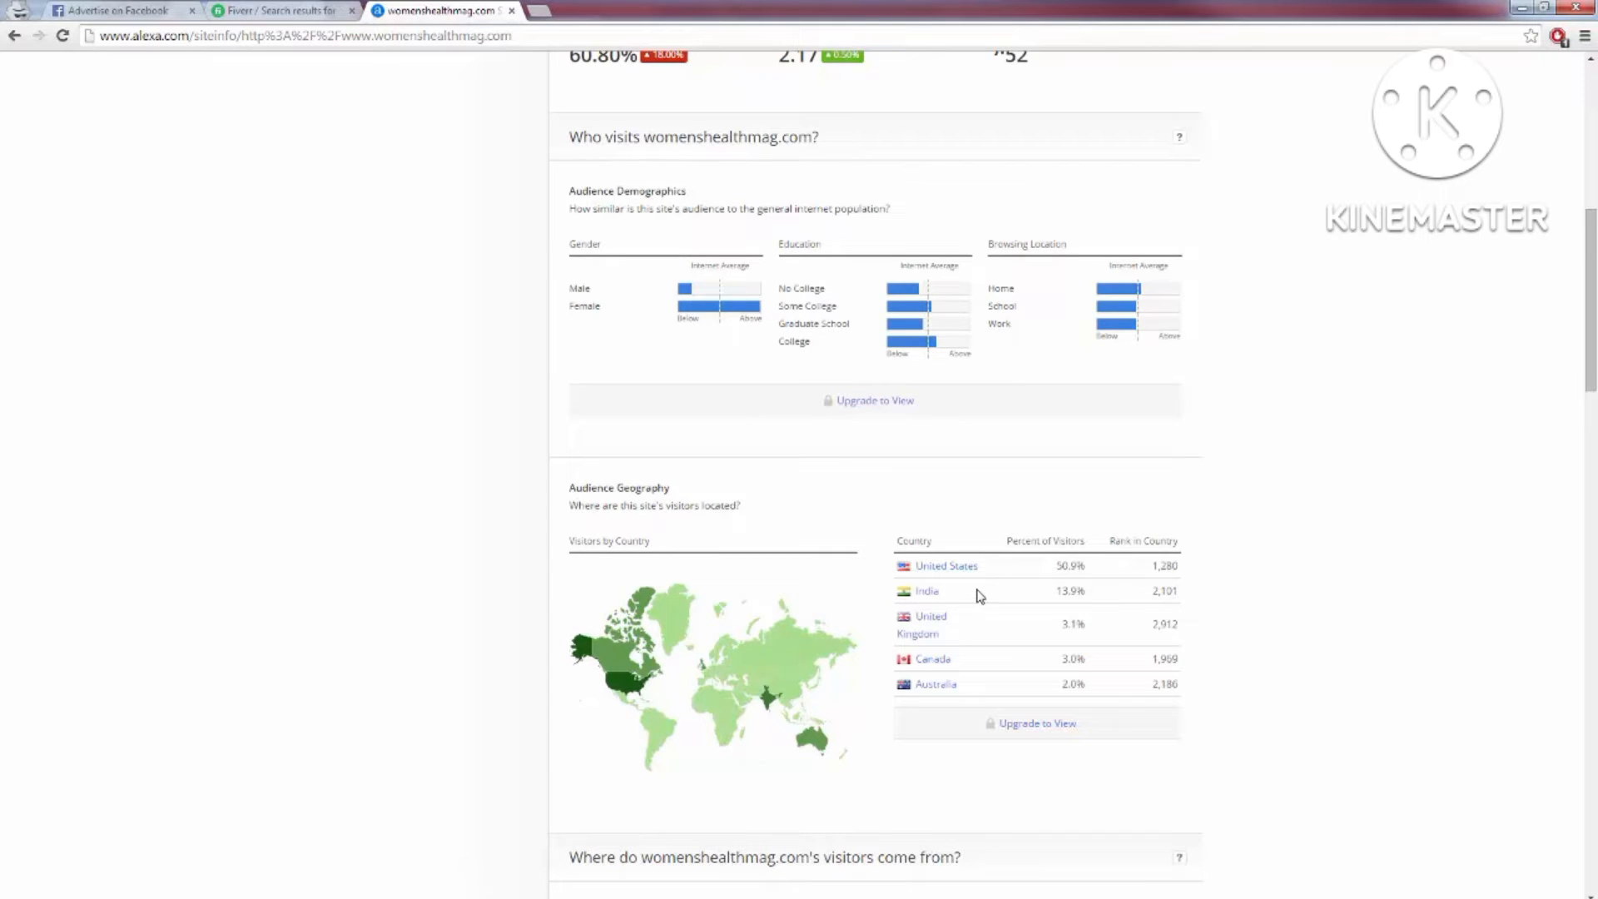
pyautogui.moveTo(1045, 578)
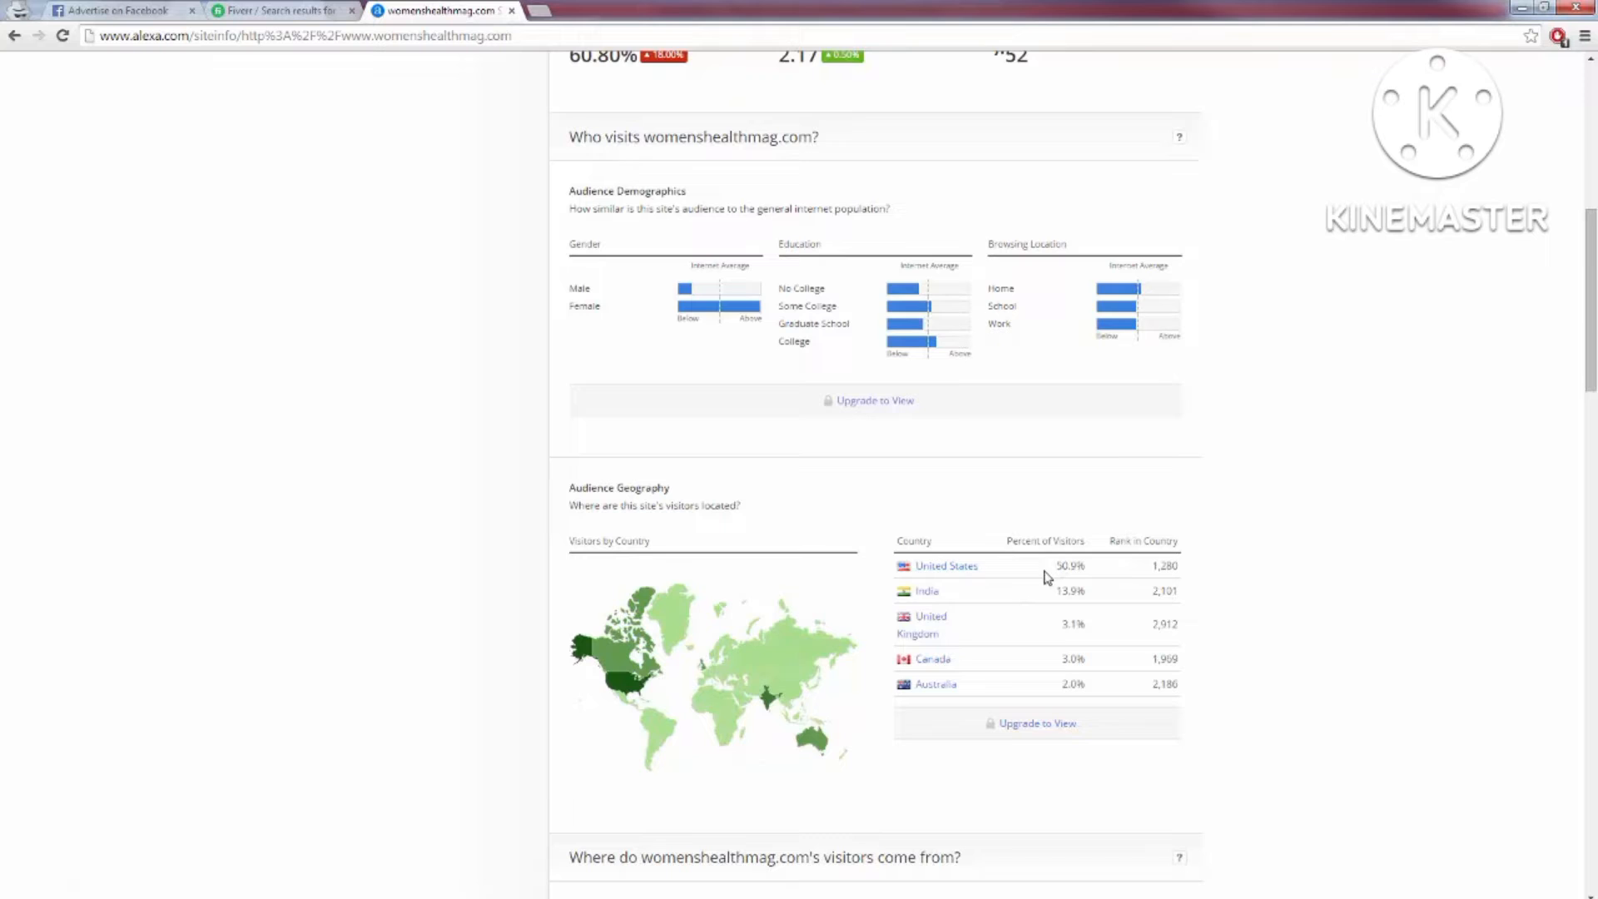
pyautogui.scroll(-3)
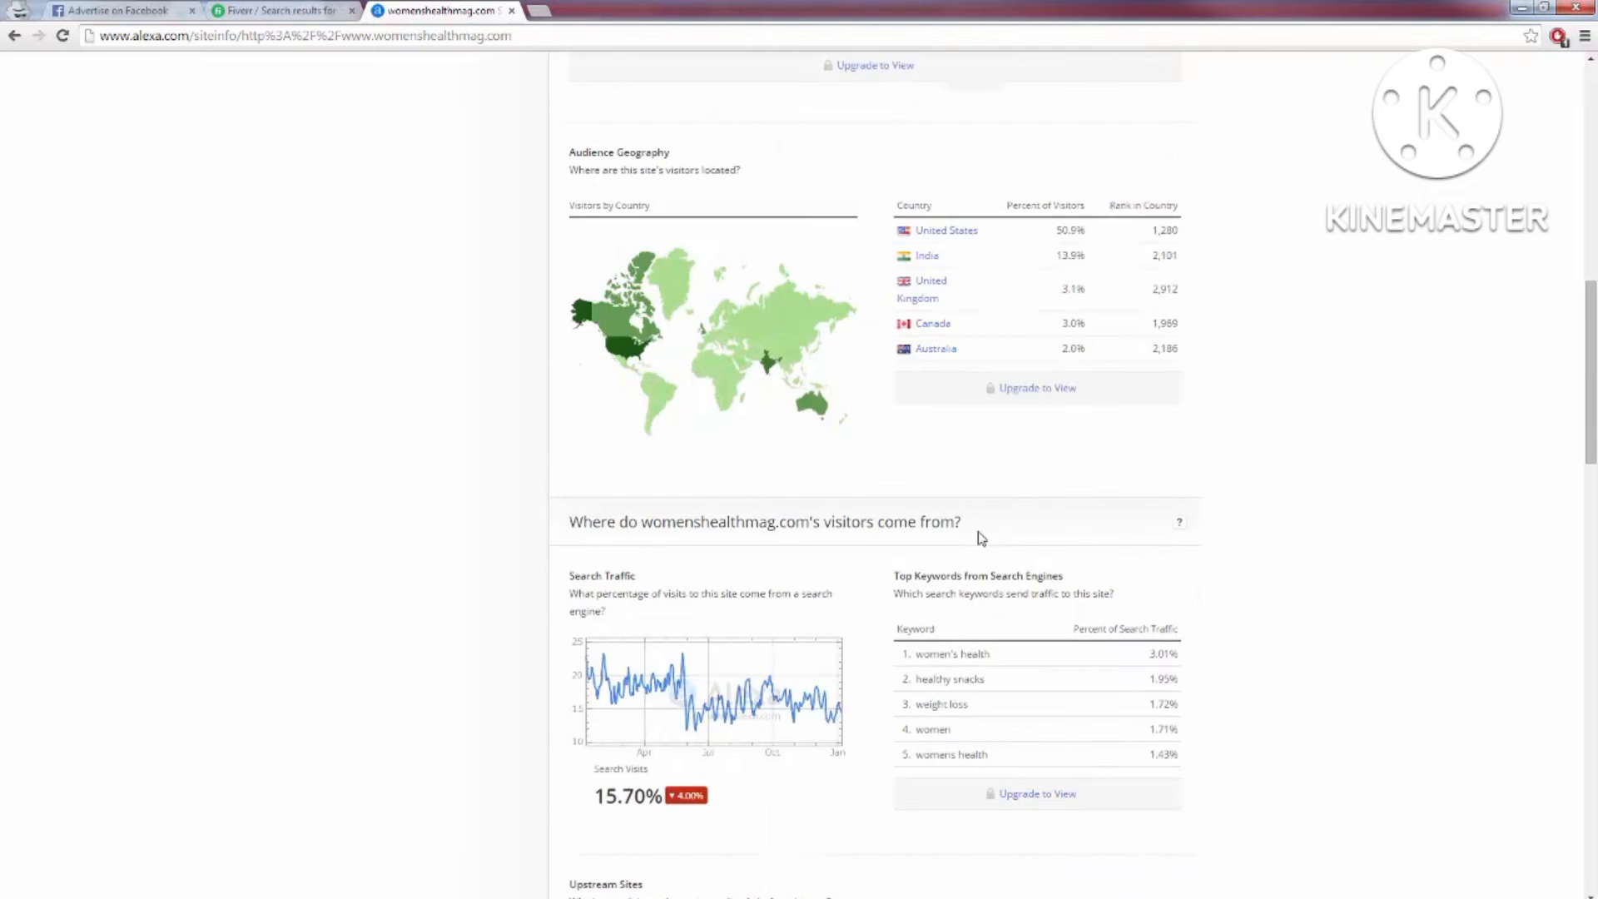
pyautogui.scroll(3)
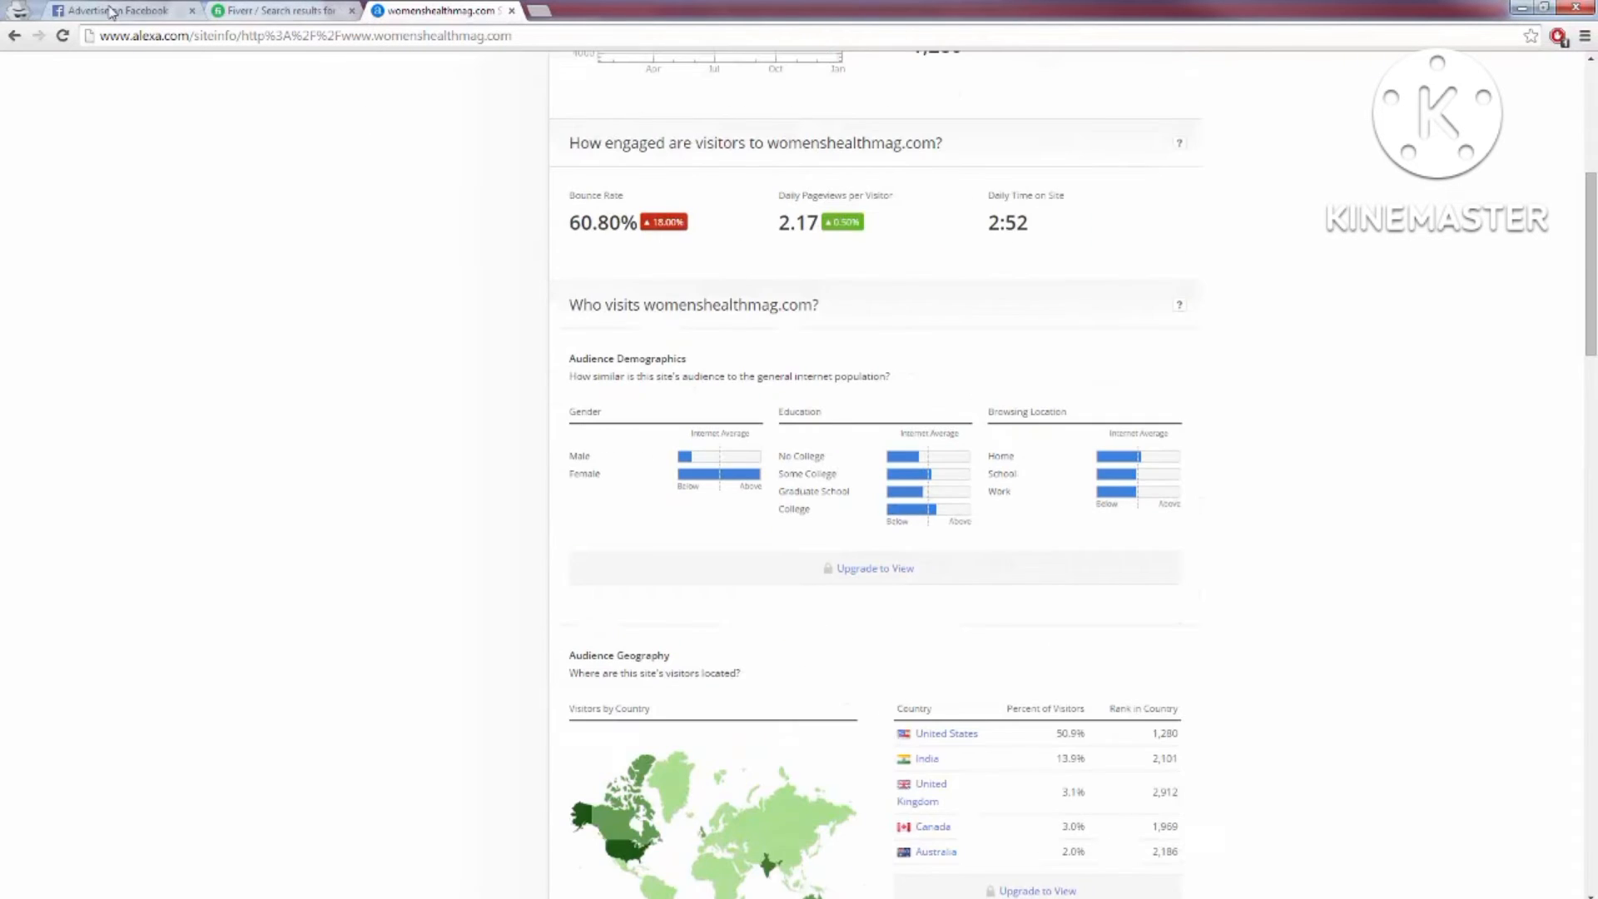
pyautogui.click(111, 10)
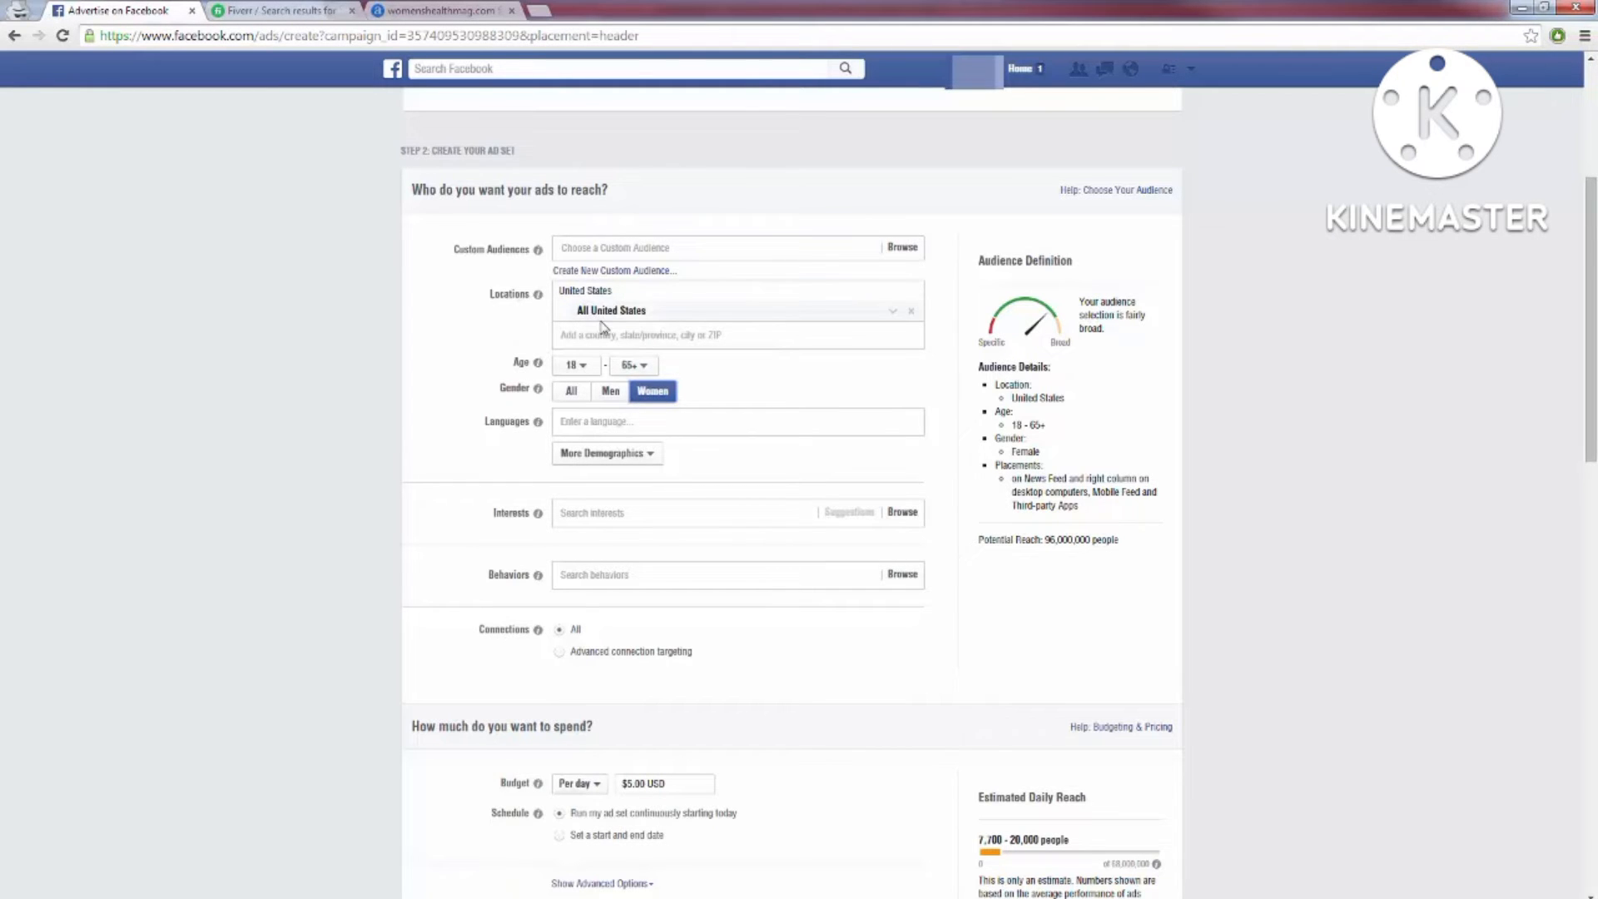
pyautogui.moveTo(538, 421)
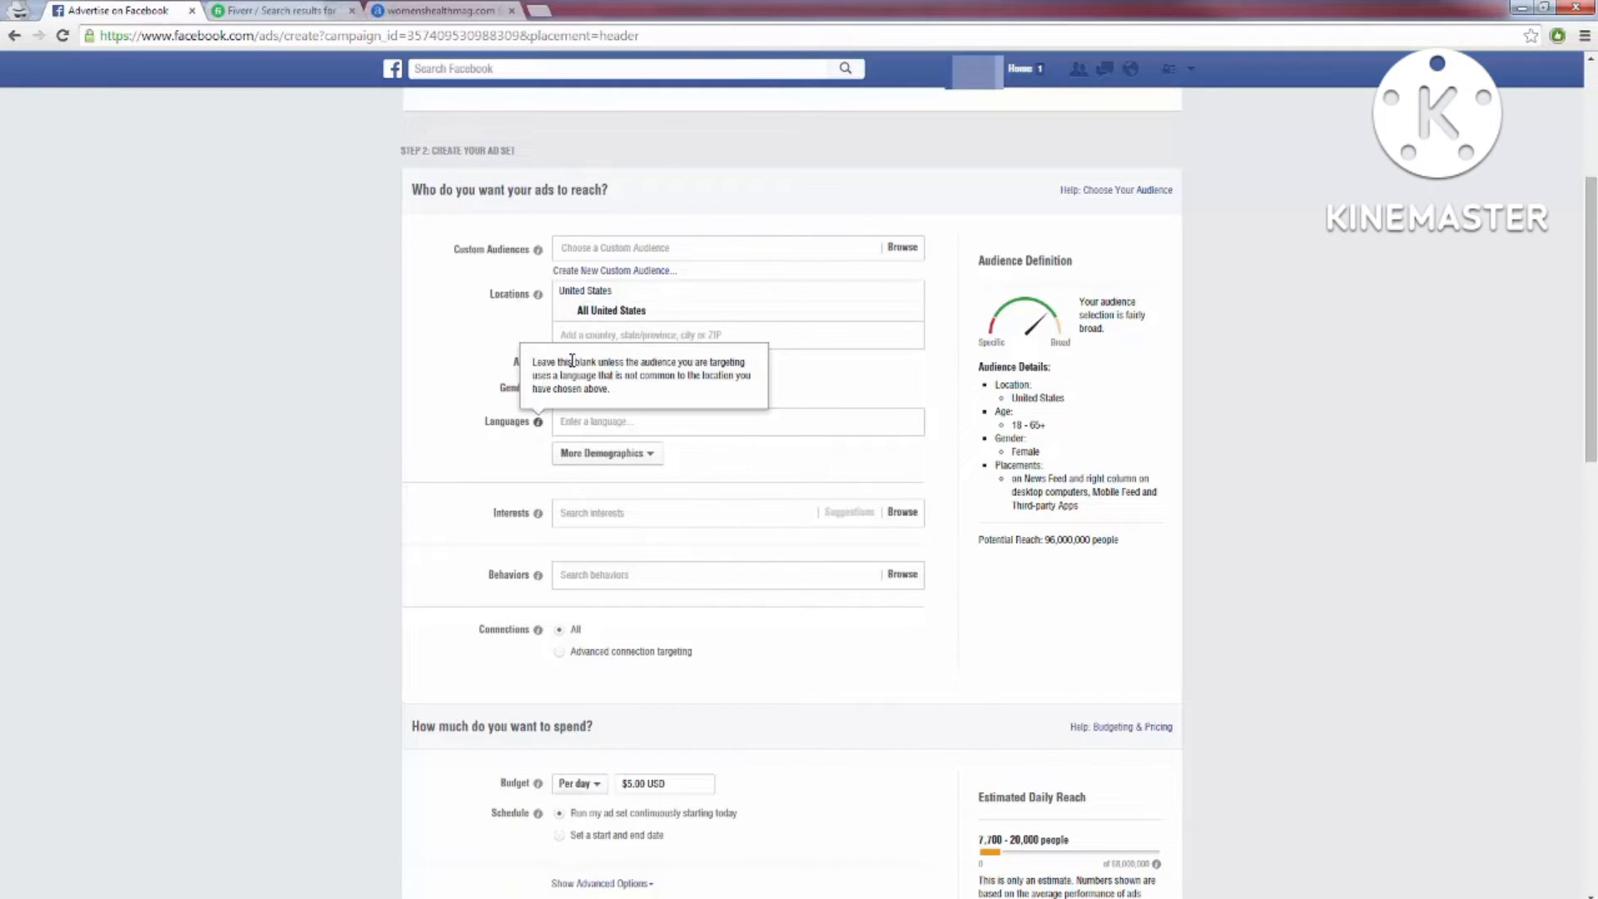
# - Set the audience's upper age limit to 50 and start adding an interest
pyautogui.click(632, 365)
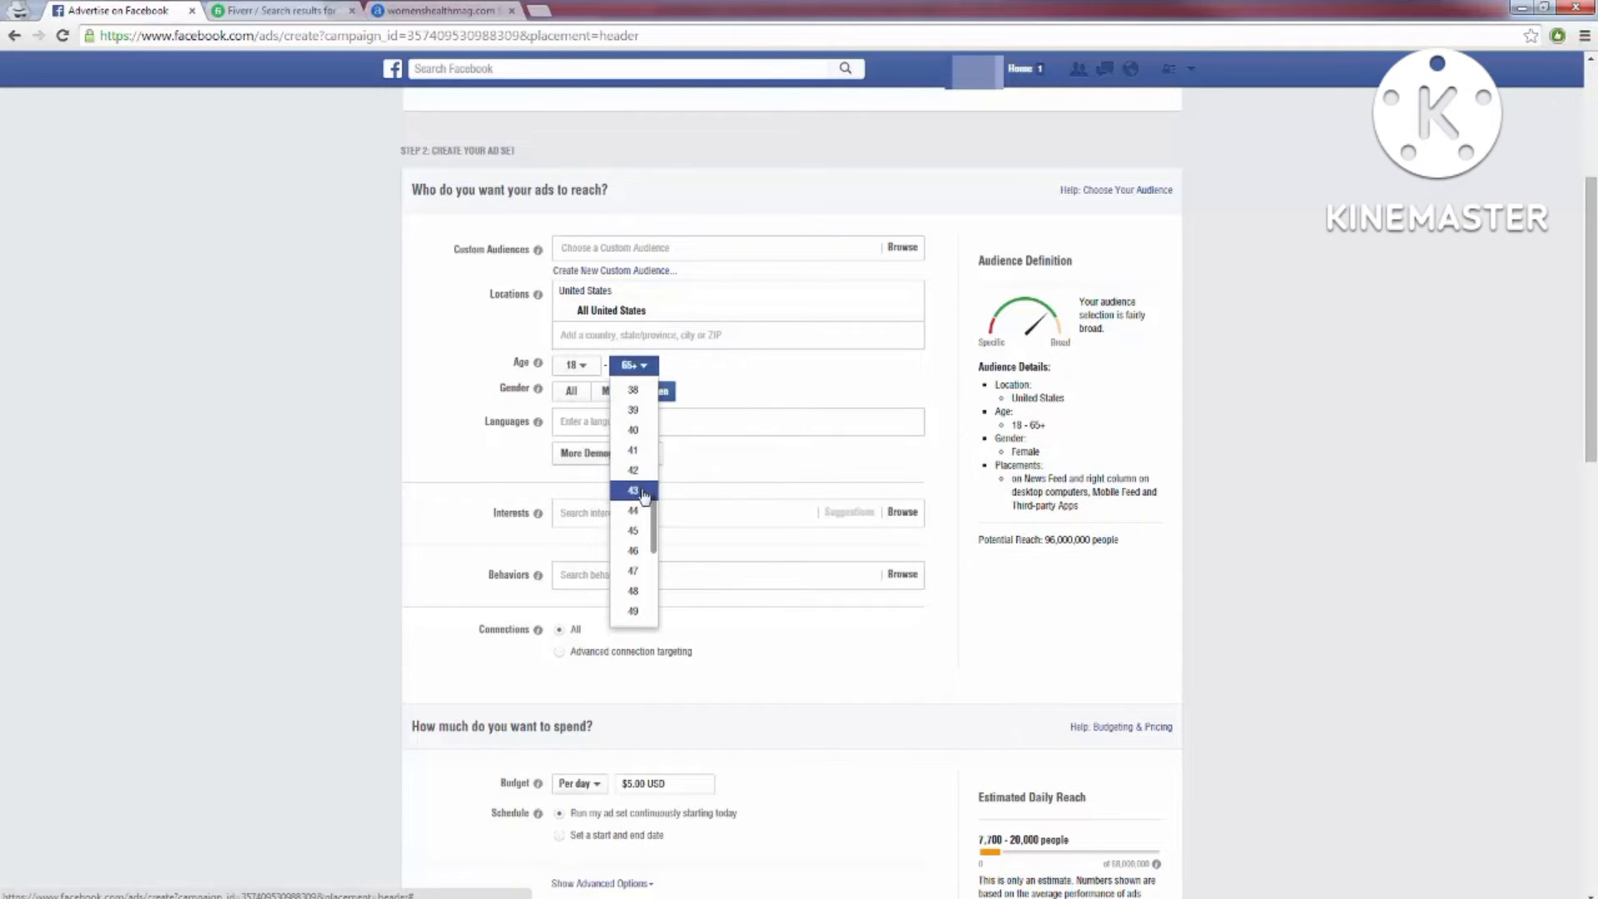
pyautogui.click(633, 551)
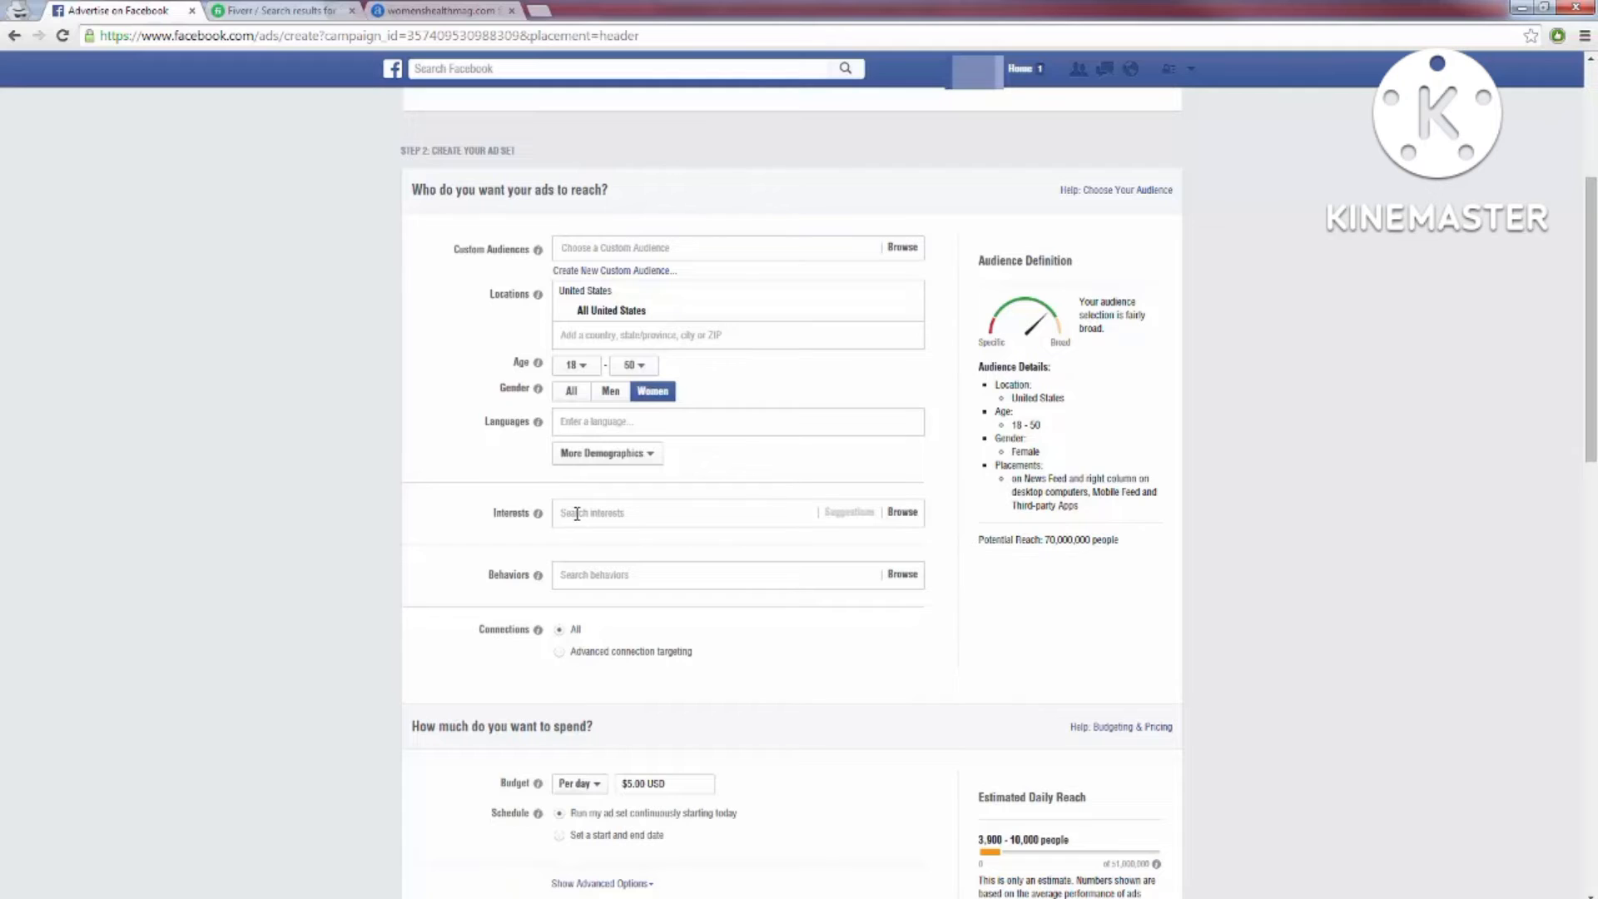
pyautogui.click(678, 513)
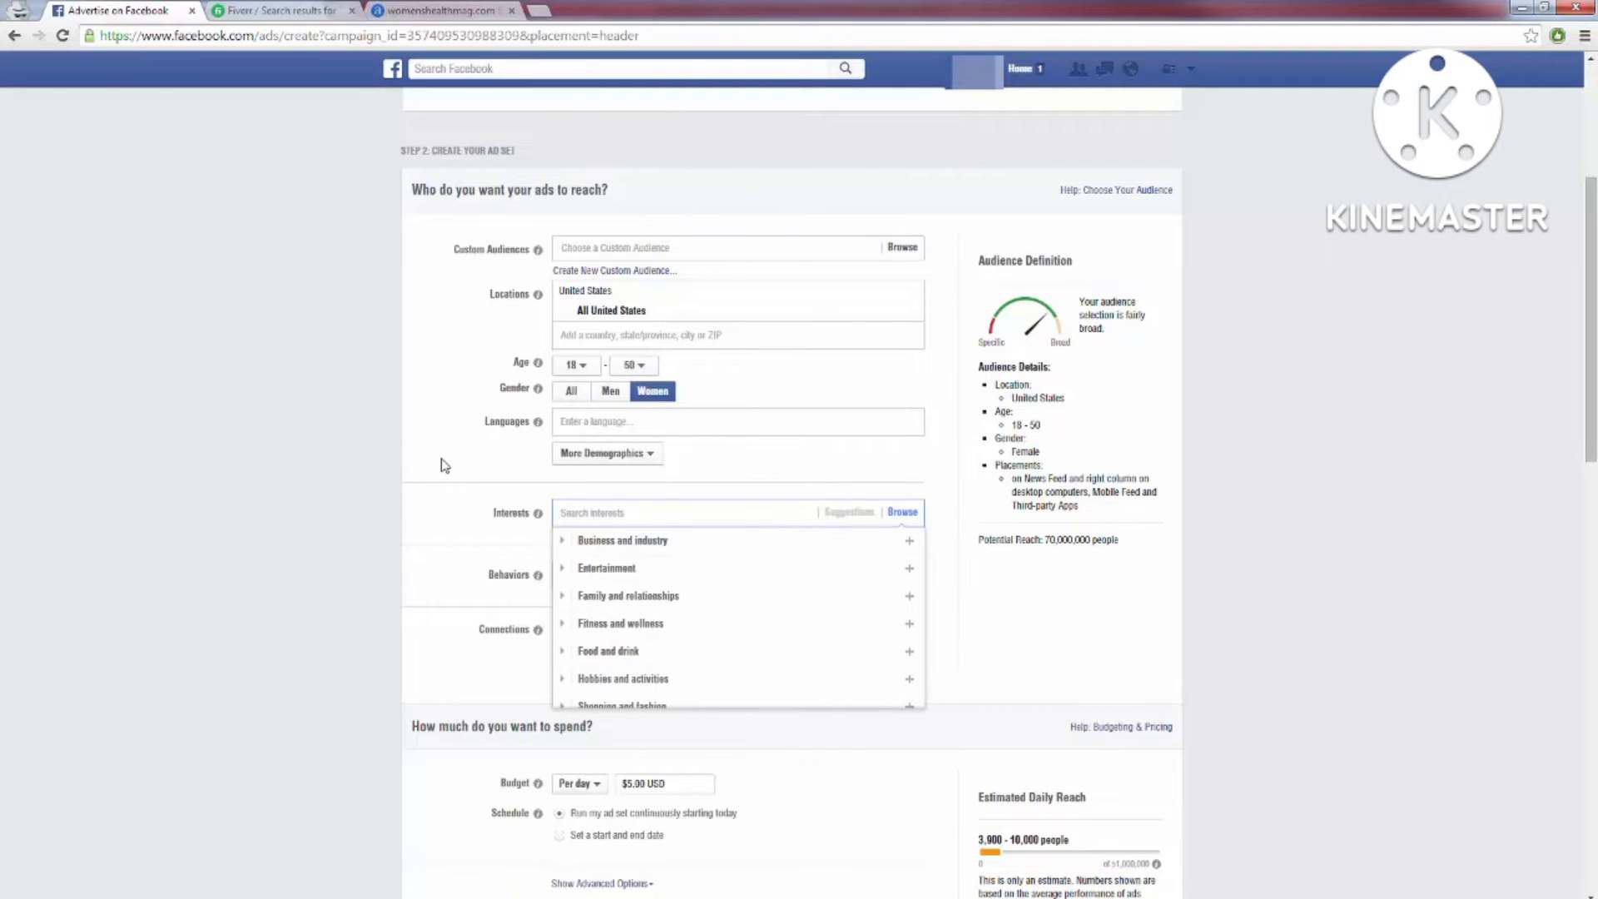
# - Add the Weight loss interest by searching 'weight' in the Interests field
pyautogui.write('weight loss')
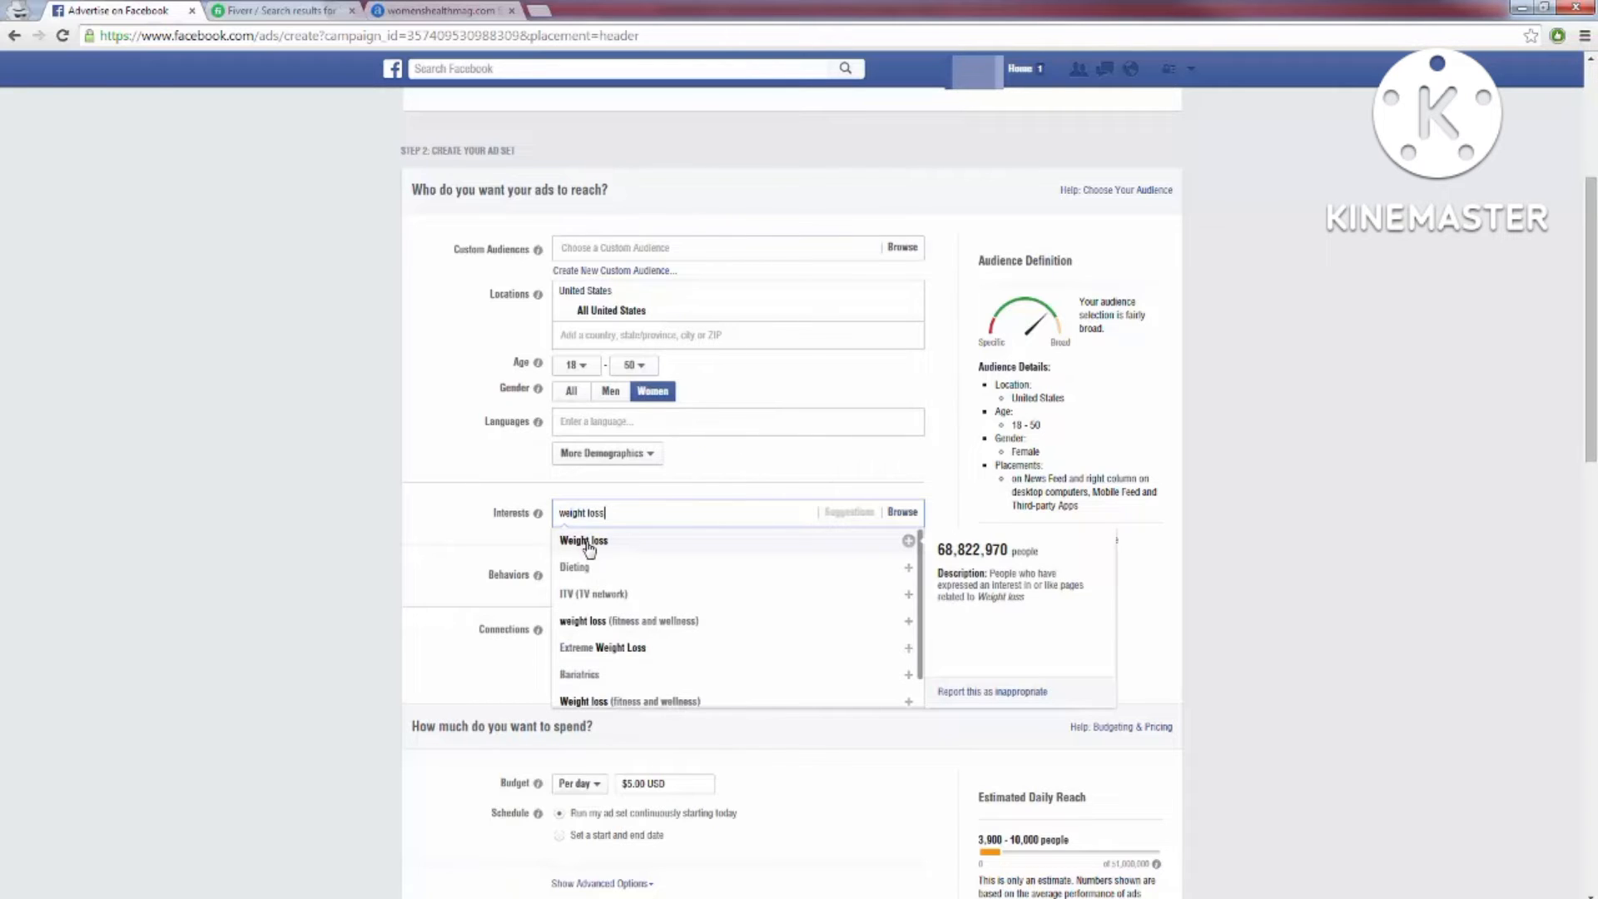
pyautogui.click(582, 539)
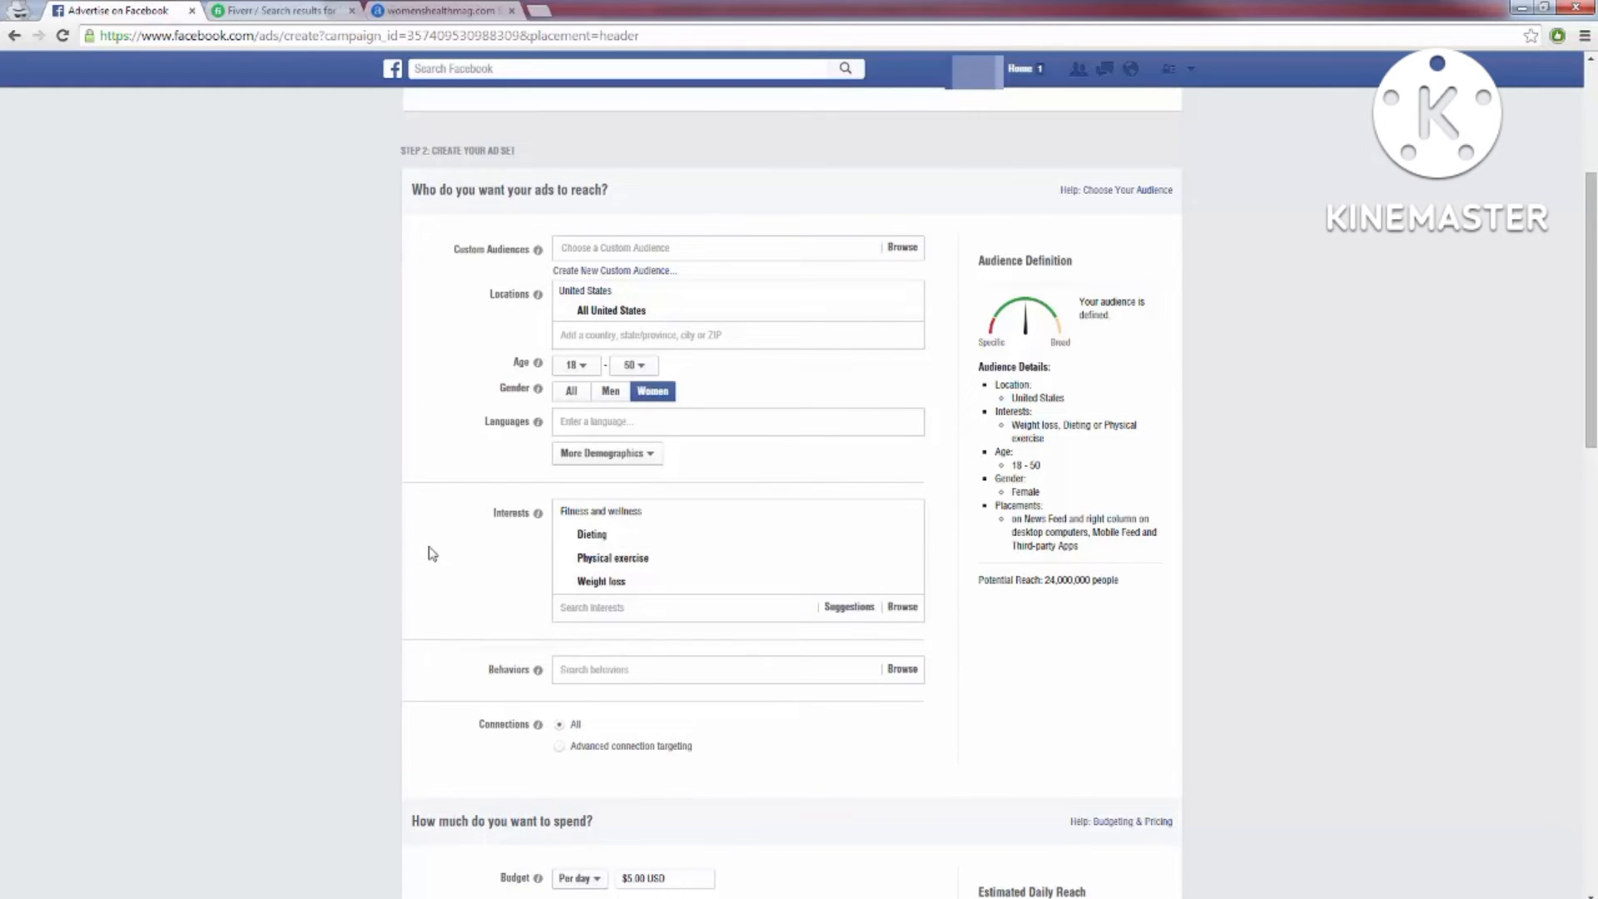
pyautogui.scroll(-3)
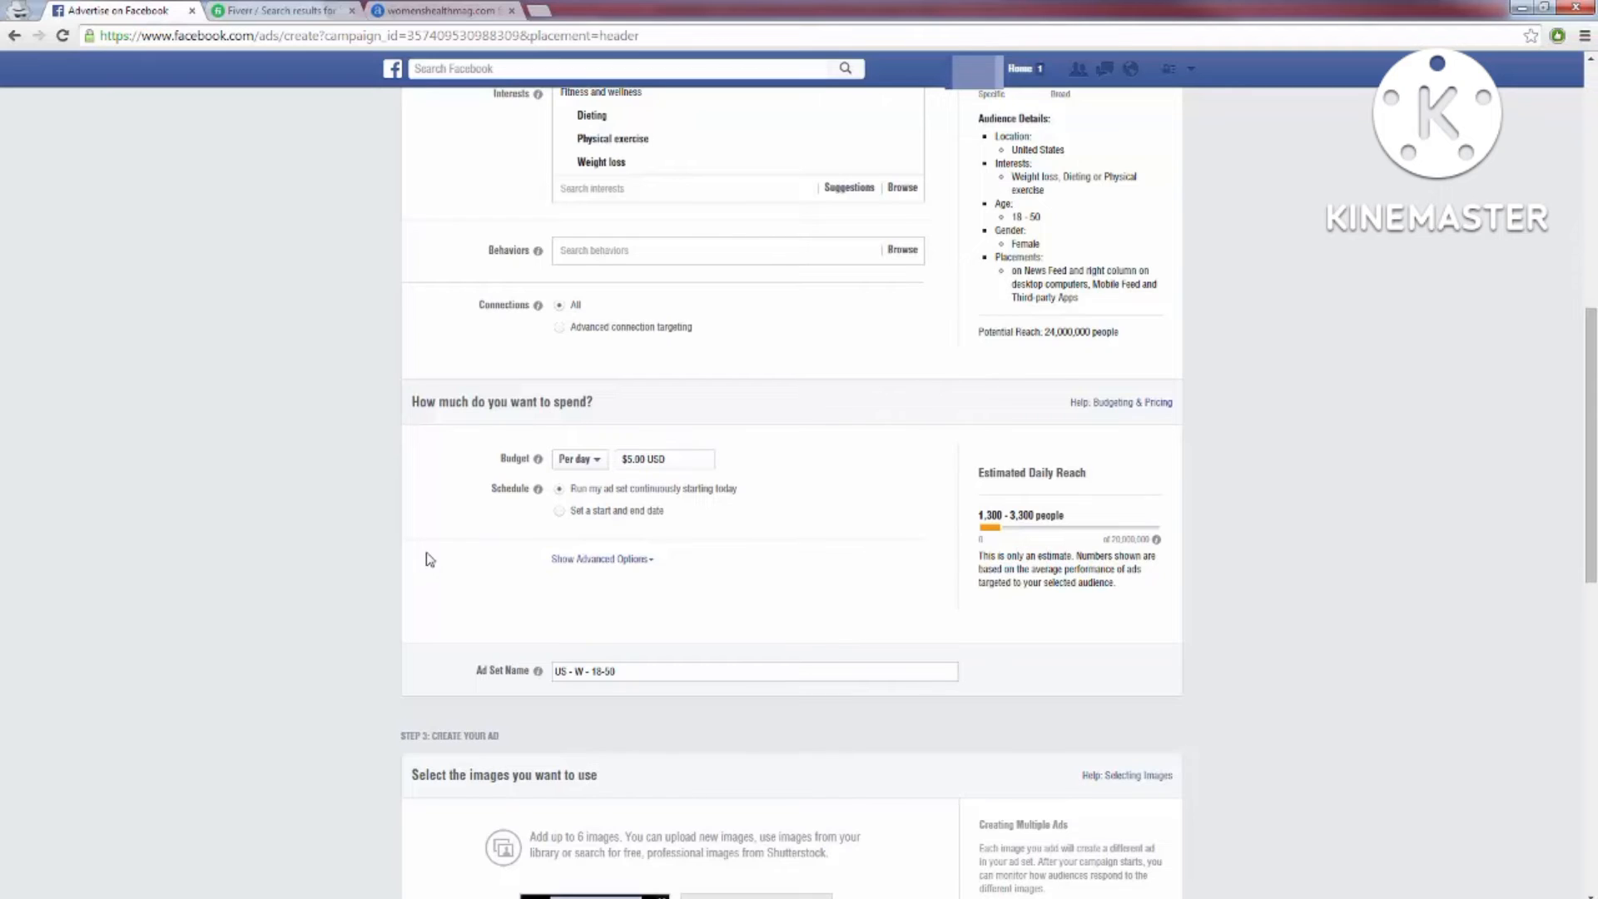
pyautogui.moveTo(457, 482)
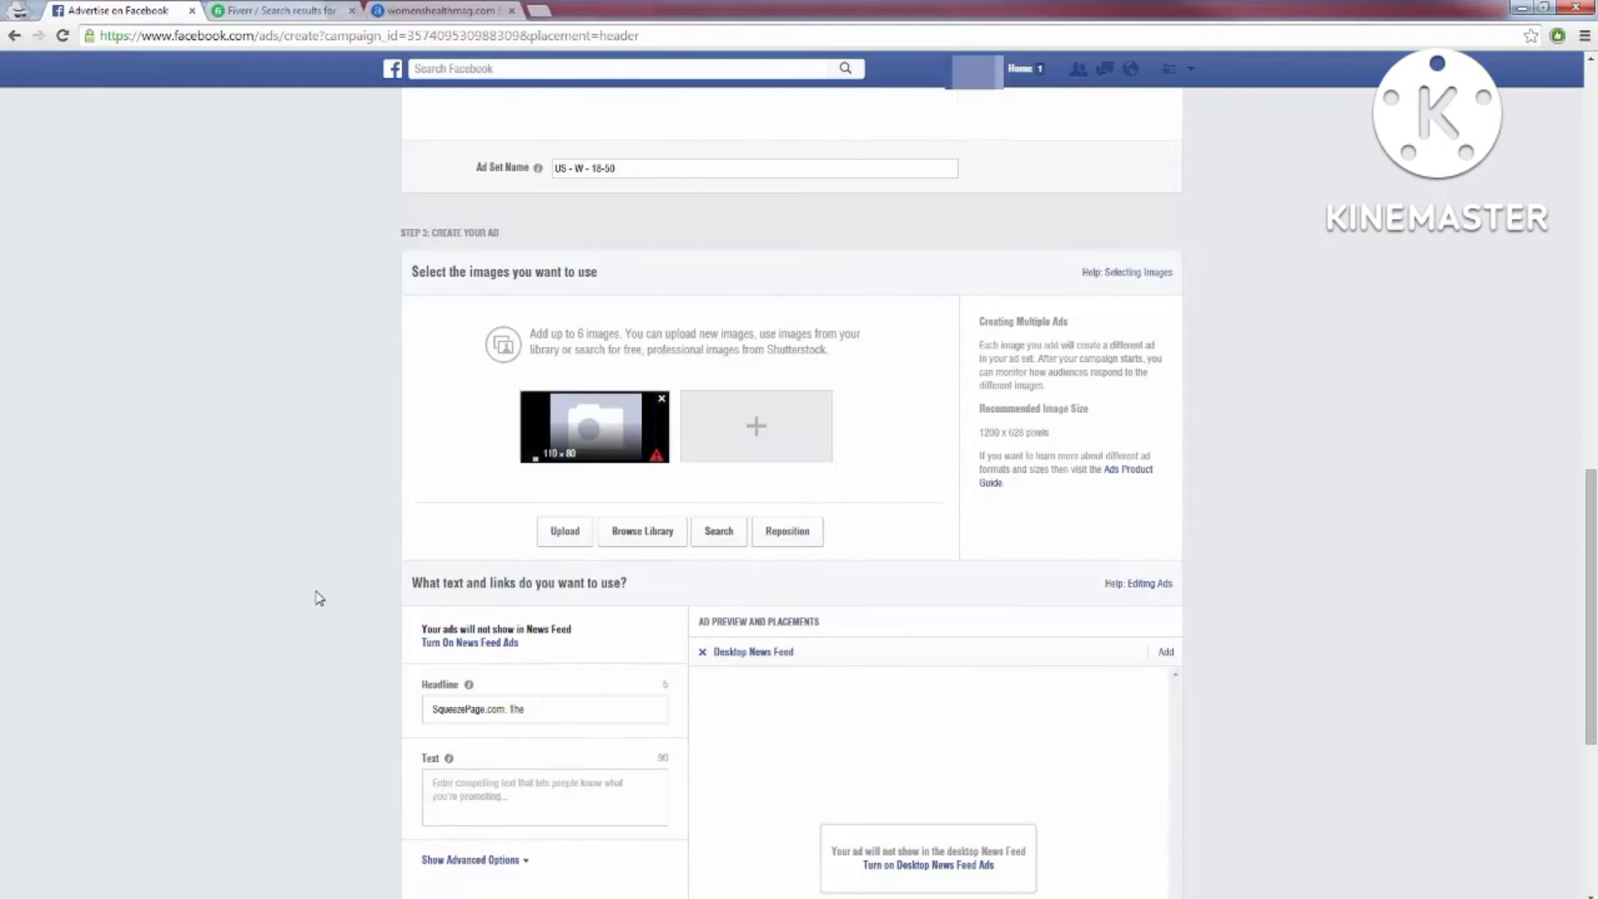
# - Remove the broken placeholder thumbnail so the '25 Pounds in Only 2 Weeks!' image loads
pyautogui.scroll(-3)
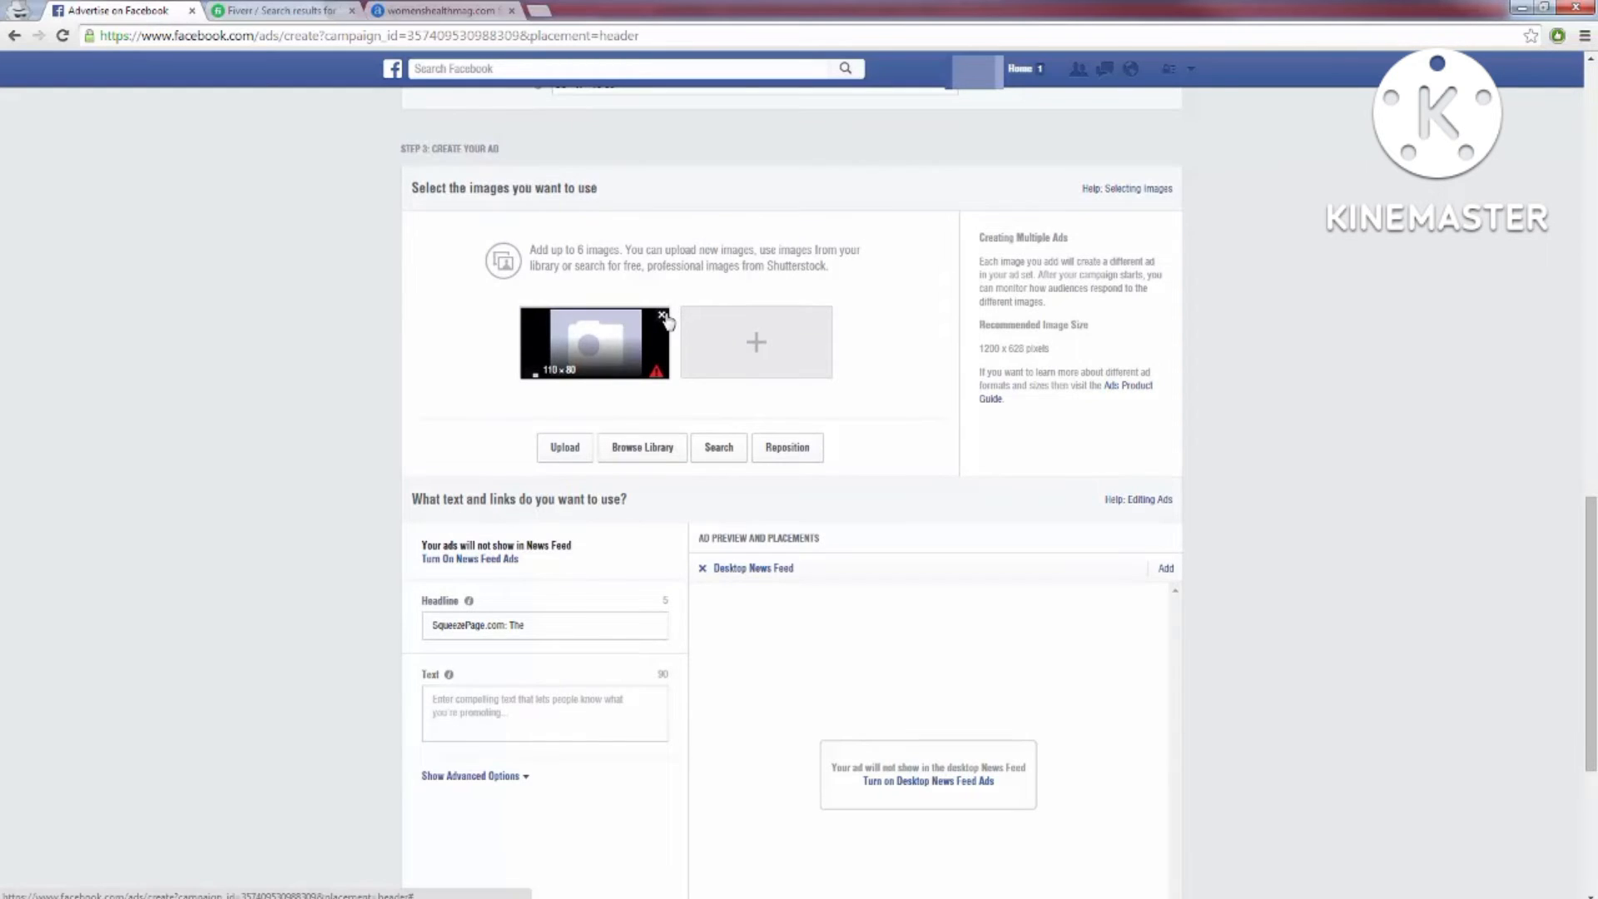
pyautogui.moveTo(661, 323)
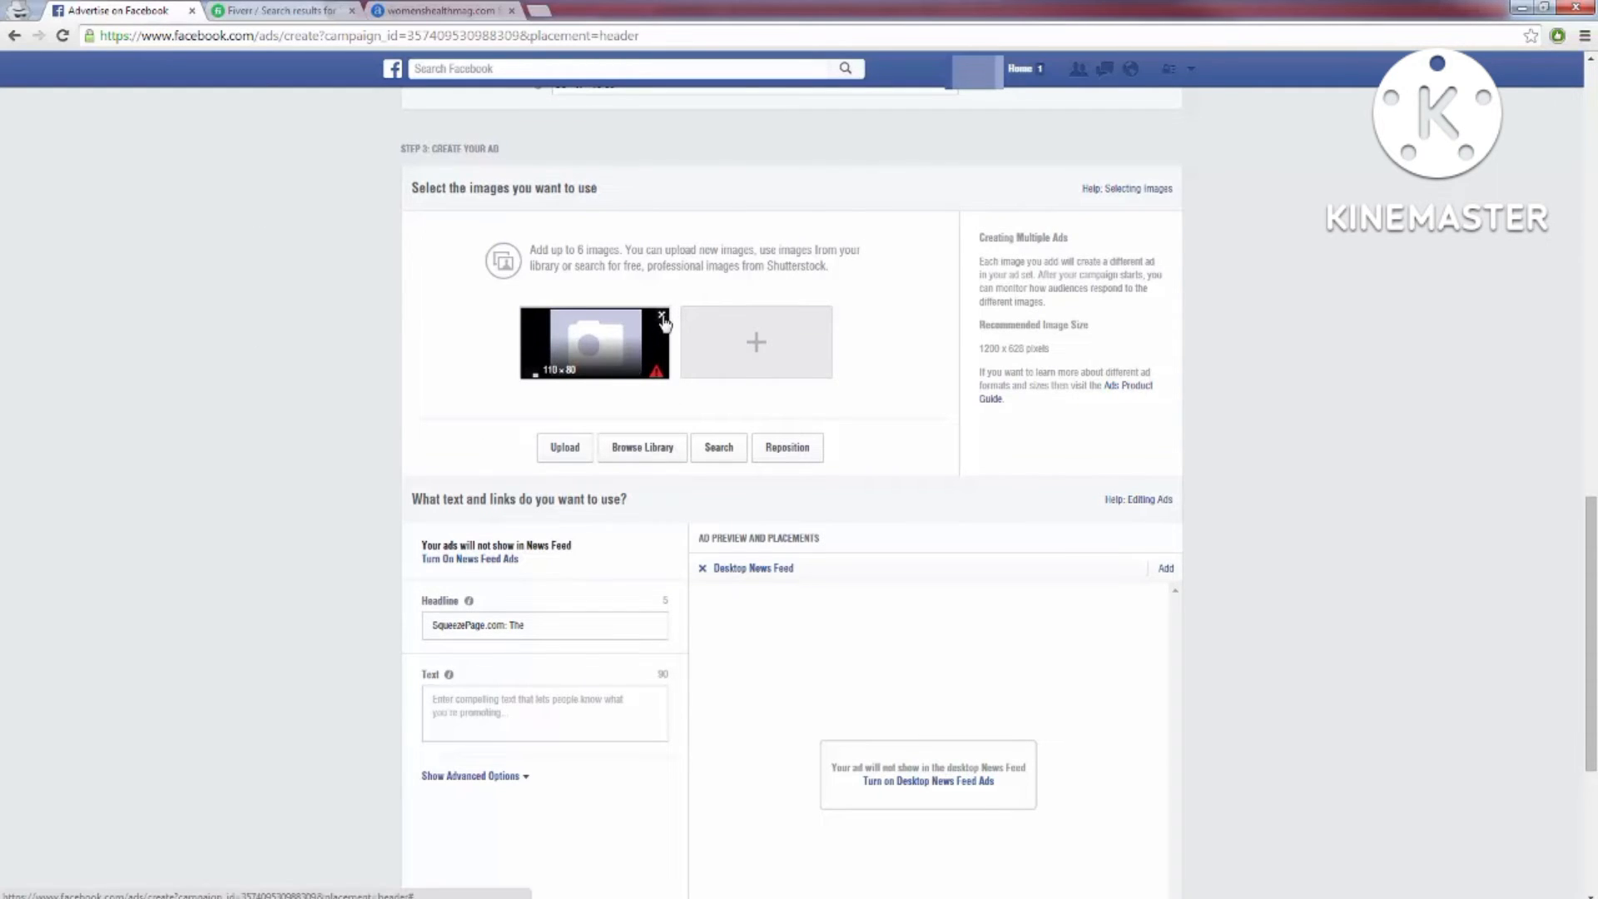
pyautogui.click(660, 315)
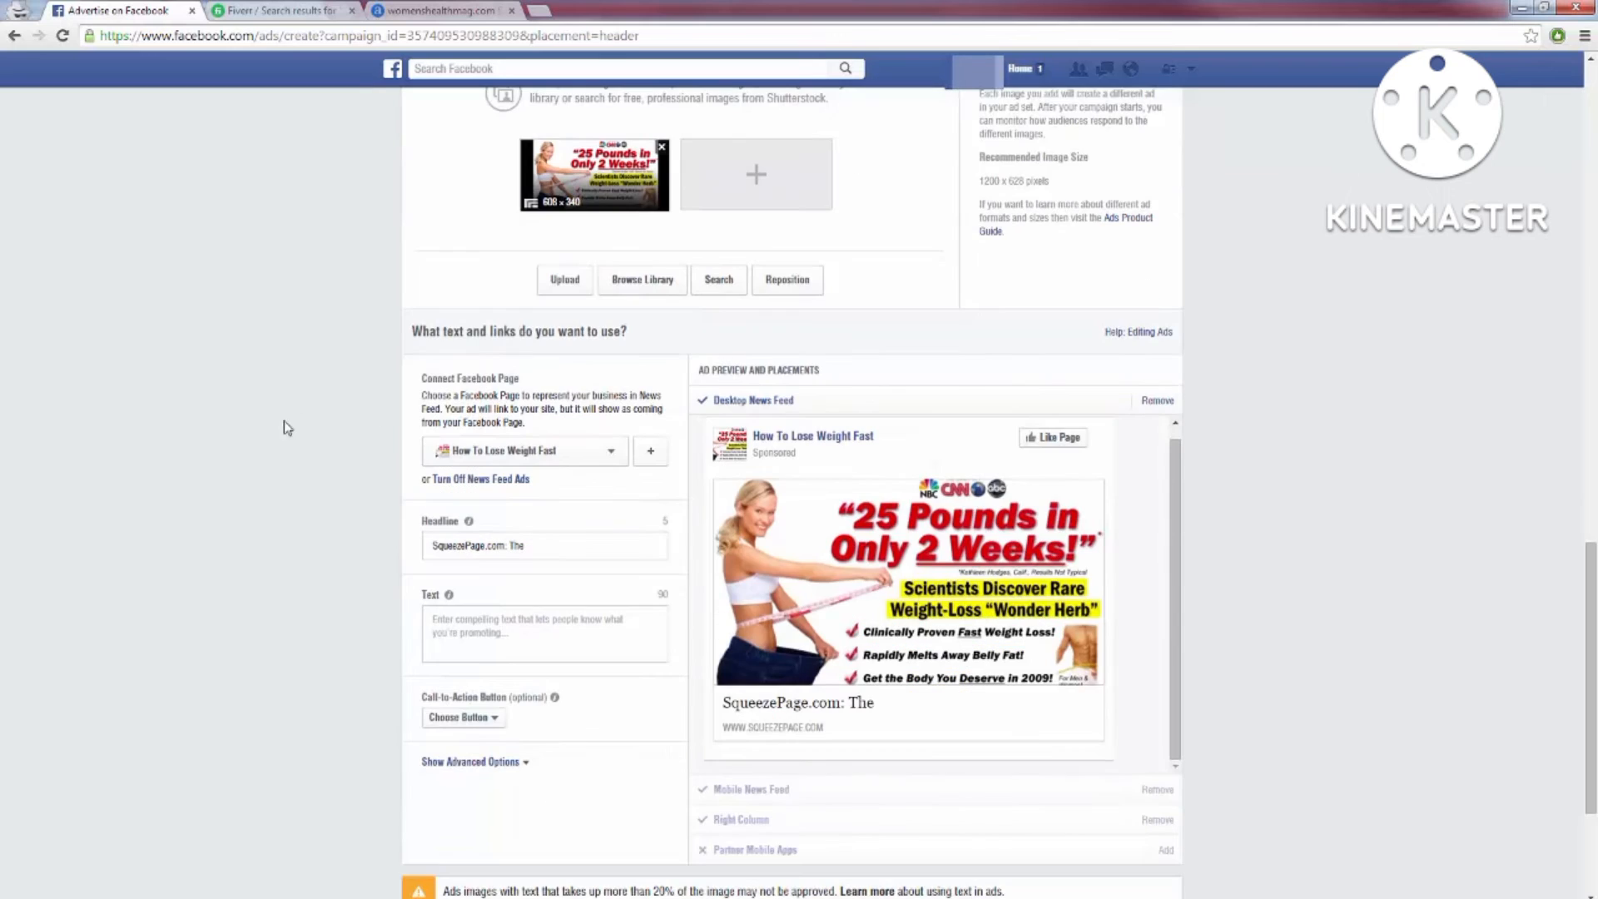
pyautogui.moveTo(829, 614)
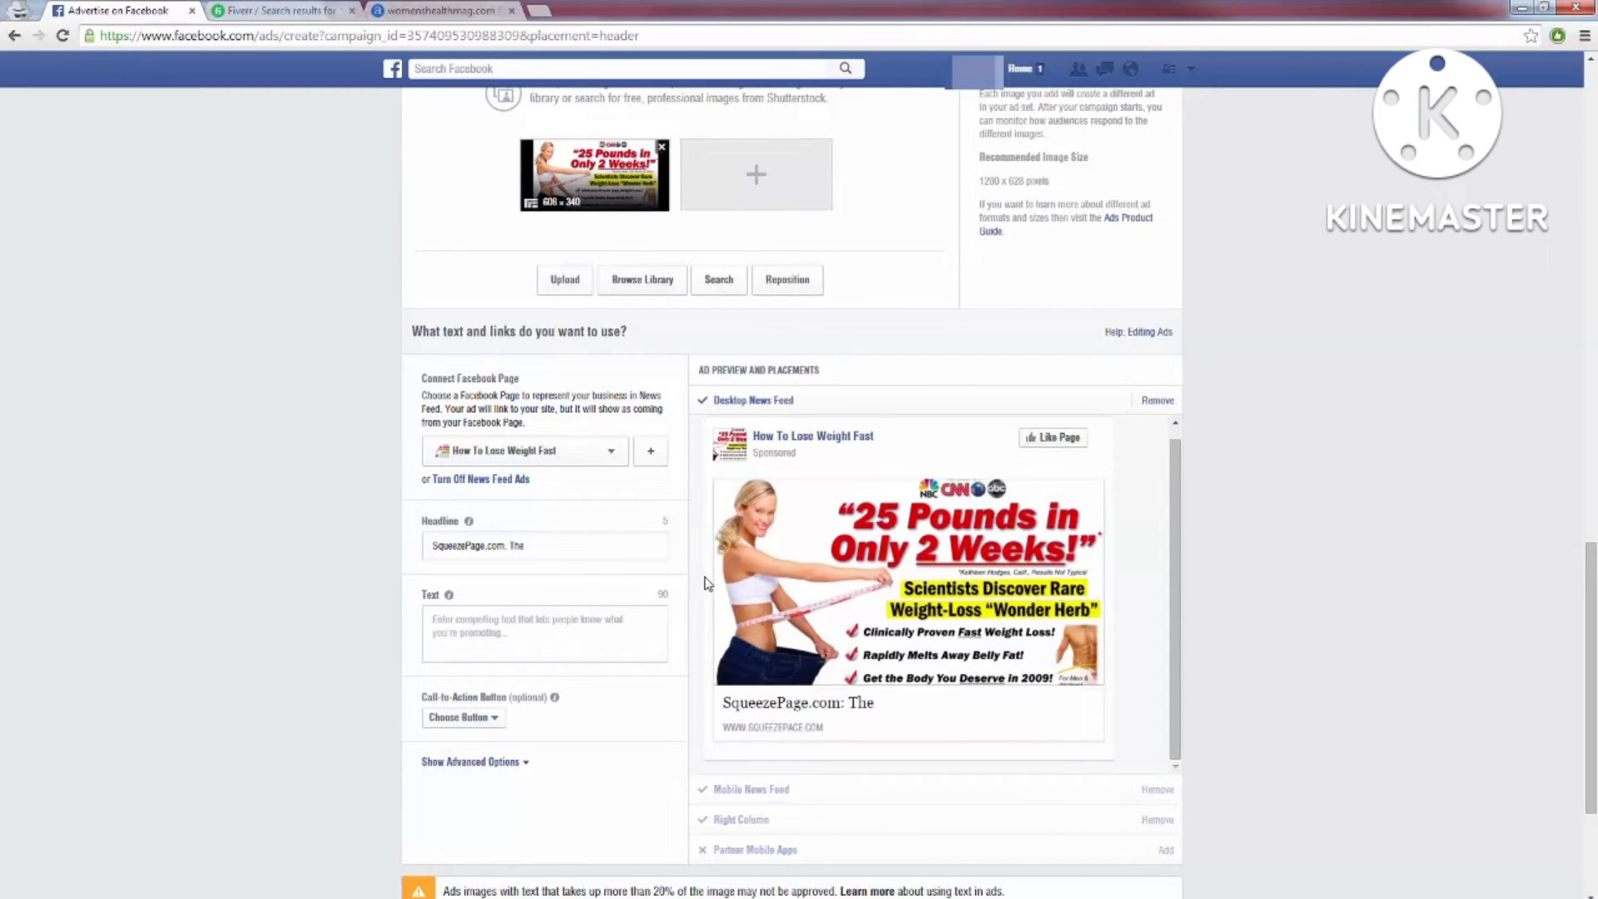
pyautogui.moveTo(771, 583)
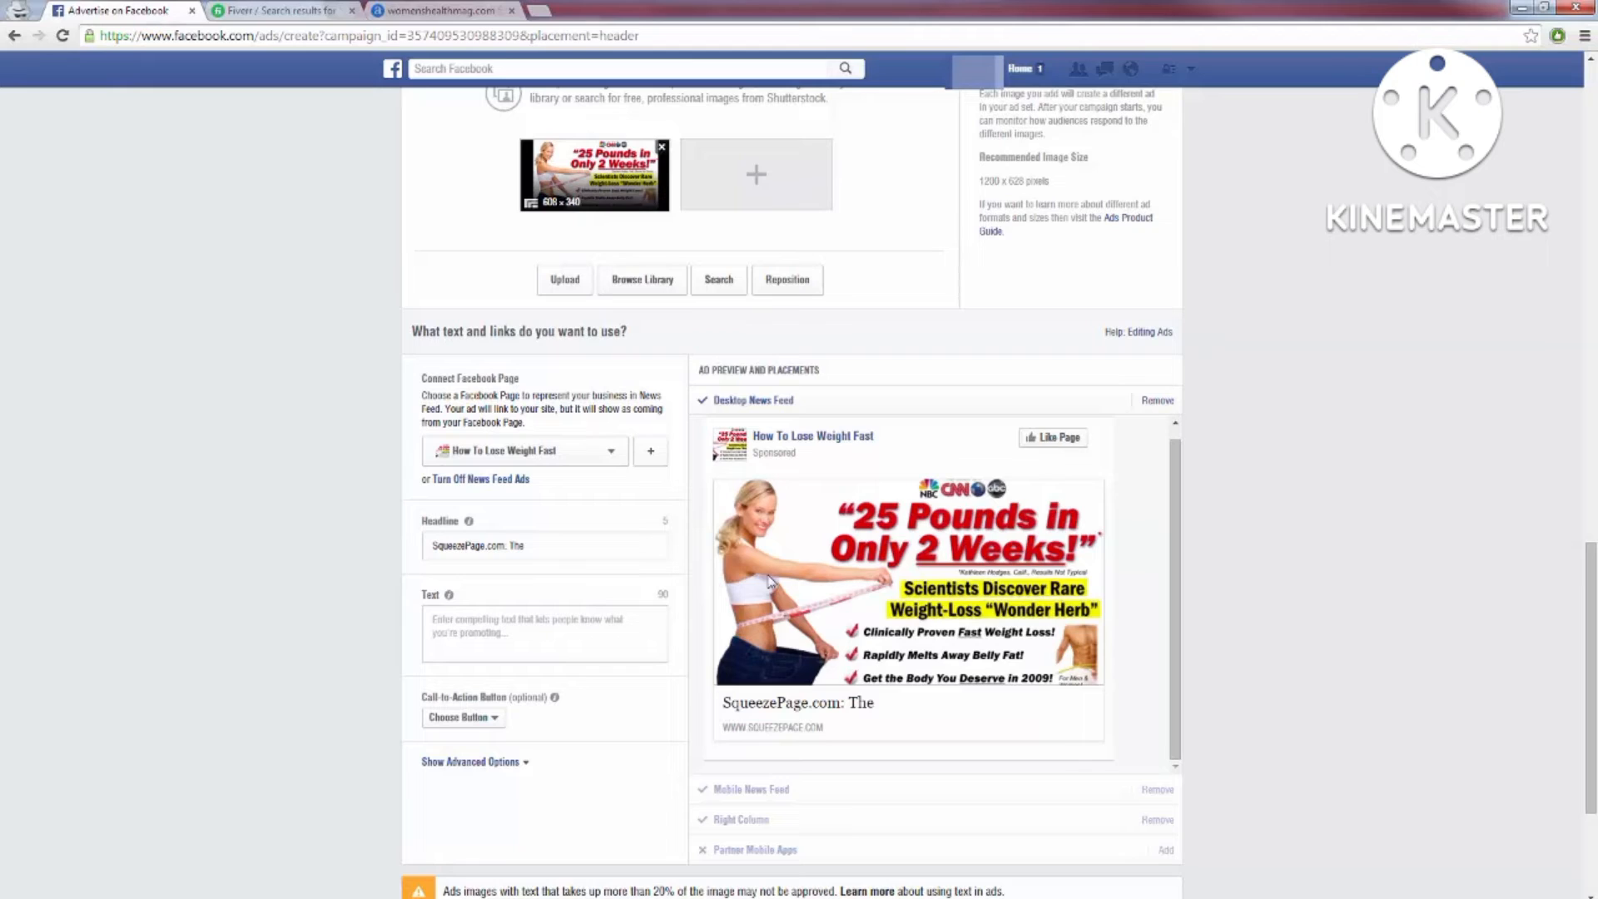
pyautogui.moveTo(779, 576)
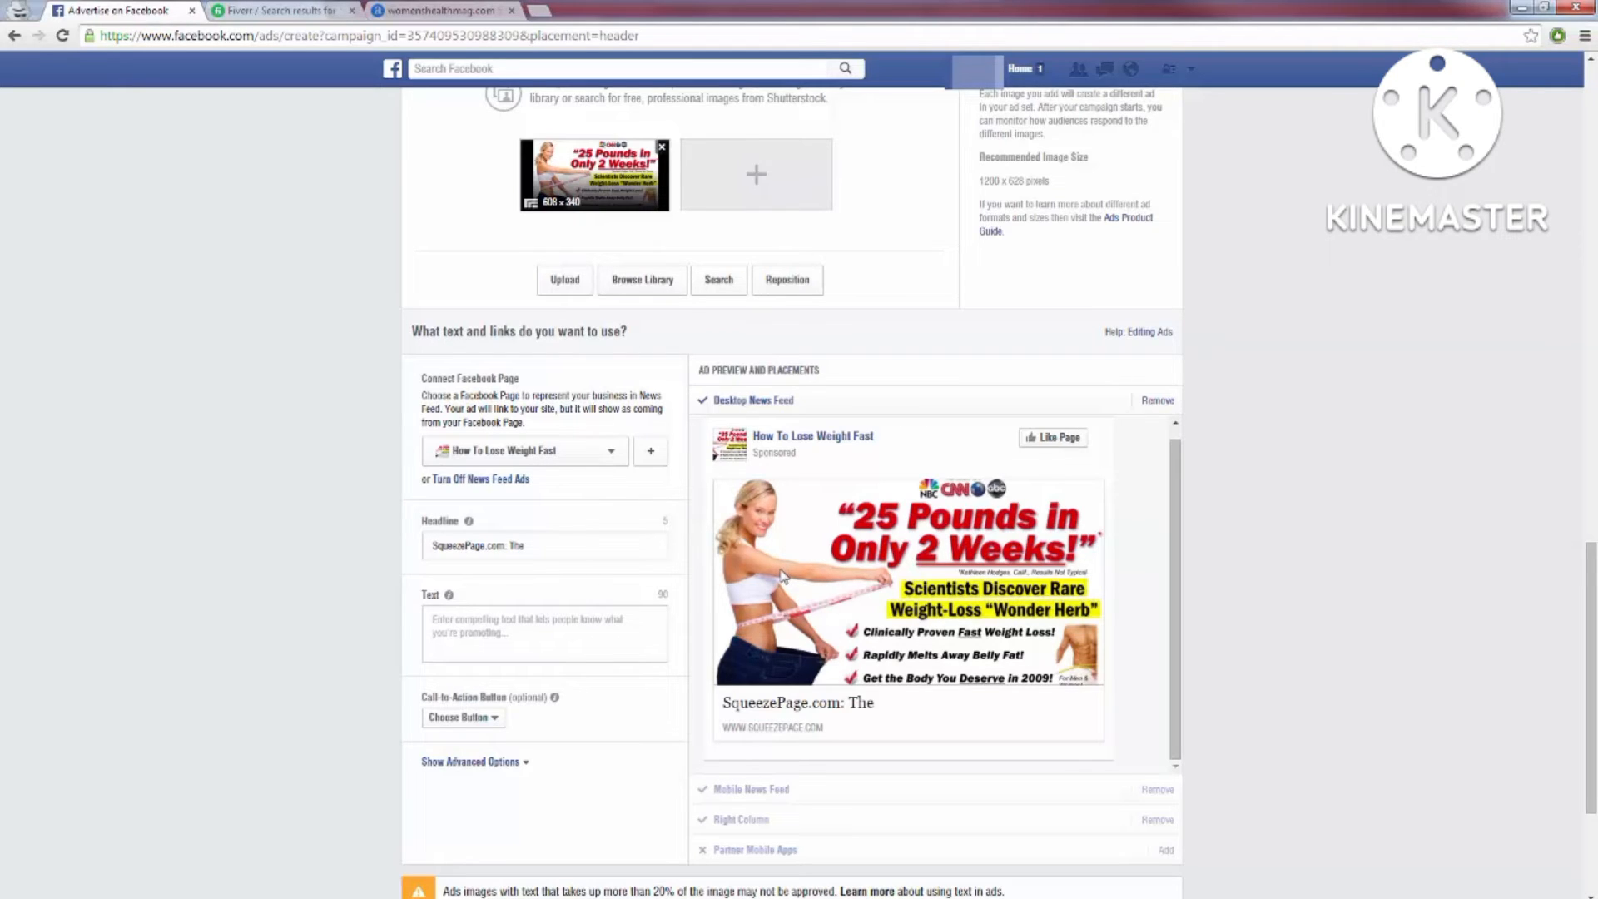
pyautogui.moveTo(769, 571)
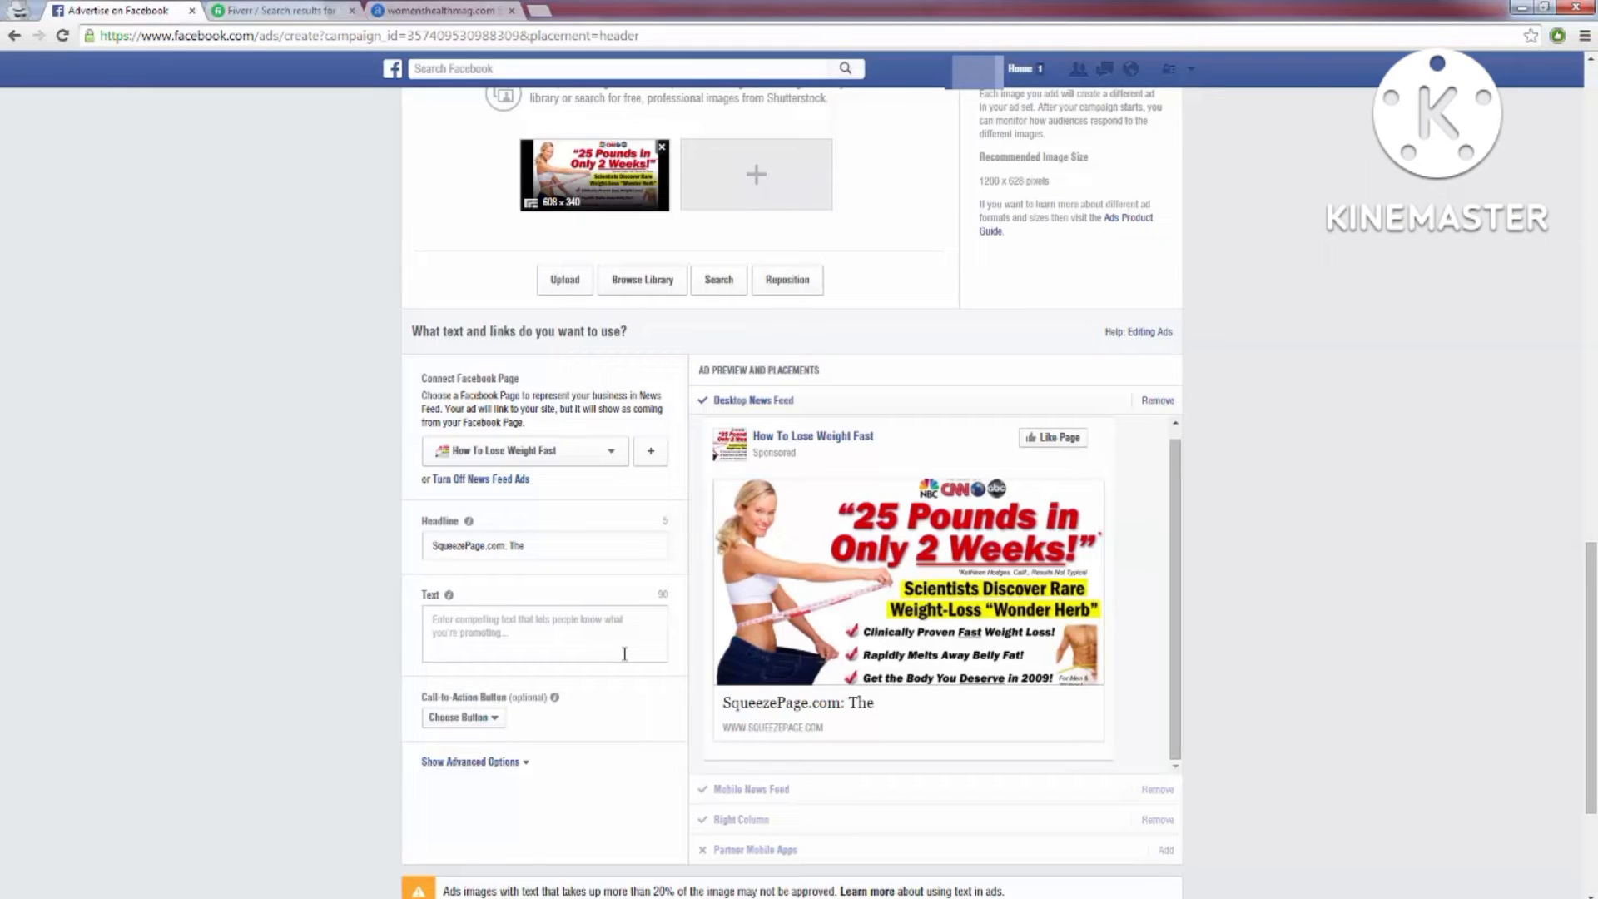
pyautogui.moveTo(1099, 489)
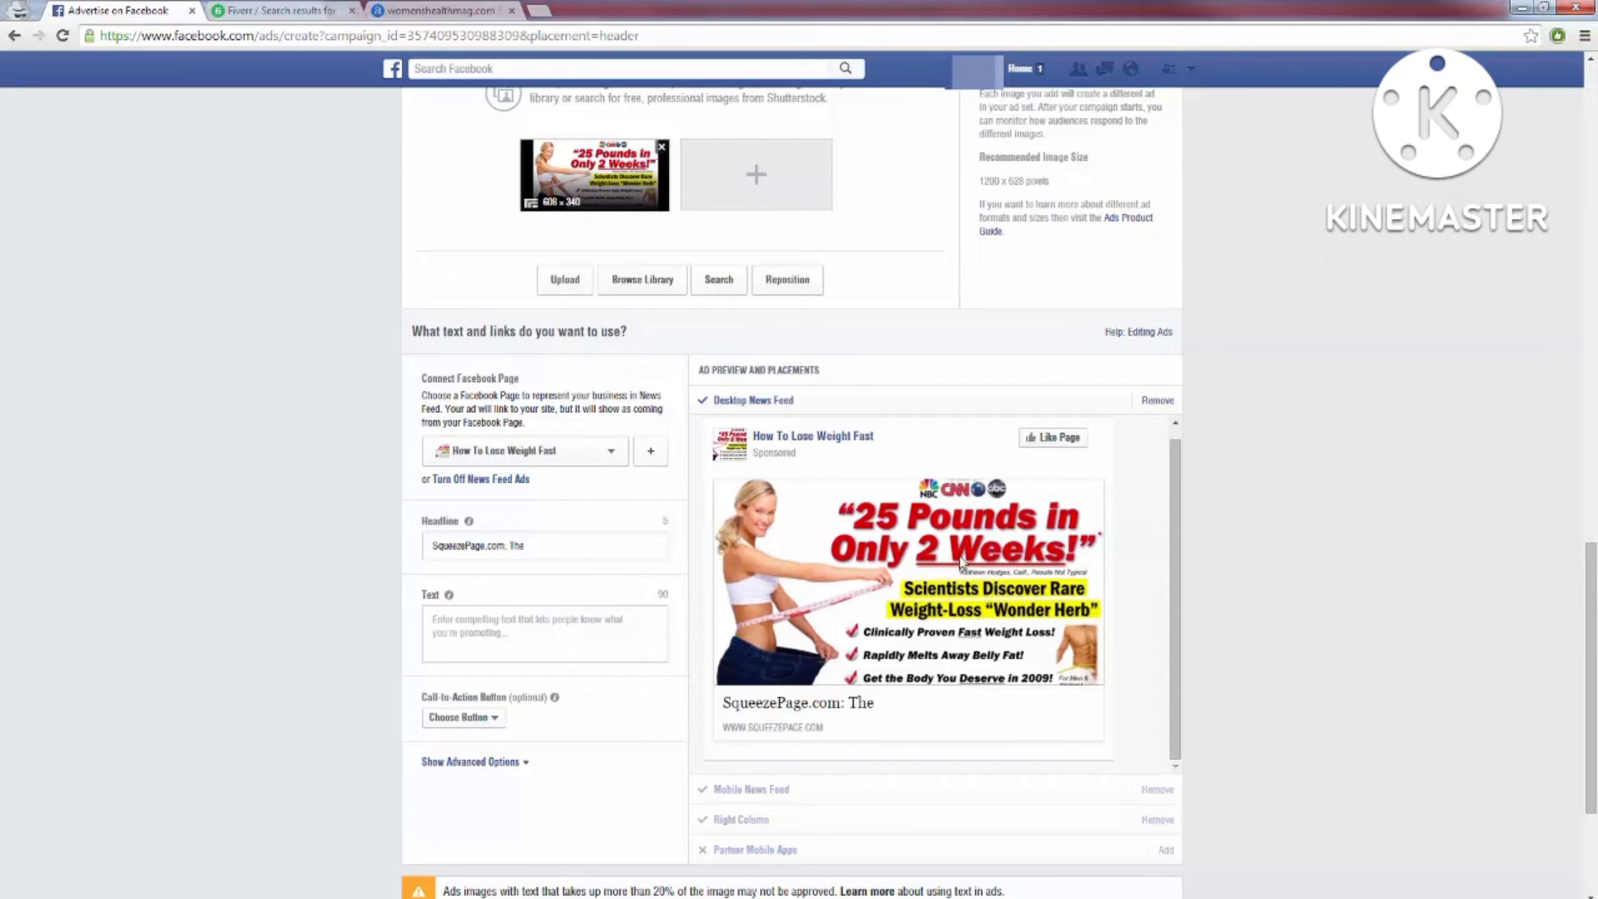
pyautogui.moveTo(960, 591)
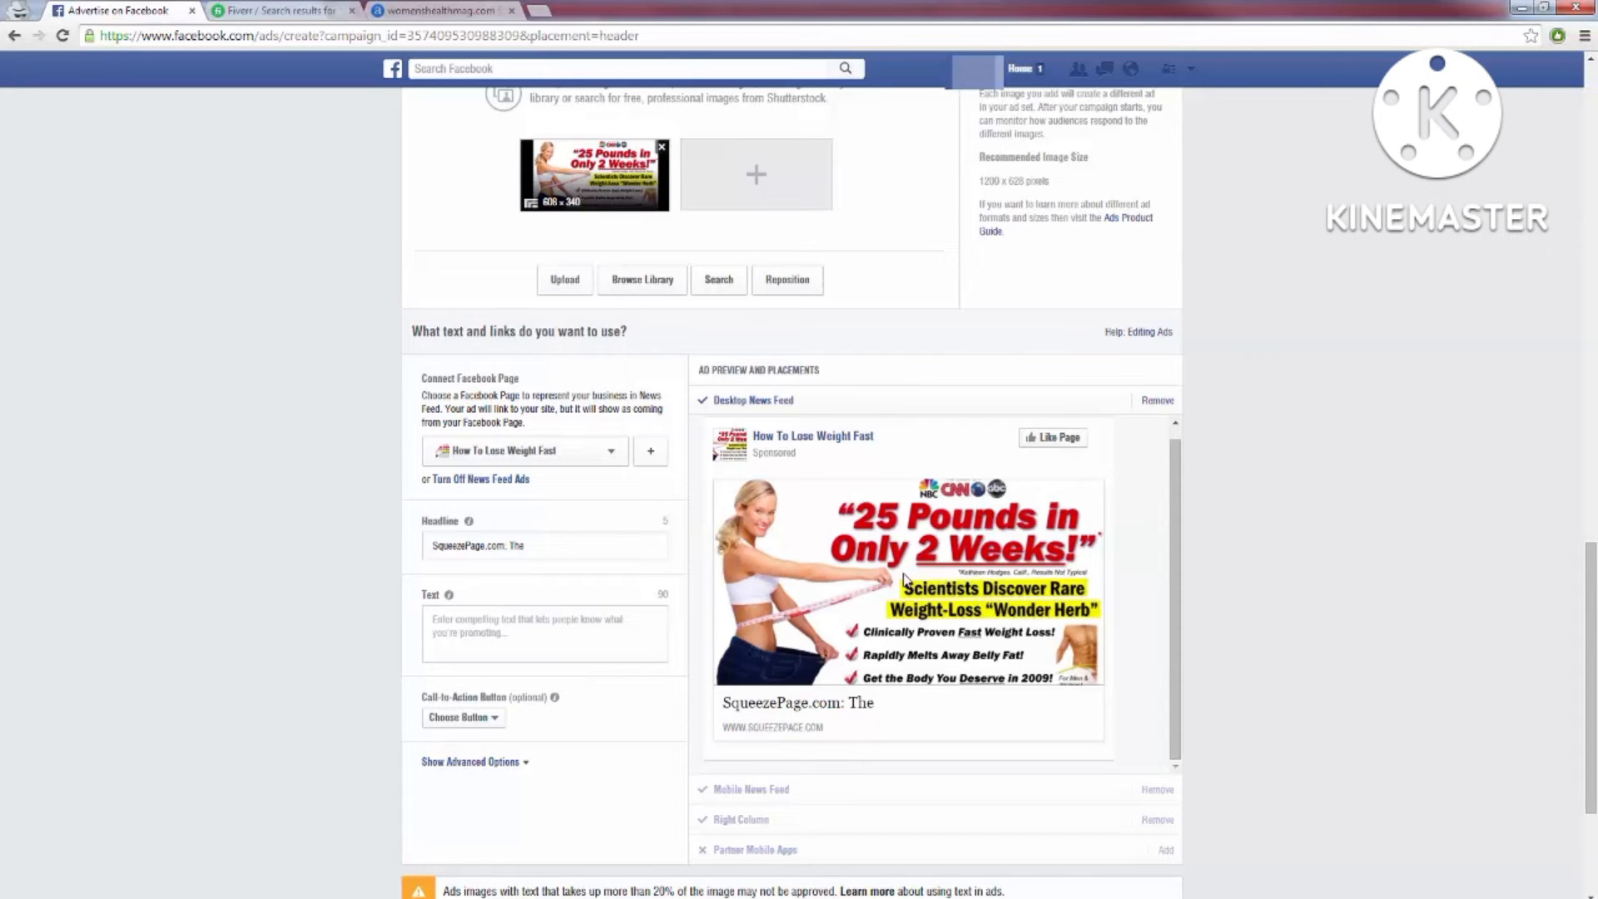
pyautogui.moveTo(897, 581)
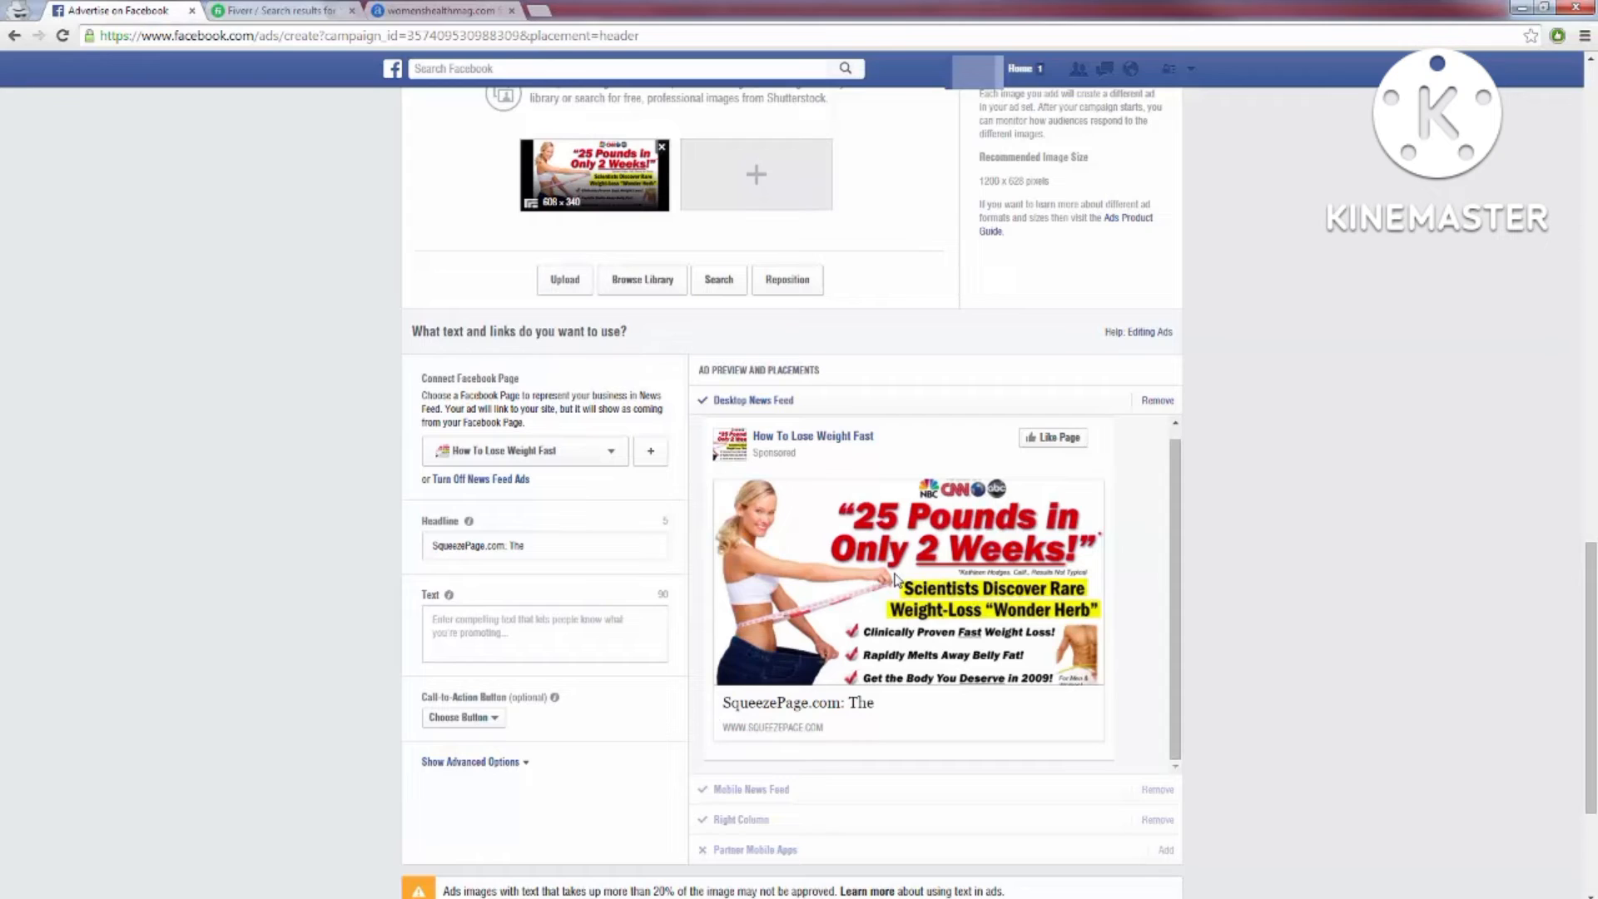
pyautogui.moveTo(819, 639)
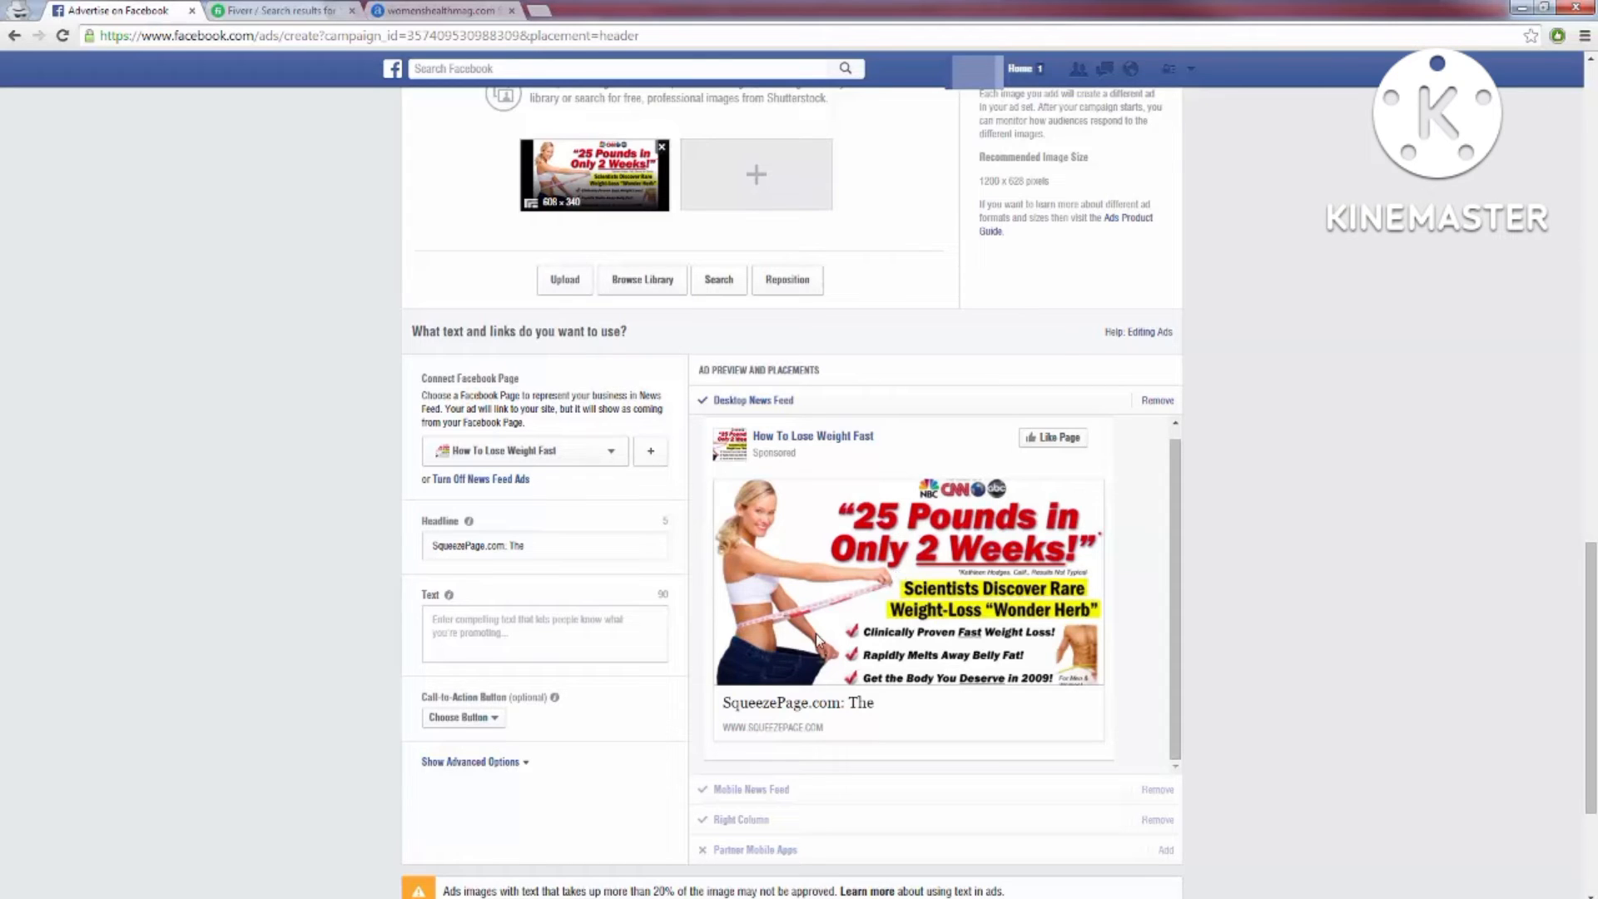
pyautogui.moveTo(838, 603)
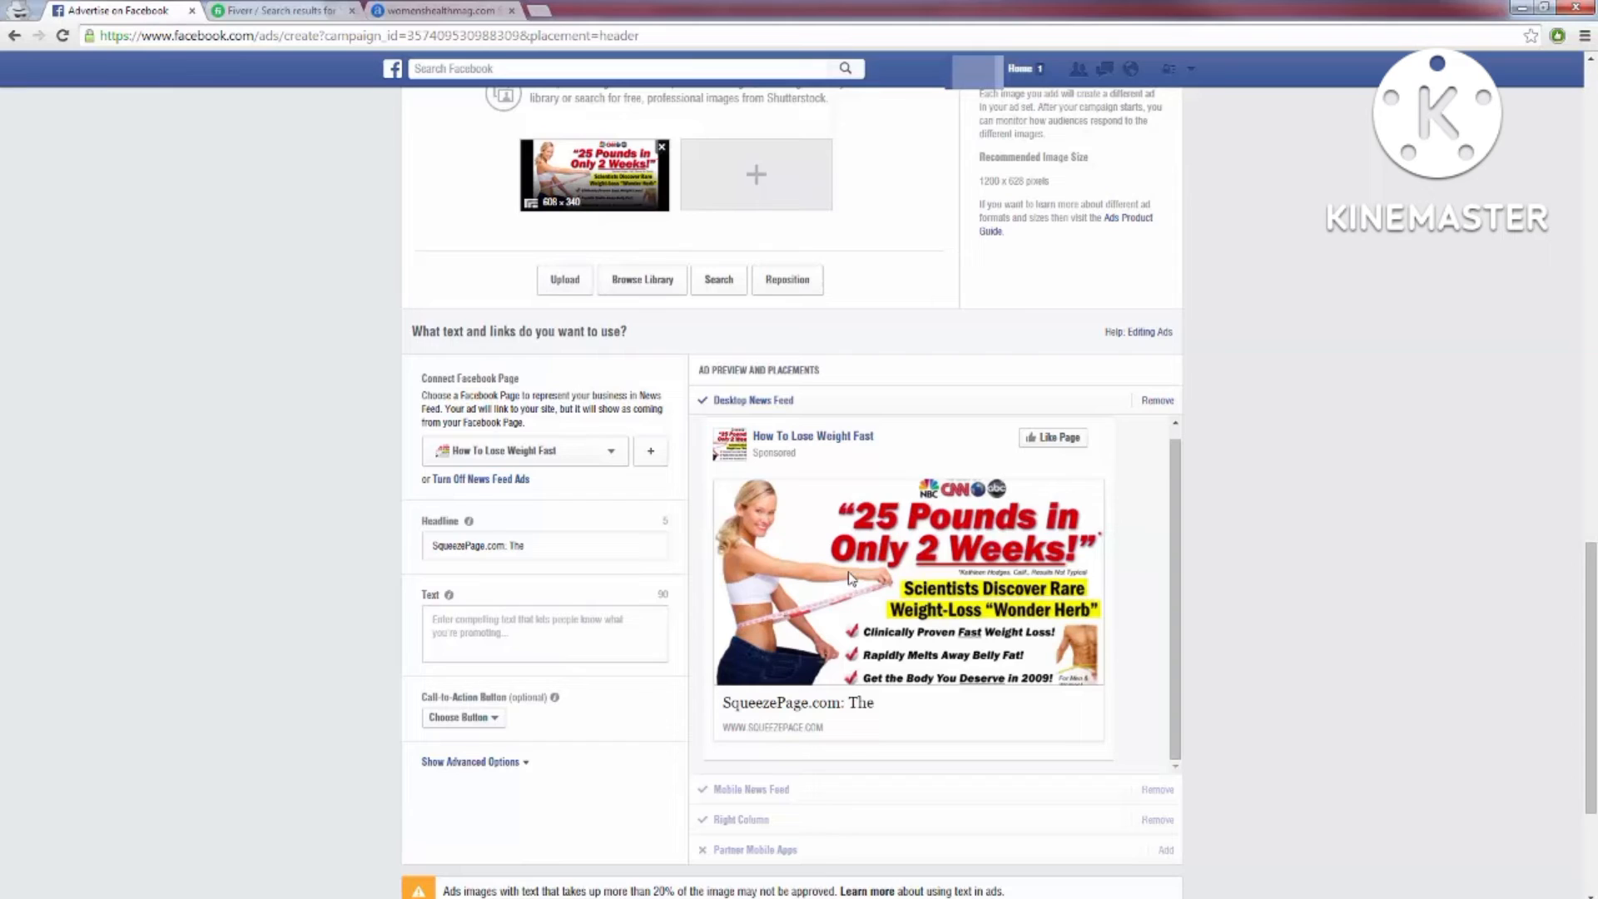
pyautogui.moveTo(871, 551)
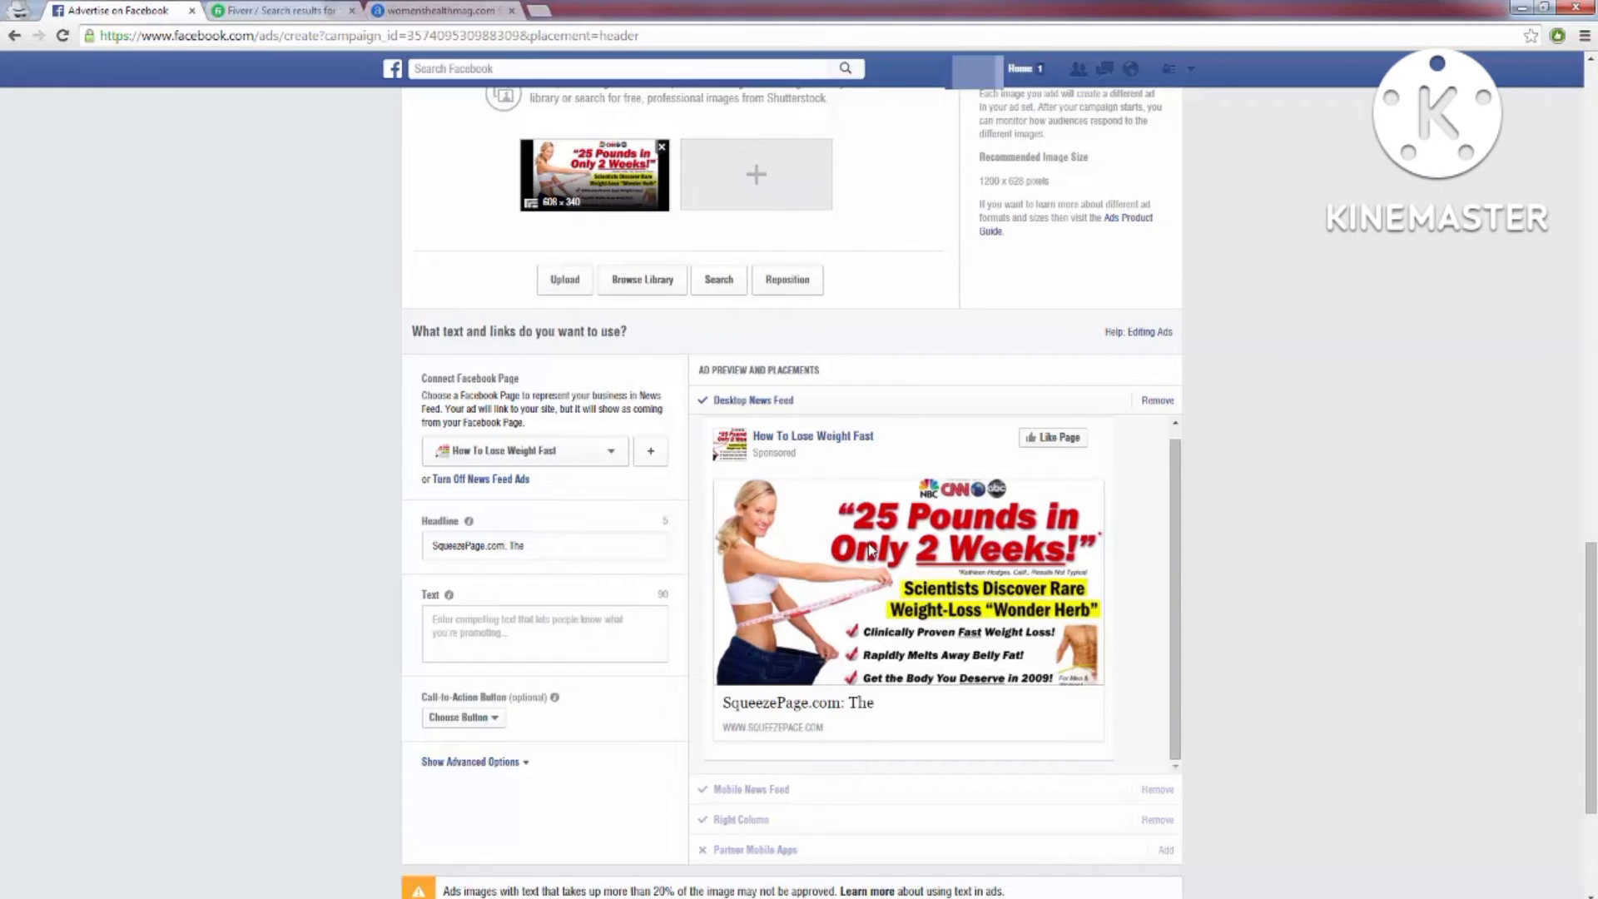
pyautogui.moveTo(897, 625)
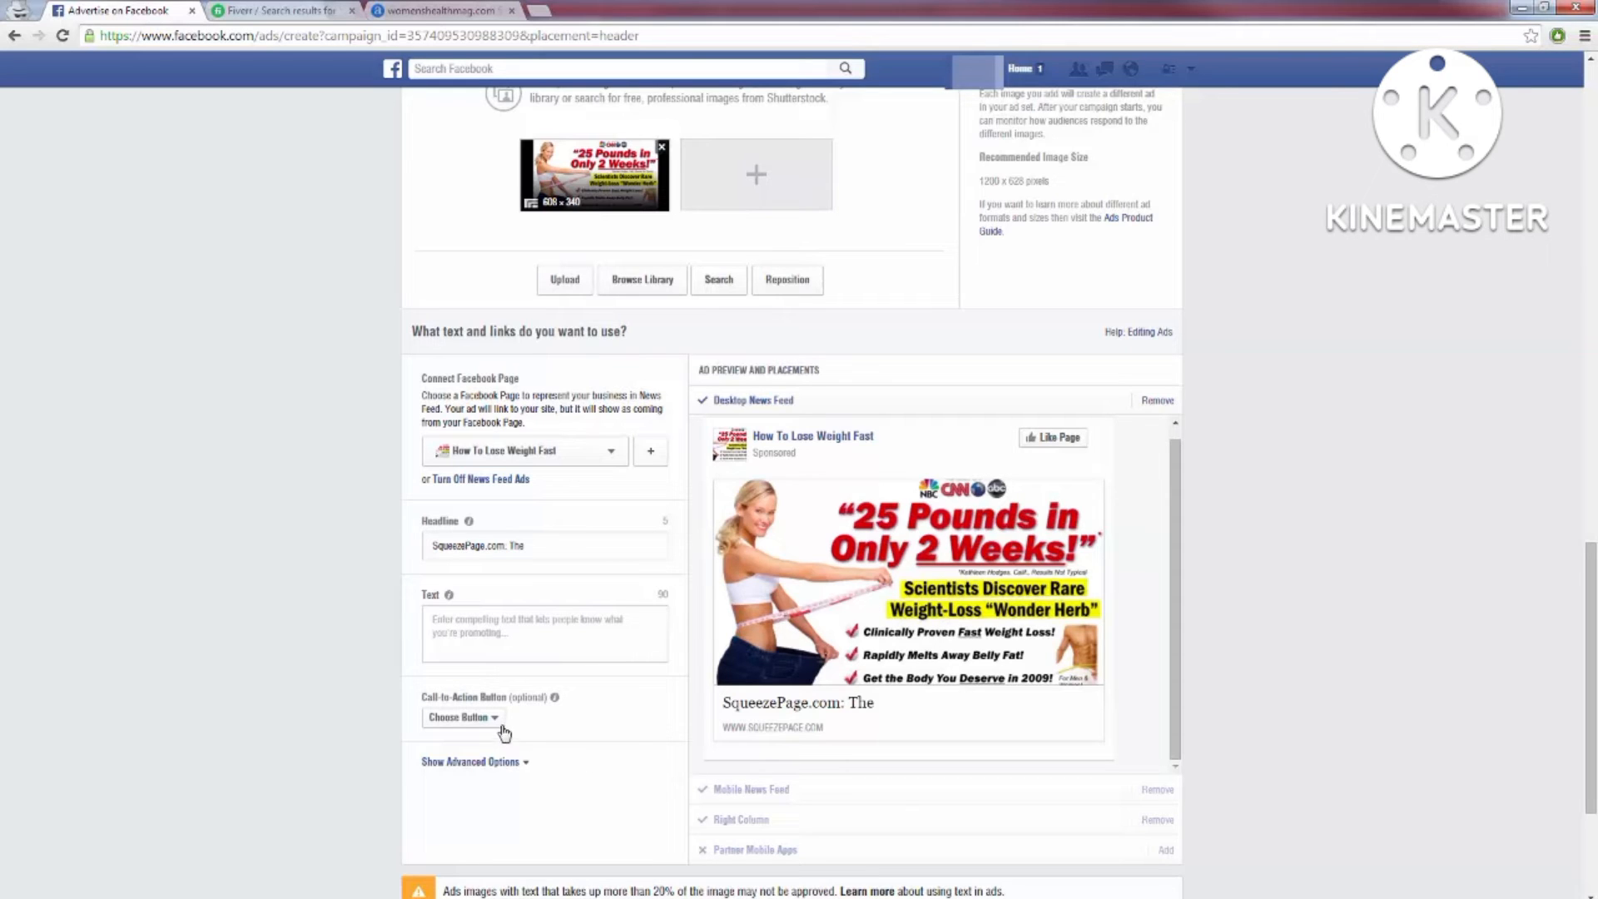
# - Peek at the call-to-action choices without selecting one, then switch to the Fiverr results
pyautogui.click(461, 716)
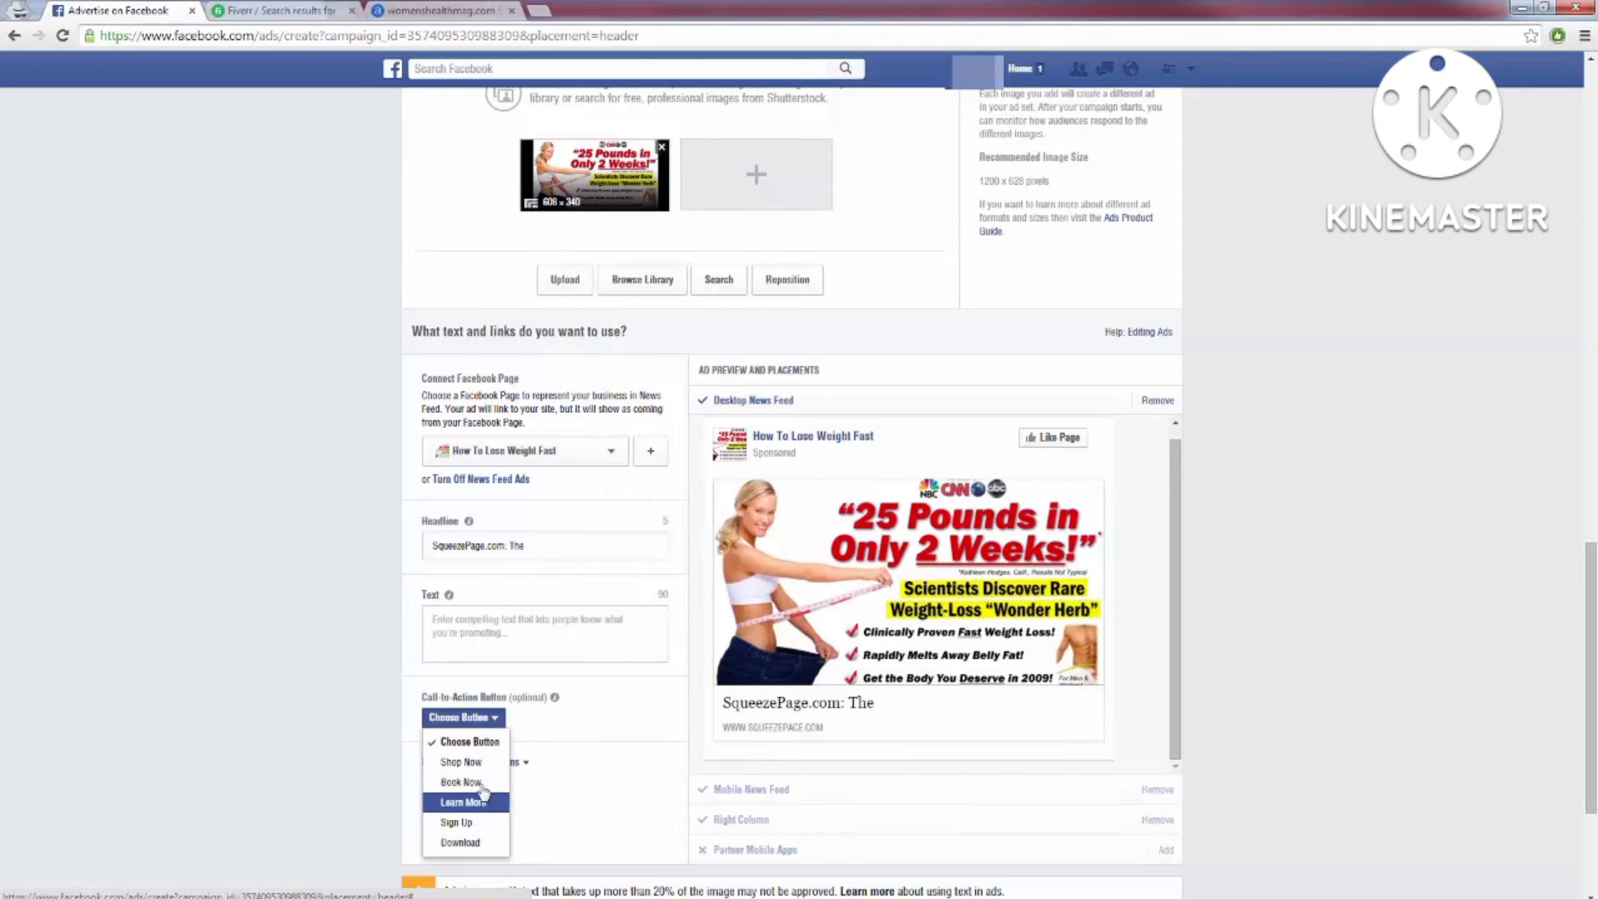
pyautogui.click(463, 716)
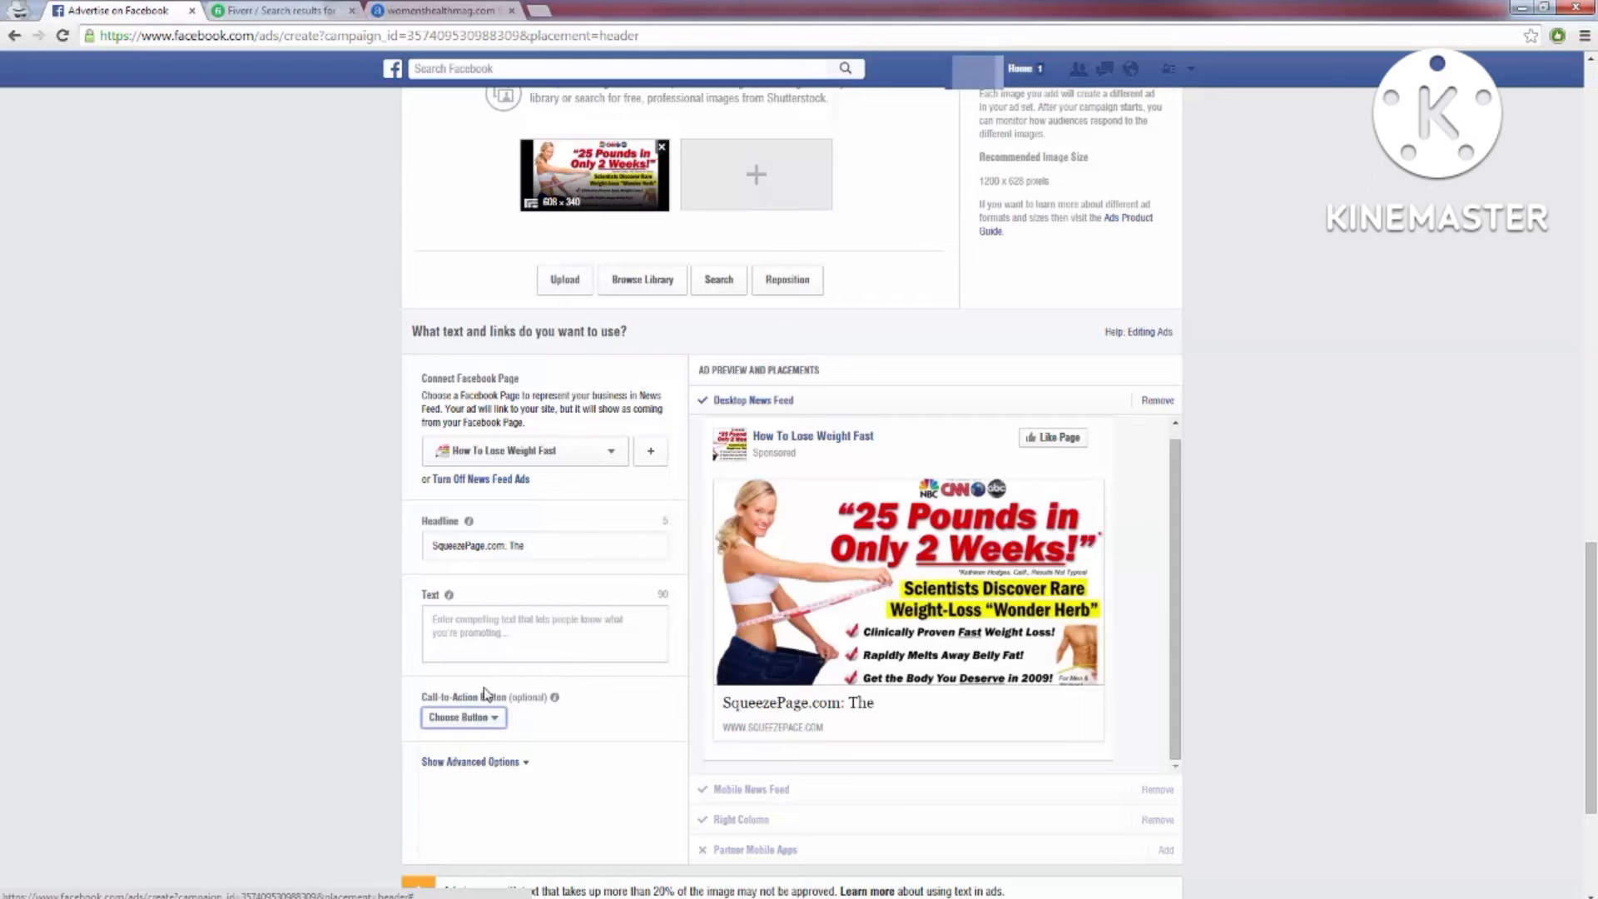
pyautogui.moveTo(515, 691)
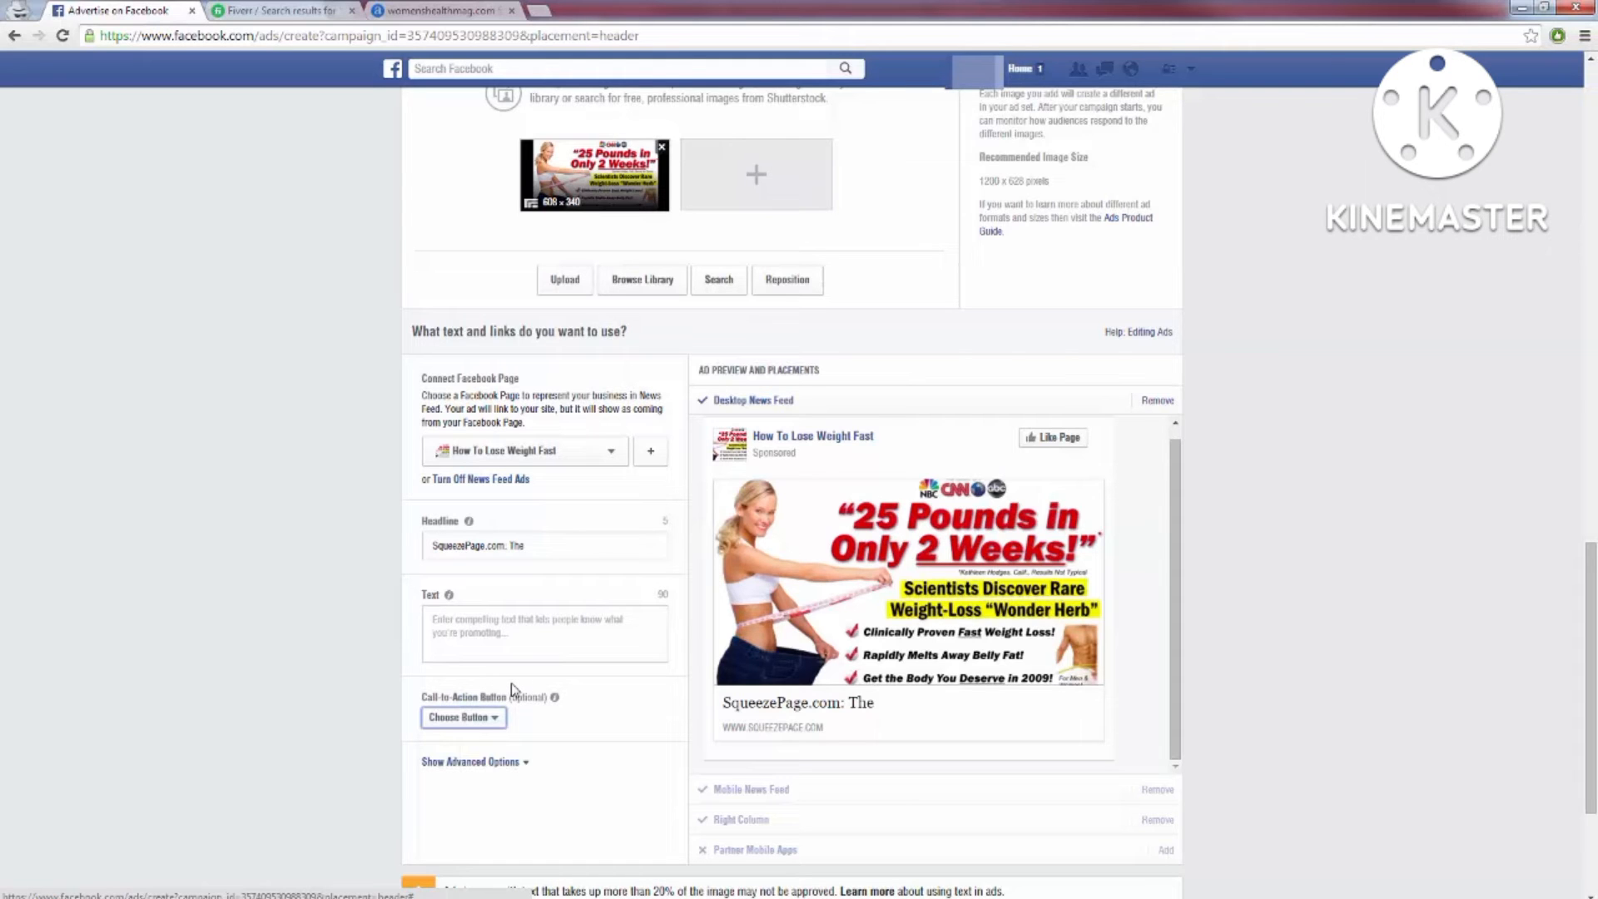
pyautogui.click(274, 10)
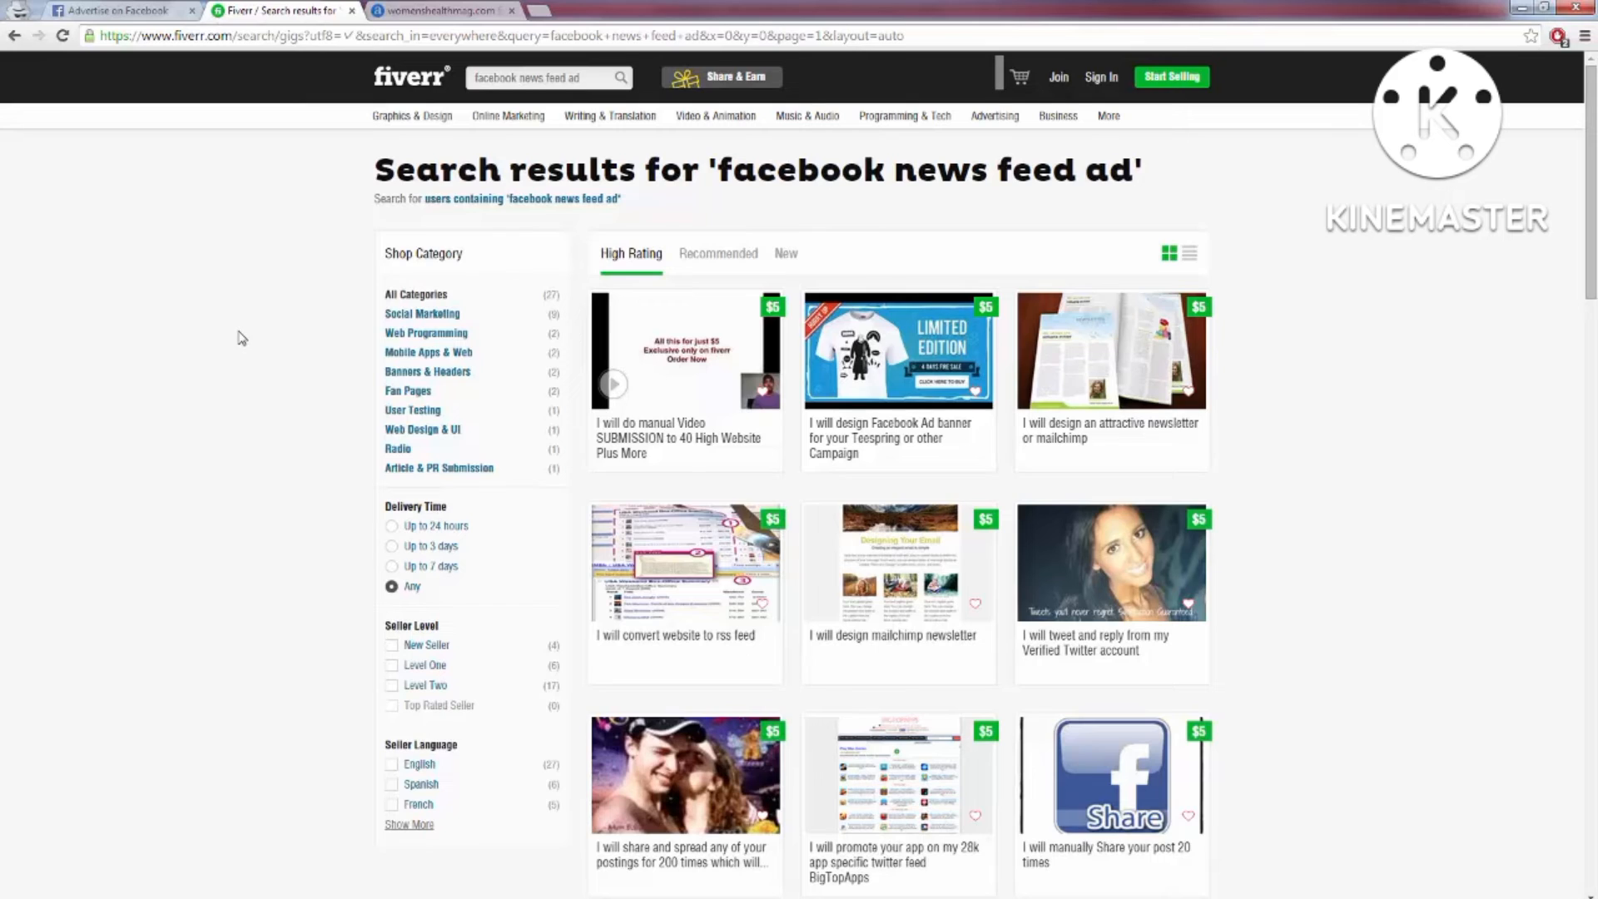
pyautogui.moveTo(238, 324)
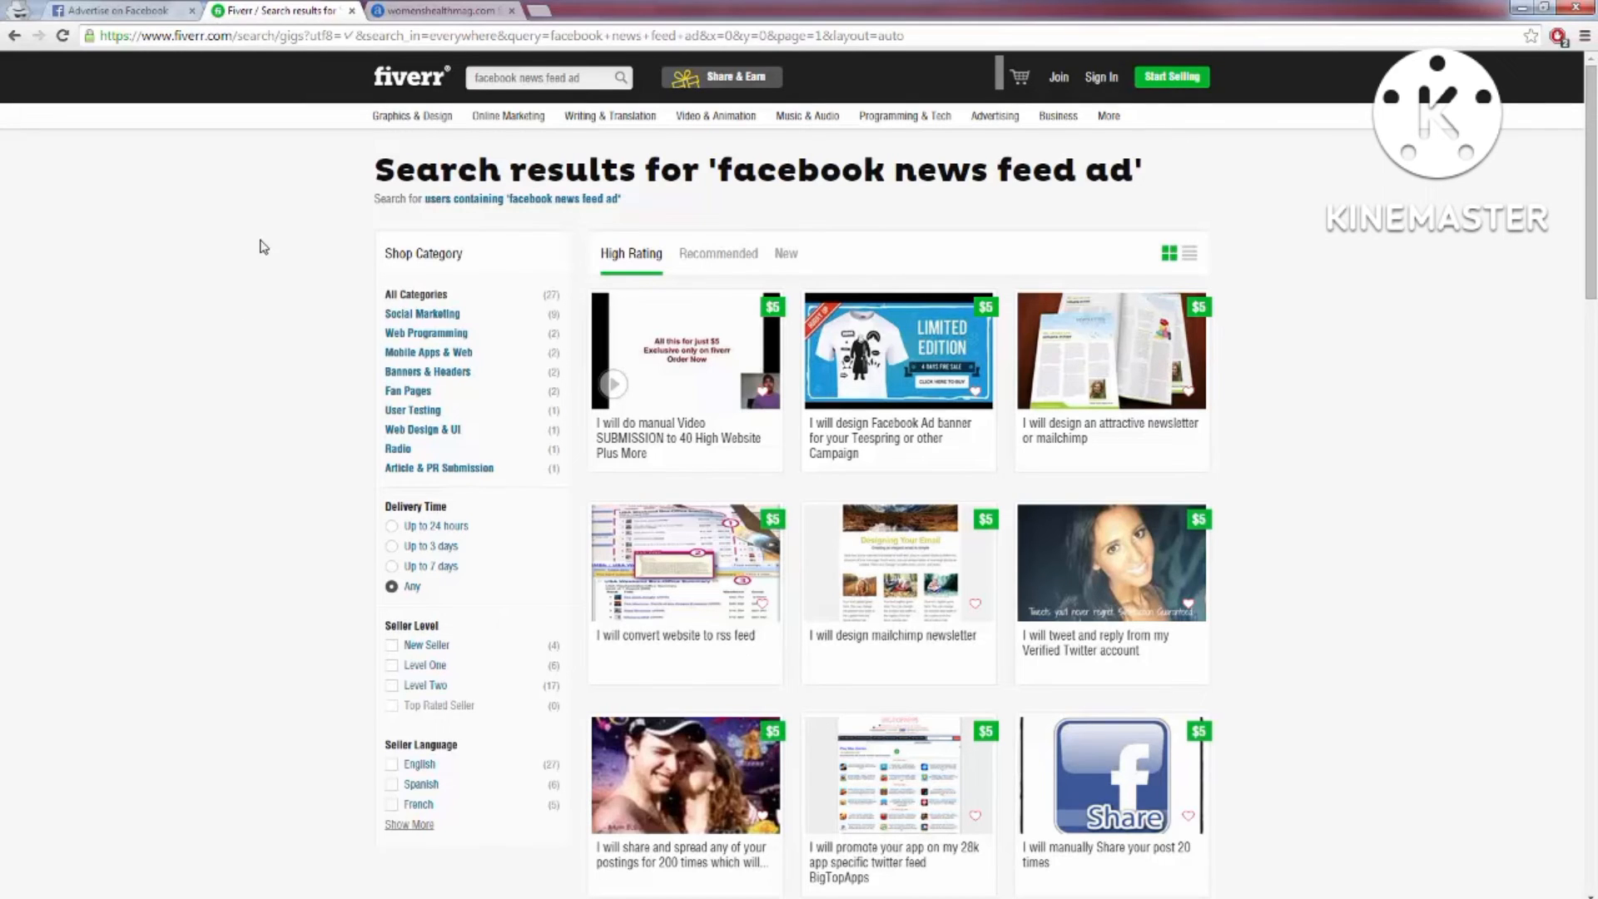
pyautogui.click(551, 78)
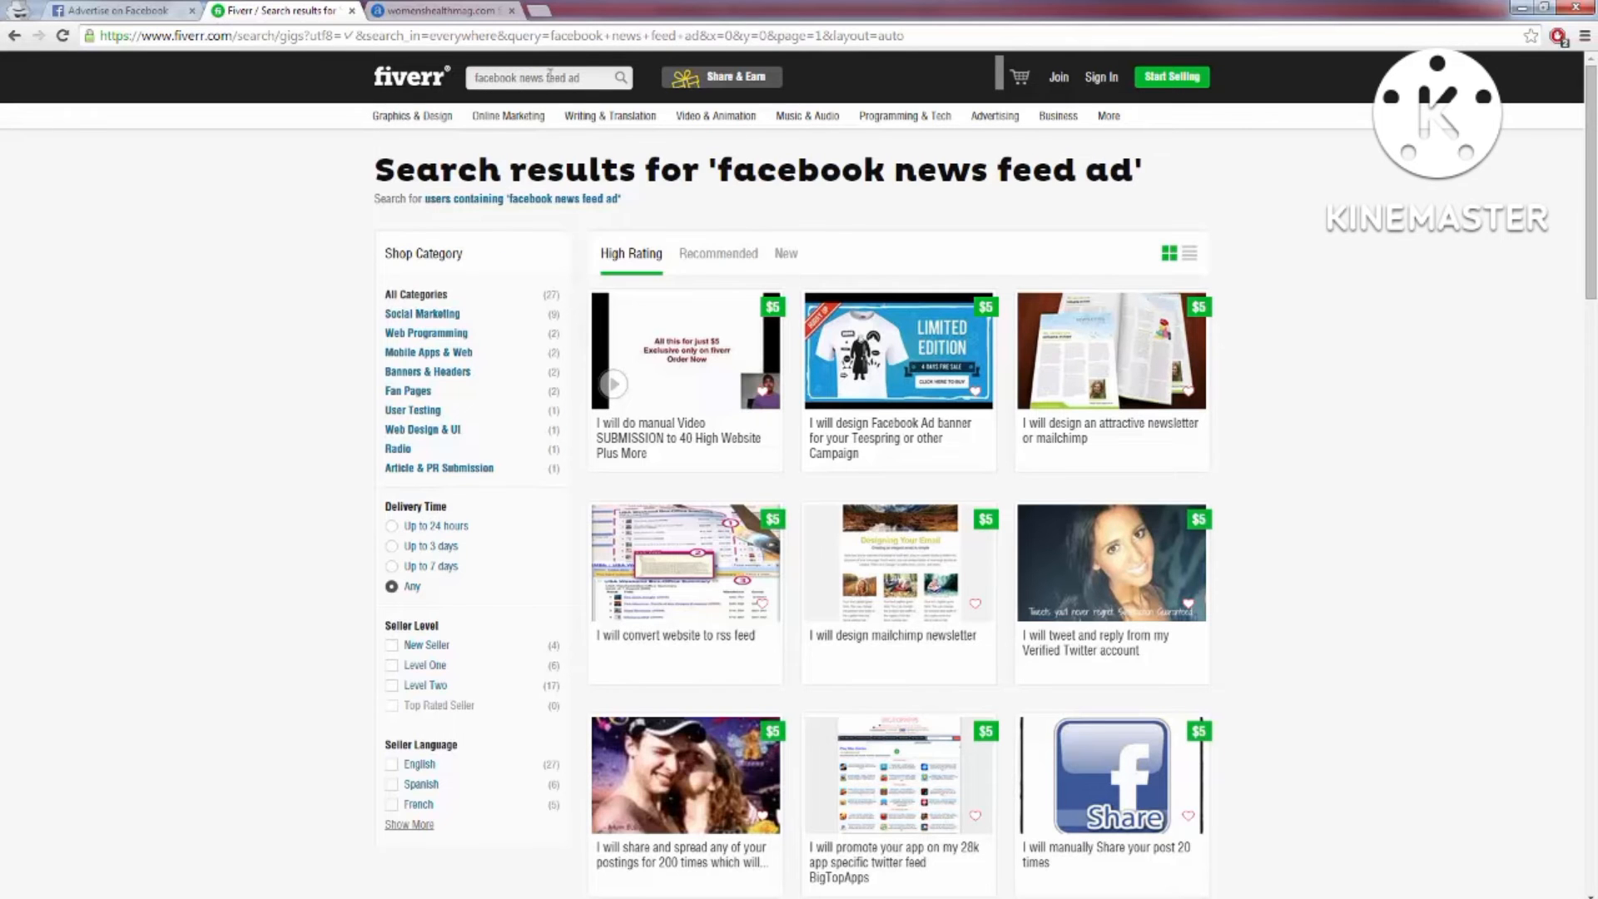
pyautogui.scroll(-3)
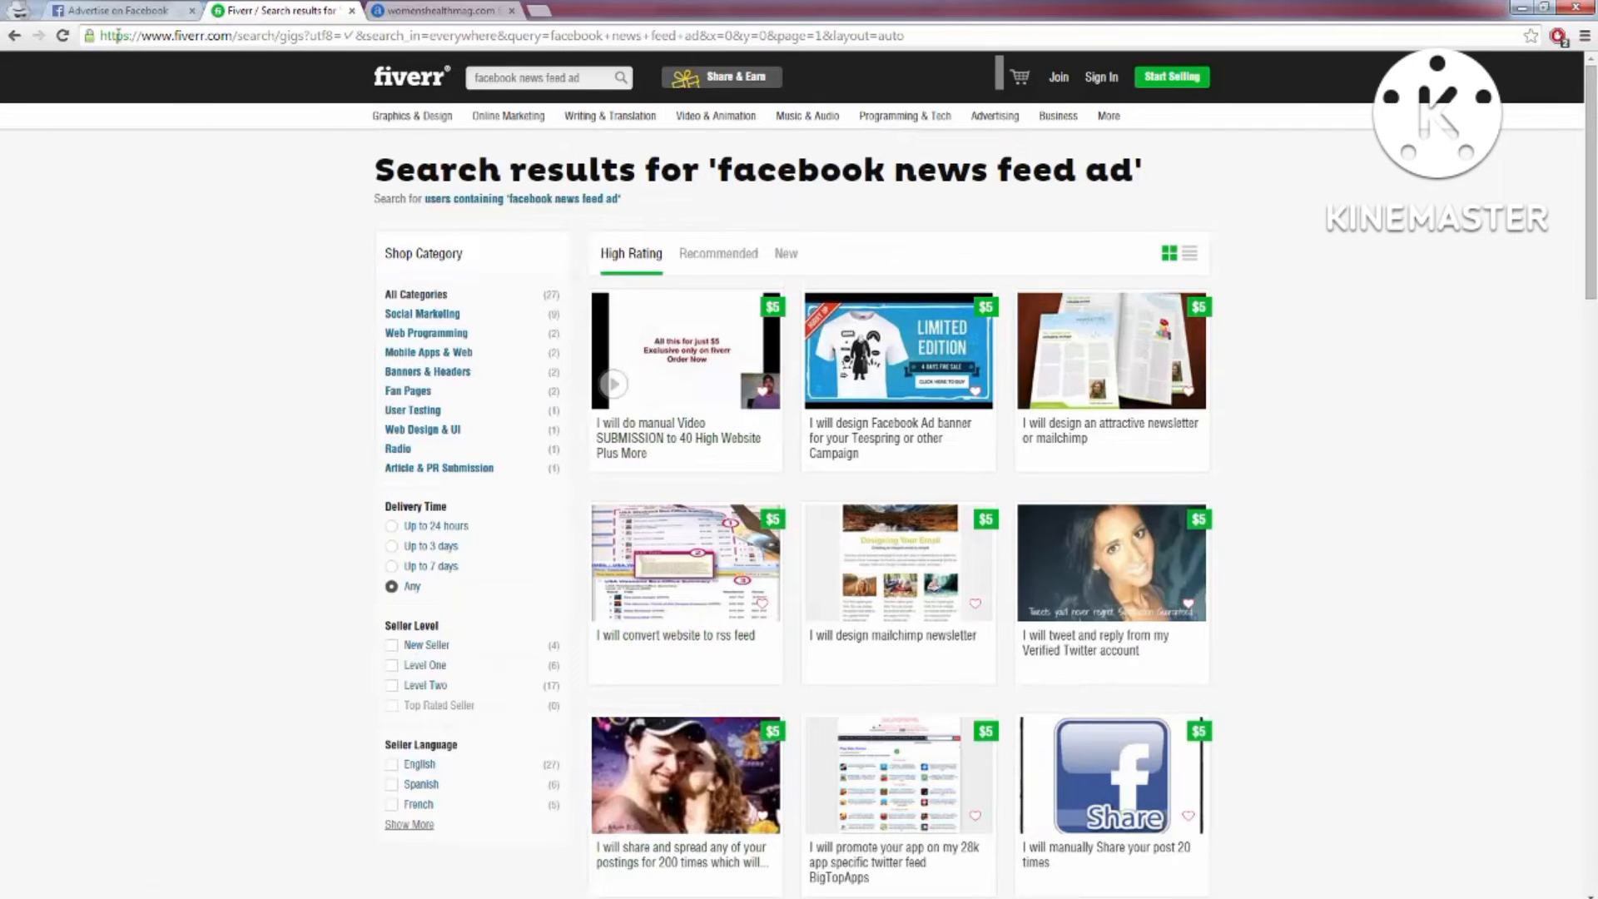
pyautogui.moveTo(117, 10)
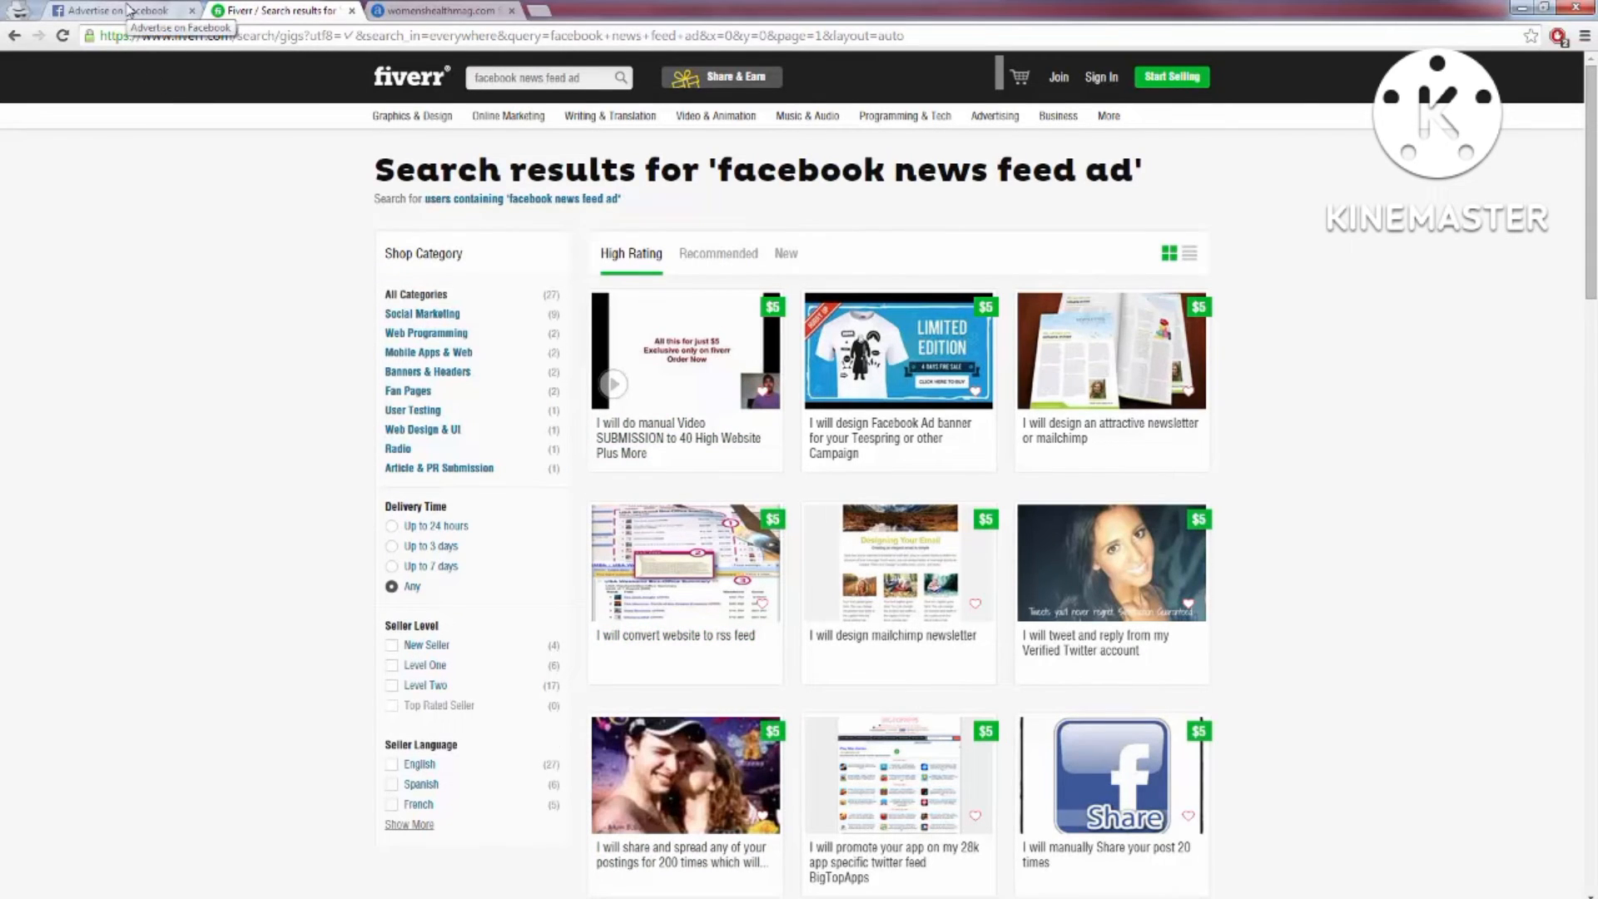
pyautogui.click(112, 10)
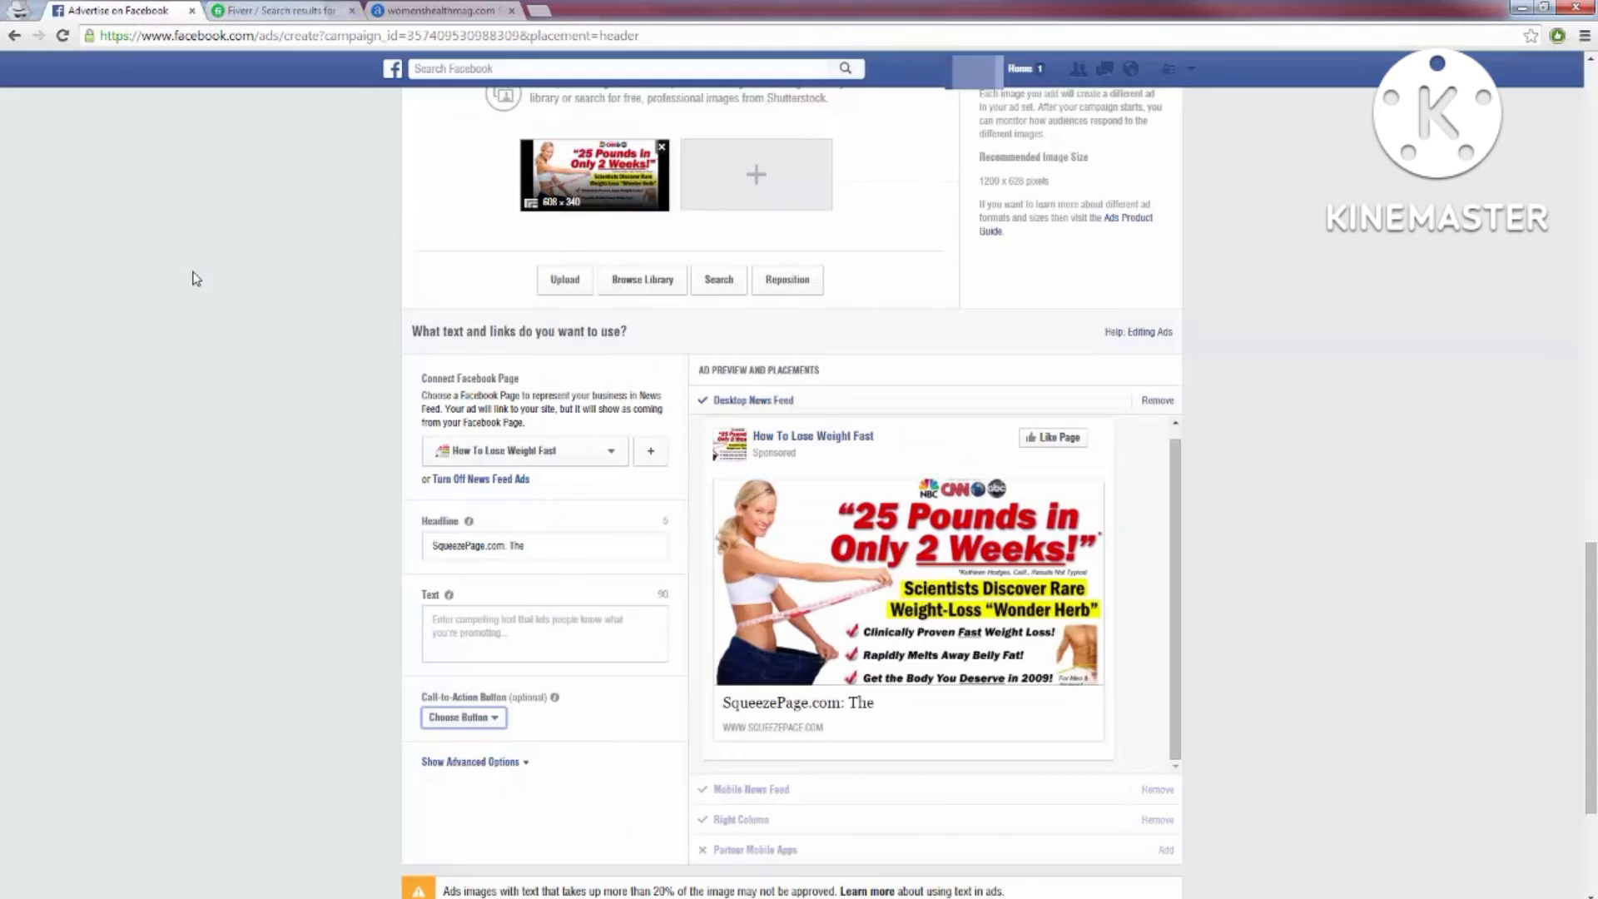
pyautogui.moveTo(938, 699)
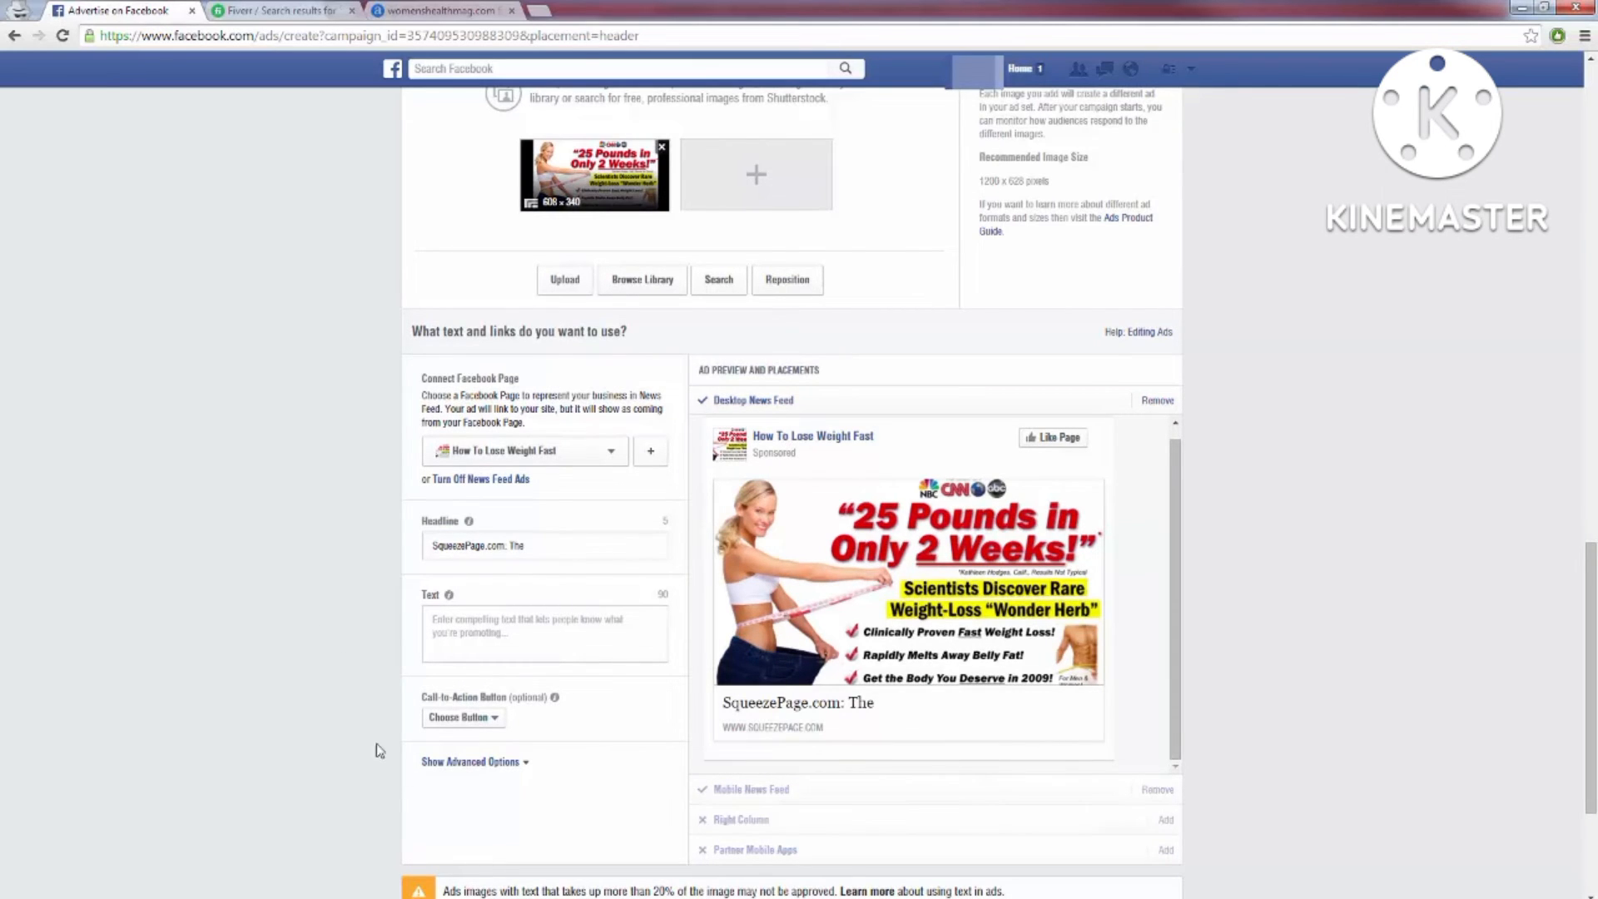
pyautogui.moveTo(356, 708)
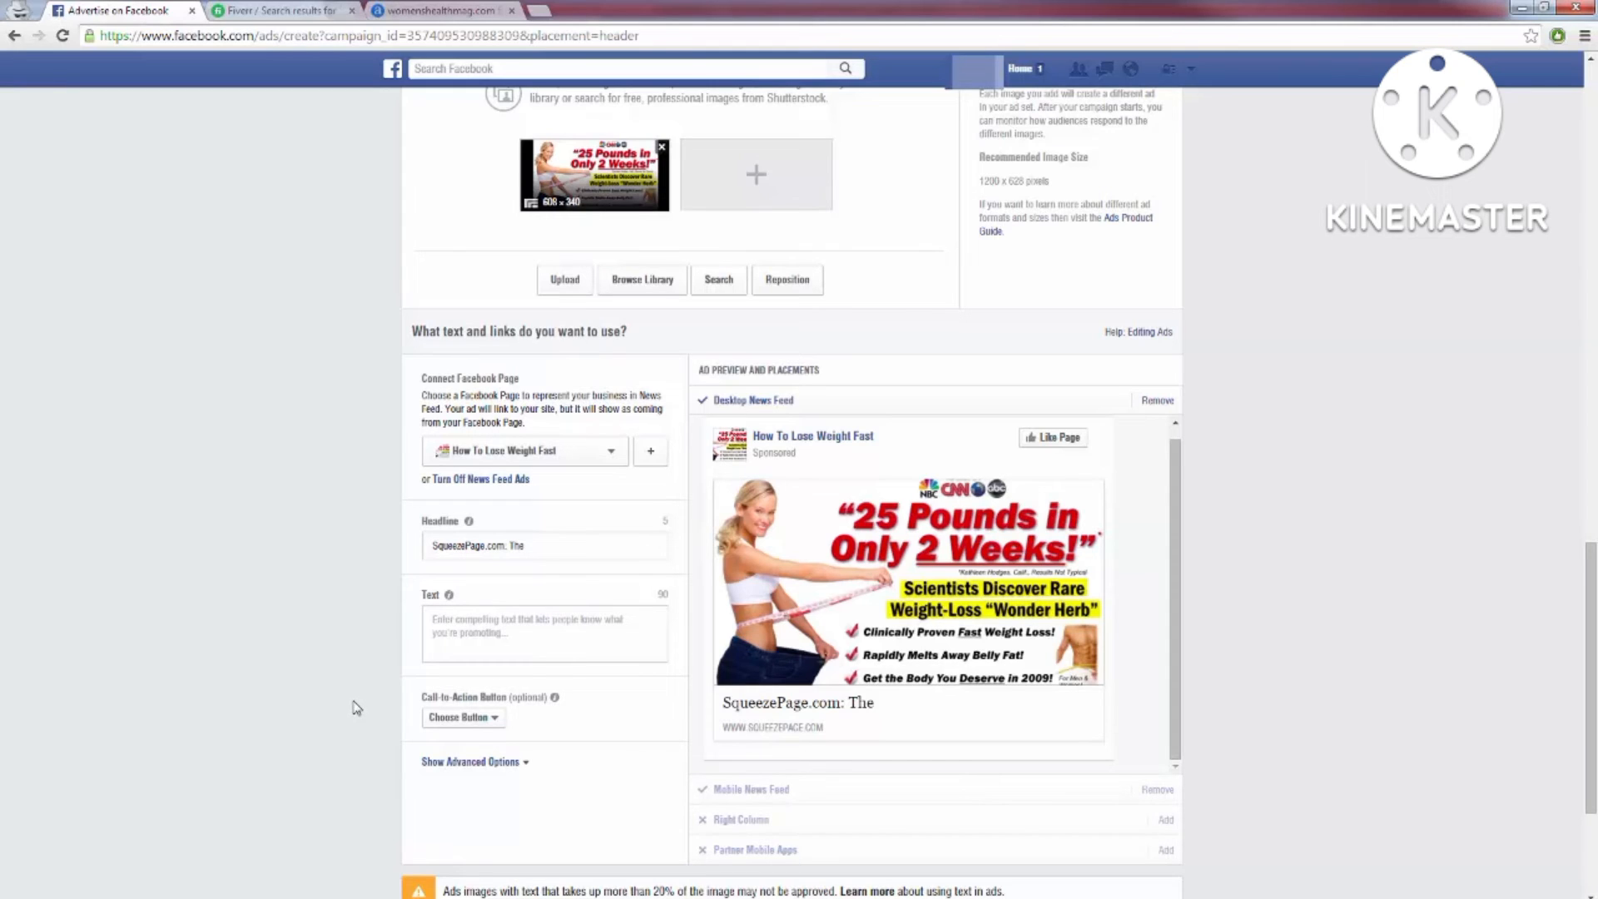
pyautogui.click(544, 546)
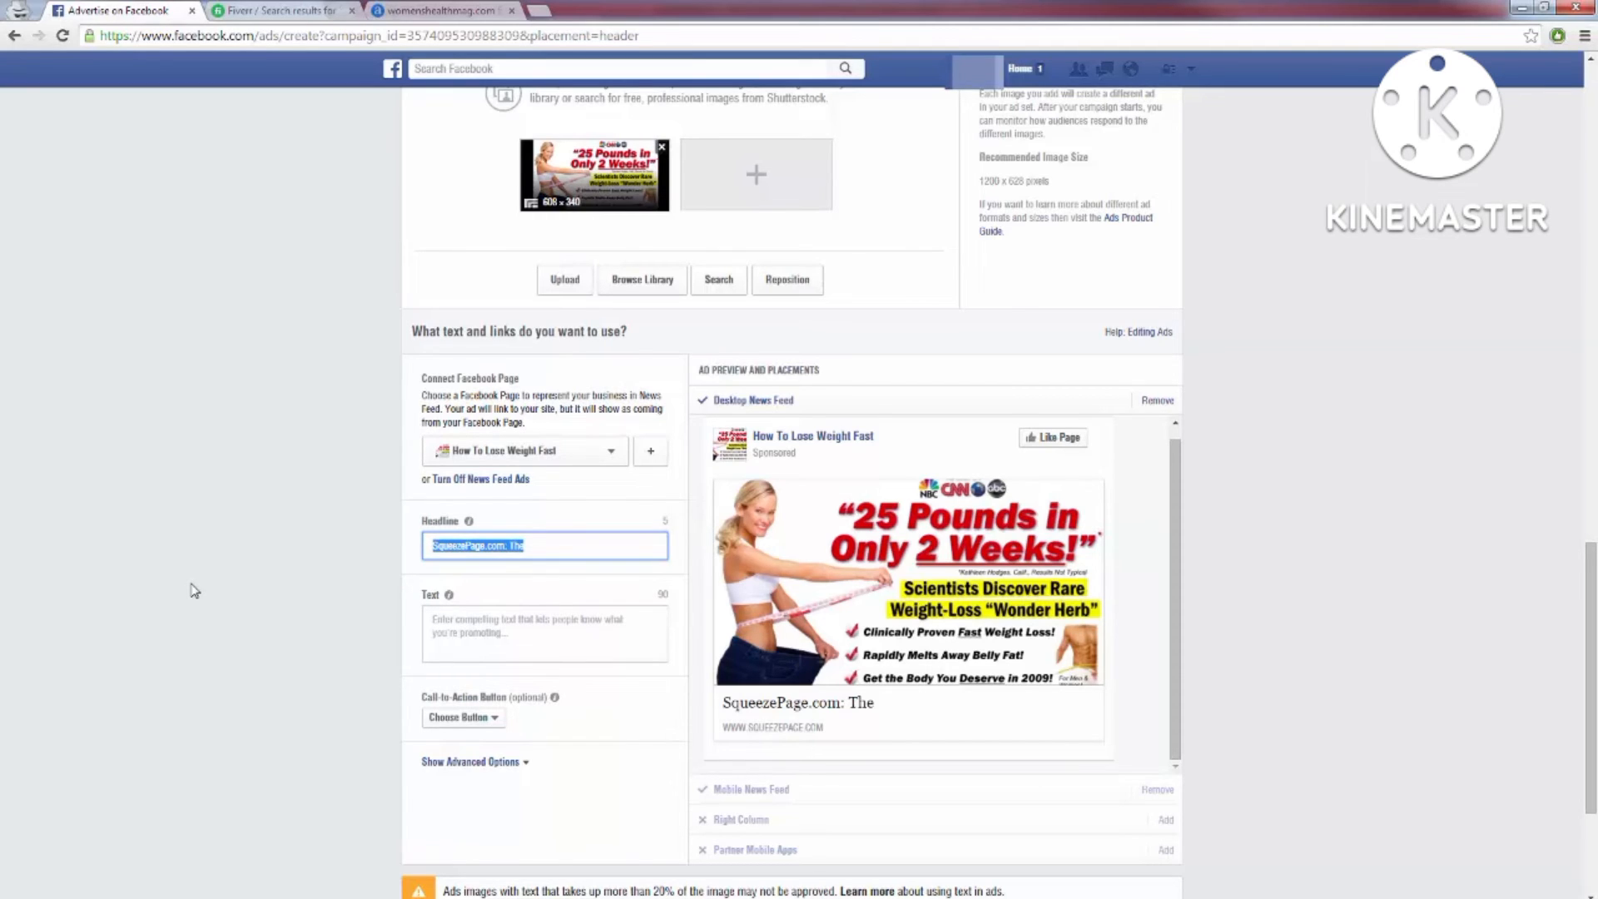
# - Enter headline 'How To Lose 25 Pounds!' and body text 'Tired of those love handles? Click here to learn how I lost 25 pounds in only 2 weeks'
pyautogui.write('How To Lose 25 Pounds!')
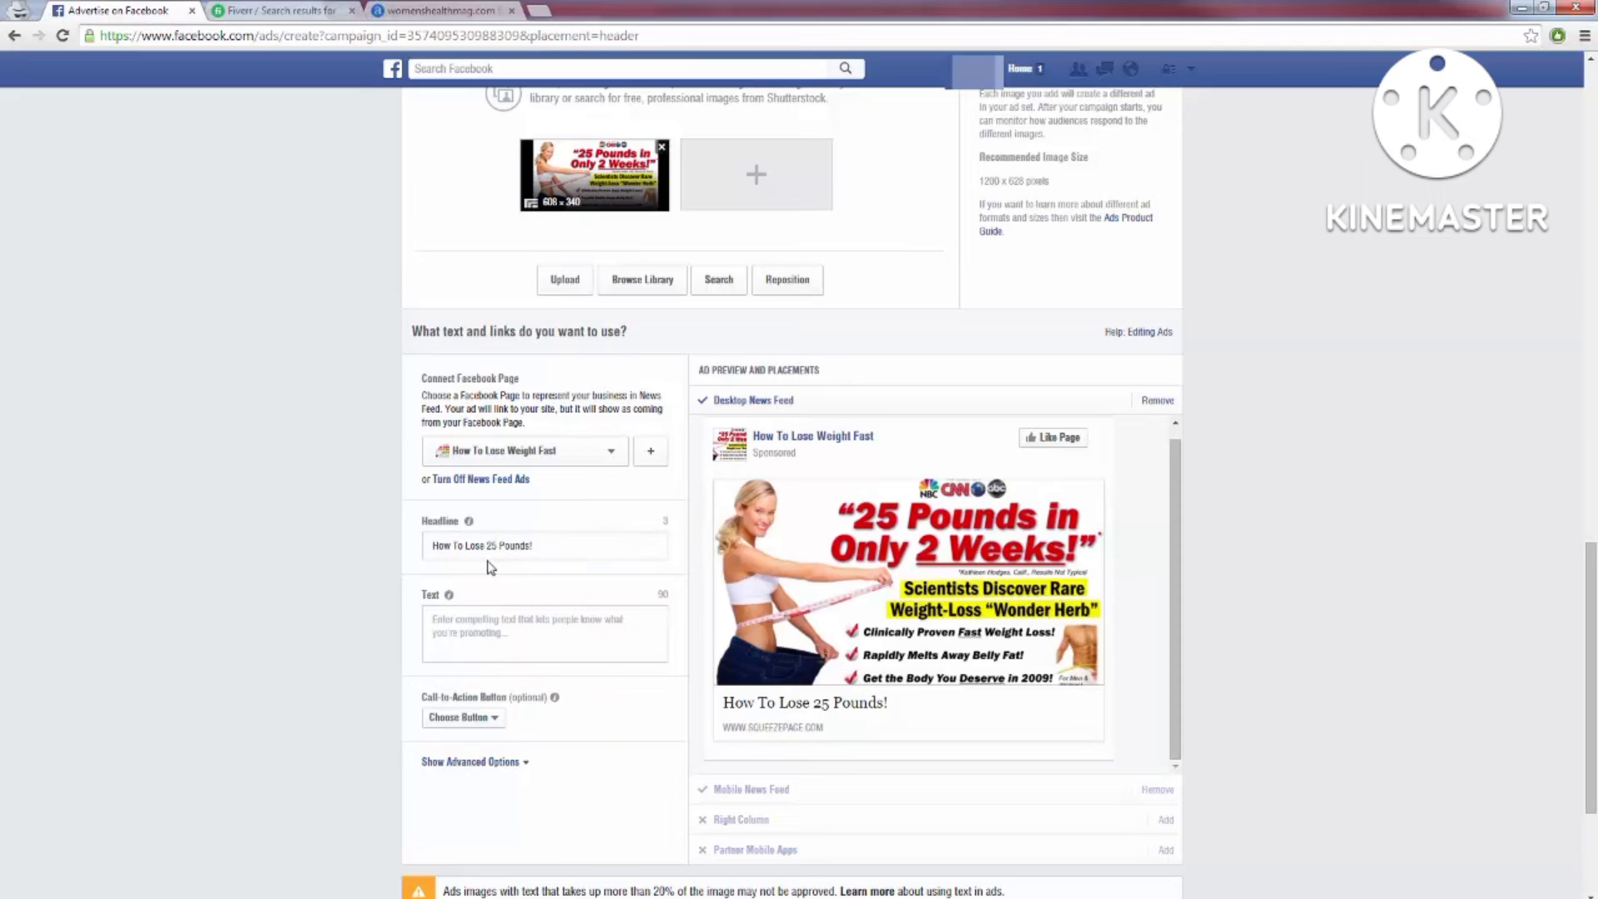
pyautogui.moveTo(854, 571)
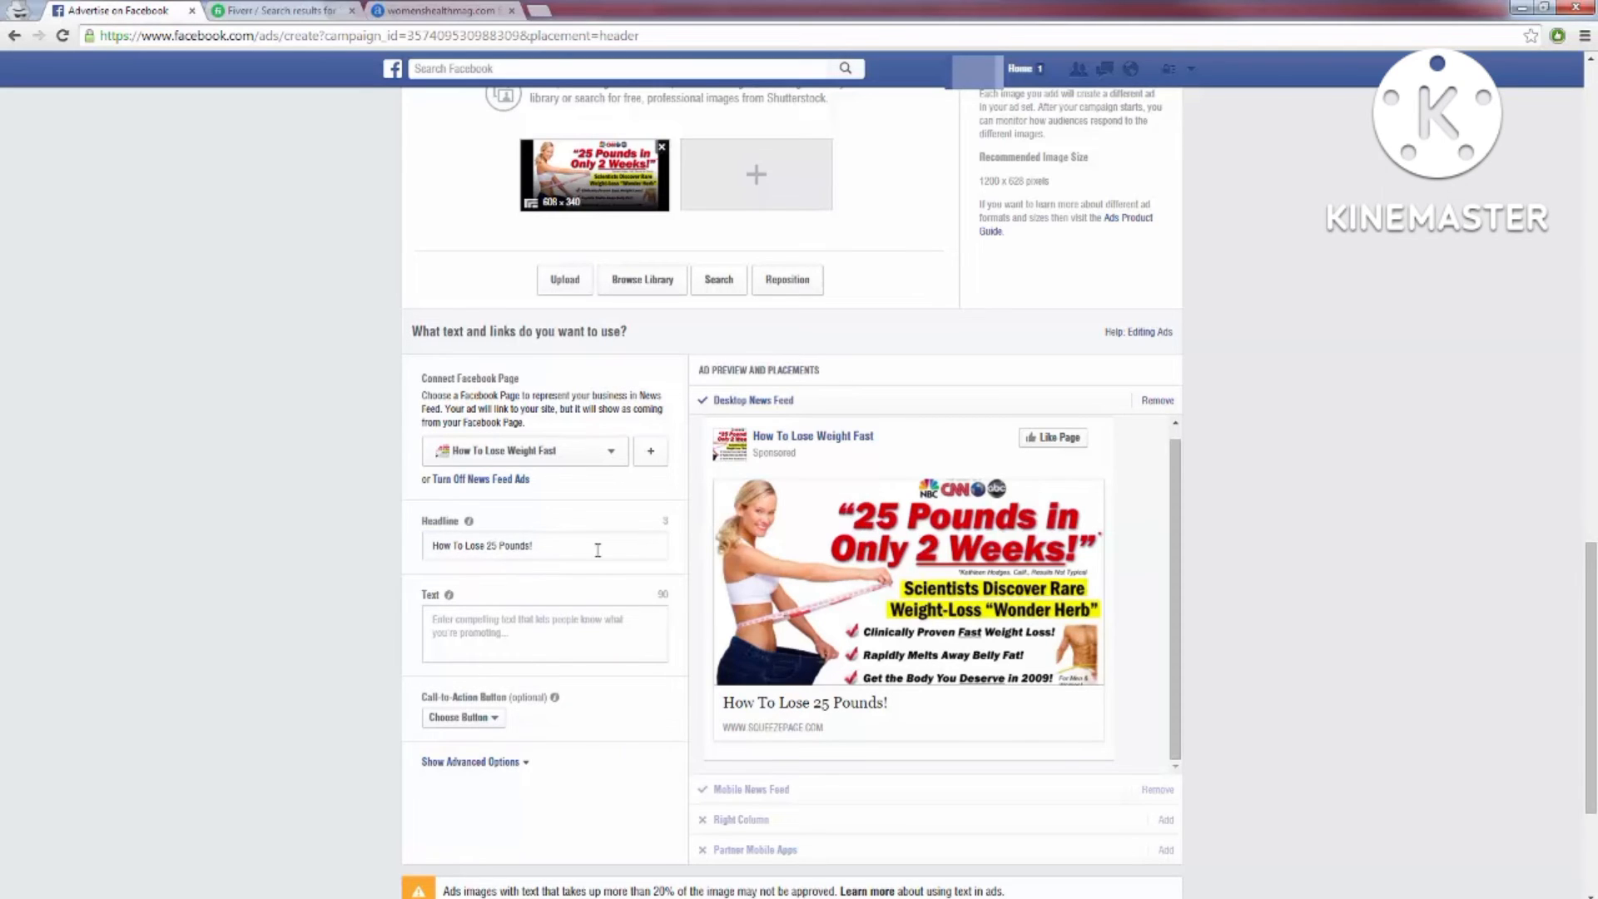
pyautogui.click(546, 633)
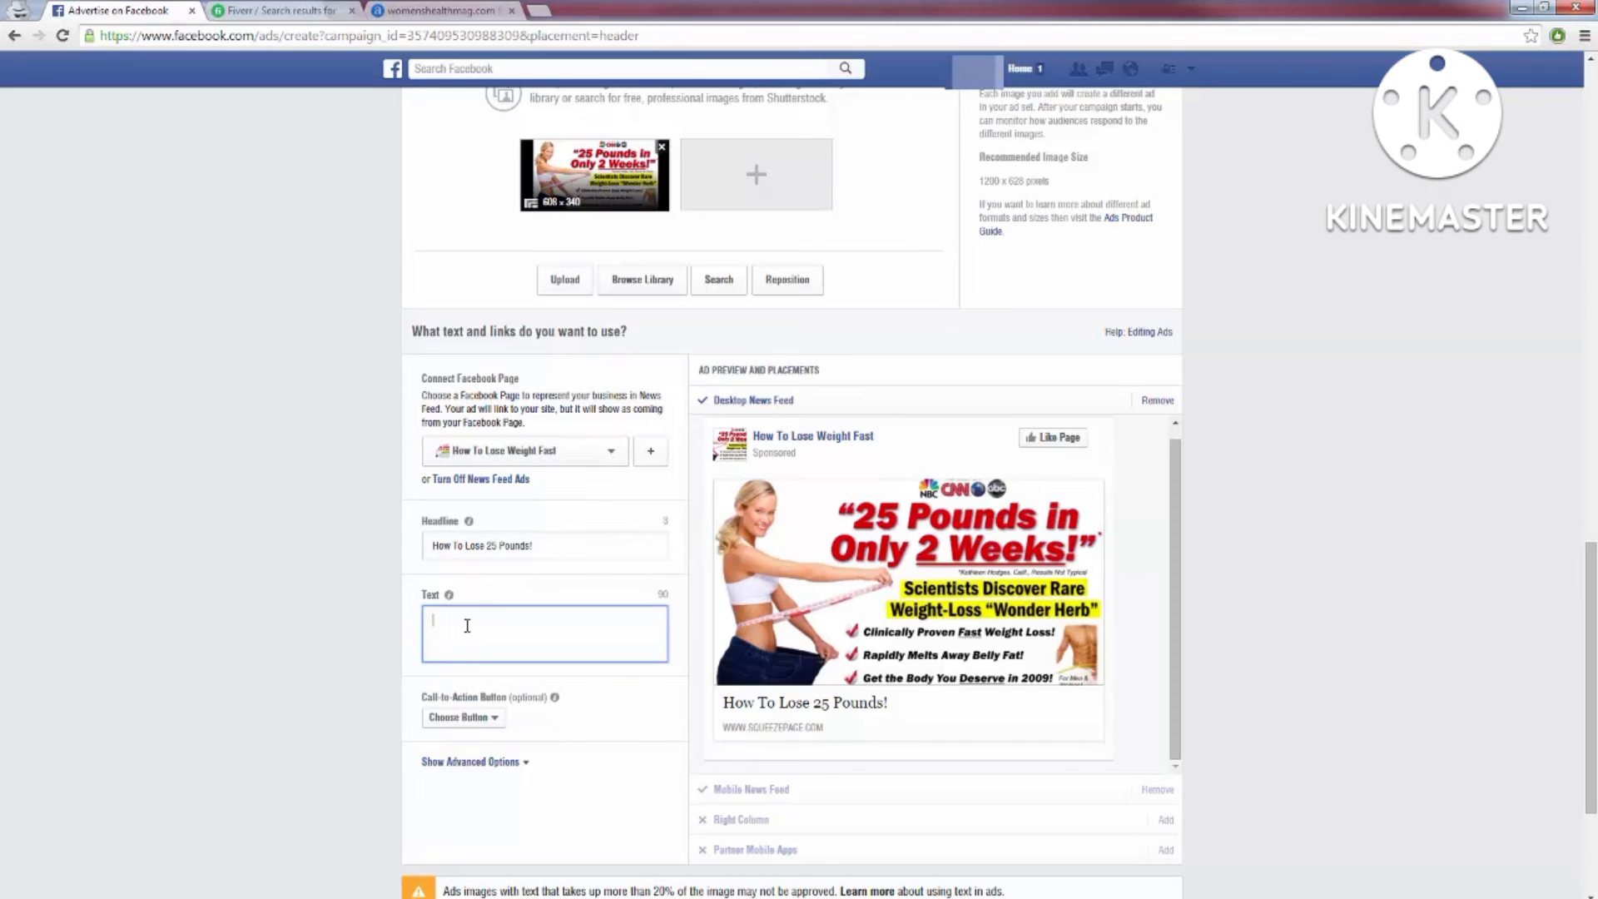
pyautogui.write('Tired of those love handles? Click here to learn how I lost 25 pounds in only 2 weeks!')
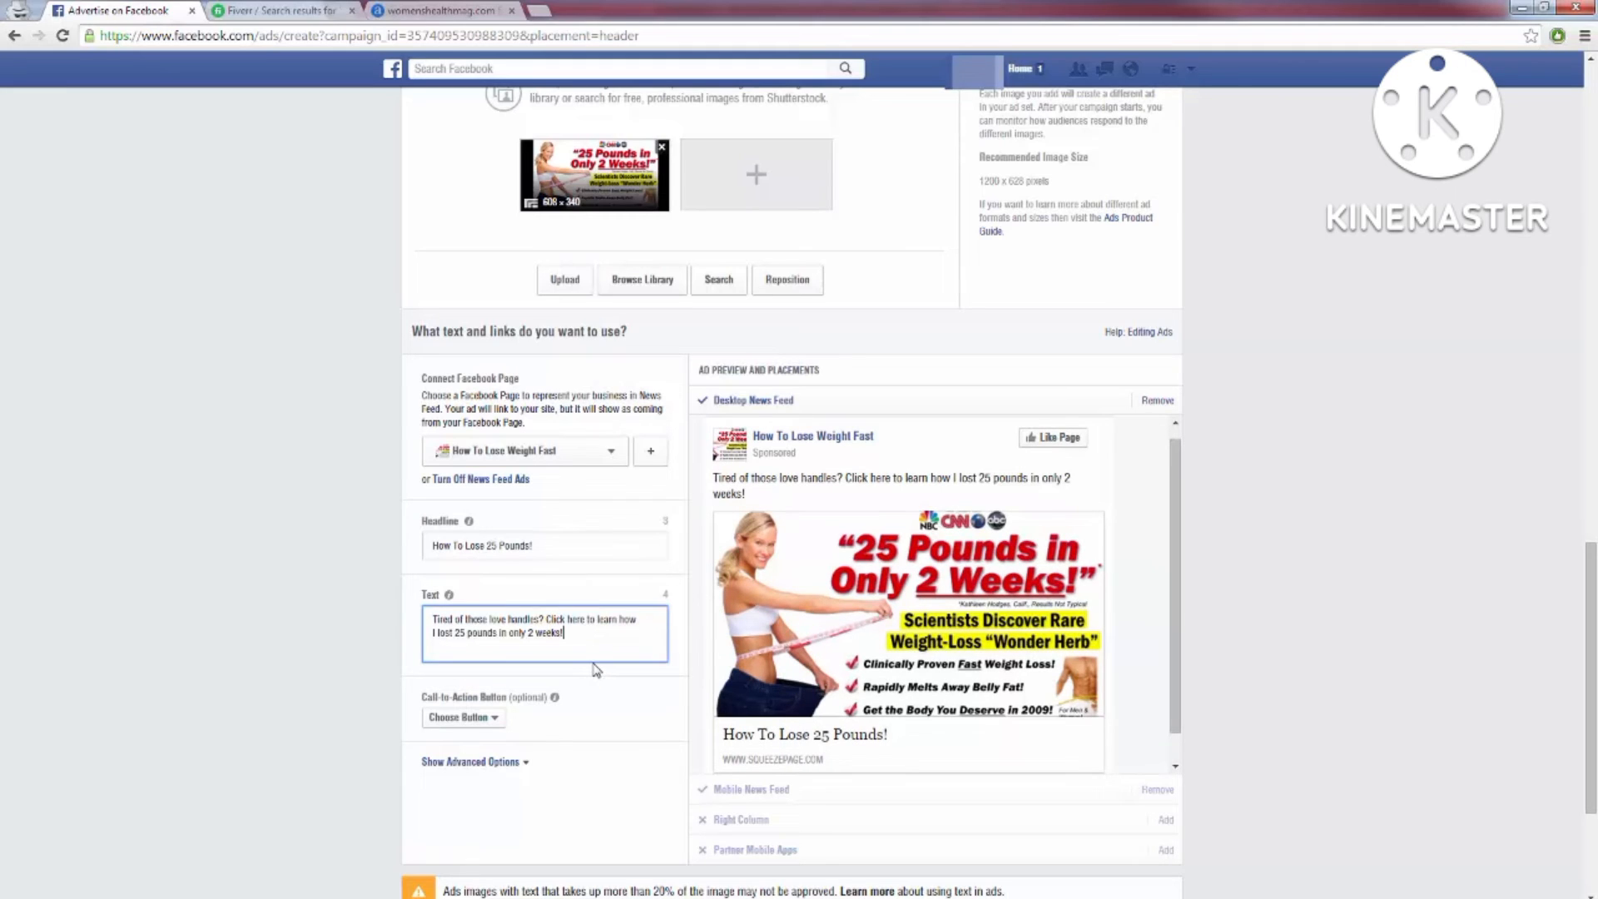
pyautogui.moveTo(761, 483)
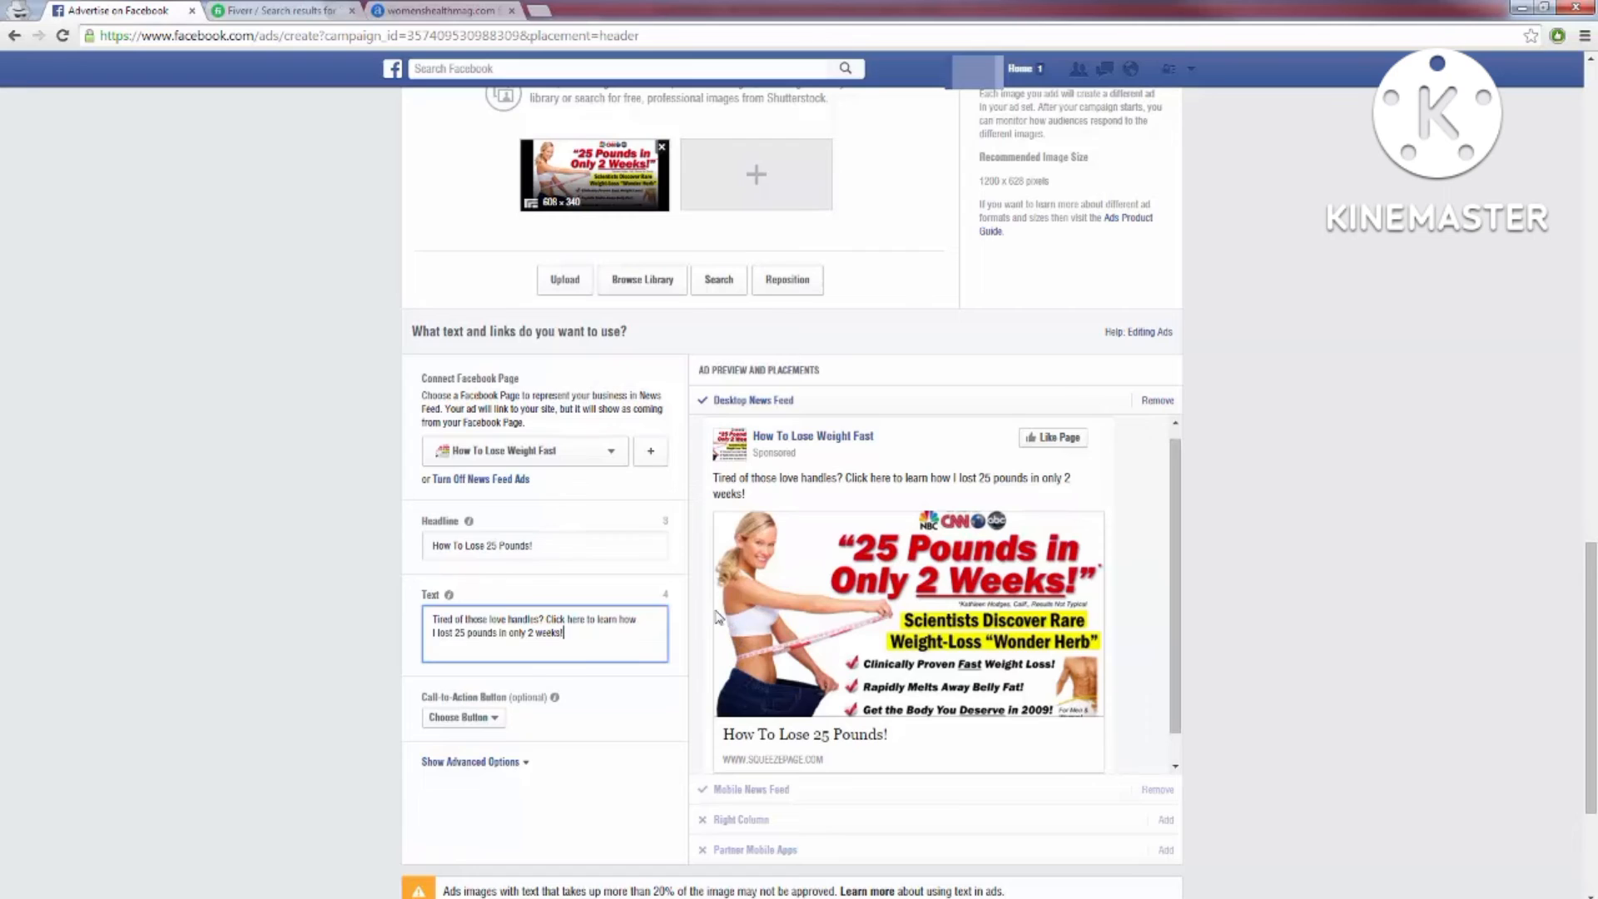
pyautogui.moveTo(836, 556)
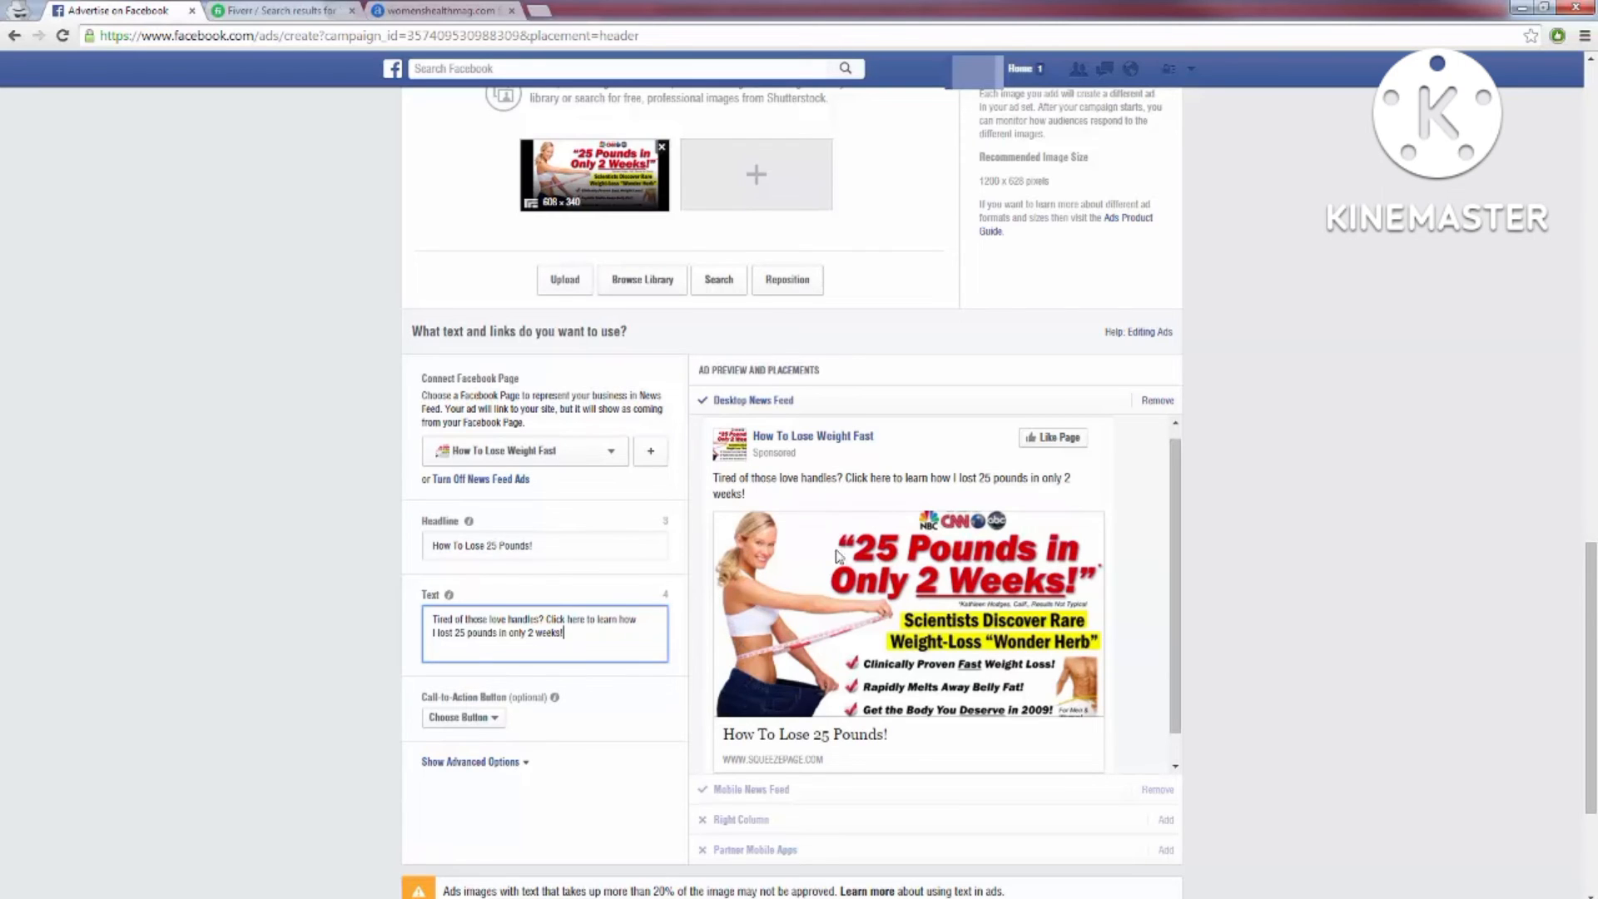
pyautogui.moveTo(531, 486)
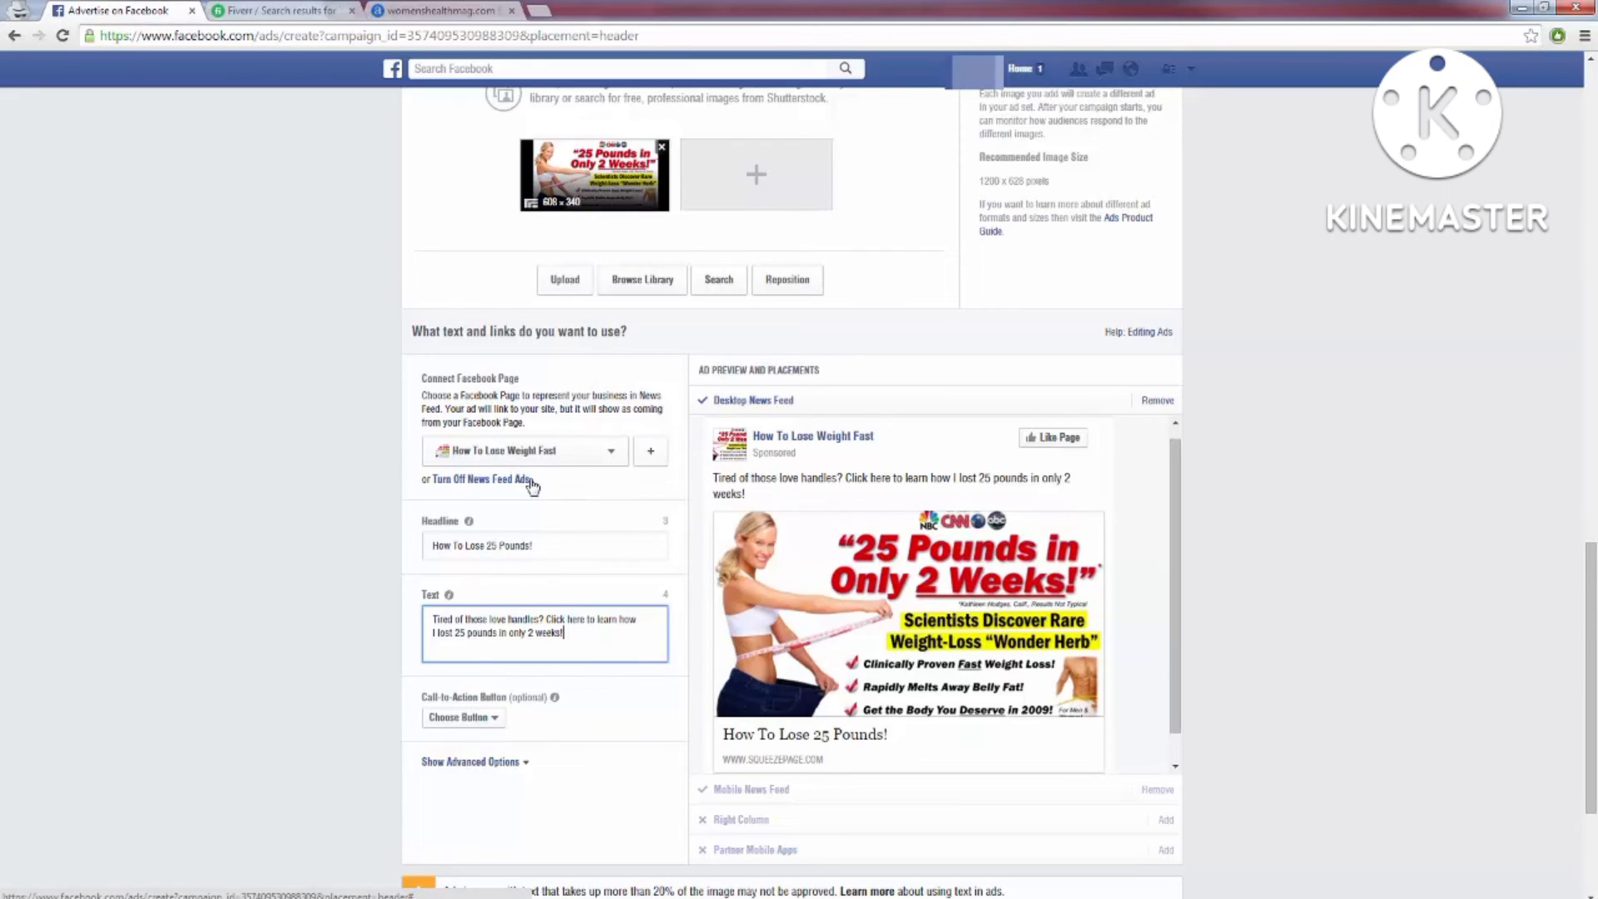
pyautogui.moveTo(764, 649)
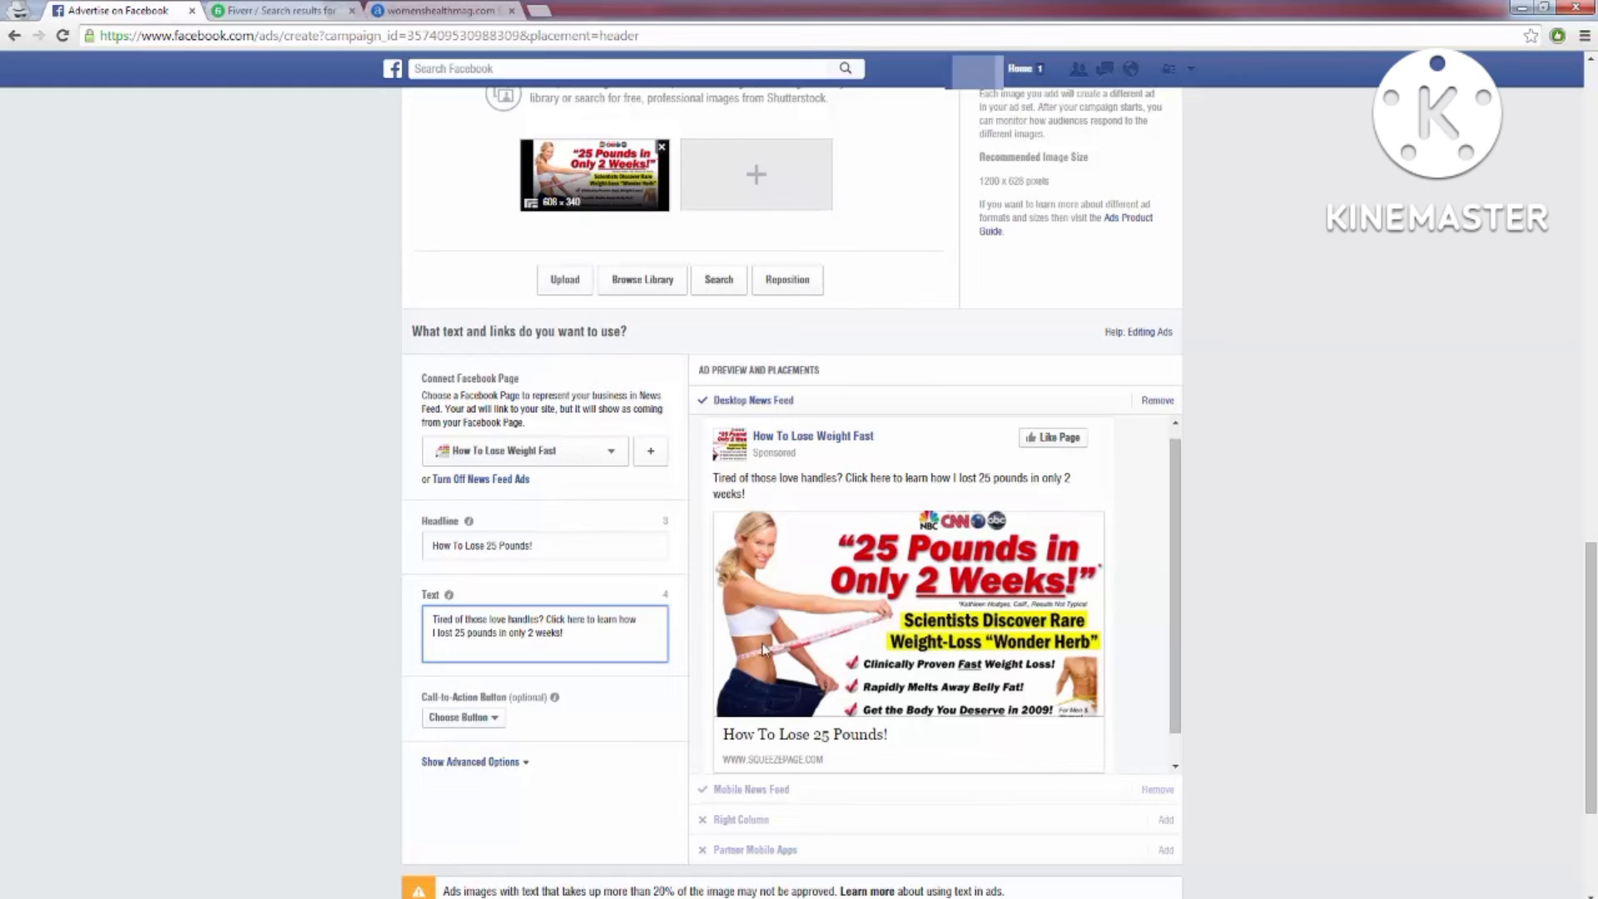
pyautogui.moveTo(741, 630)
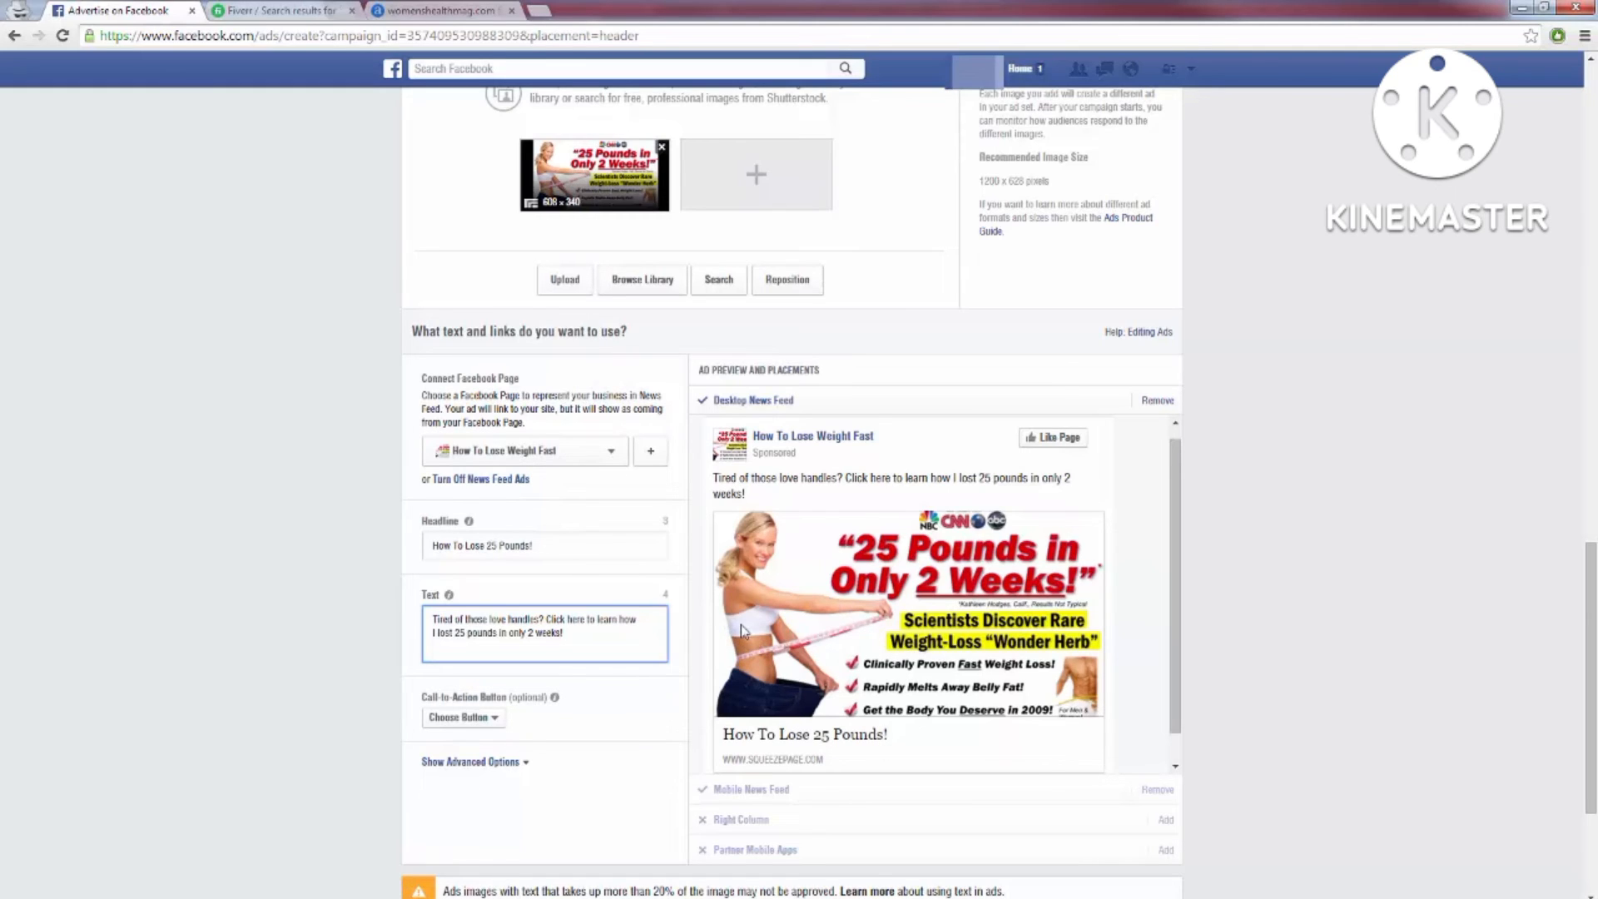
pyautogui.moveTo(864, 679)
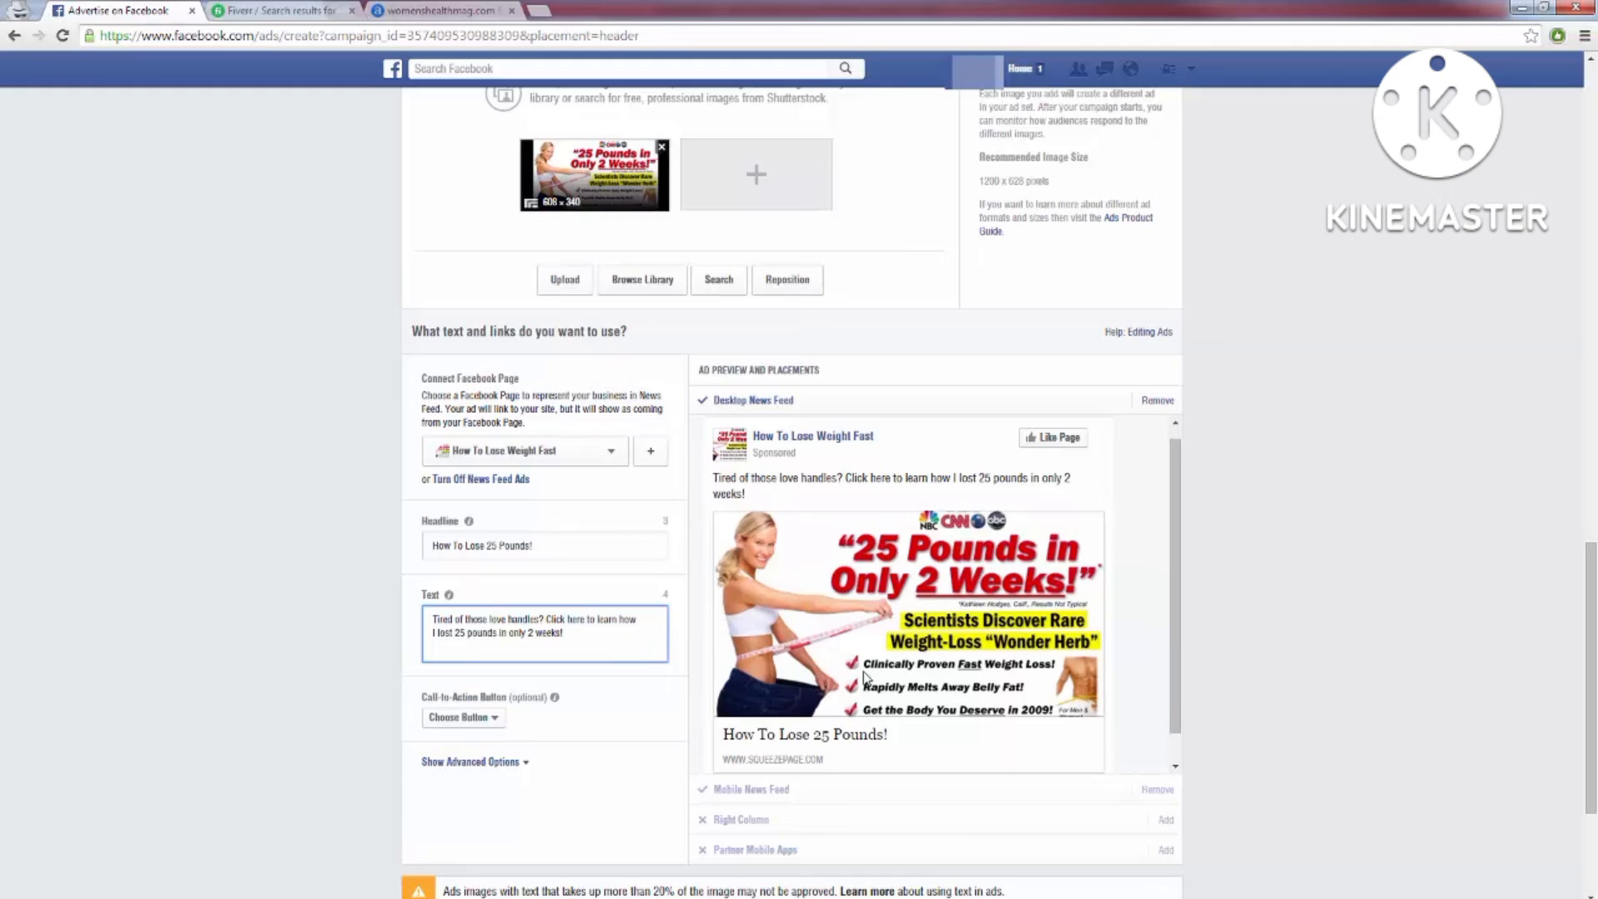
pyautogui.scroll(3)
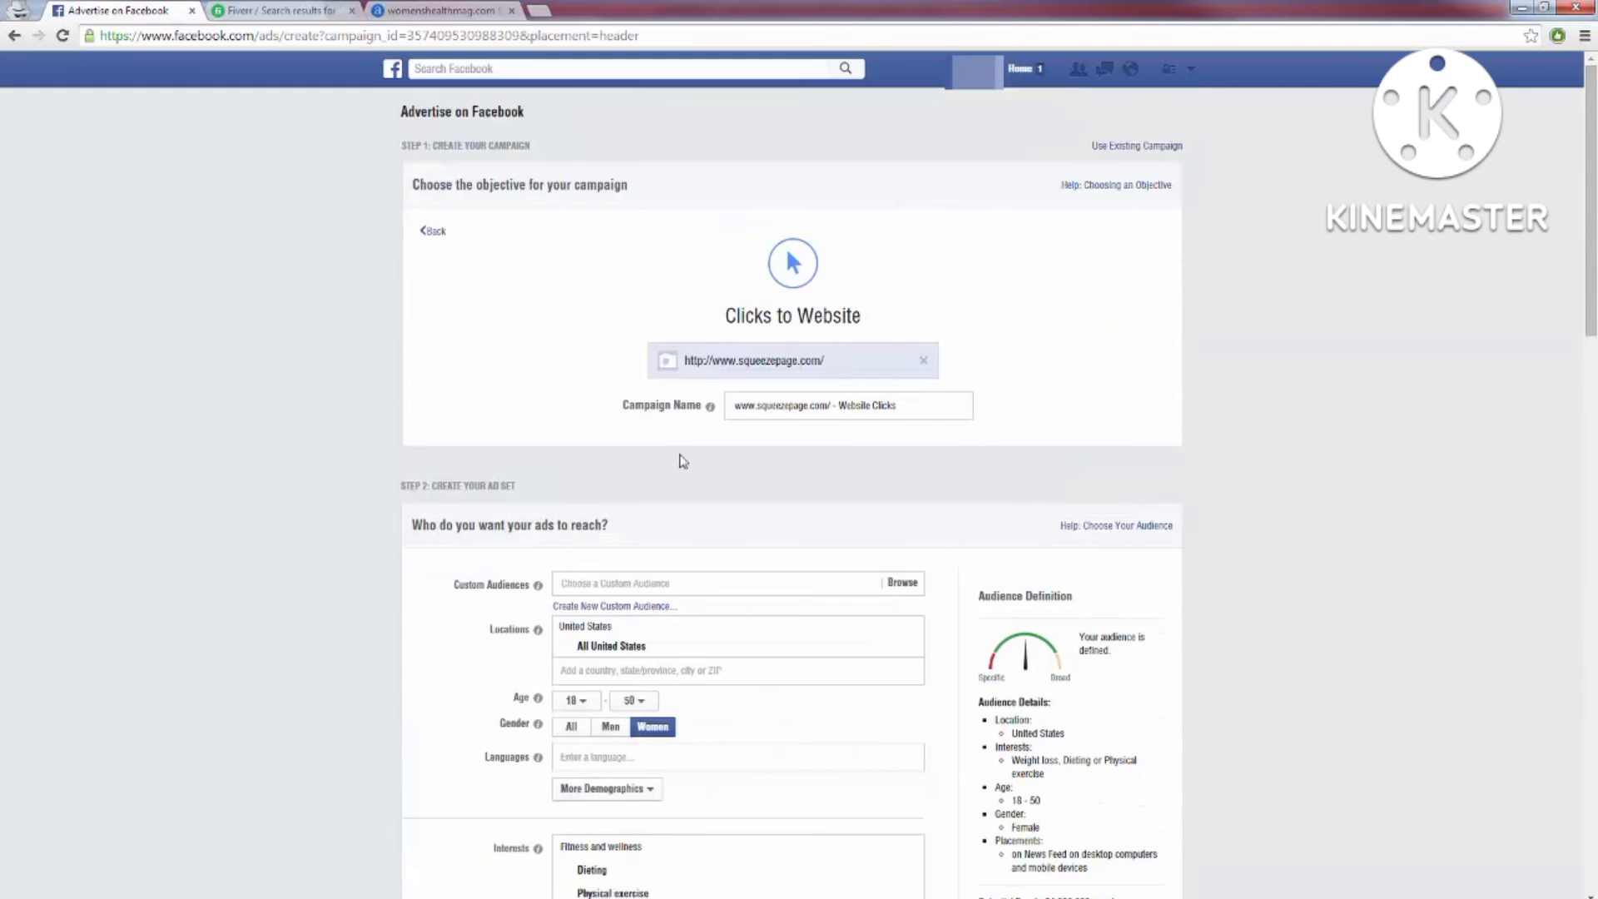
pyautogui.scroll(-3)
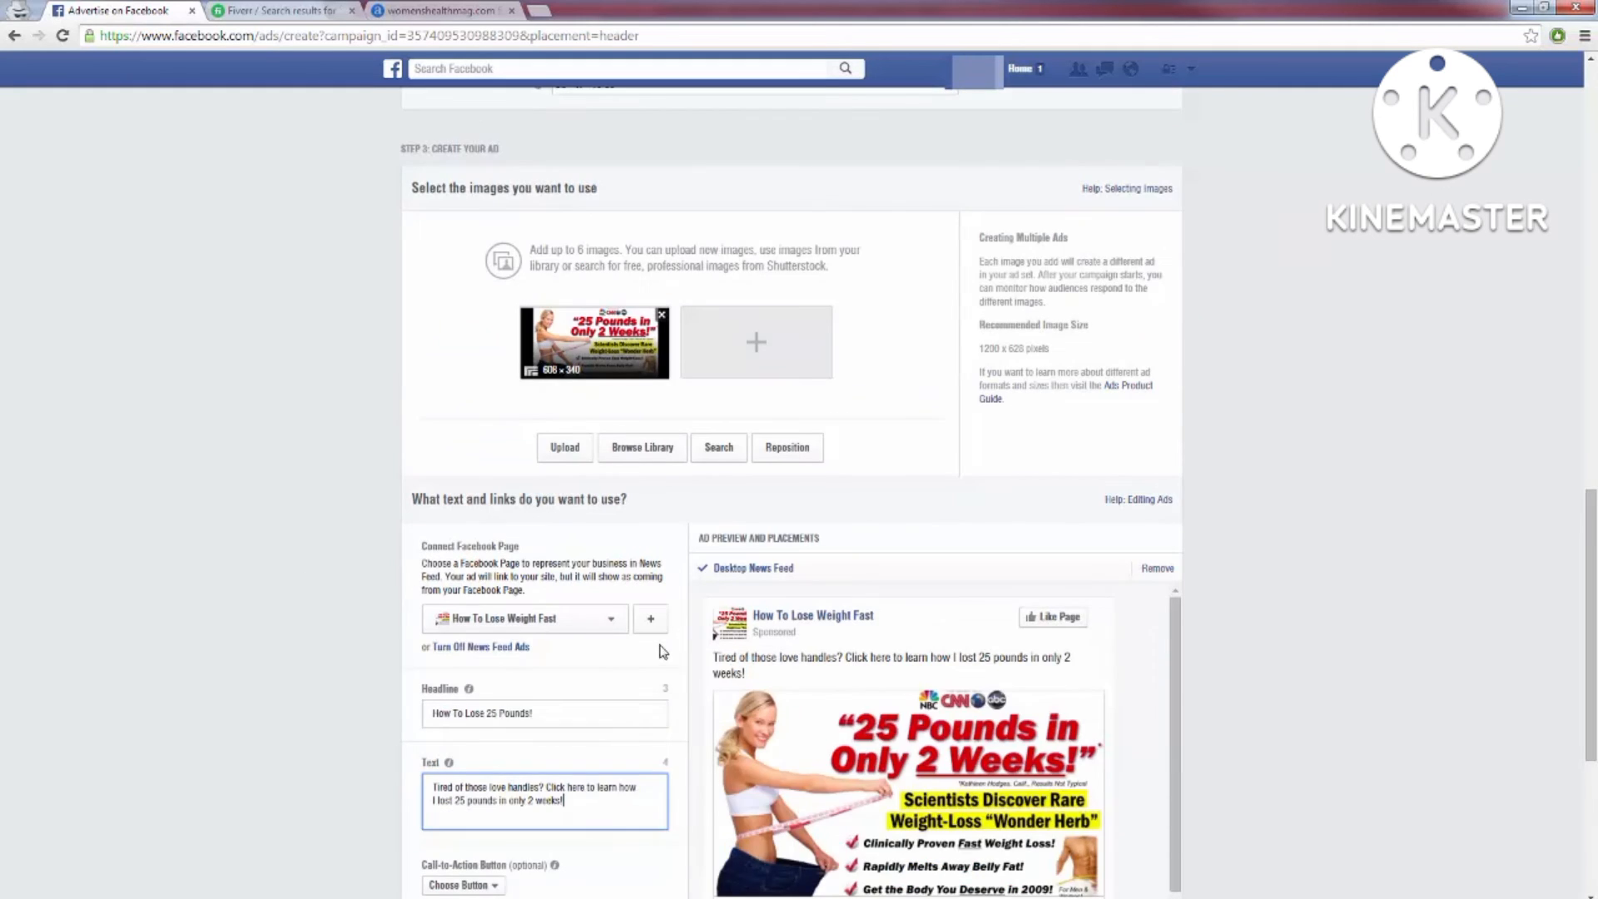
pyautogui.scroll(-3)
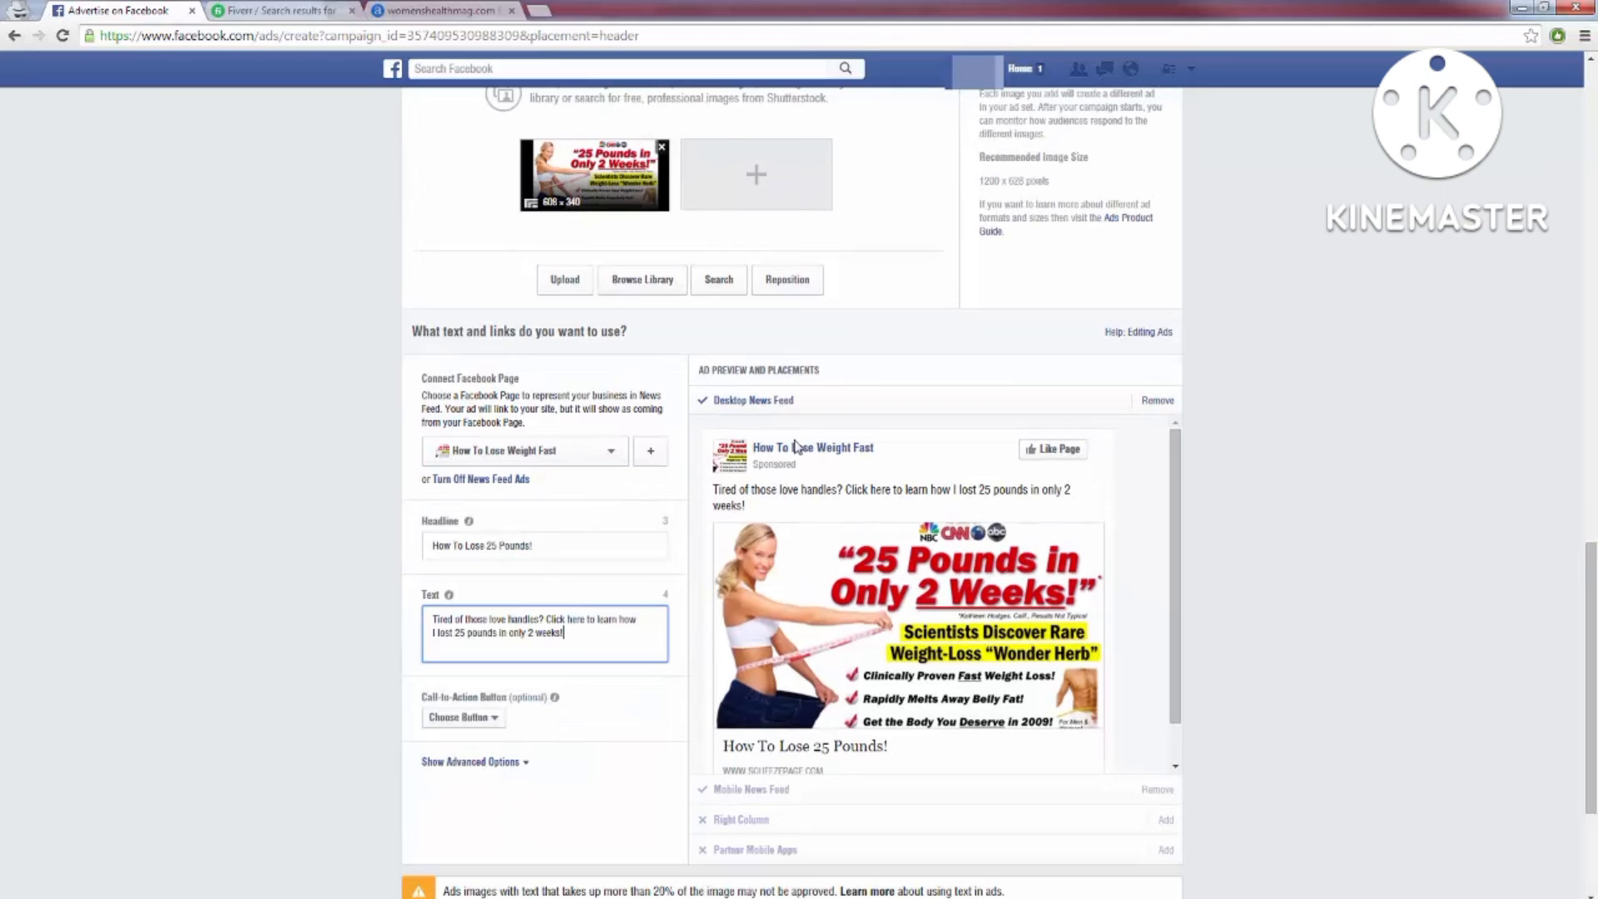
pyautogui.moveTo(651, 451)
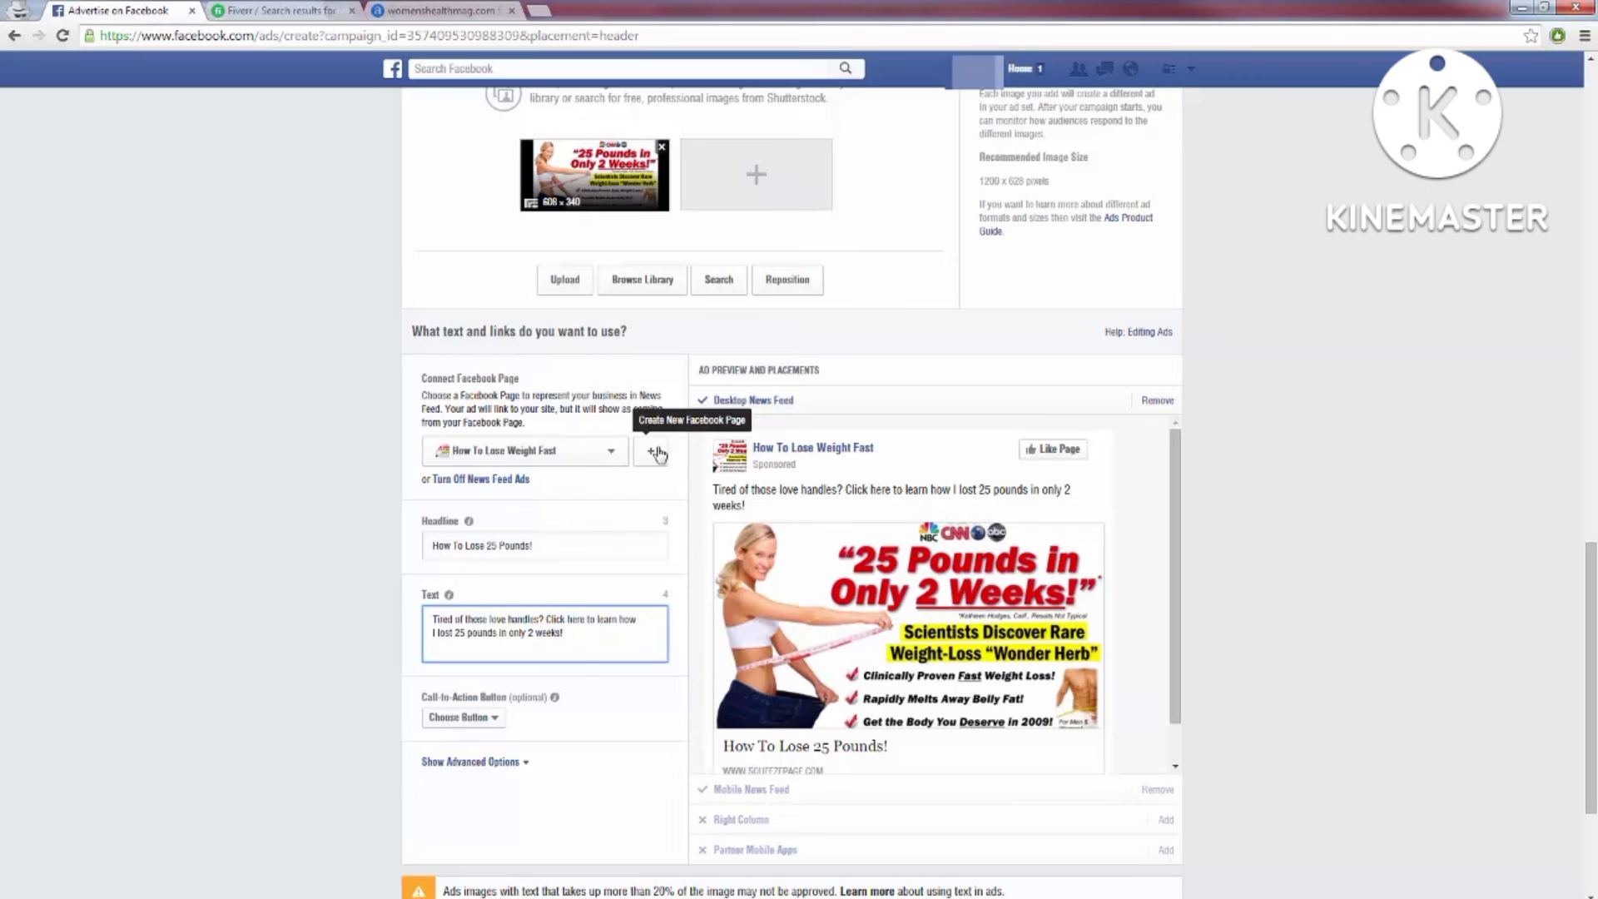
pyautogui.moveTo(660, 489)
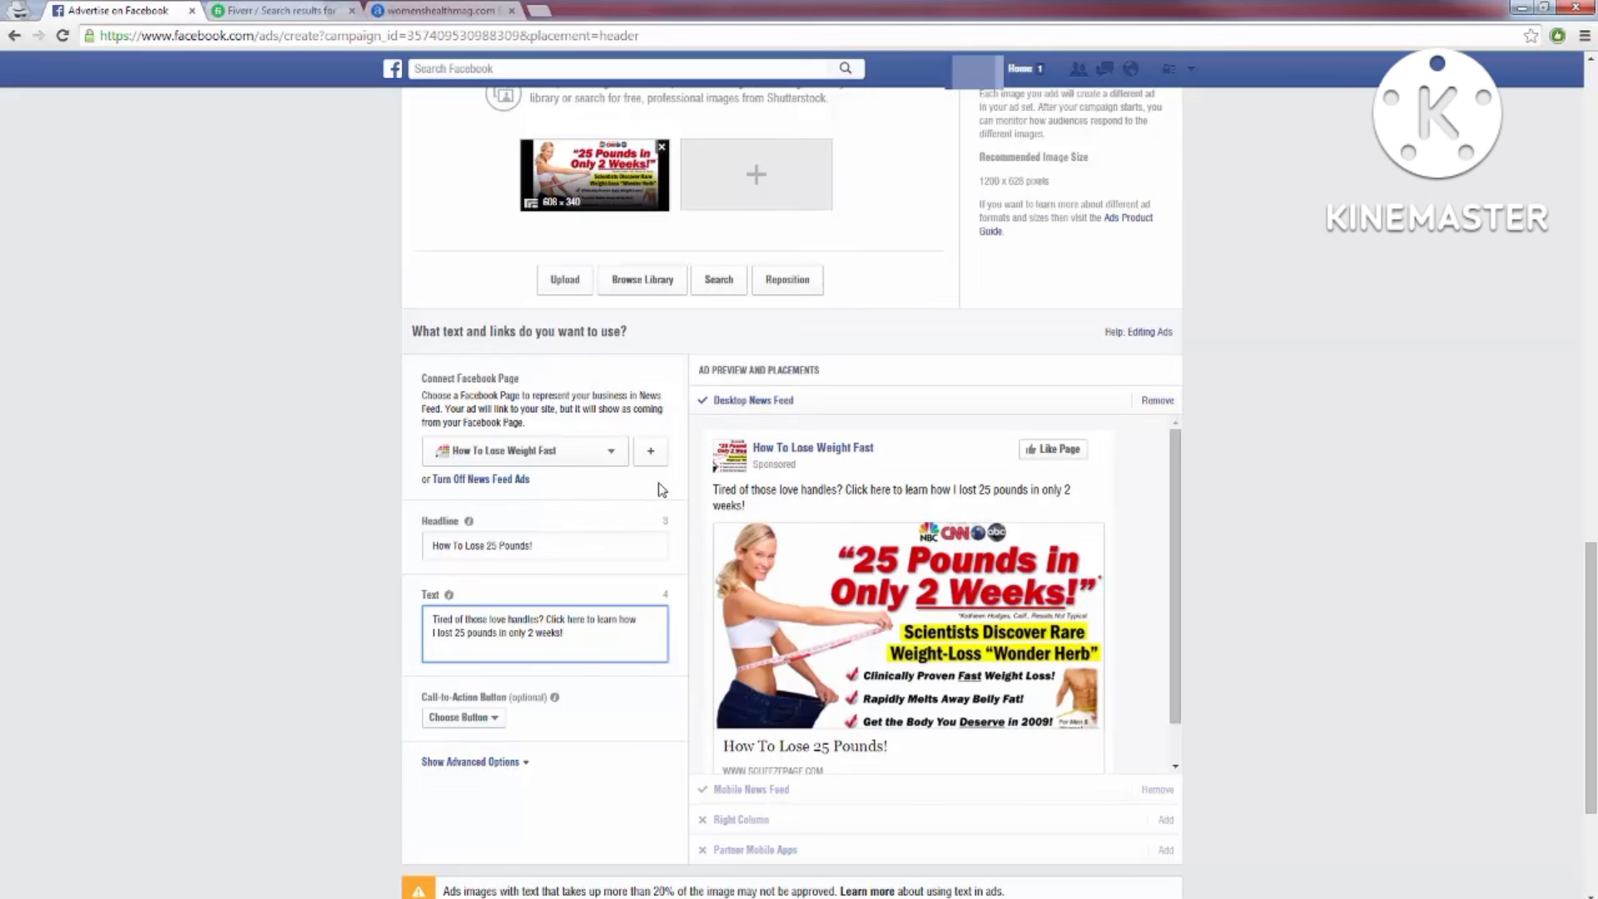
pyautogui.moveTo(650, 451)
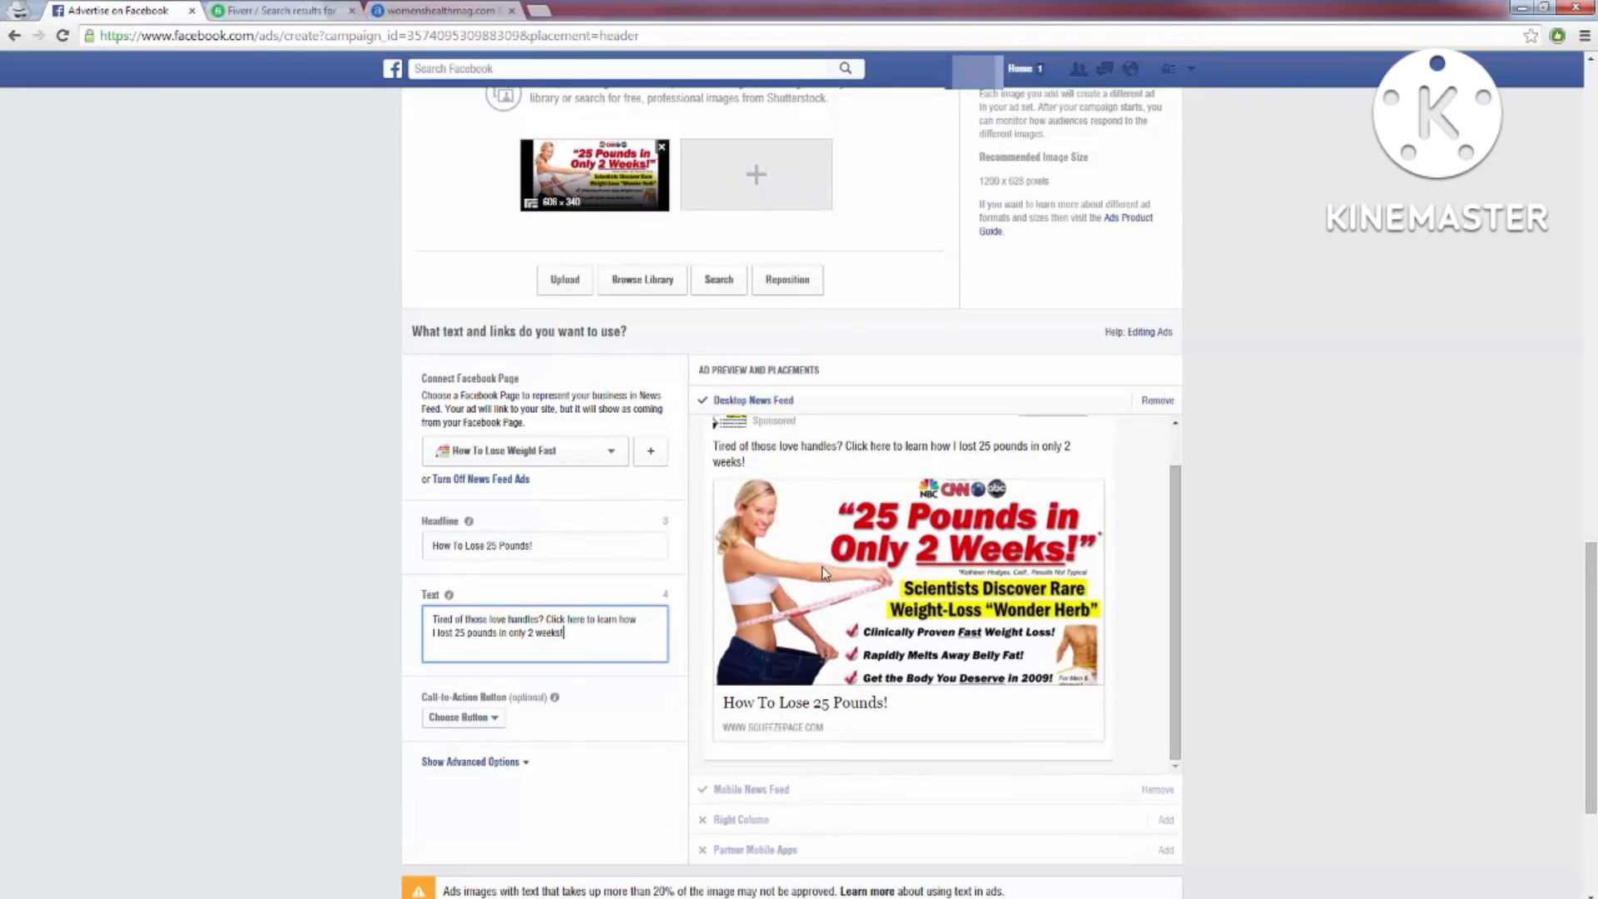
# - Choose Download as the ad's call-to-action button
pyautogui.click(463, 715)
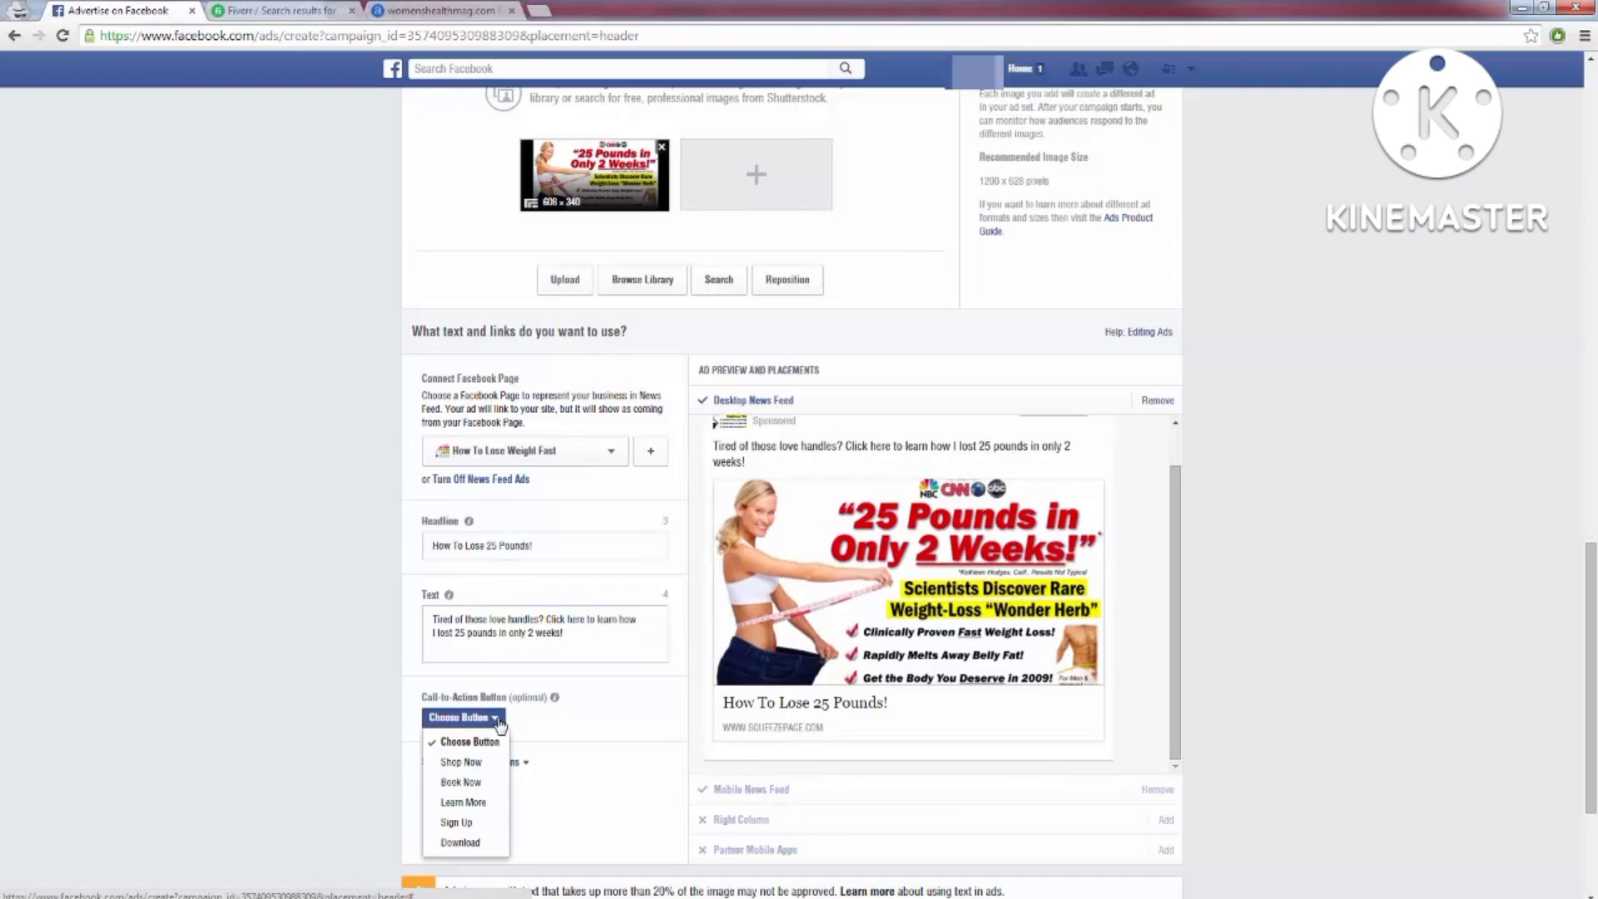
pyautogui.click(460, 843)
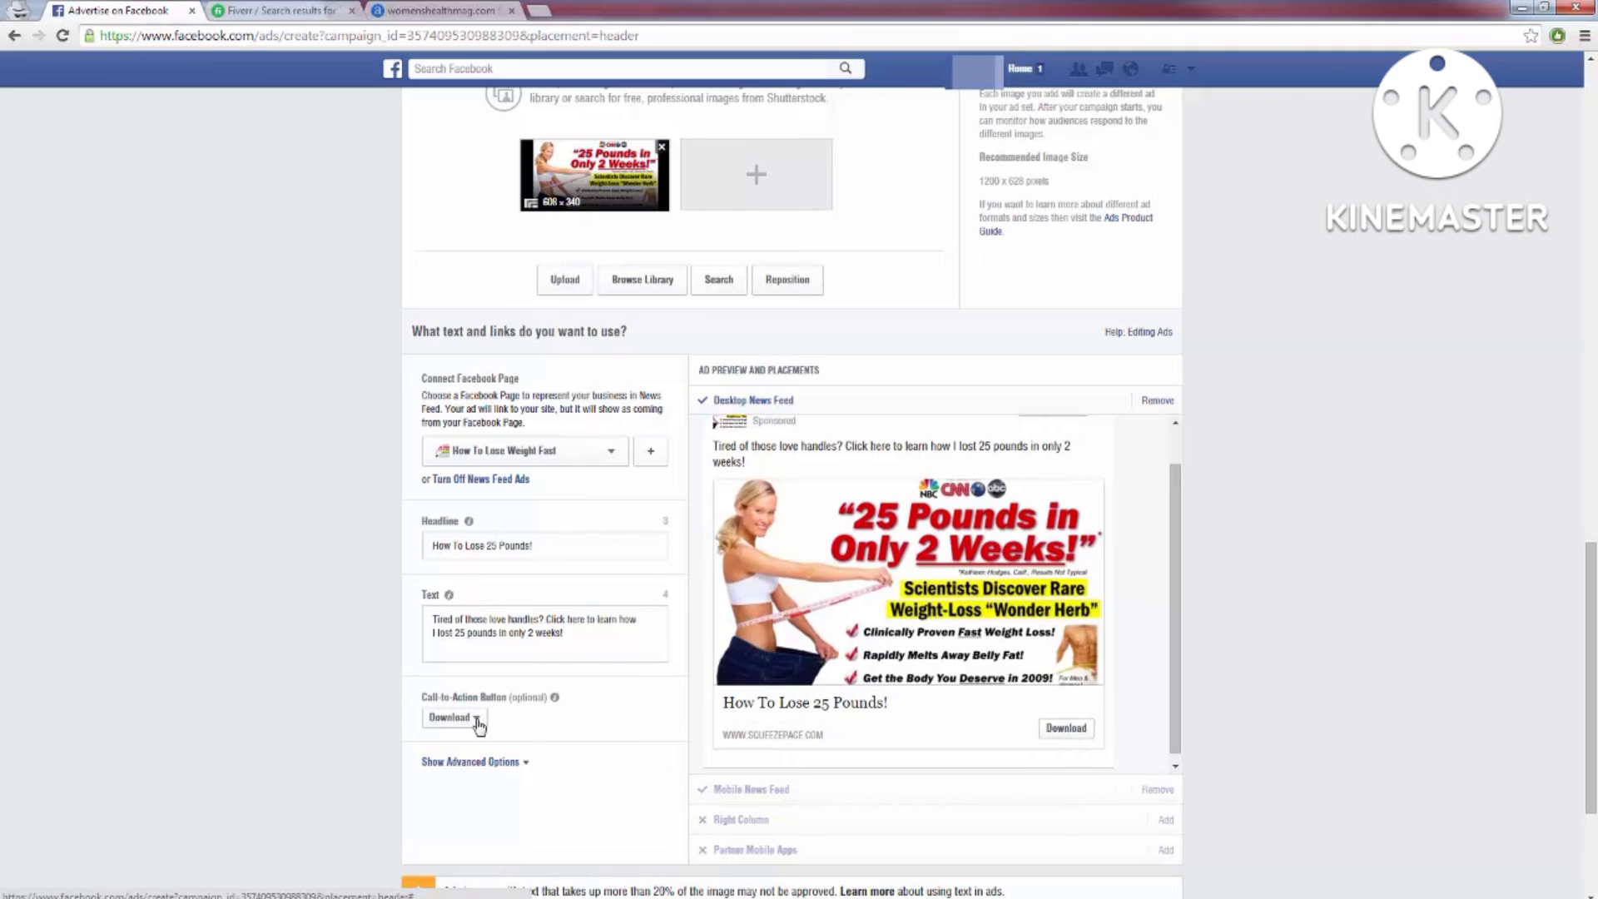
pyautogui.click(453, 716)
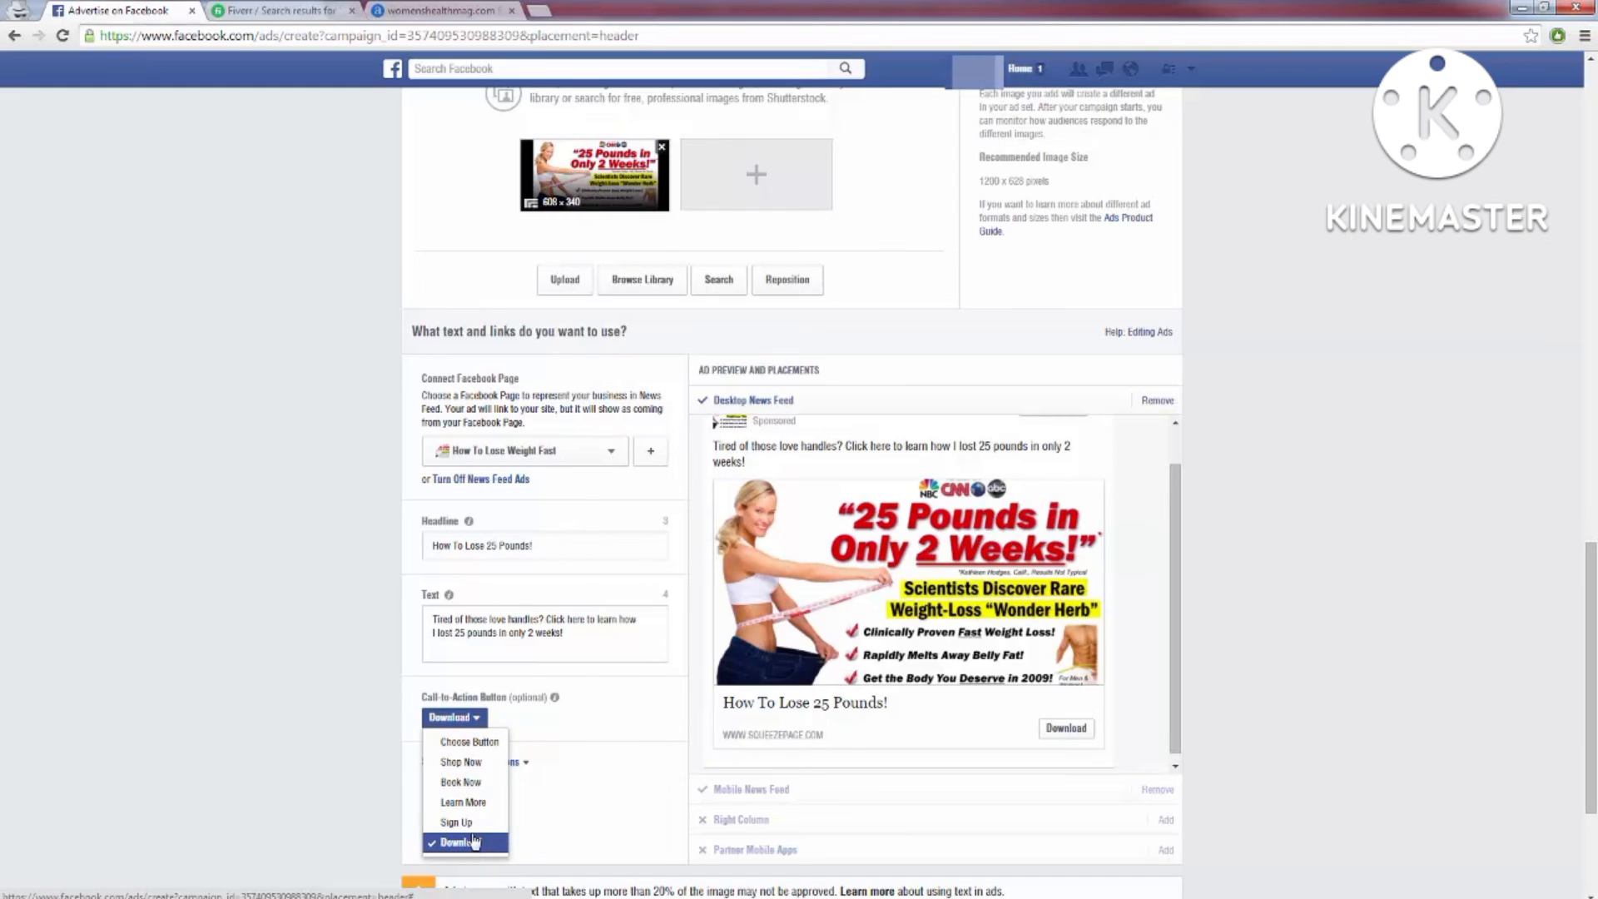
pyautogui.moveTo(461, 762)
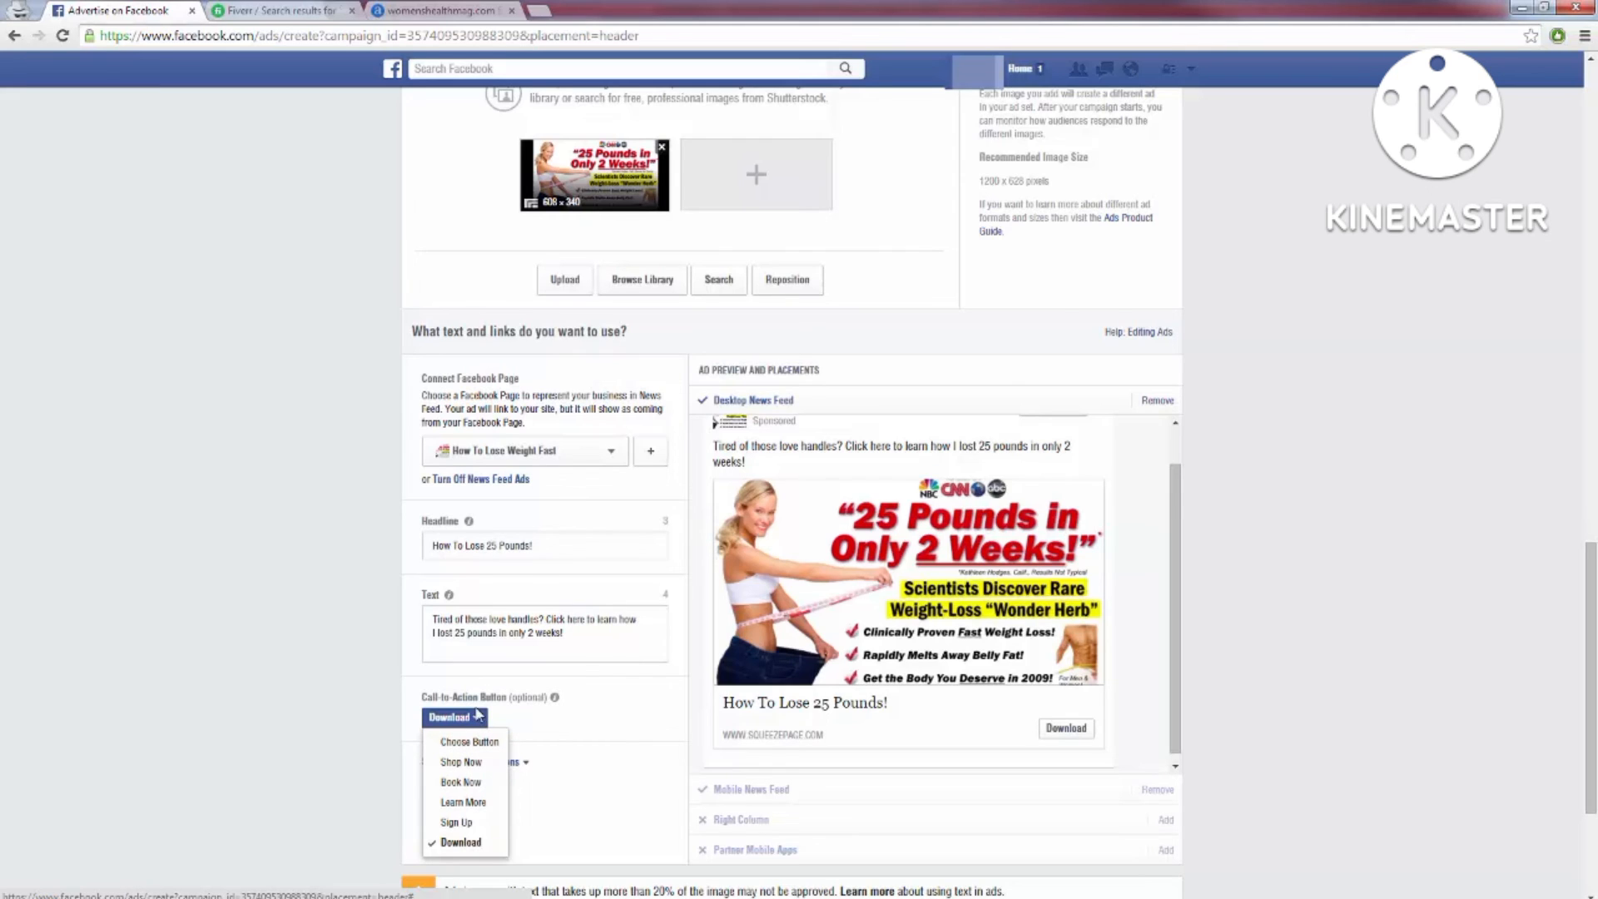
pyautogui.moveTo(479, 721)
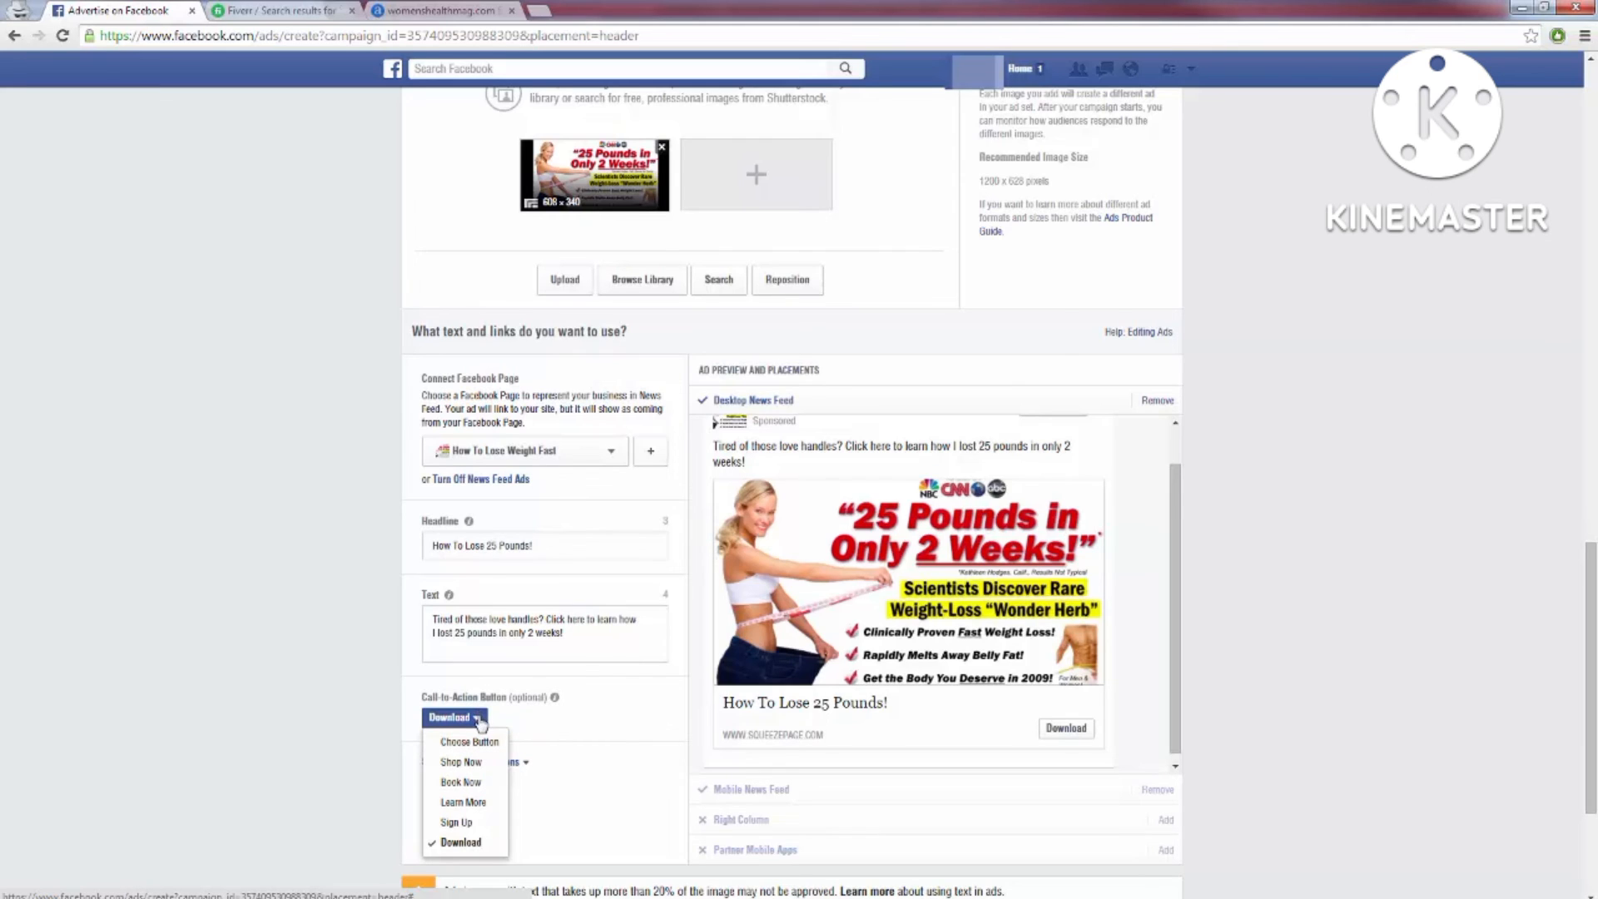
pyautogui.click(453, 716)
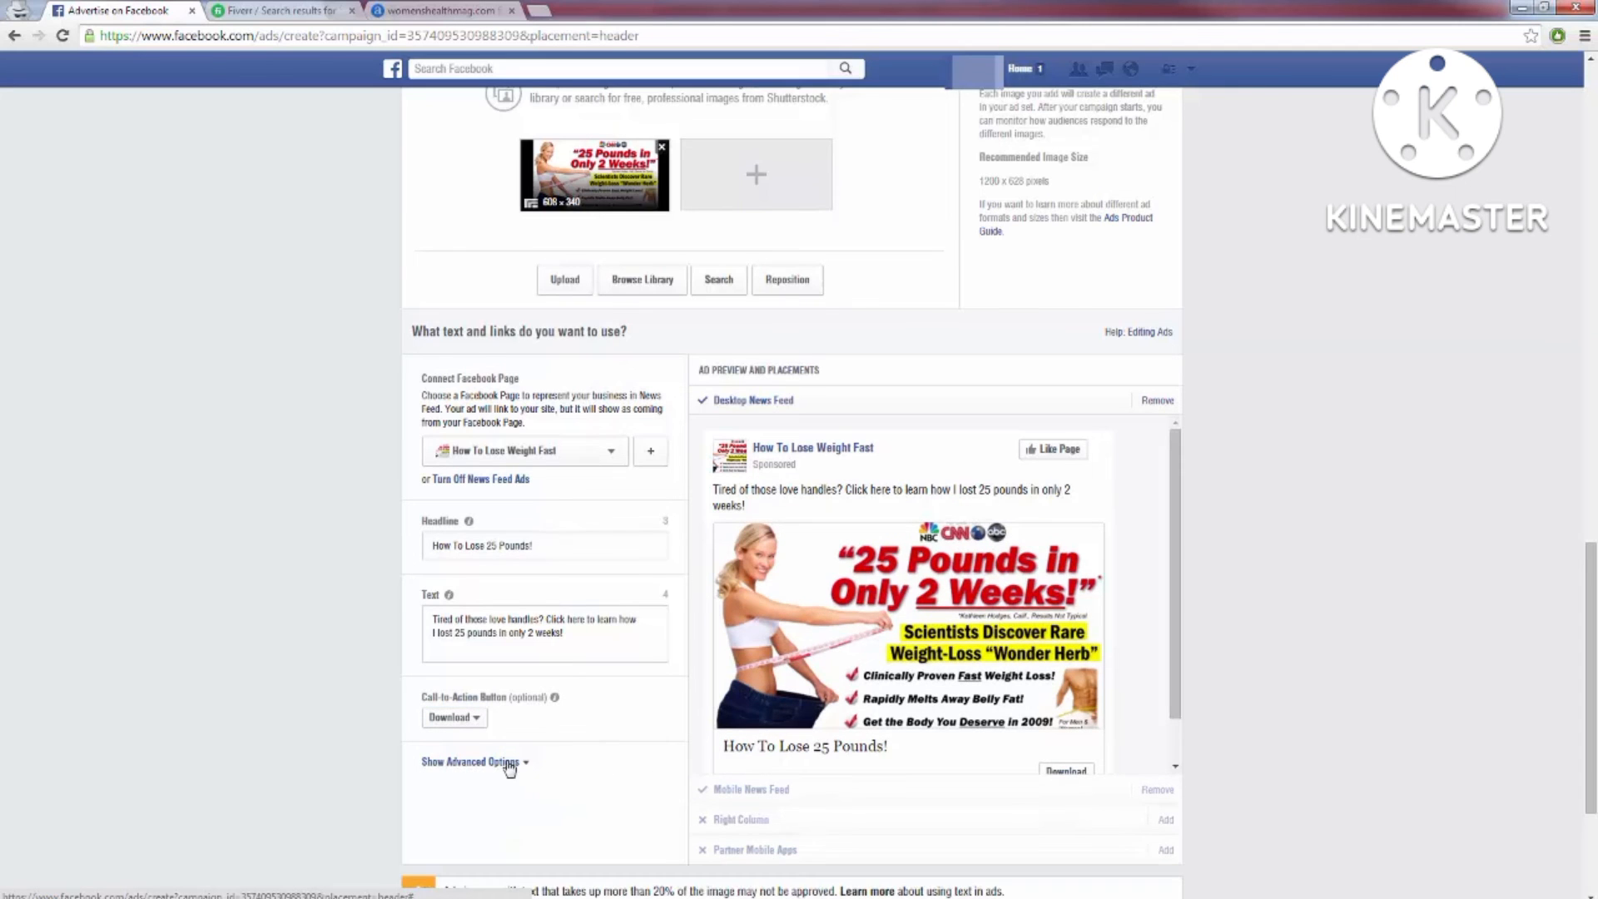
pyautogui.click(471, 761)
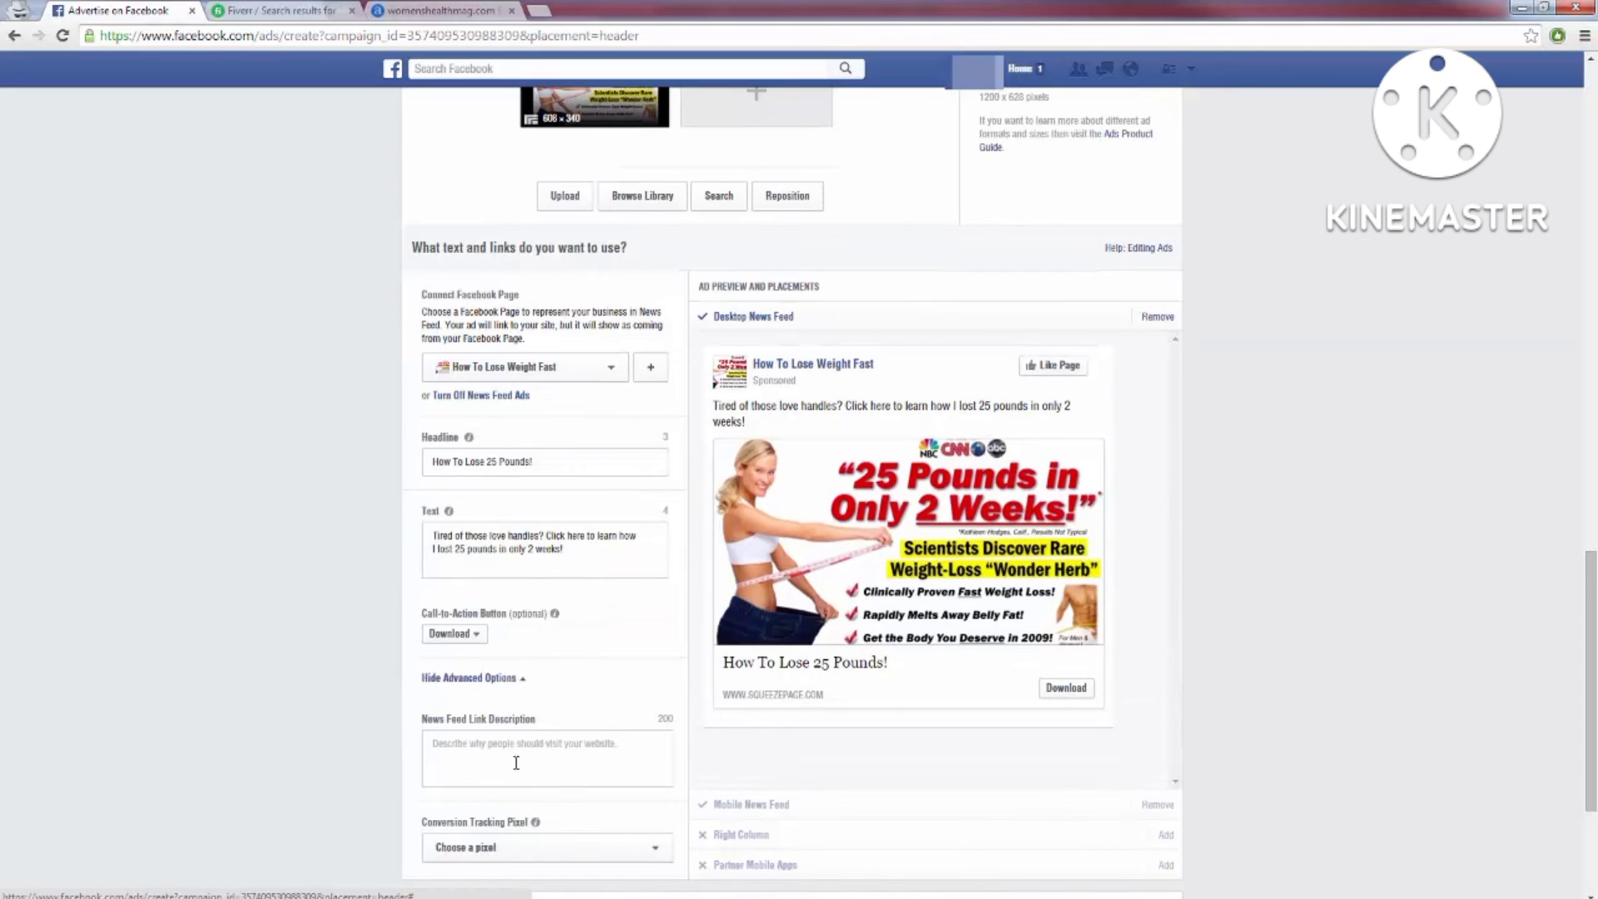
pyautogui.write('rgrgg')
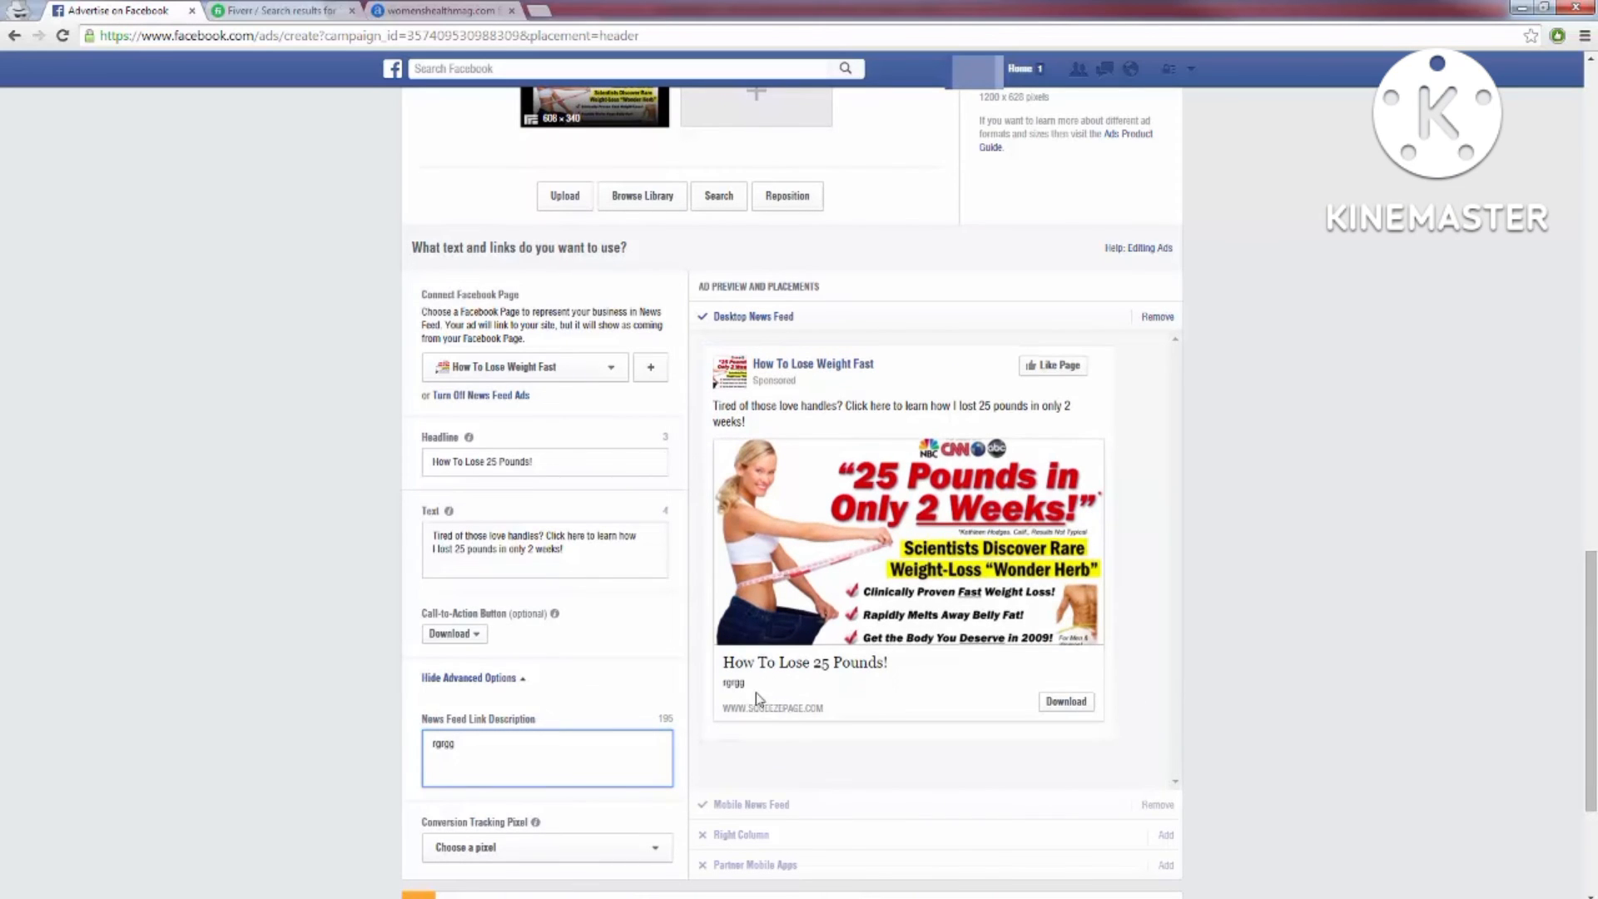
pyautogui.doubleClick(441, 742)
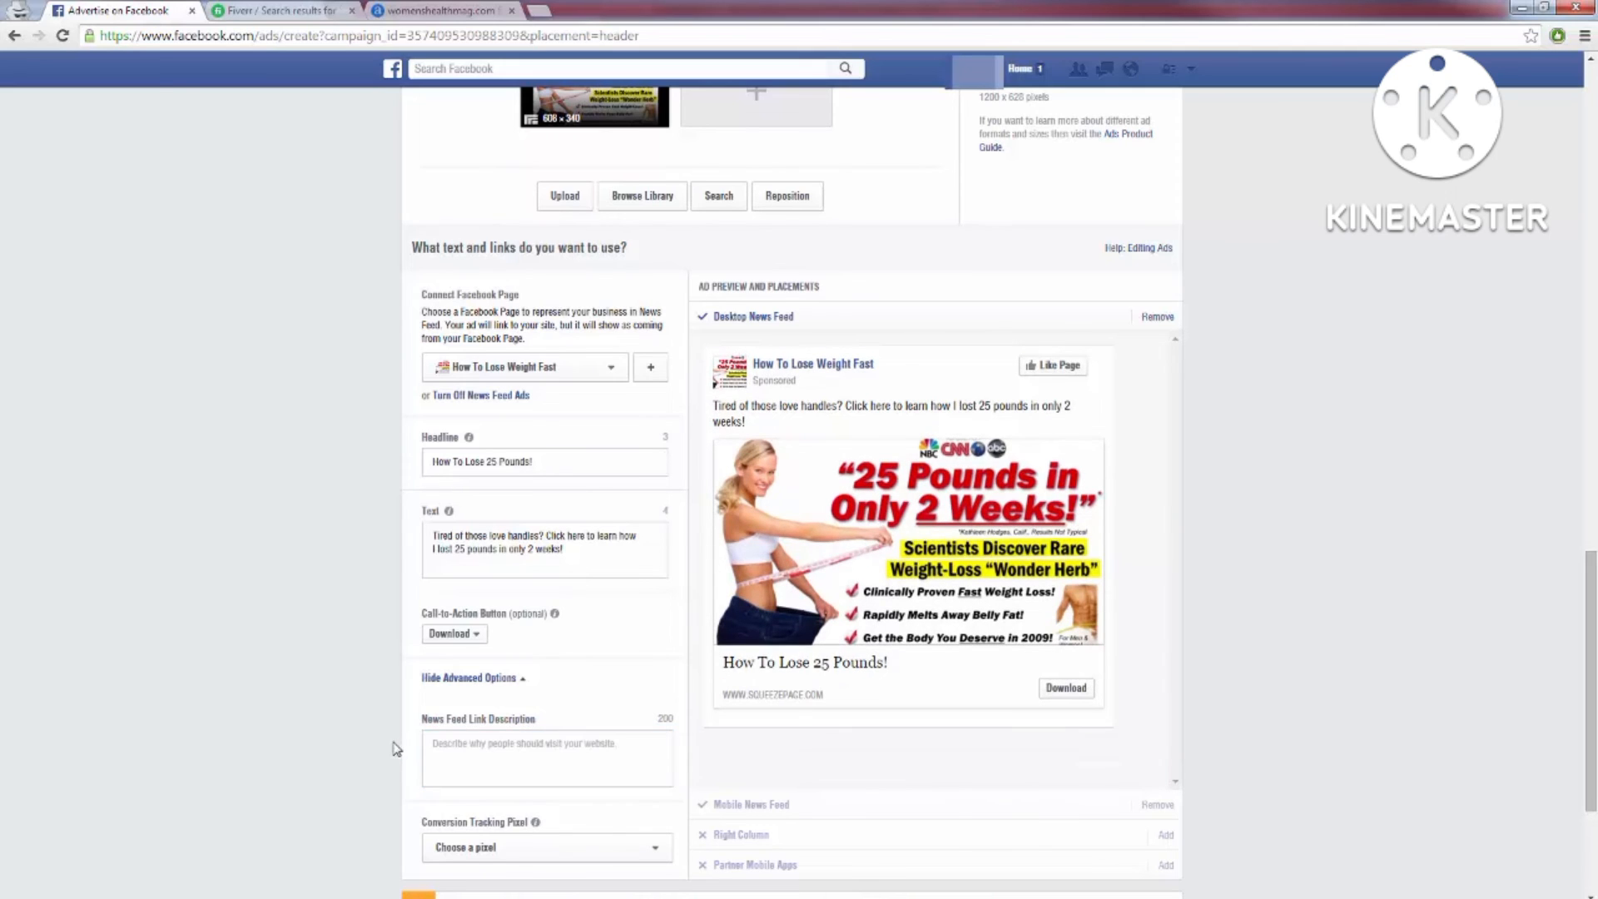
pyautogui.click(471, 678)
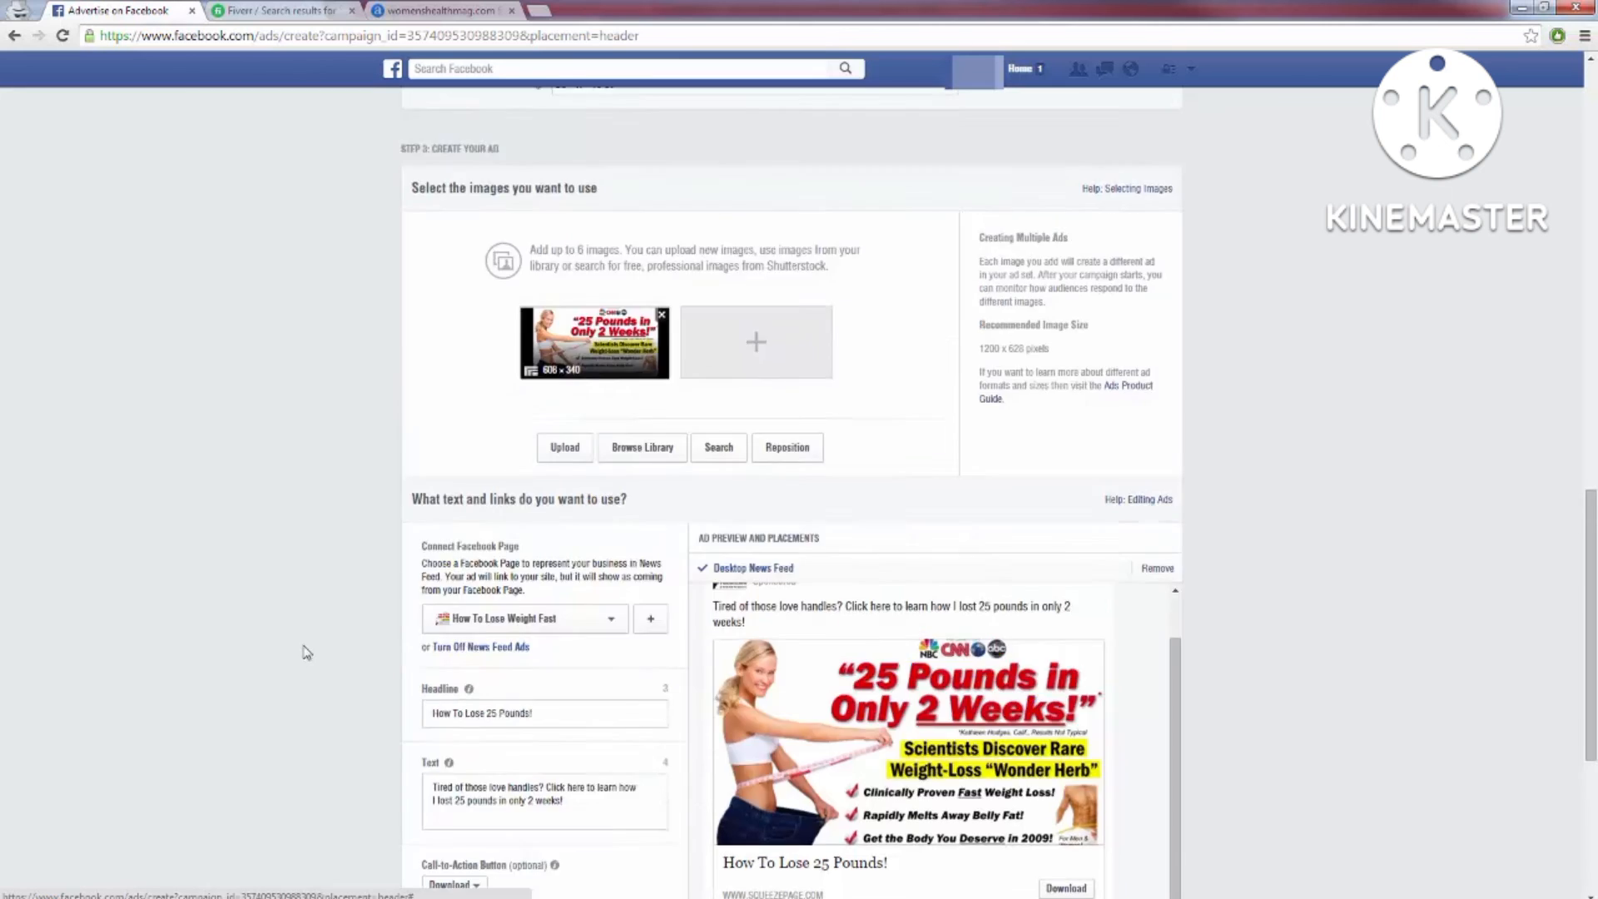
# - Scroll back up to the ad set's Interests targeting box
pyautogui.scroll(3)
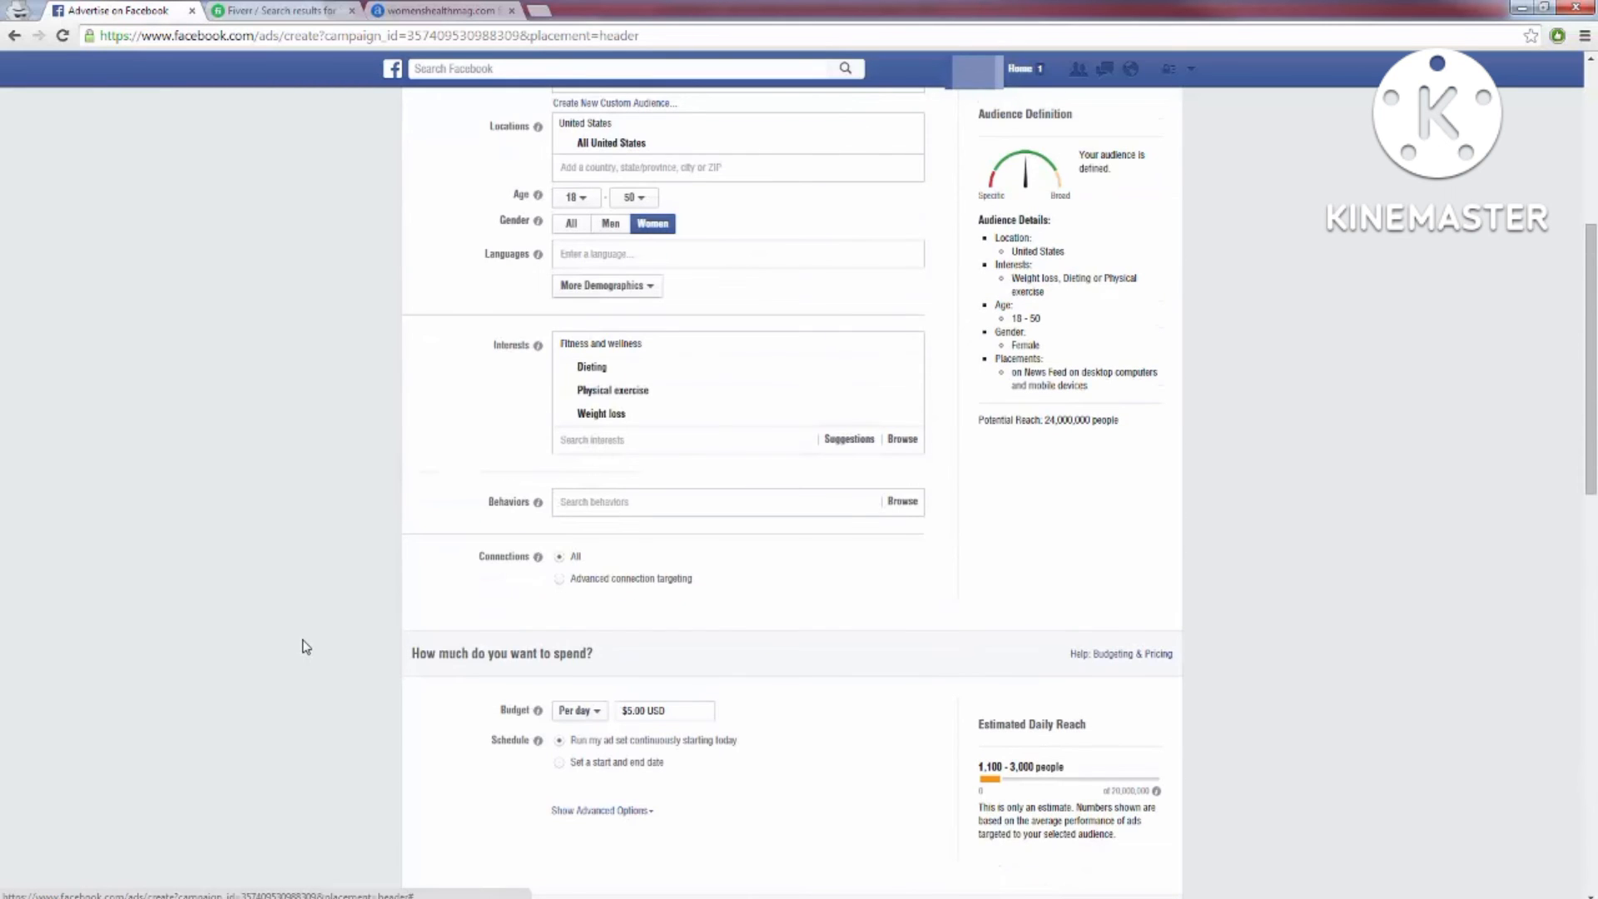
pyautogui.moveTo(651, 438)
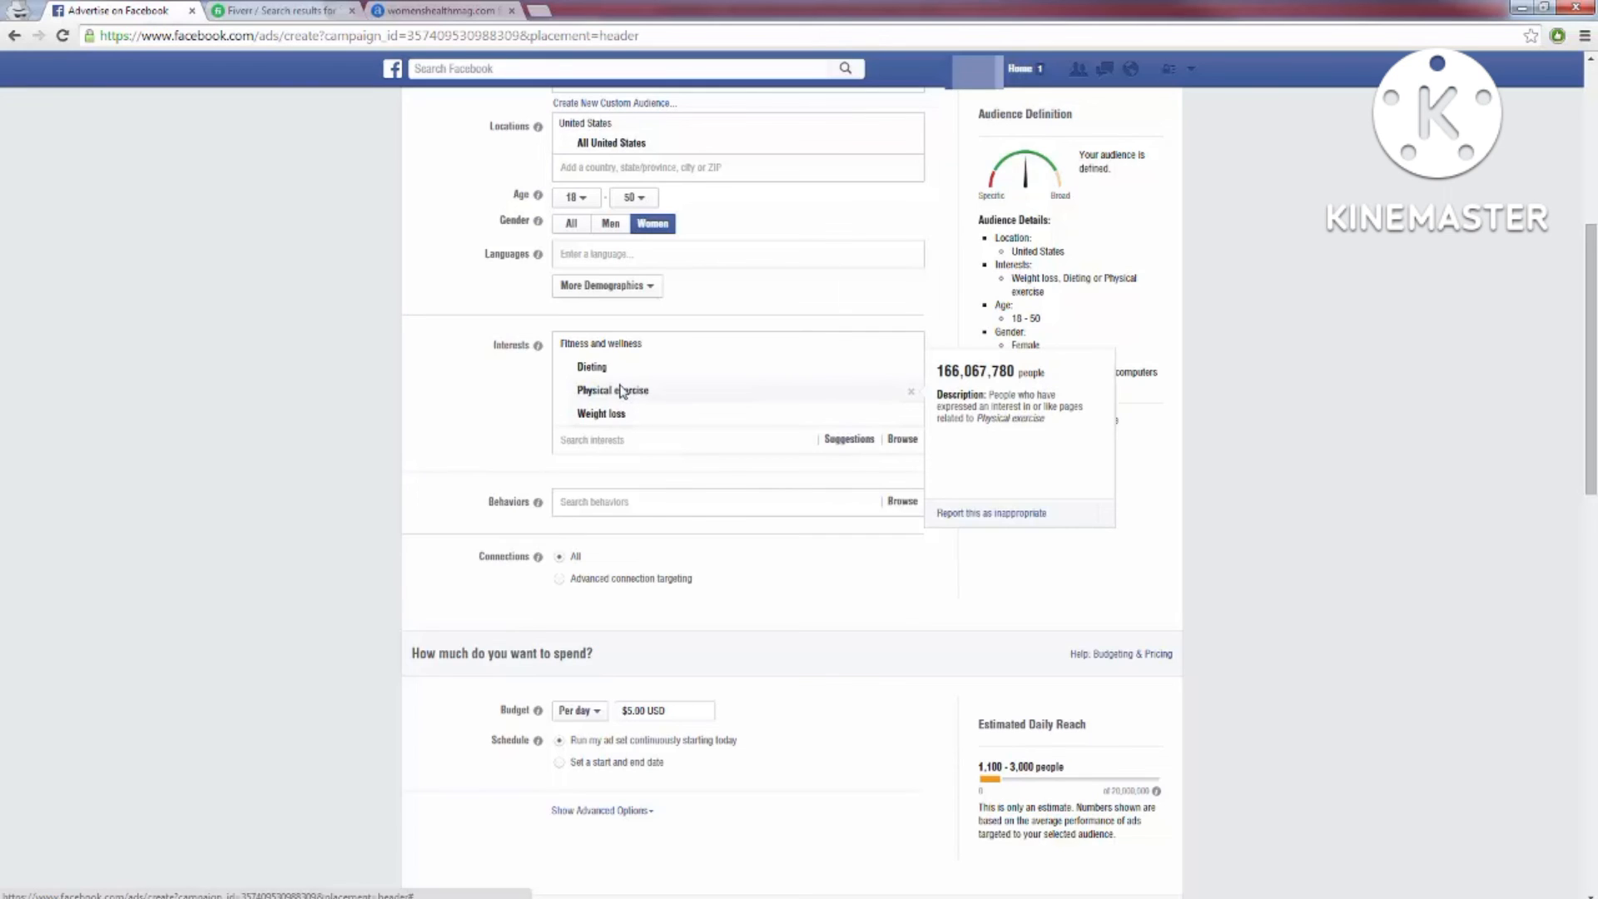
pyautogui.moveTo(703, 403)
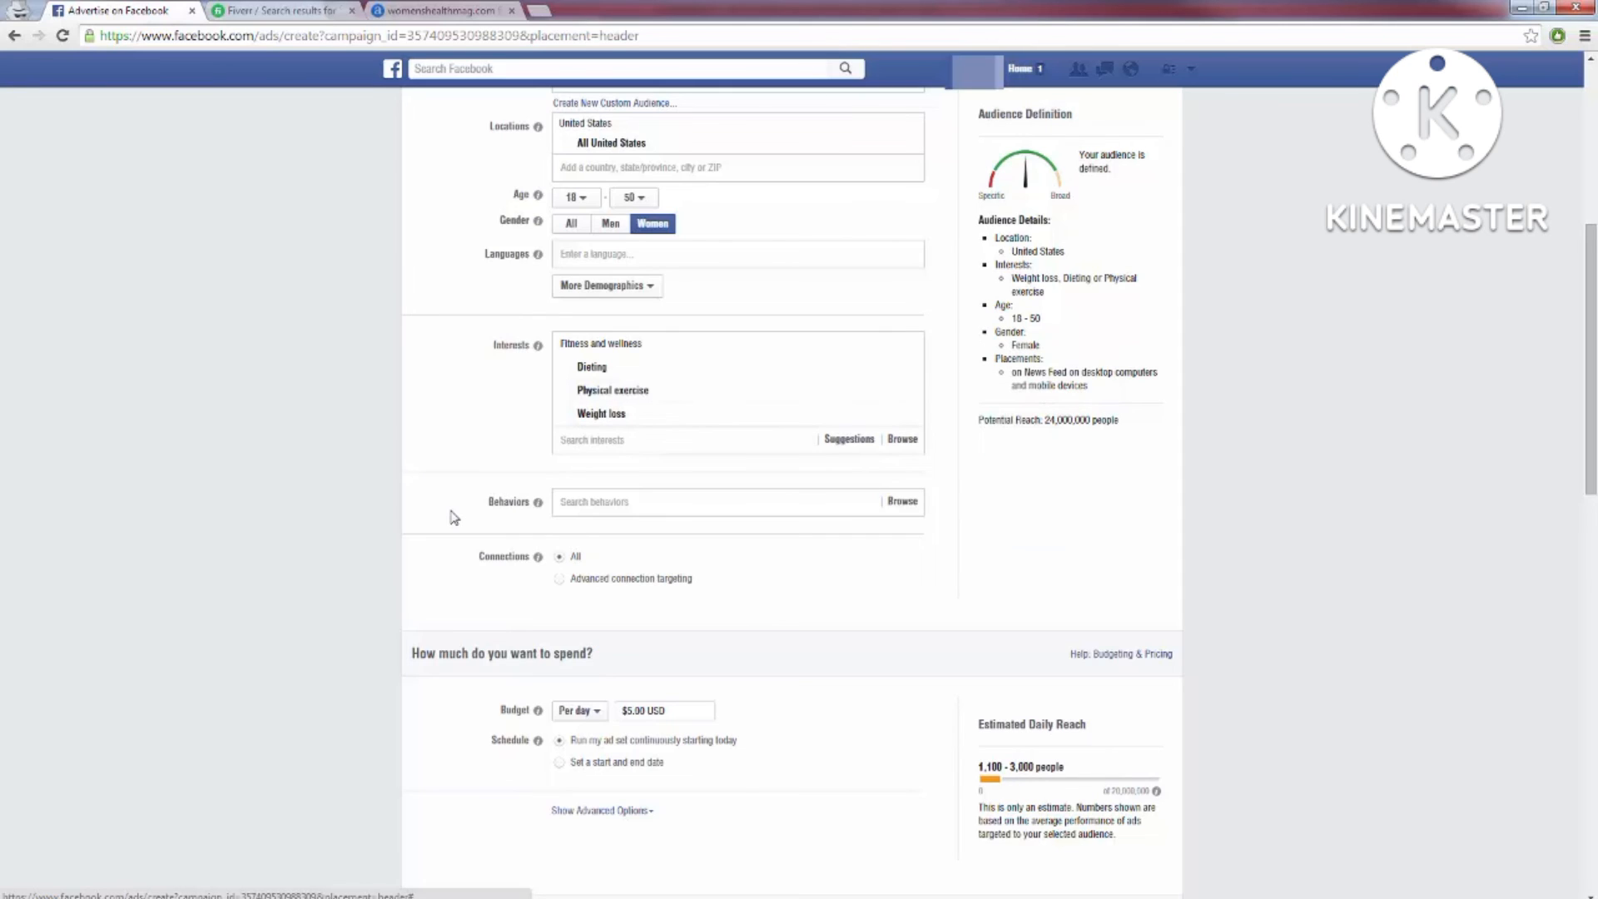
pyautogui.moveTo(591, 367)
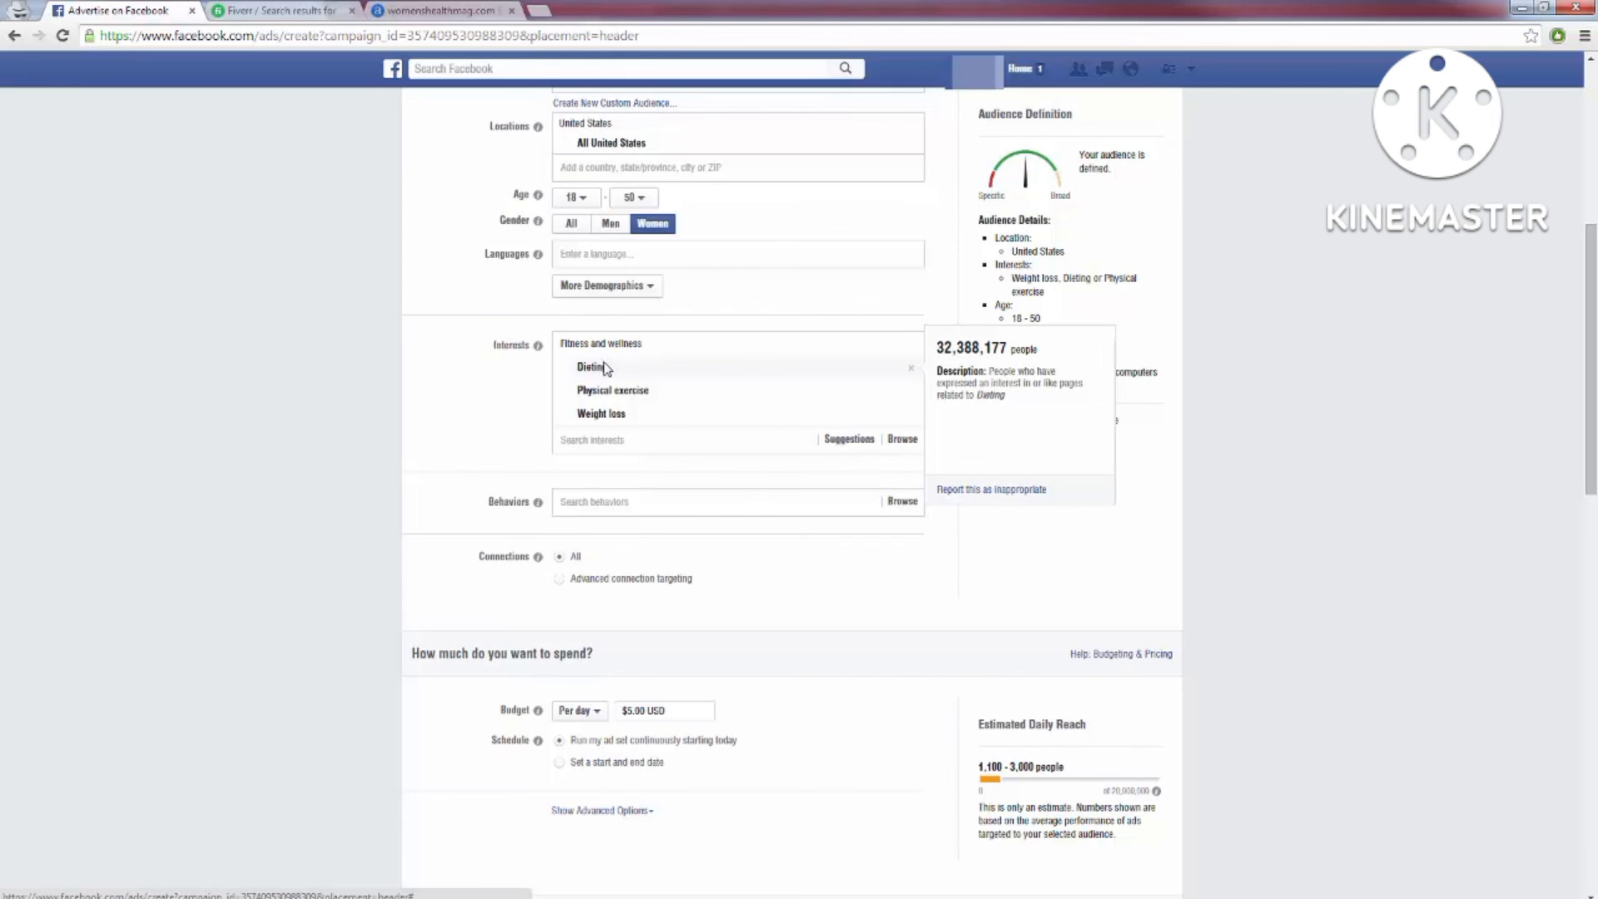
pyautogui.moveTo(393, 518)
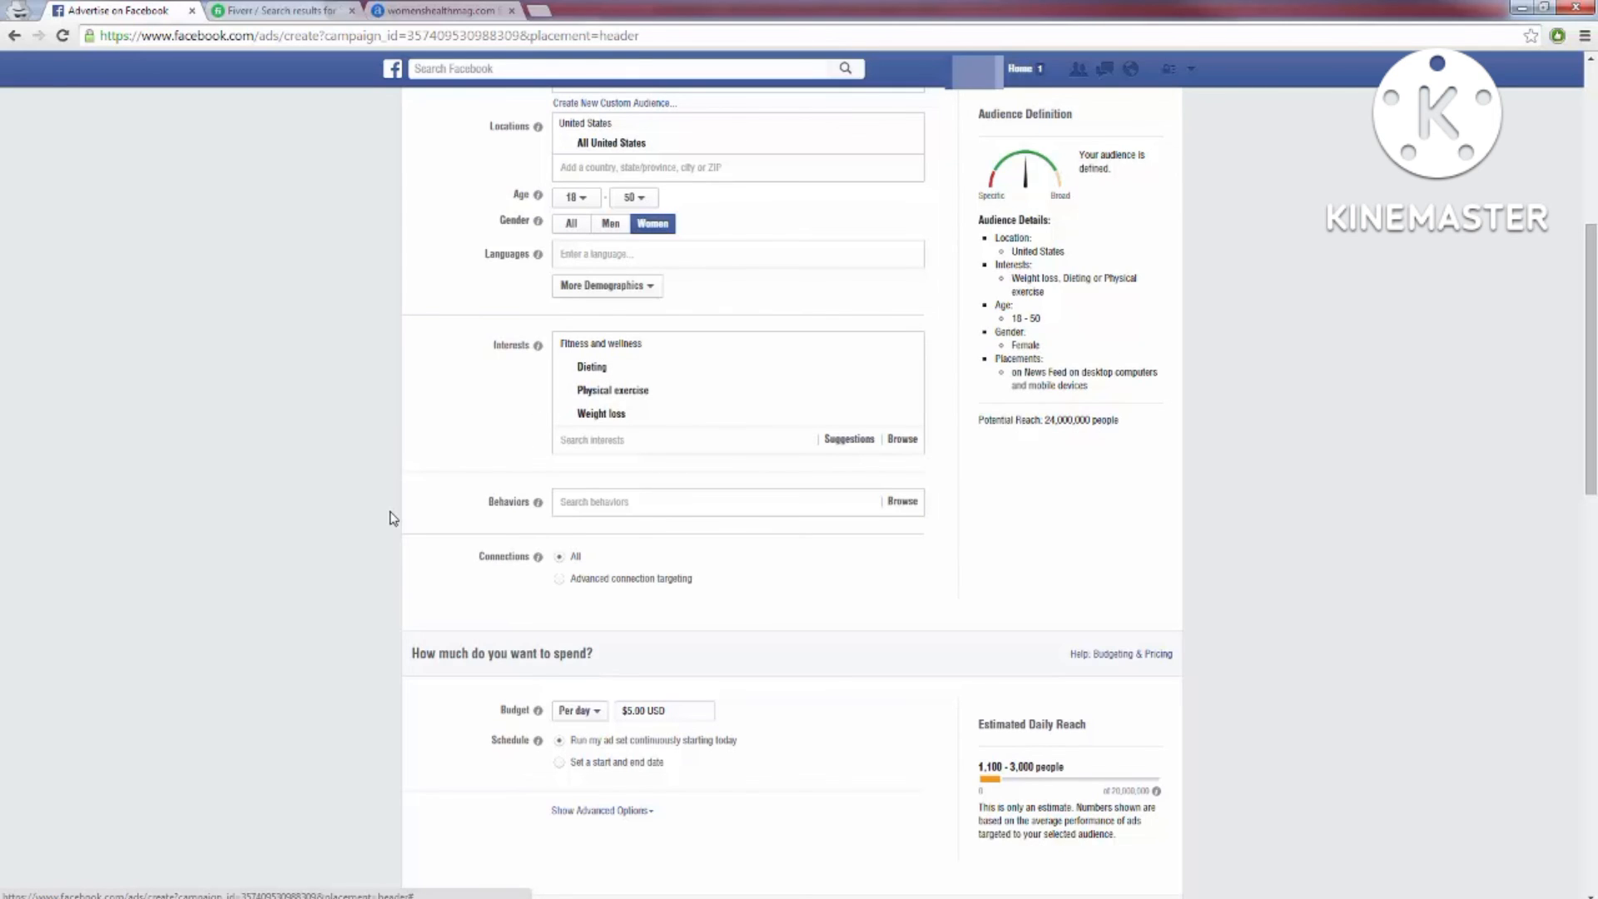
pyautogui.moveTo(603, 408)
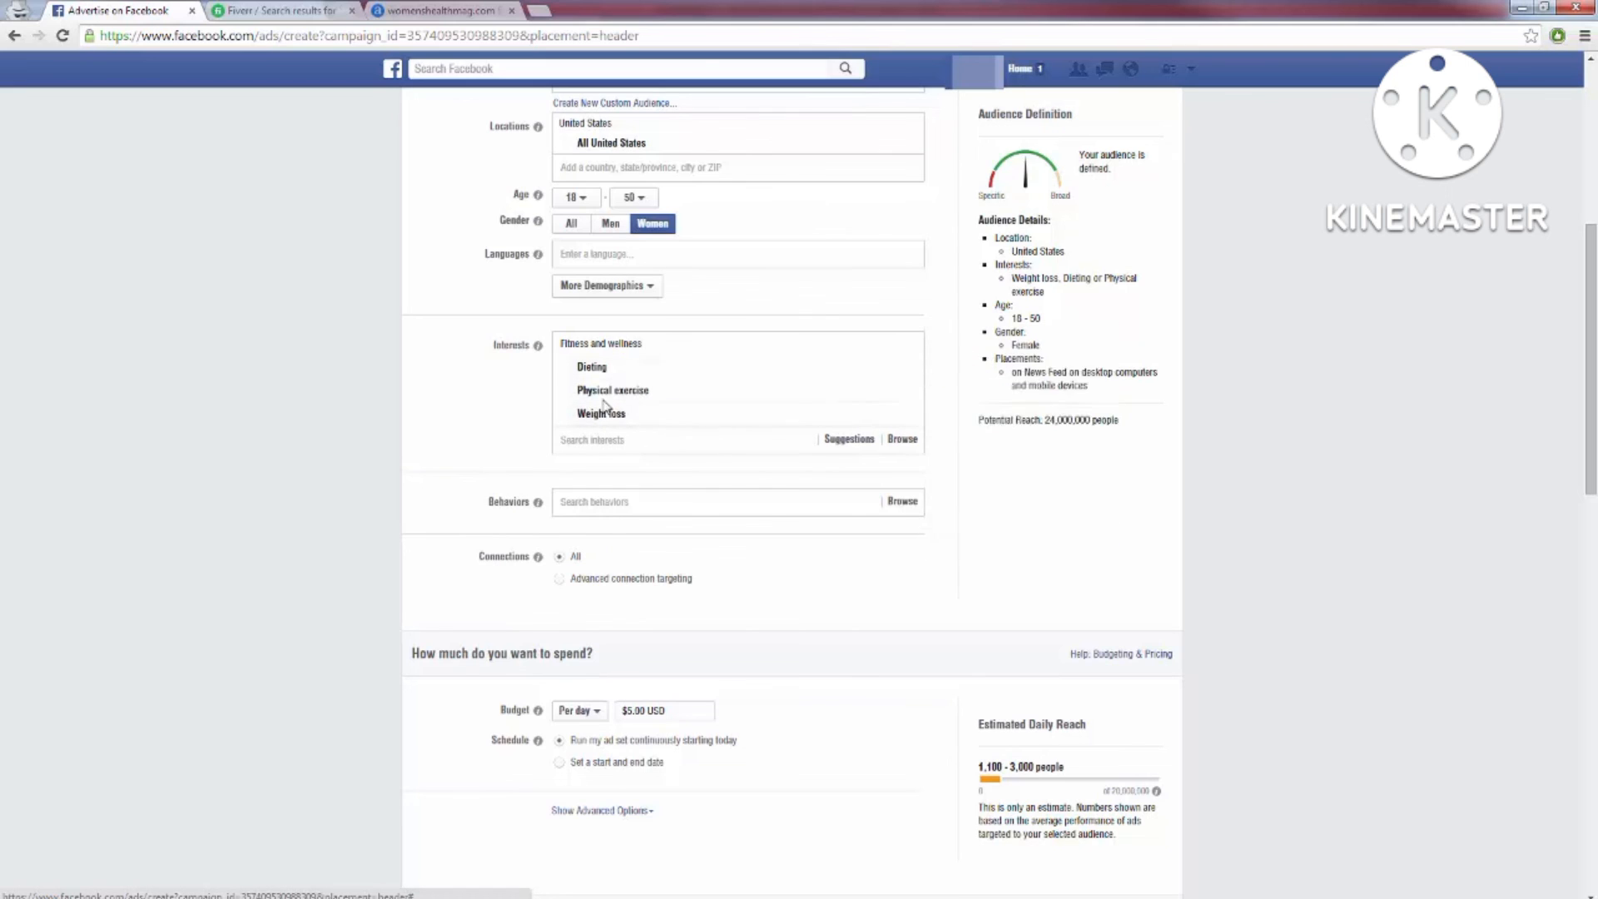
pyautogui.moveTo(432, 452)
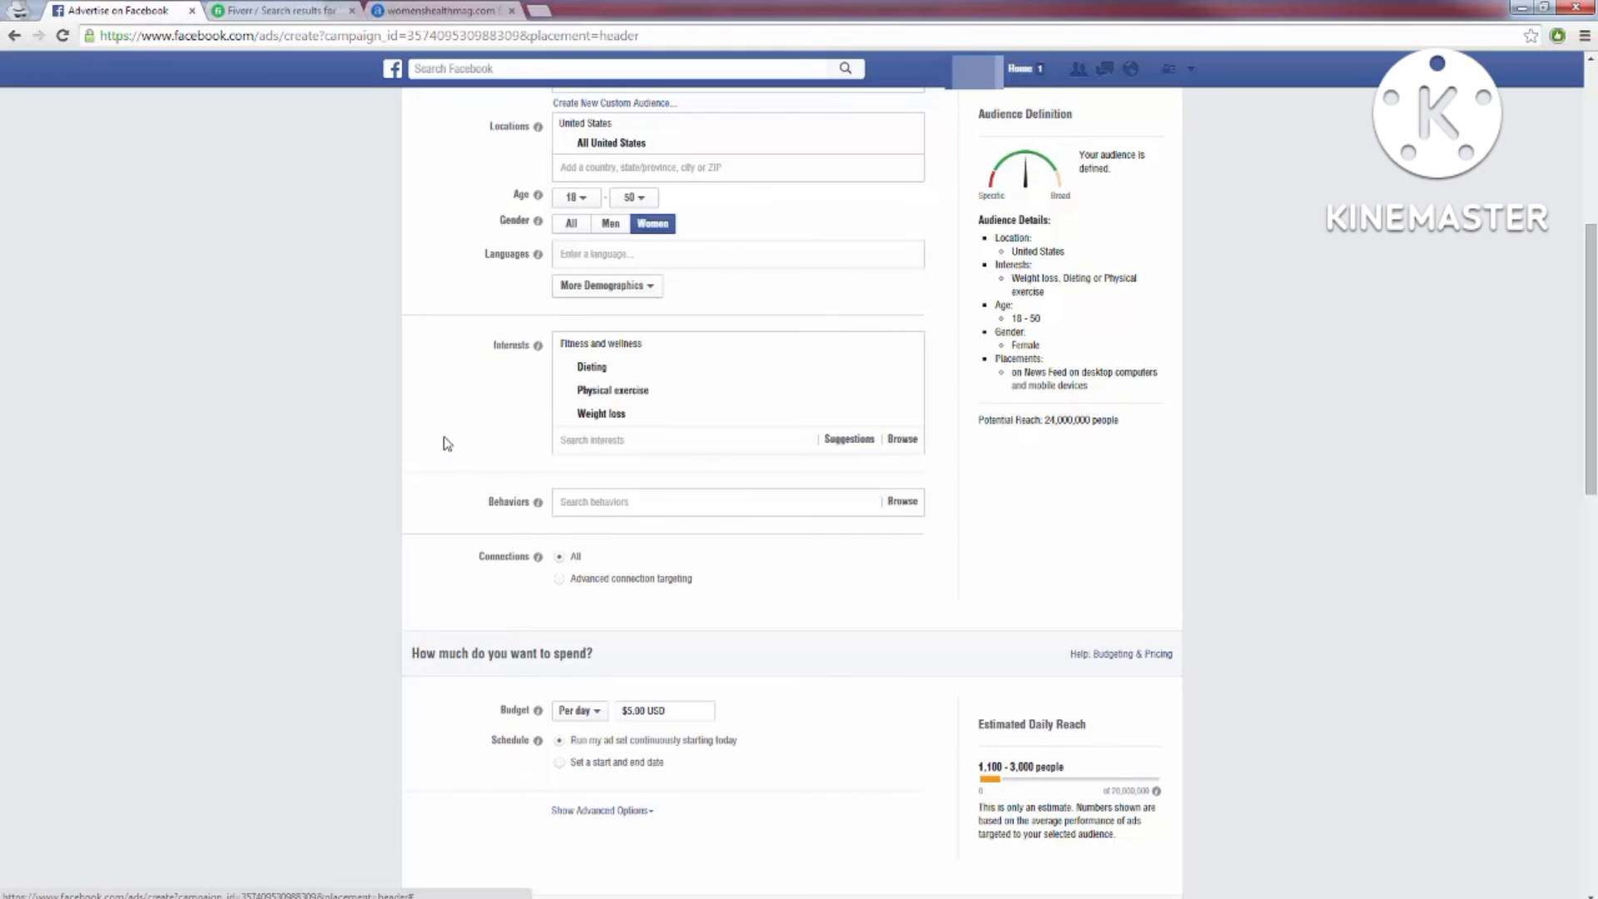
pyautogui.moveTo(601, 413)
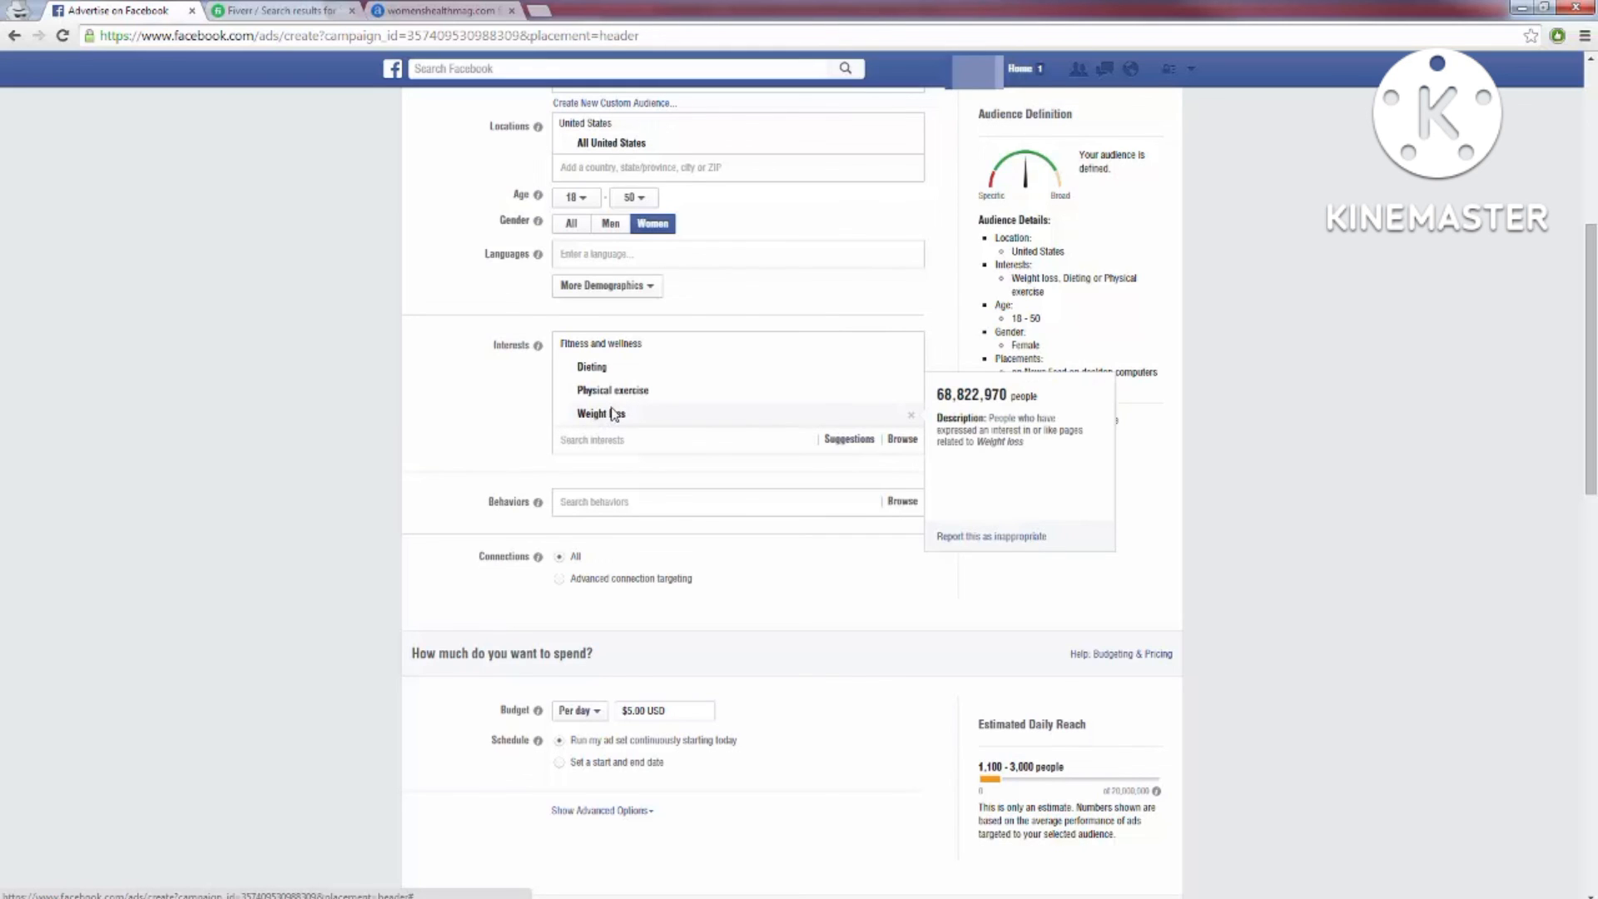
pyautogui.moveTo(642, 422)
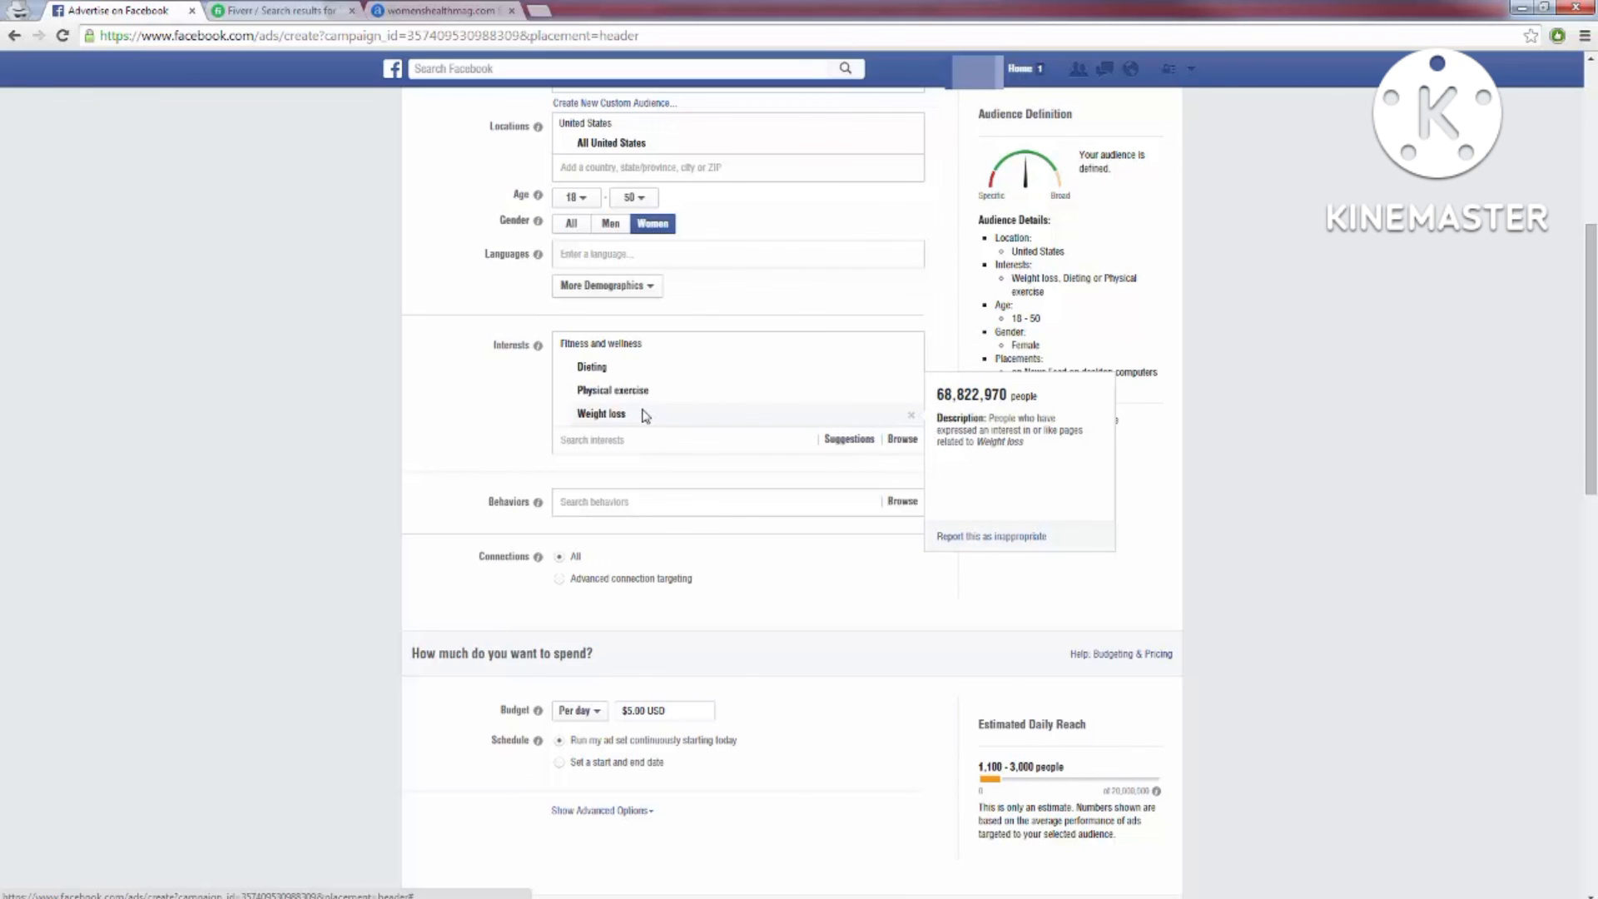
pyautogui.moveTo(630, 416)
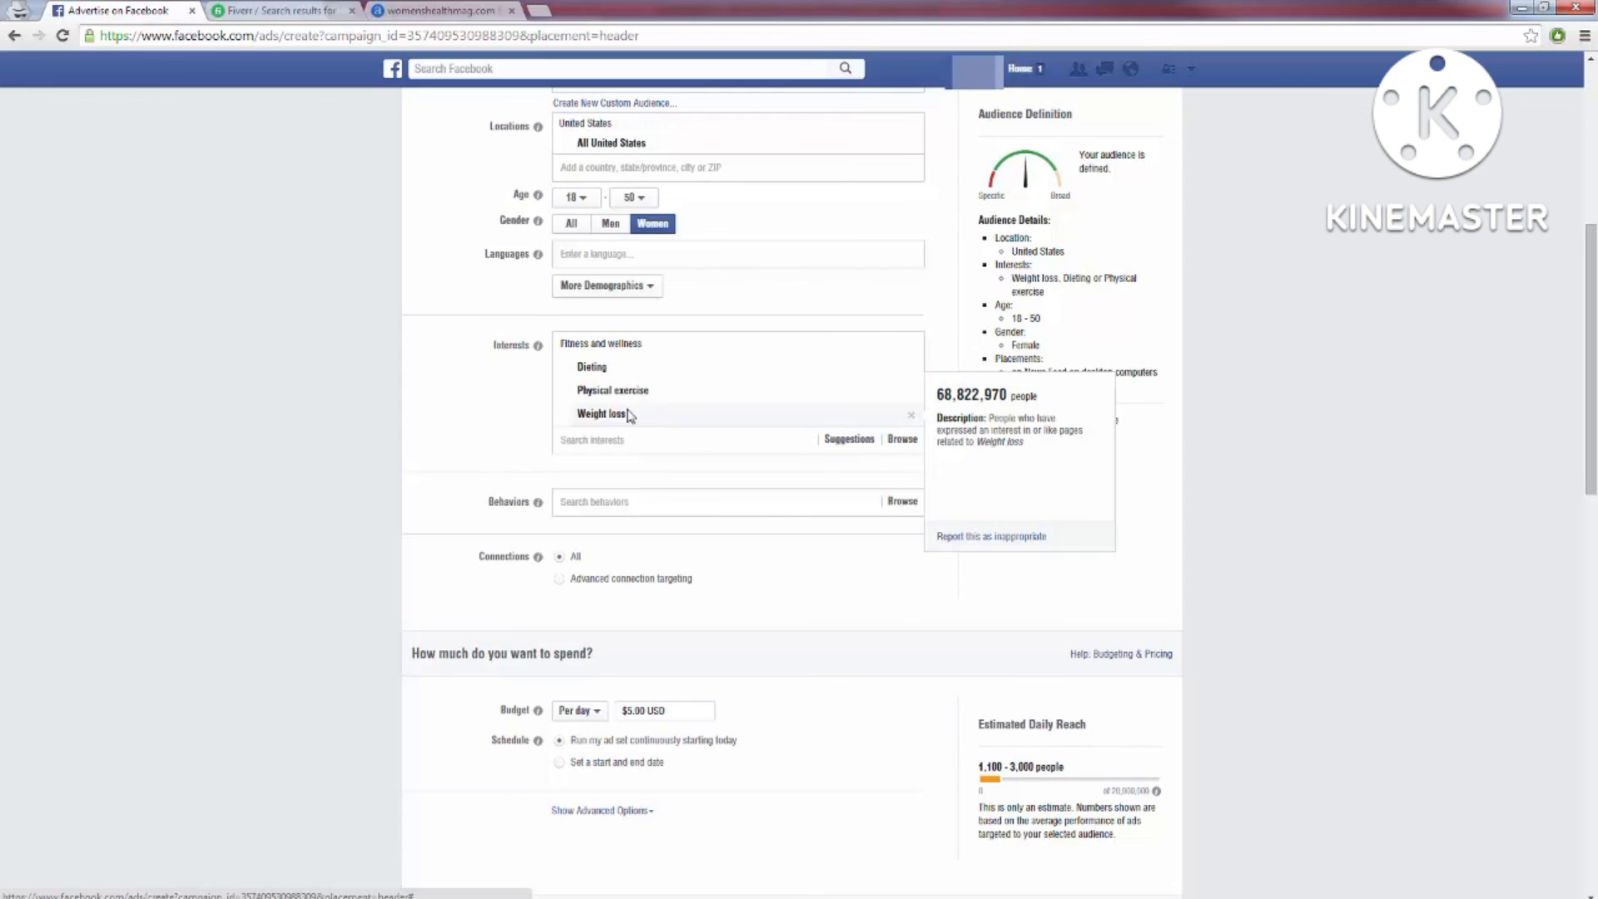
pyautogui.moveTo(612, 389)
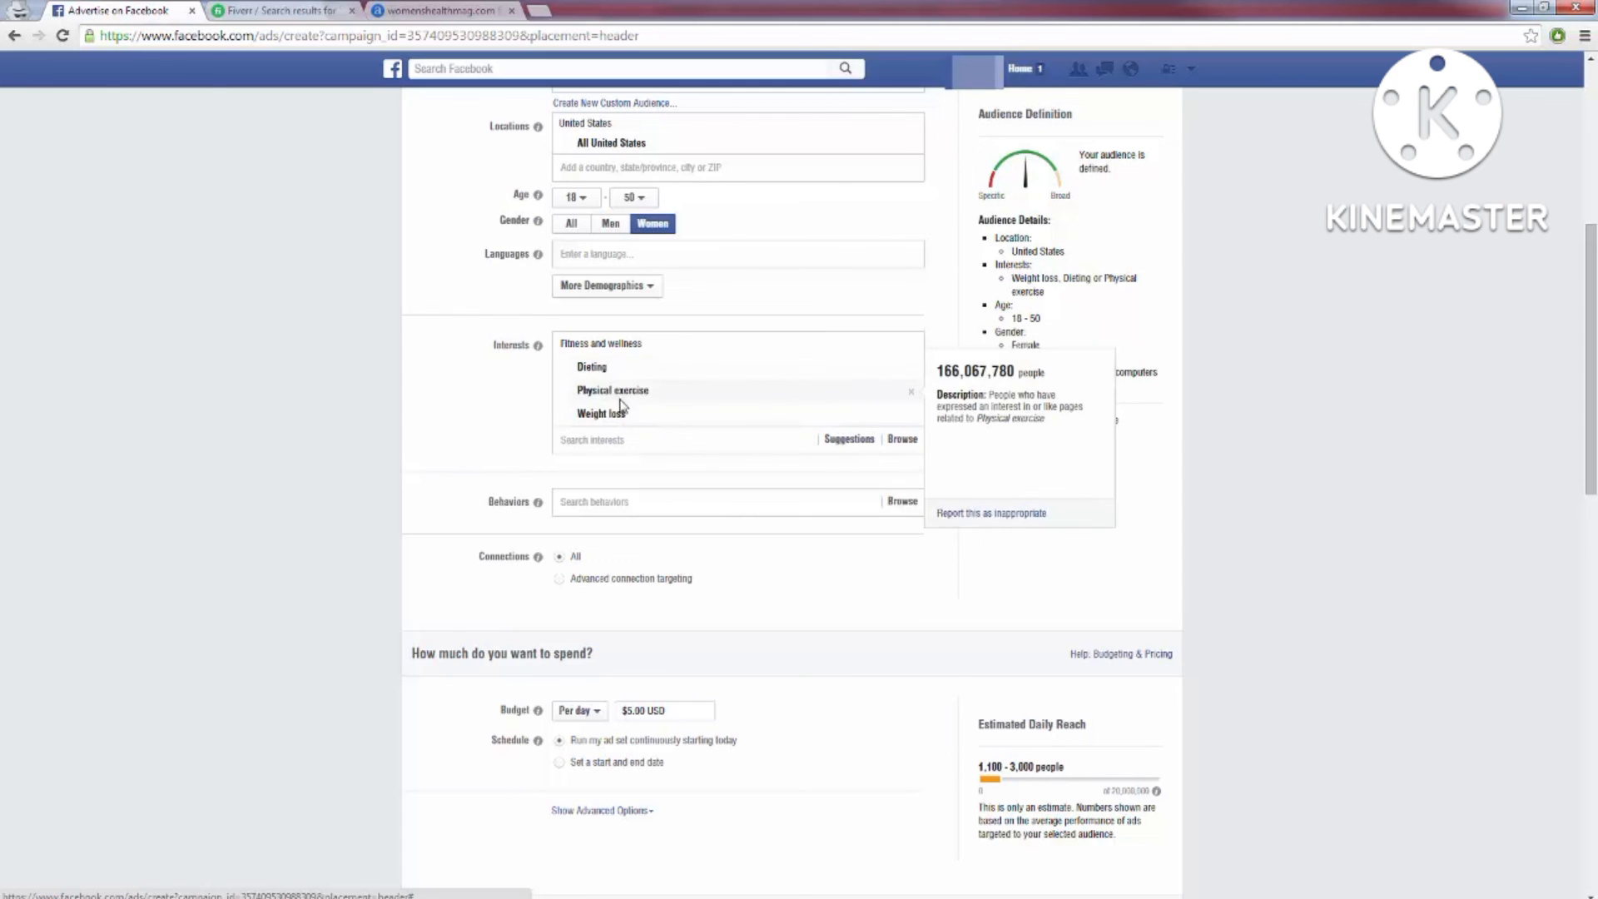
pyautogui.moveTo(591, 366)
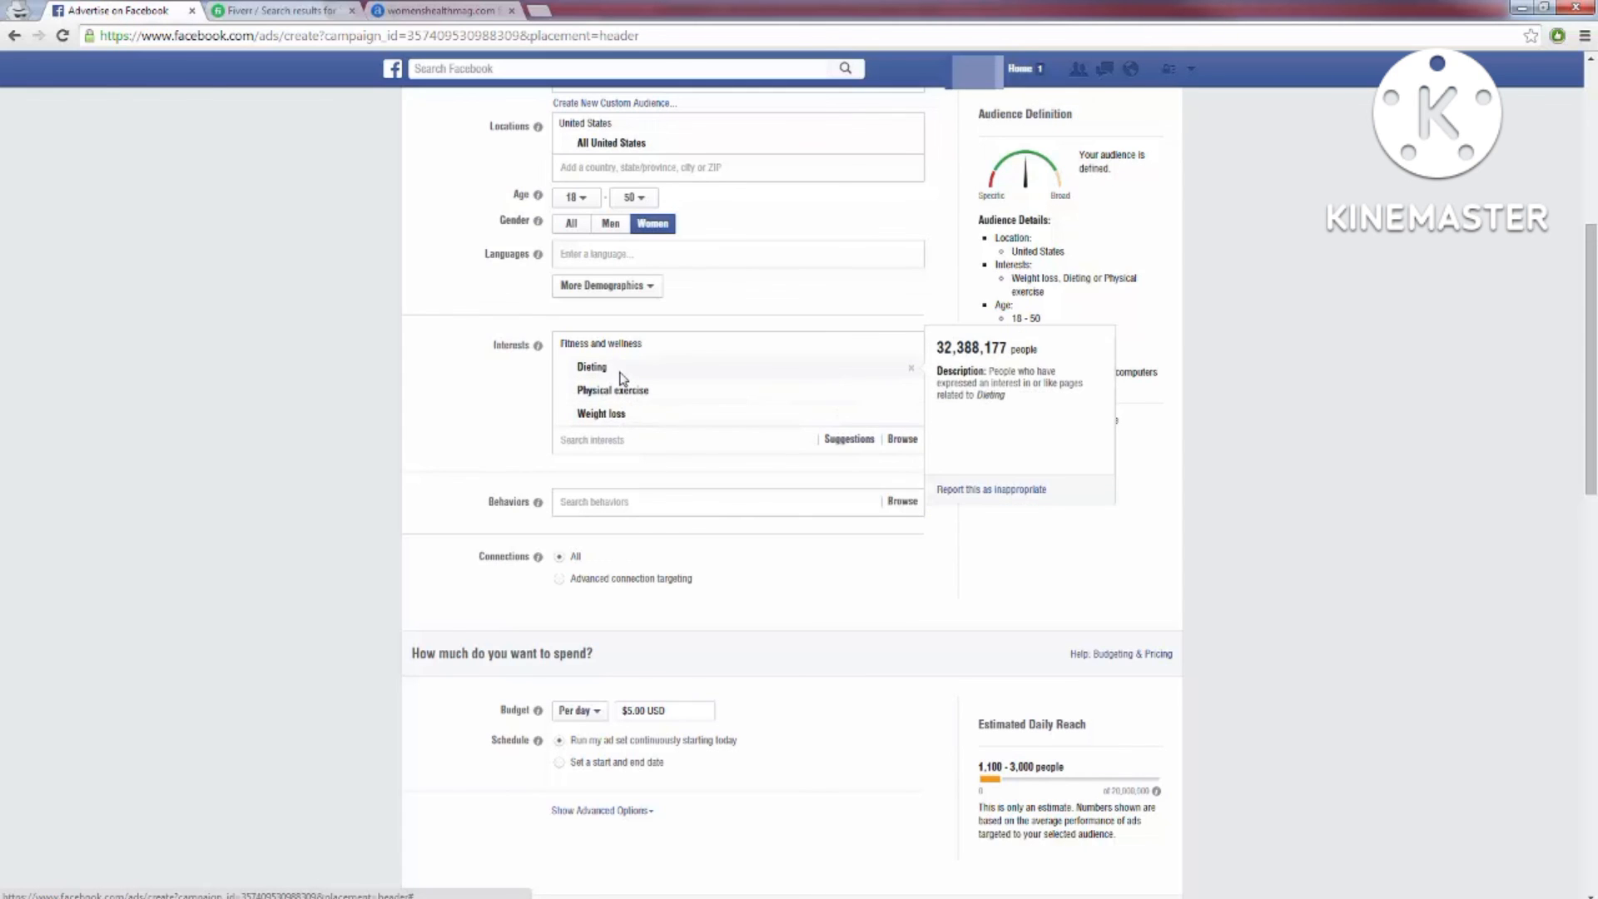
pyautogui.moveTo(612, 389)
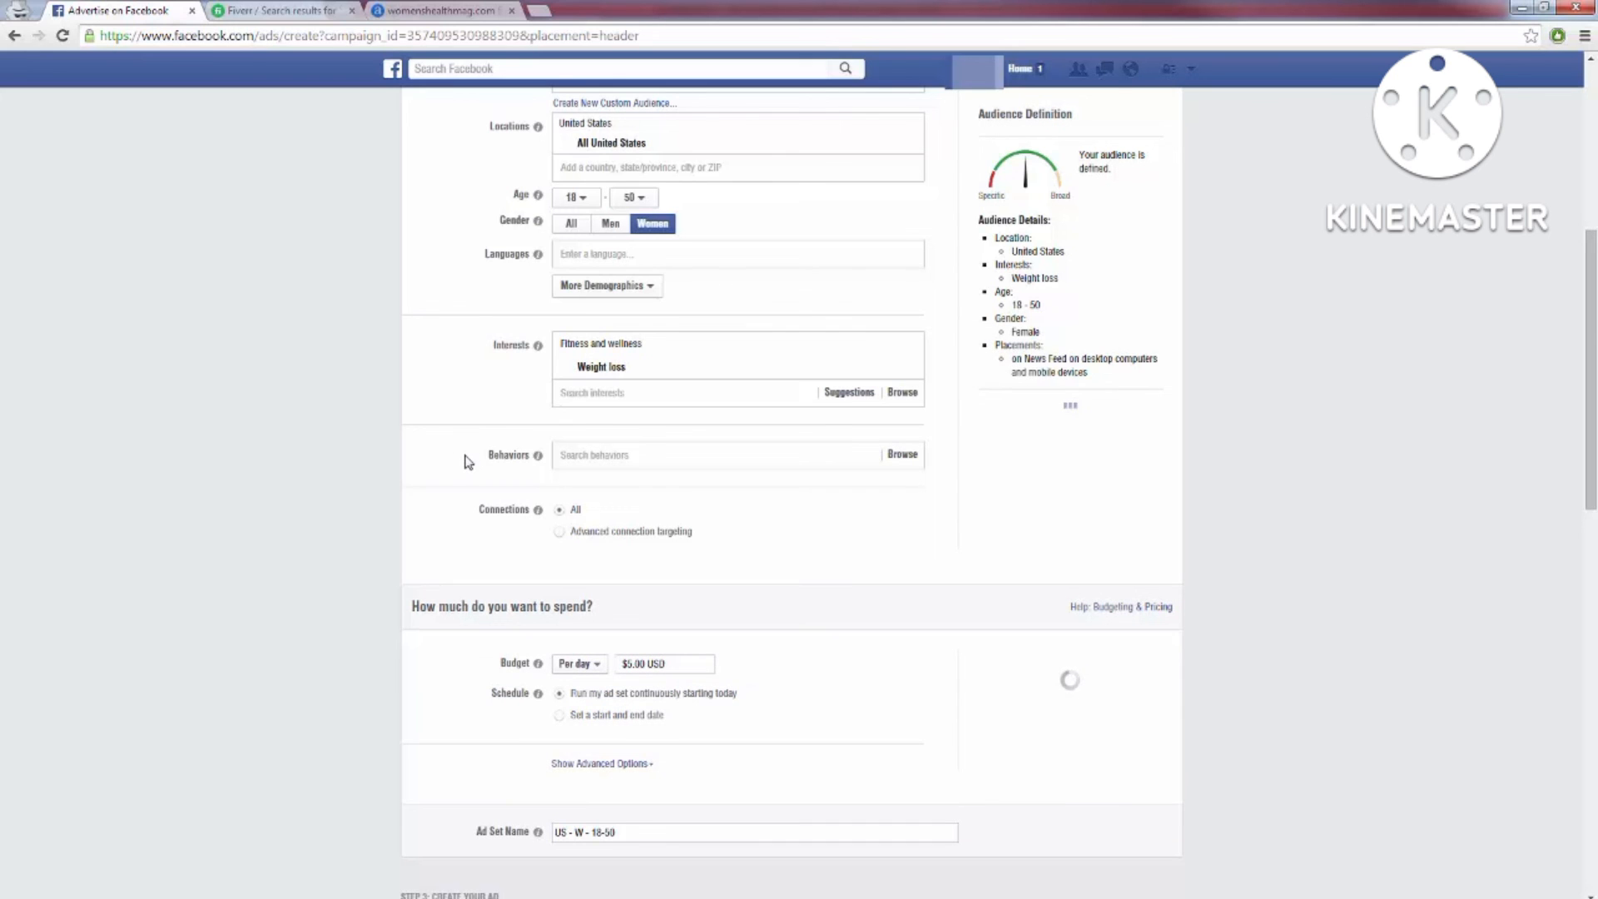
pyautogui.scroll(-3)
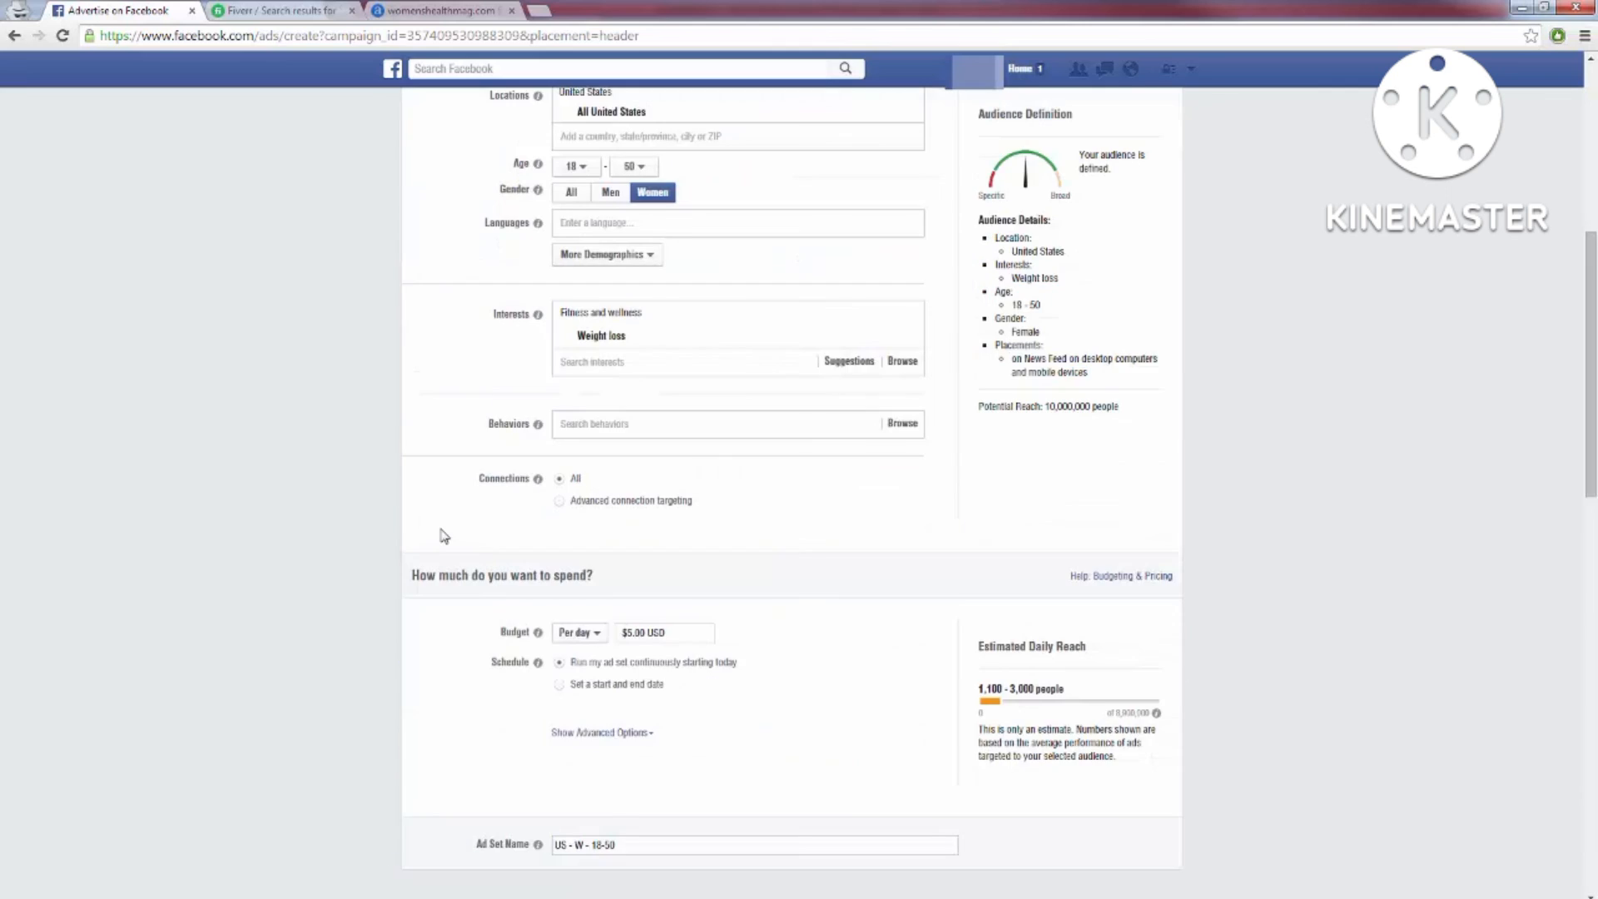
pyautogui.moveTo(406, 522)
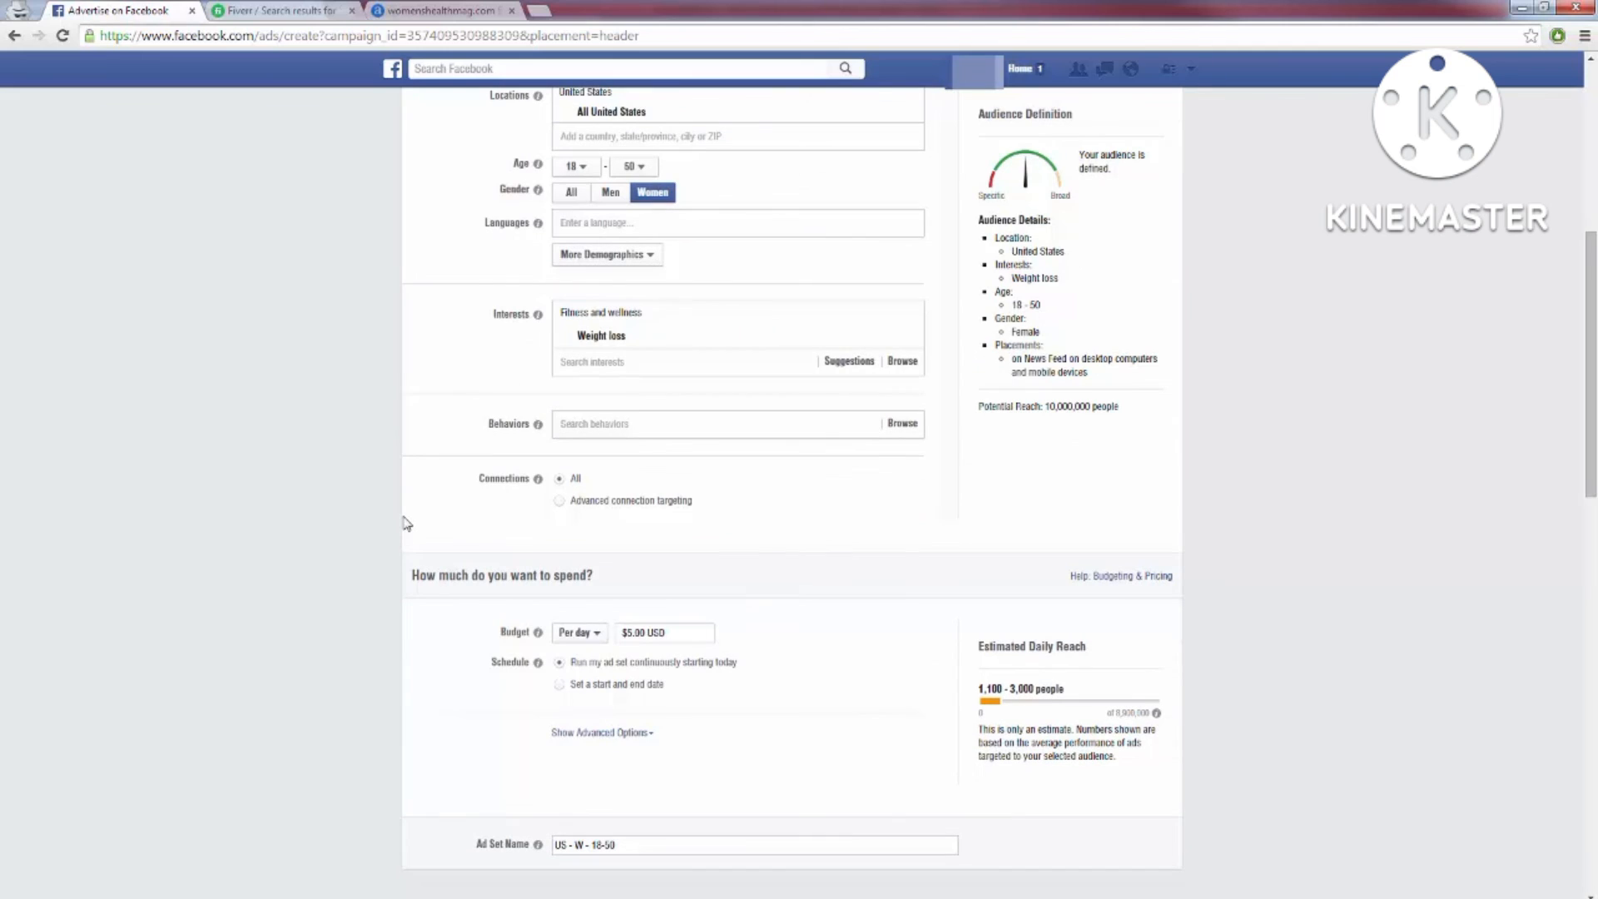
pyautogui.moveTo(408, 509)
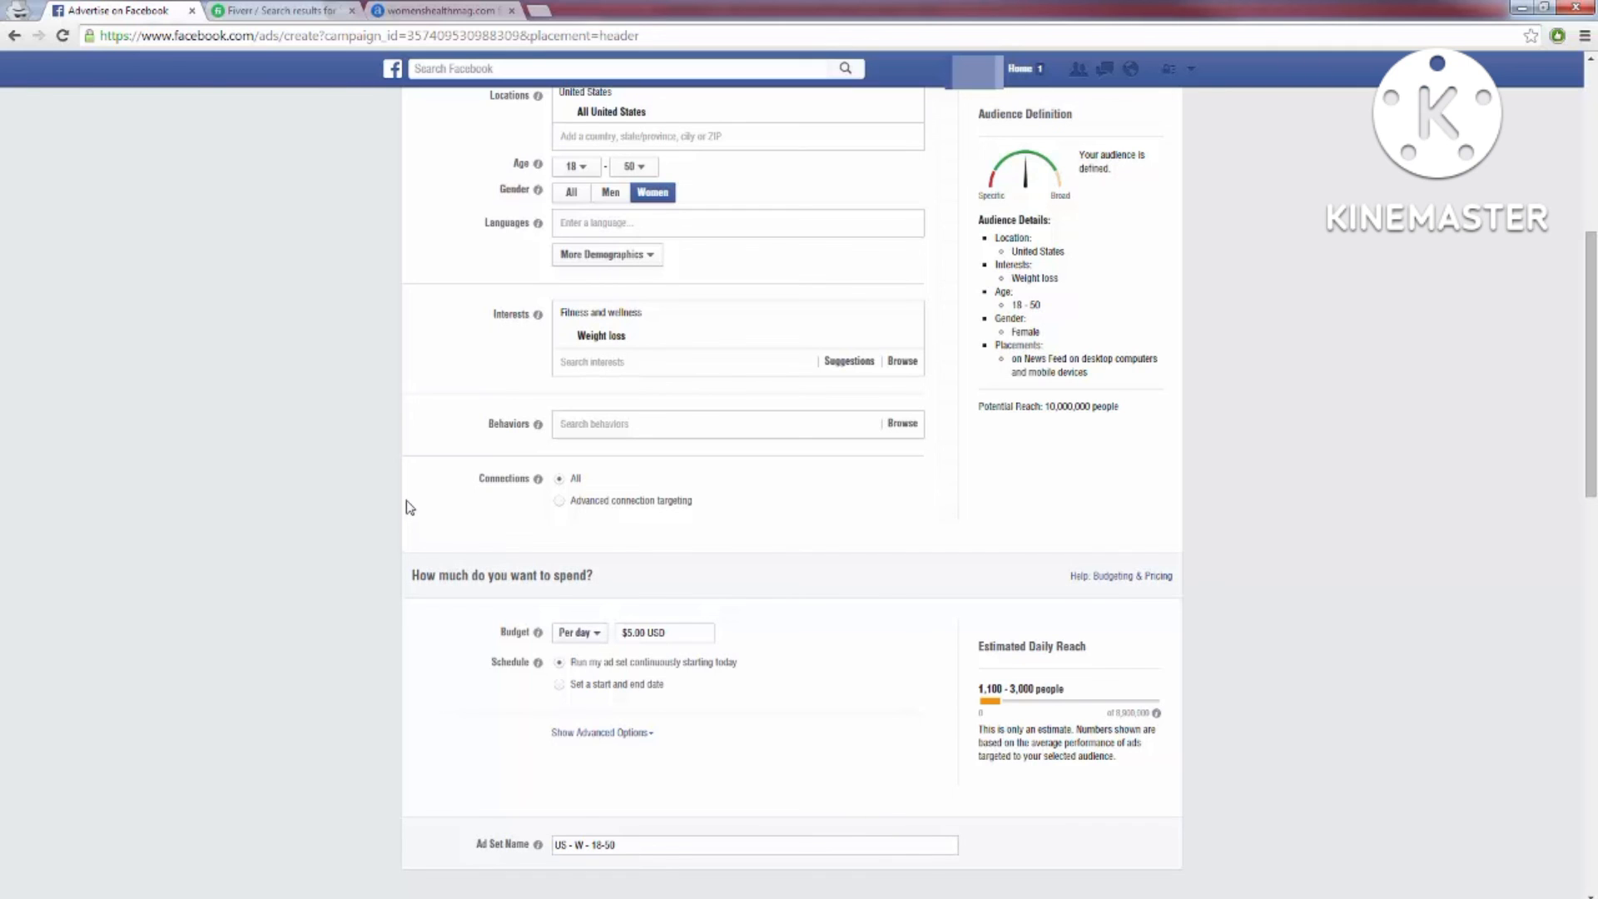
pyautogui.scroll(3)
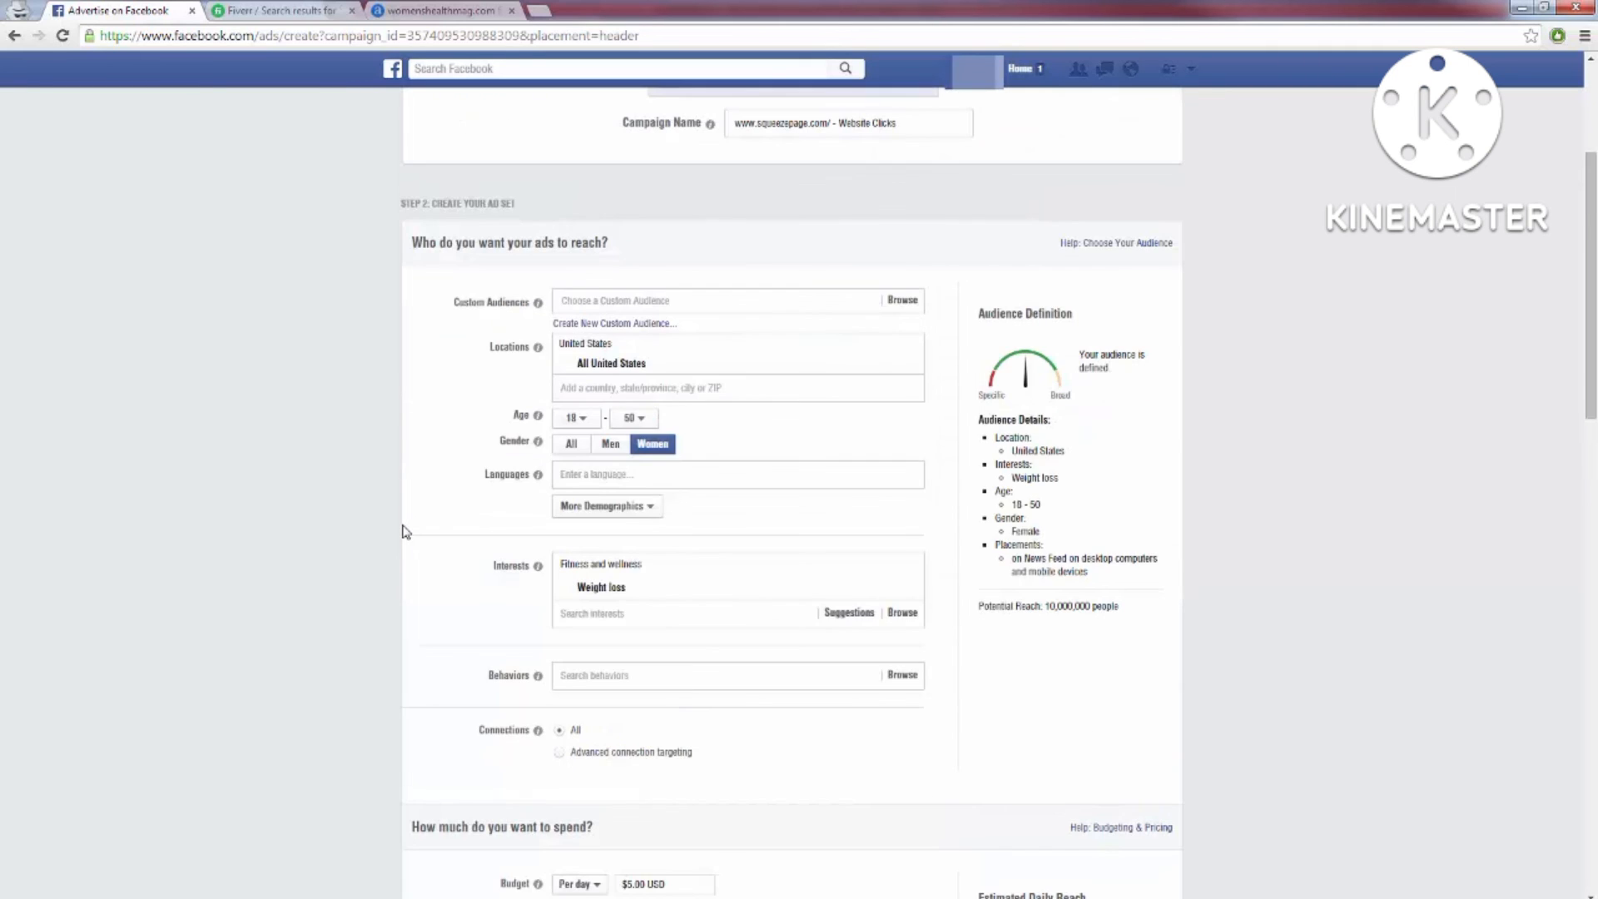
pyautogui.scroll(-3)
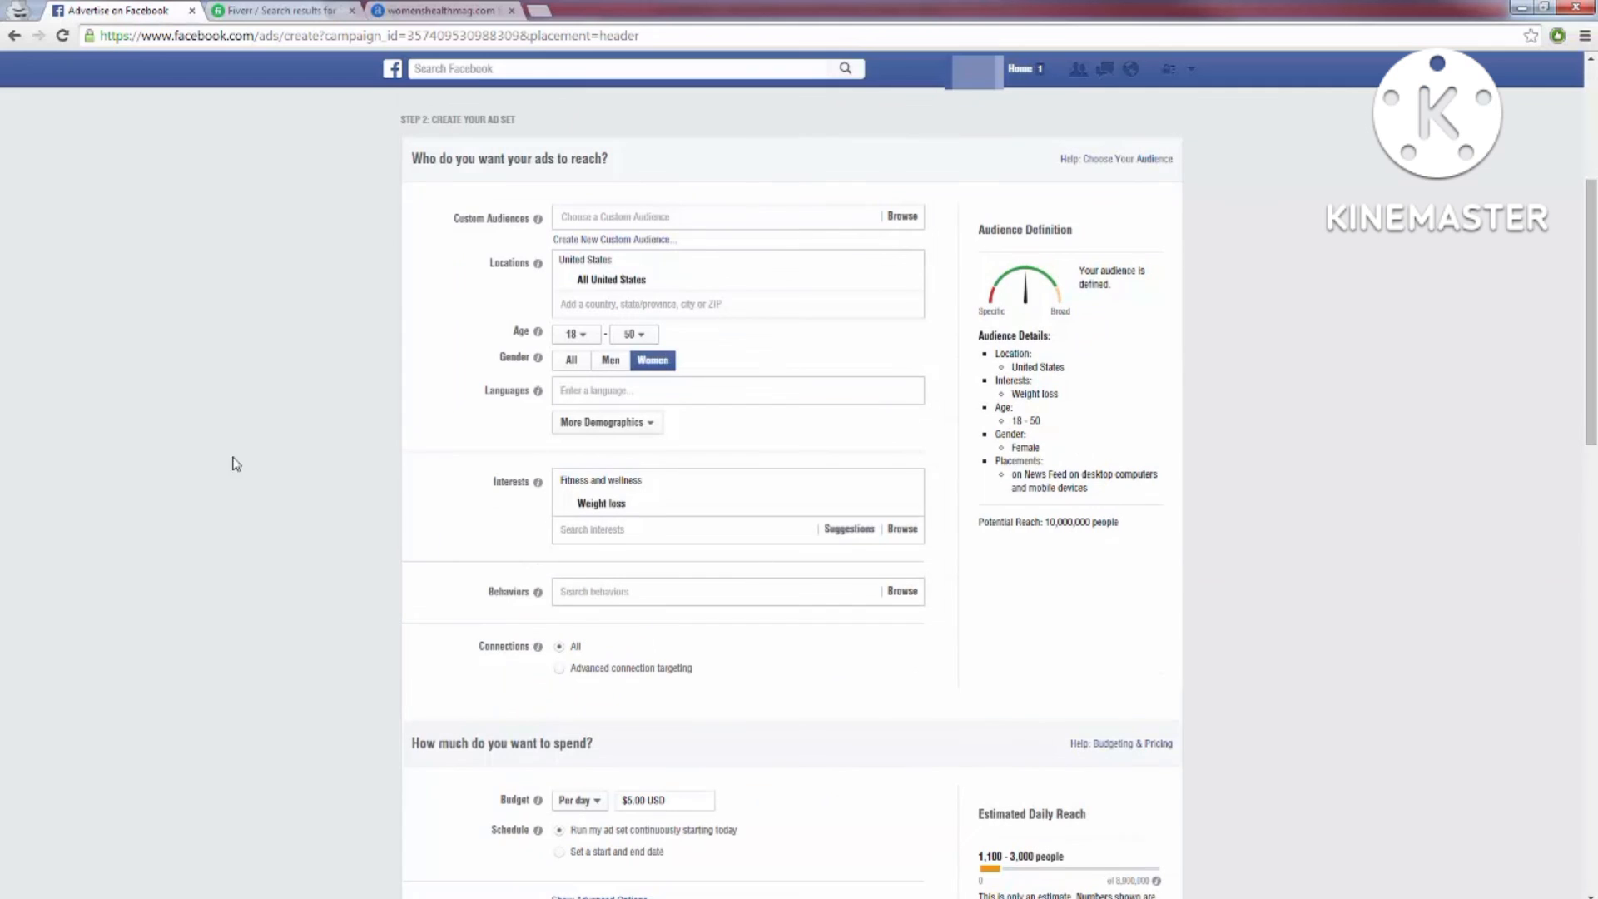
pyautogui.moveTo(428, 581)
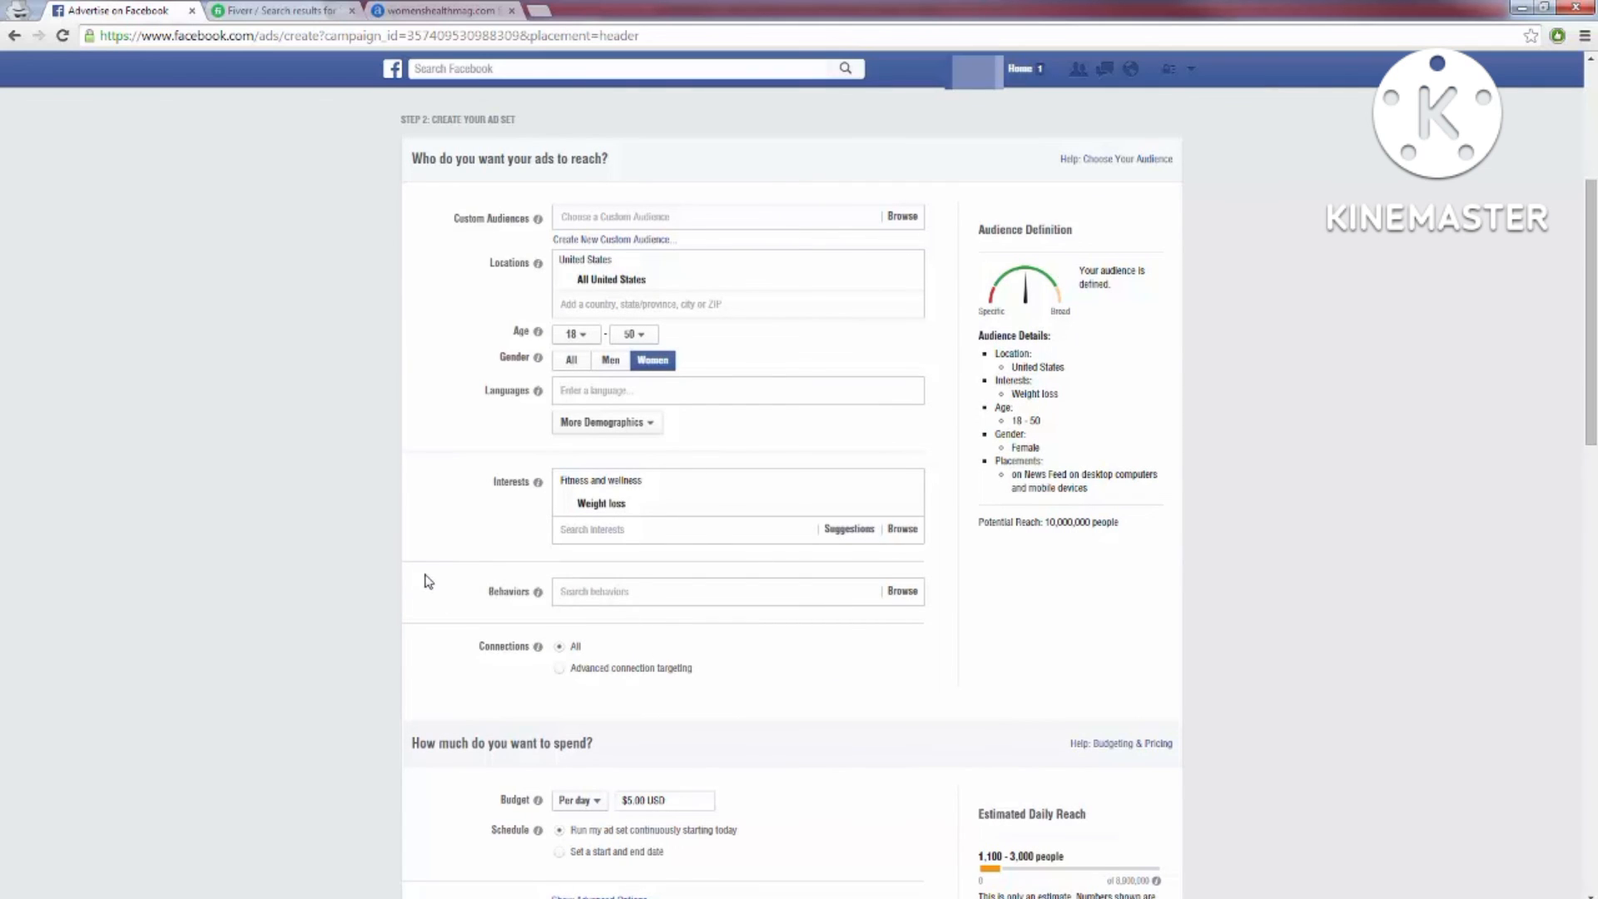
# - Replace the Weight loss interest with Dieting, bringing potential reach to 3,800,000 people
pyautogui.scroll(-3)
pyautogui.write('d')
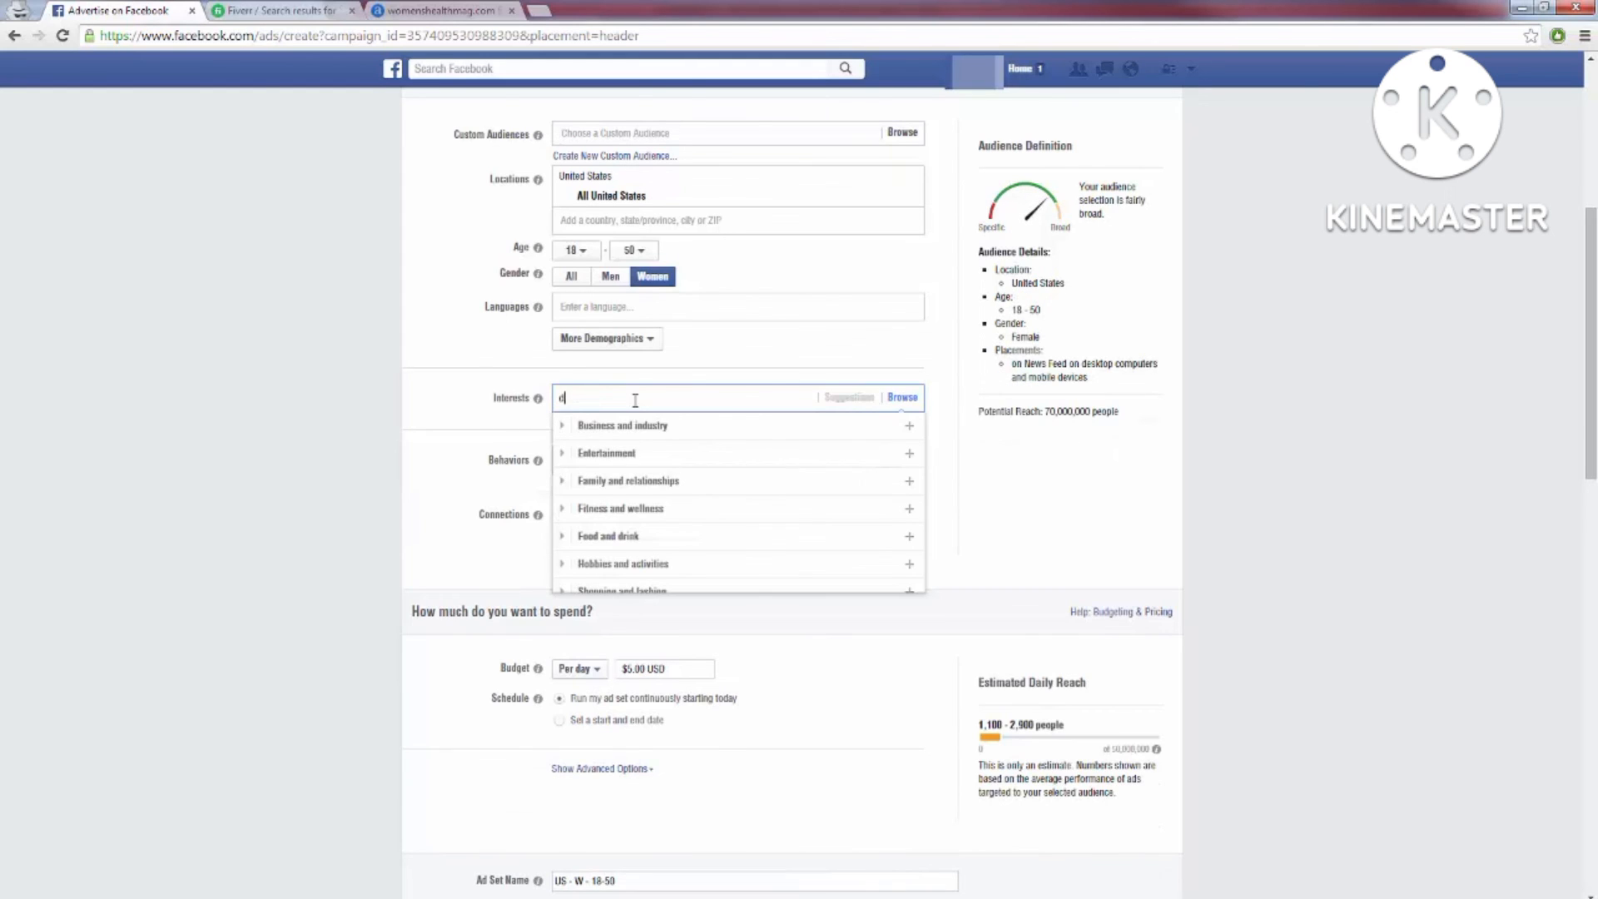
pyautogui.write('ieting')
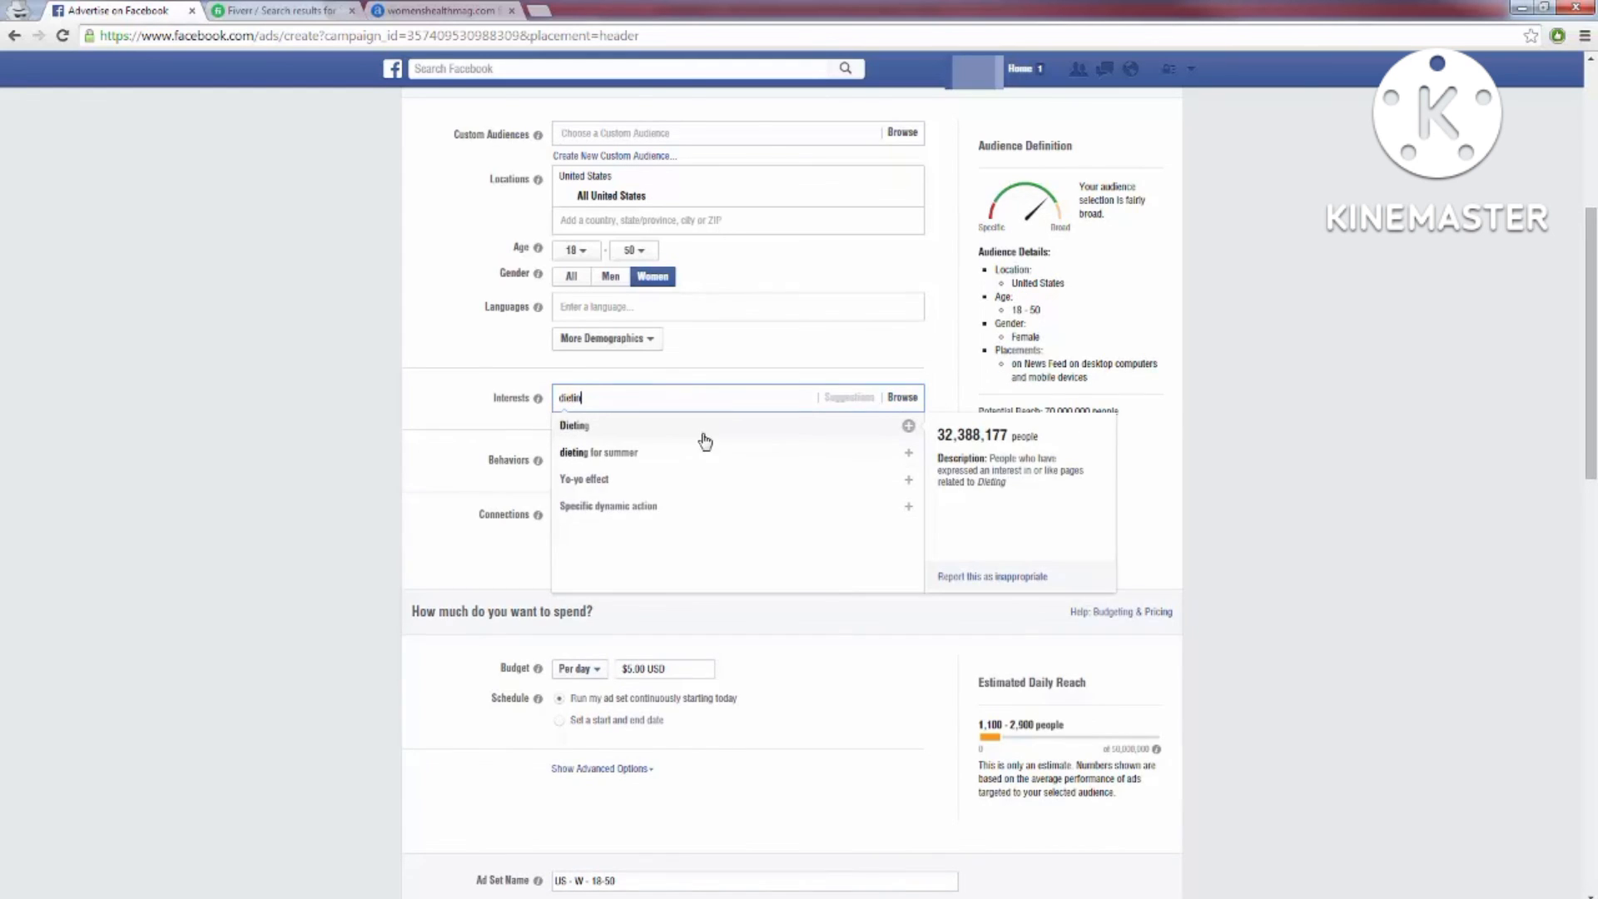
pyautogui.click(574, 425)
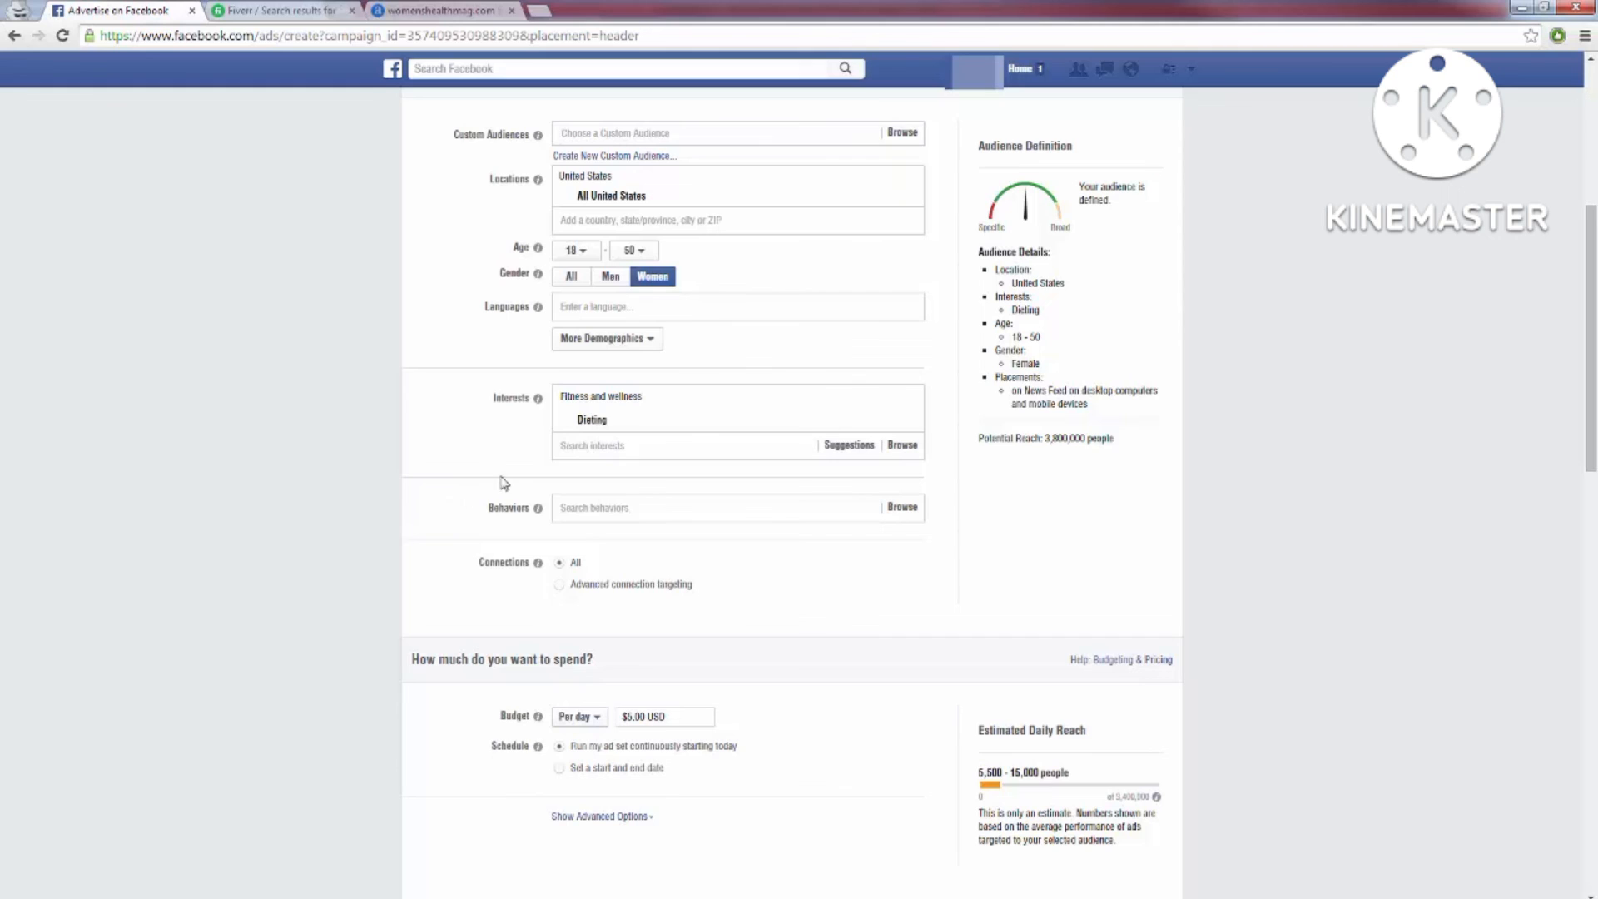
pyautogui.moveTo(908, 426)
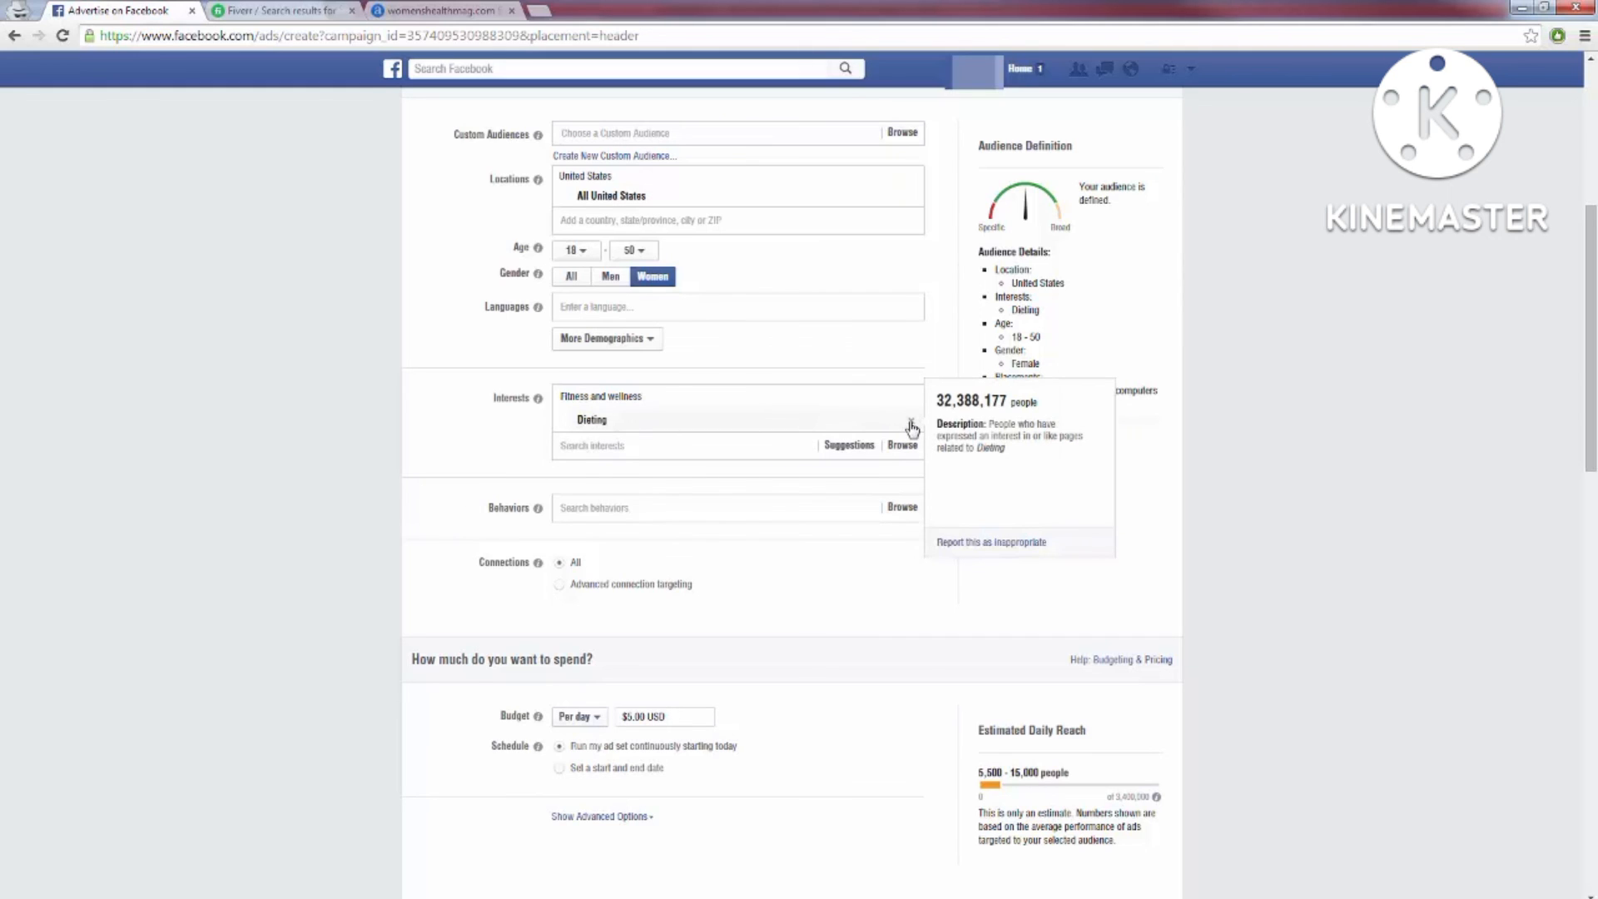